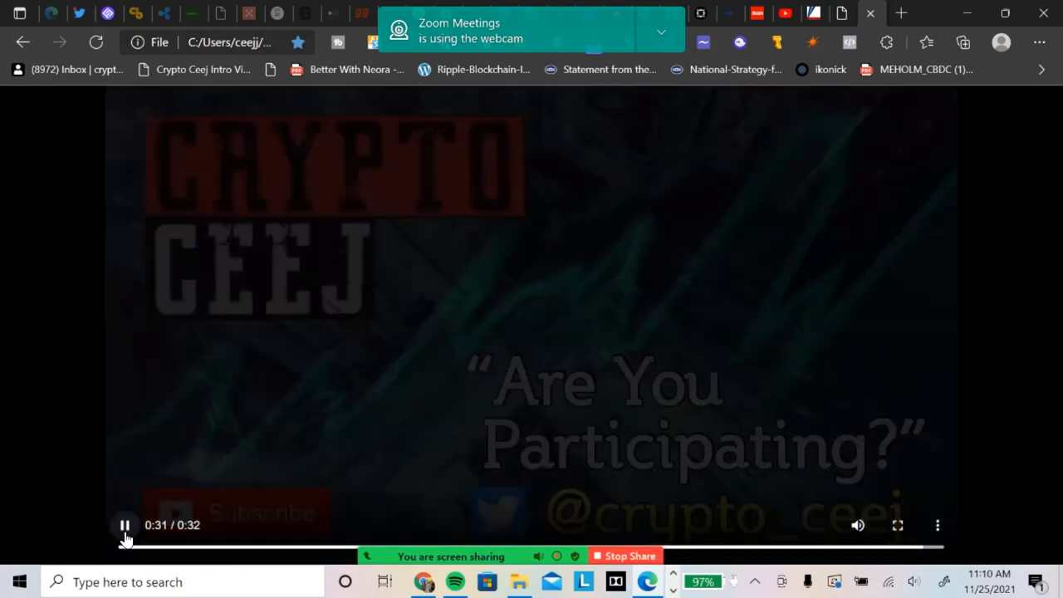
Let the local Crypto Ceej intro video play through to its final frame.
left_click(128, 546)
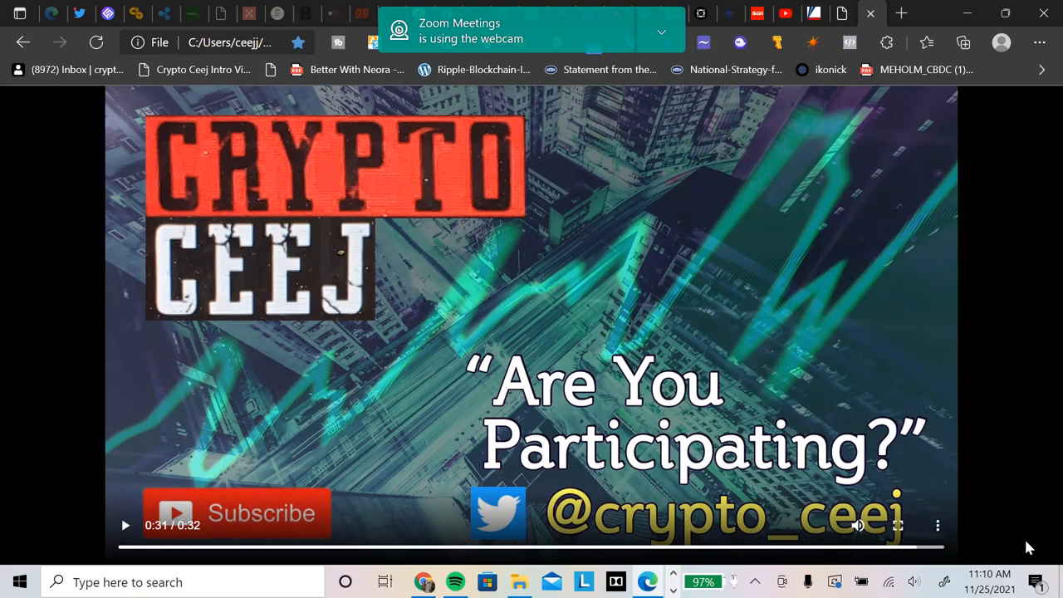
mouse_move(383, 131)
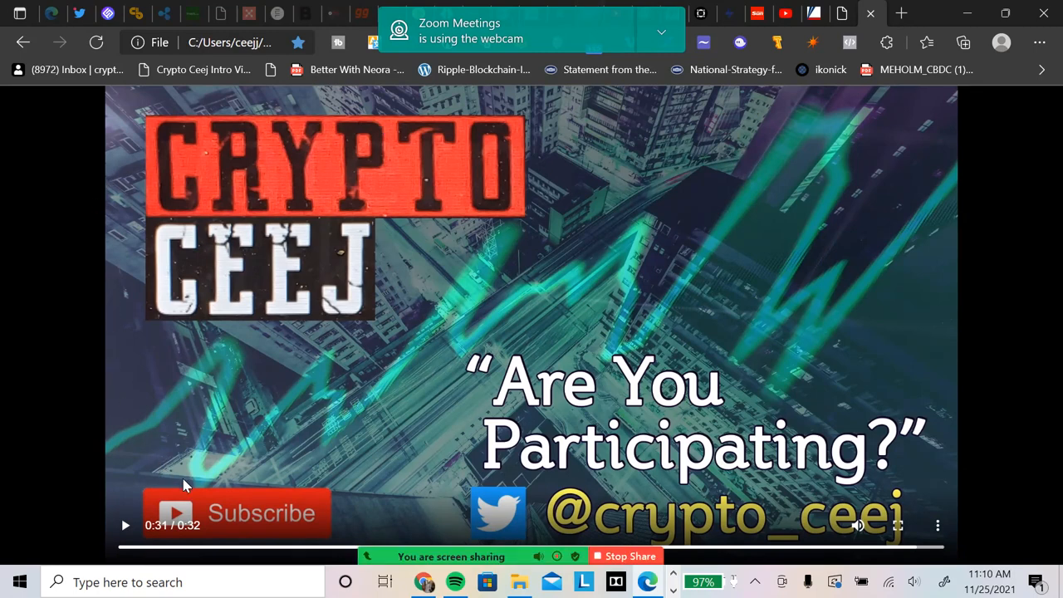
mouse_move(200, 444)
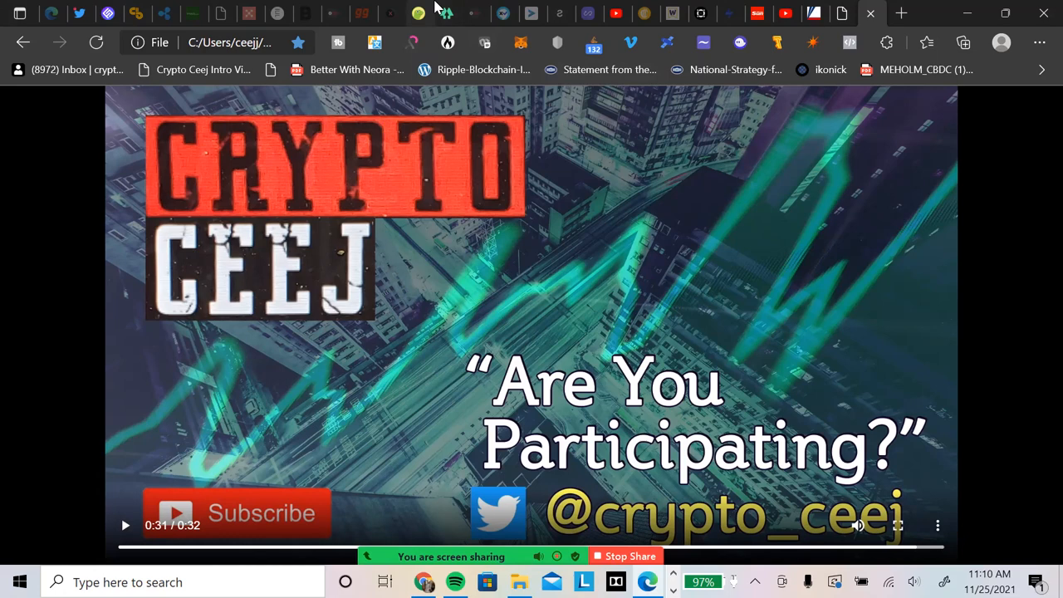
mouse_move(418, 13)
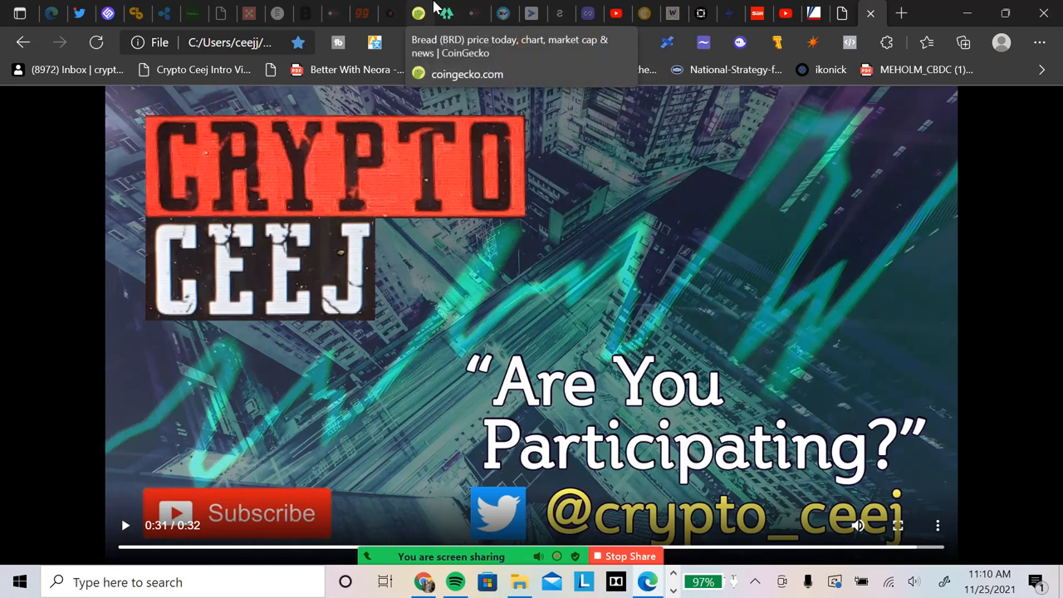
mouse_move(424, 8)
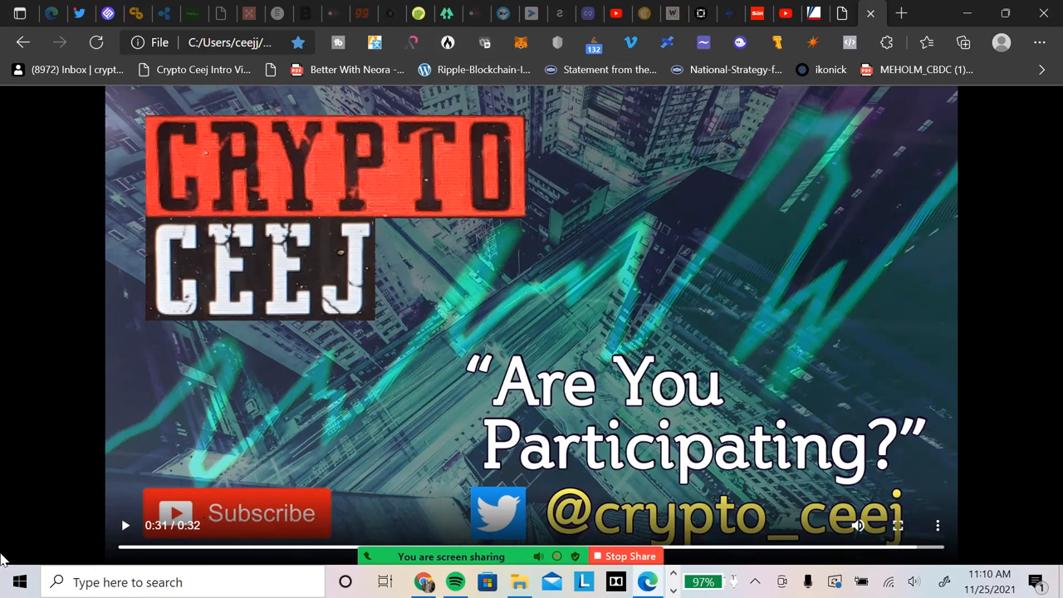
mouse_move(95, 555)
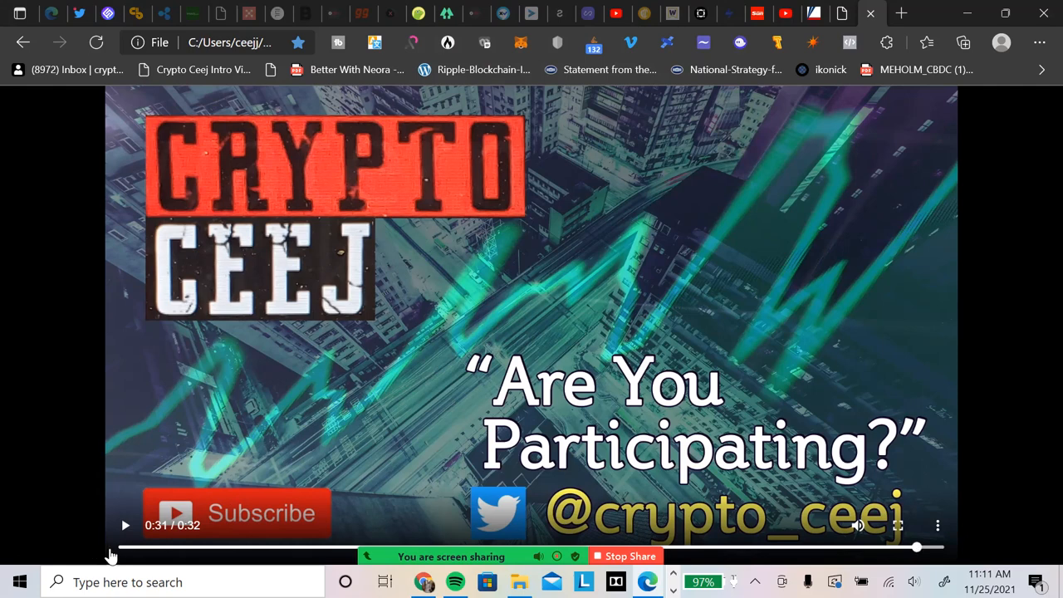
mouse_move(51, 555)
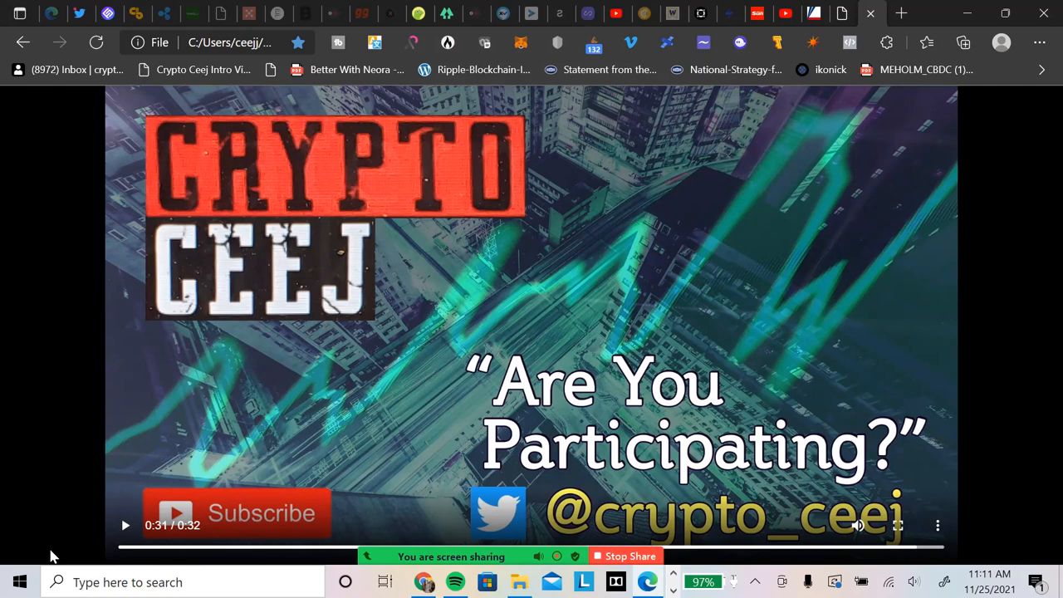
mouse_move(43, 558)
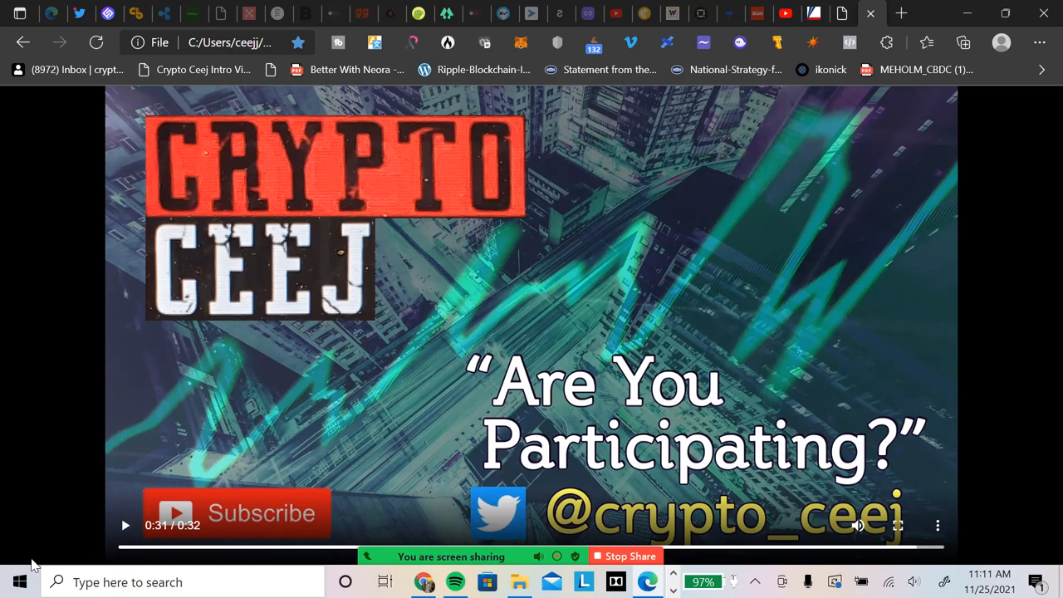
mouse_move(37, 565)
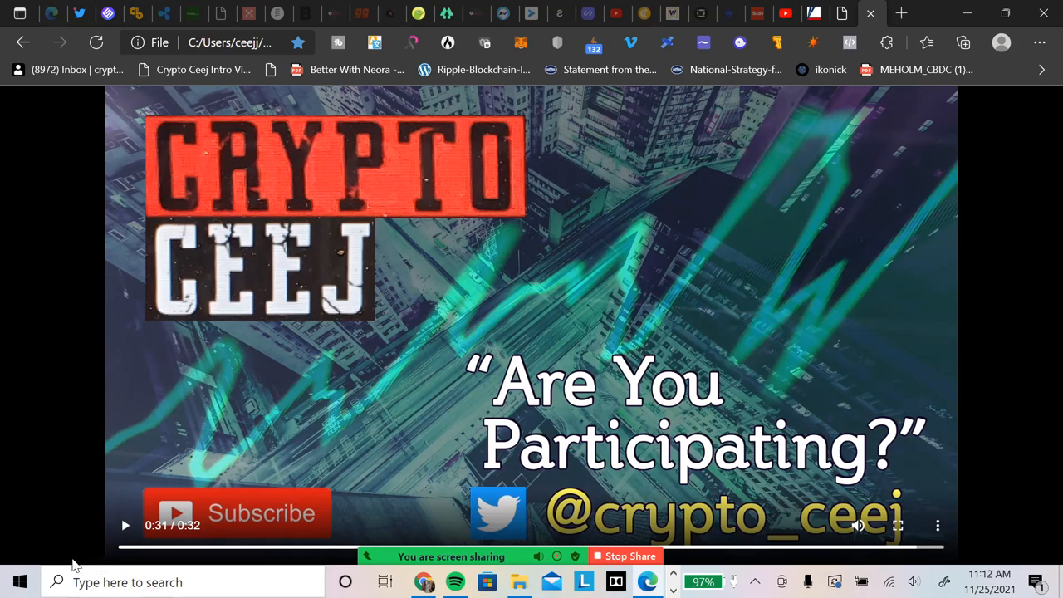
mouse_move(81, 544)
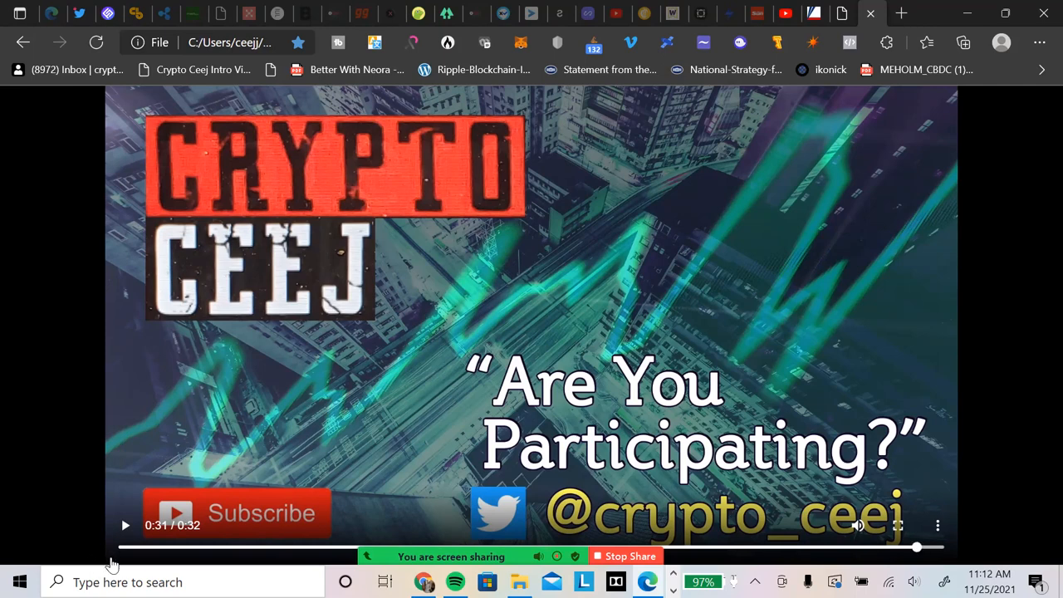
mouse_move(110, 572)
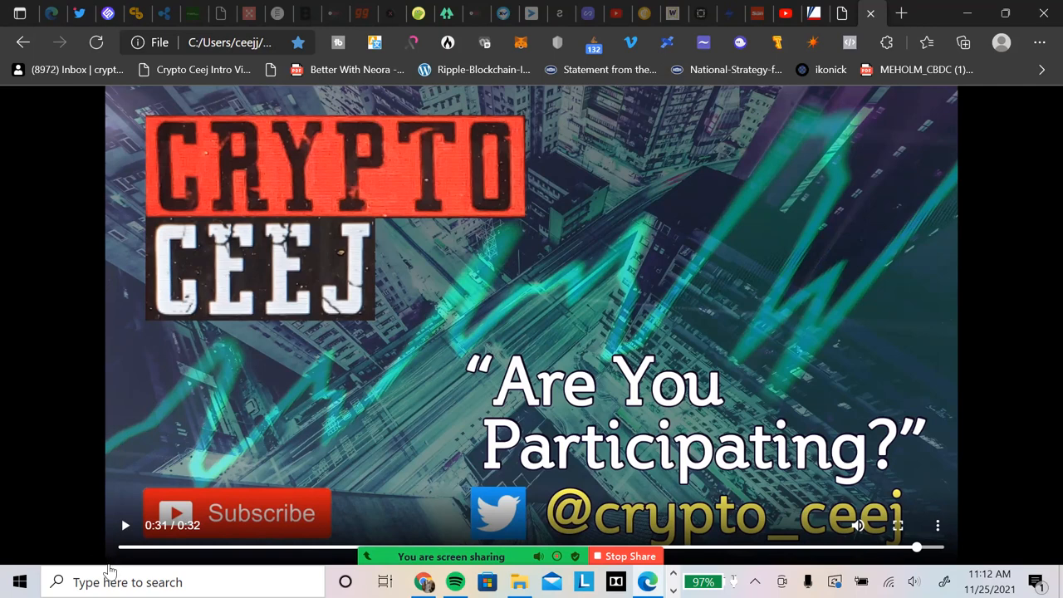
mouse_move(110, 567)
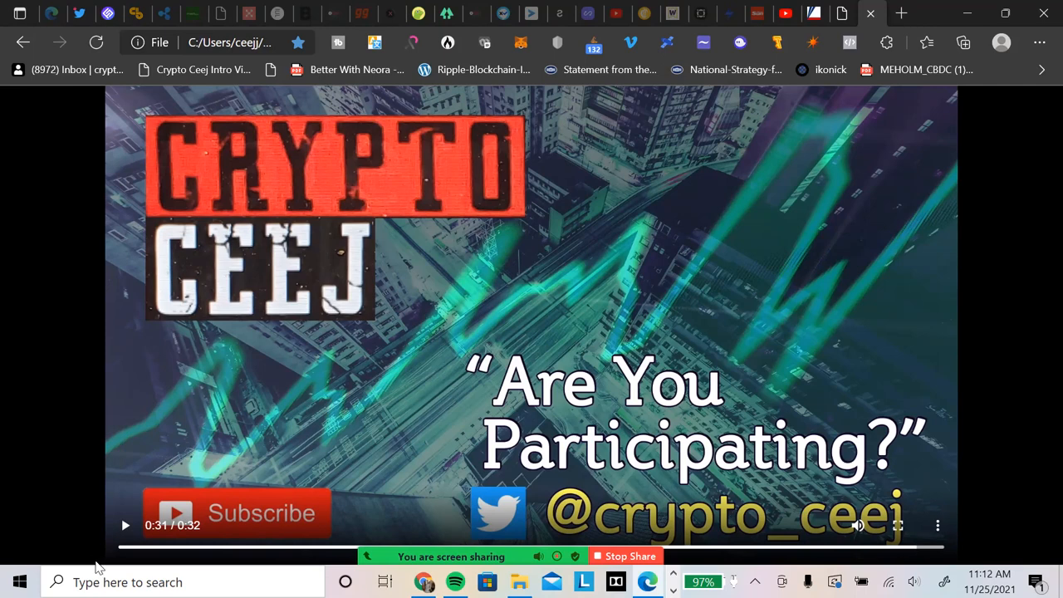
mouse_move(94, 565)
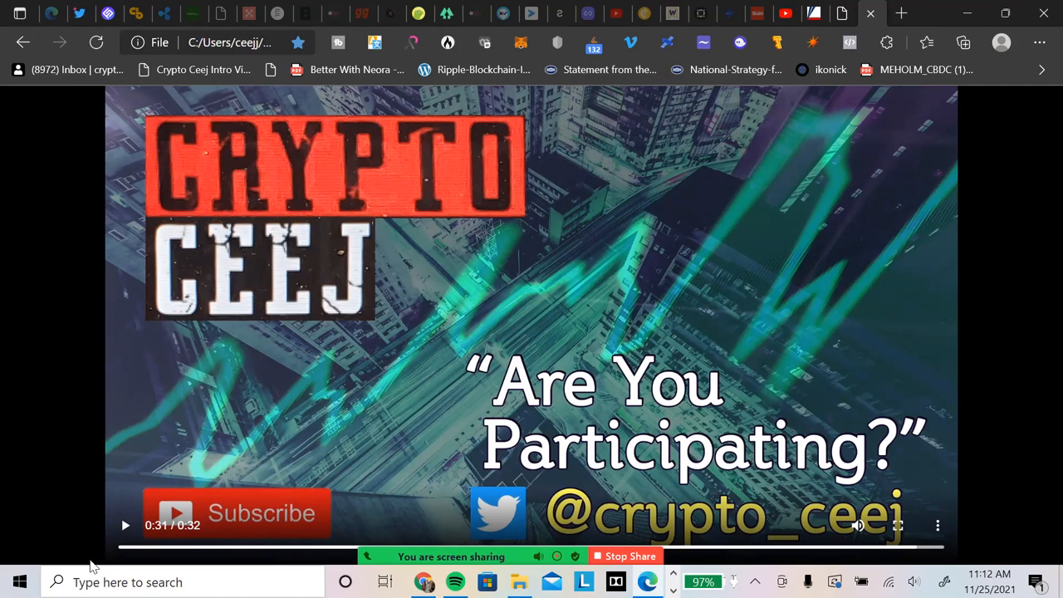
mouse_move(87, 567)
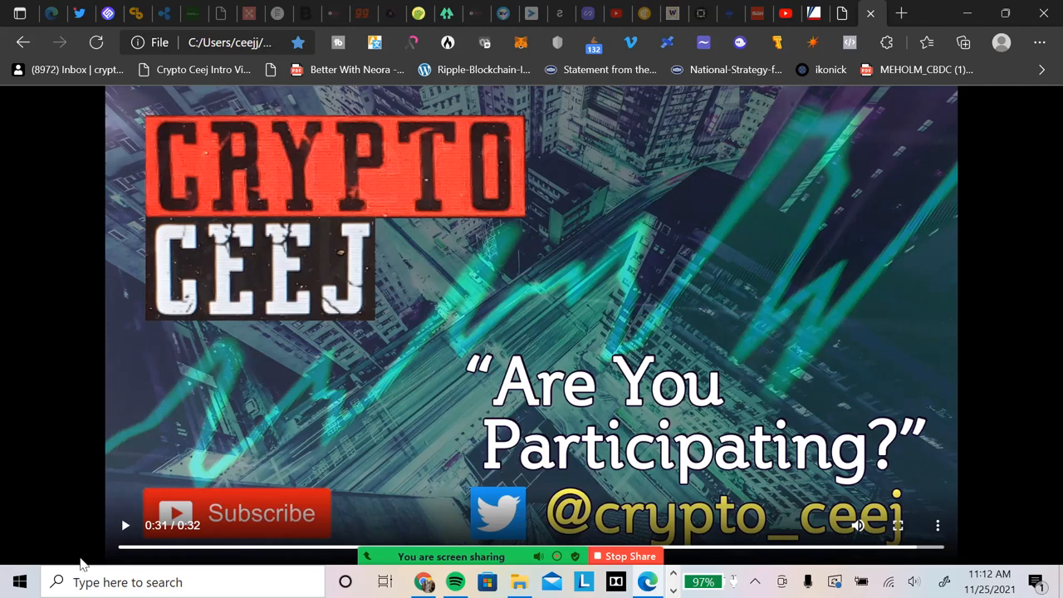
mouse_move(68, 562)
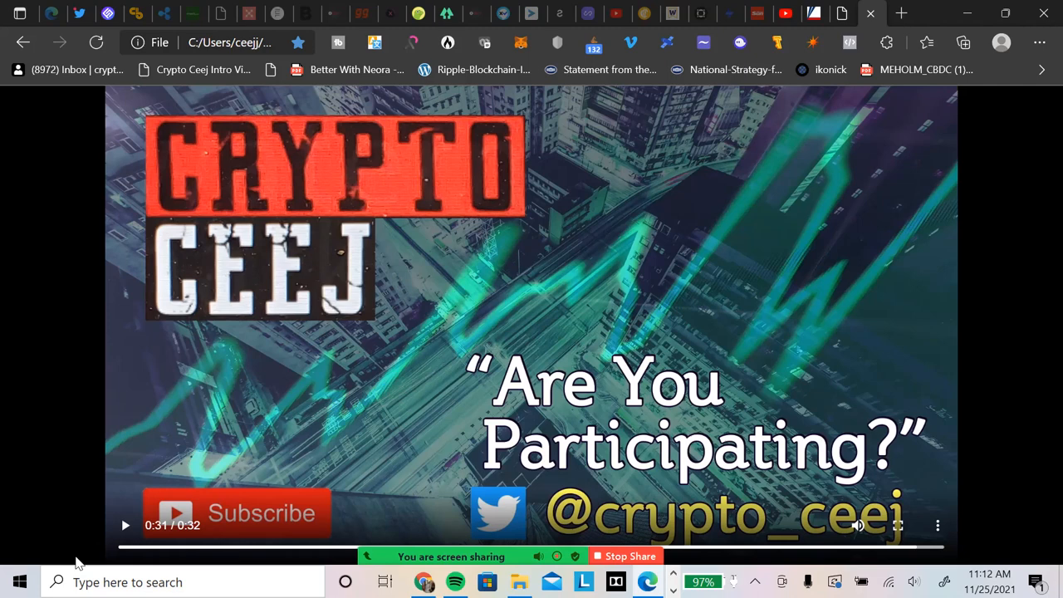
mouse_move(56, 558)
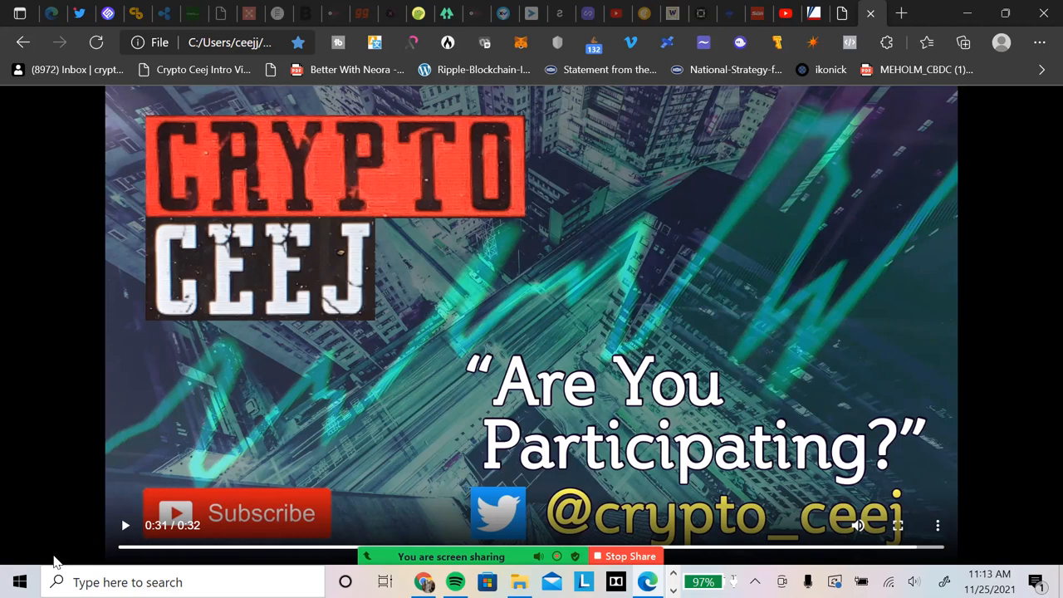
mouse_move(73, 555)
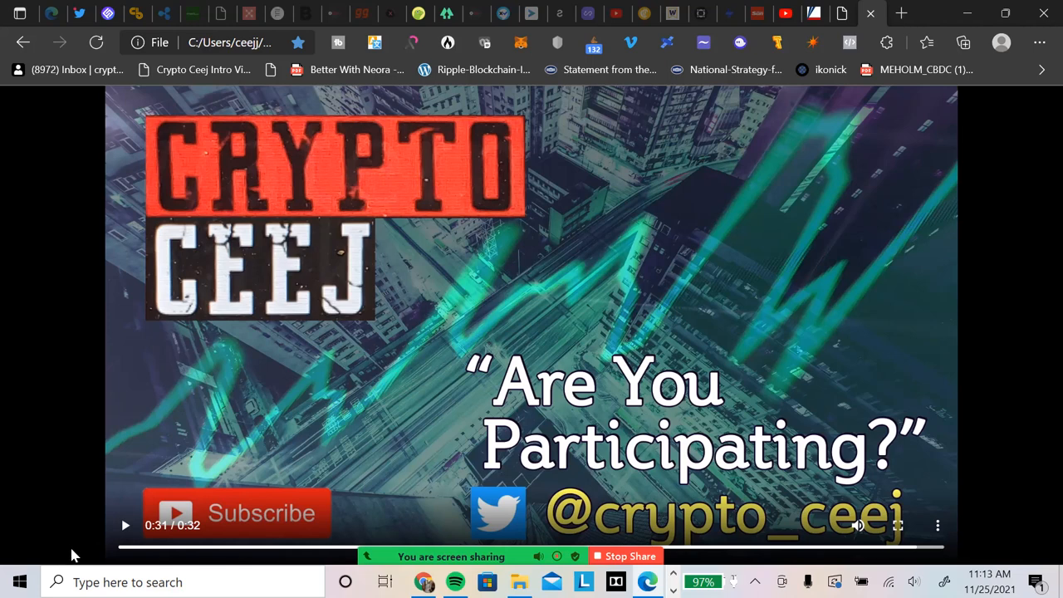
mouse_move(68, 558)
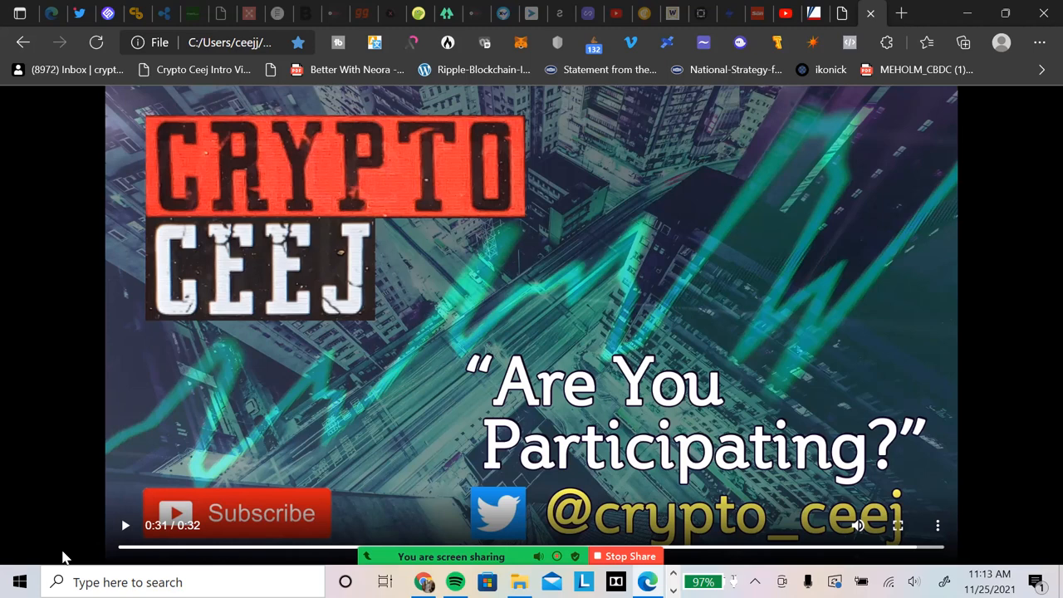
mouse_move(33, 565)
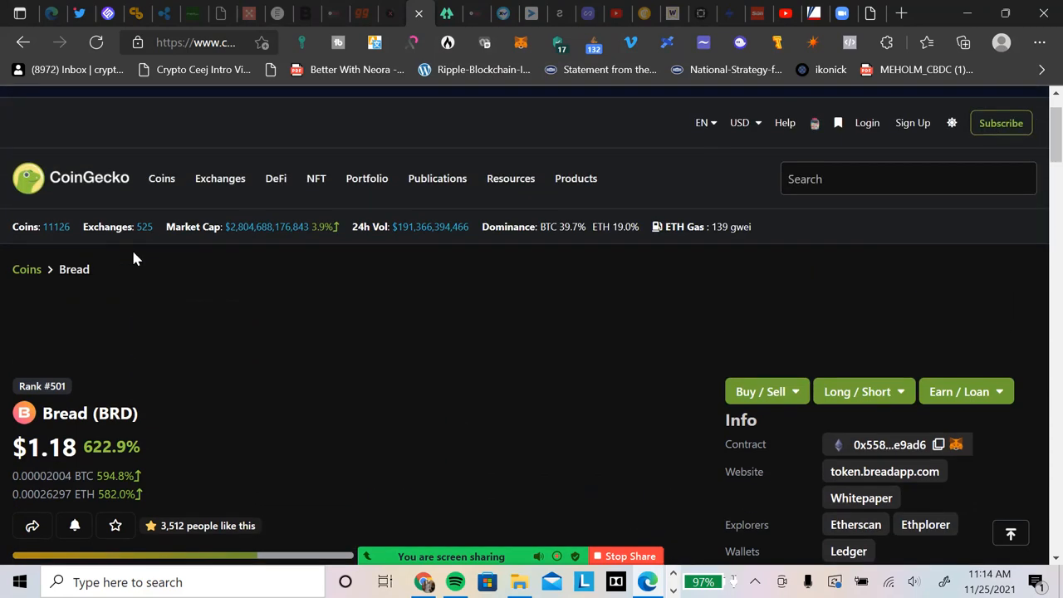
mouse_move(275, 314)
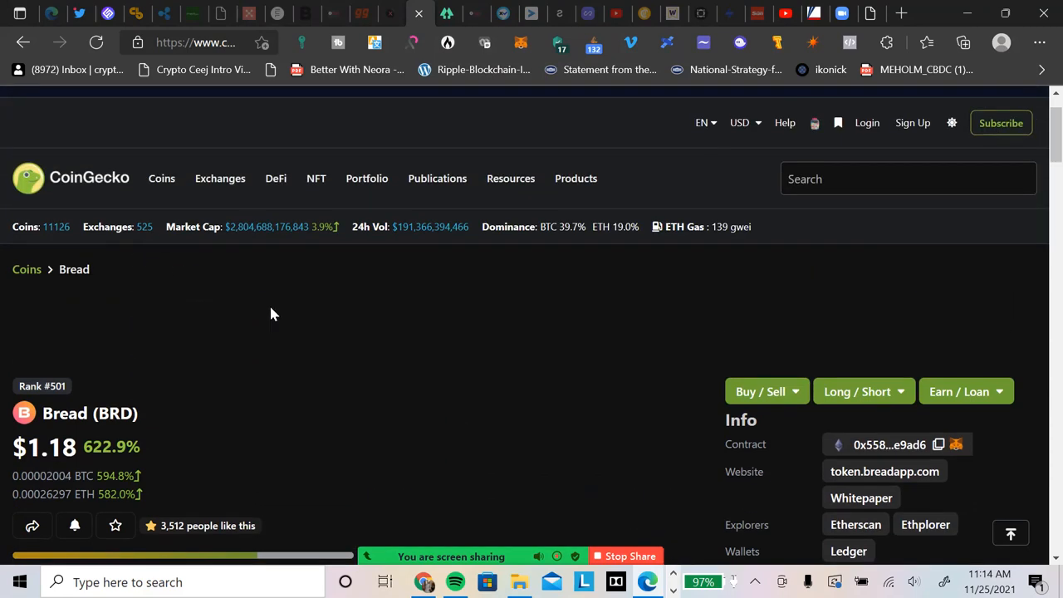
mouse_move(202, 282)
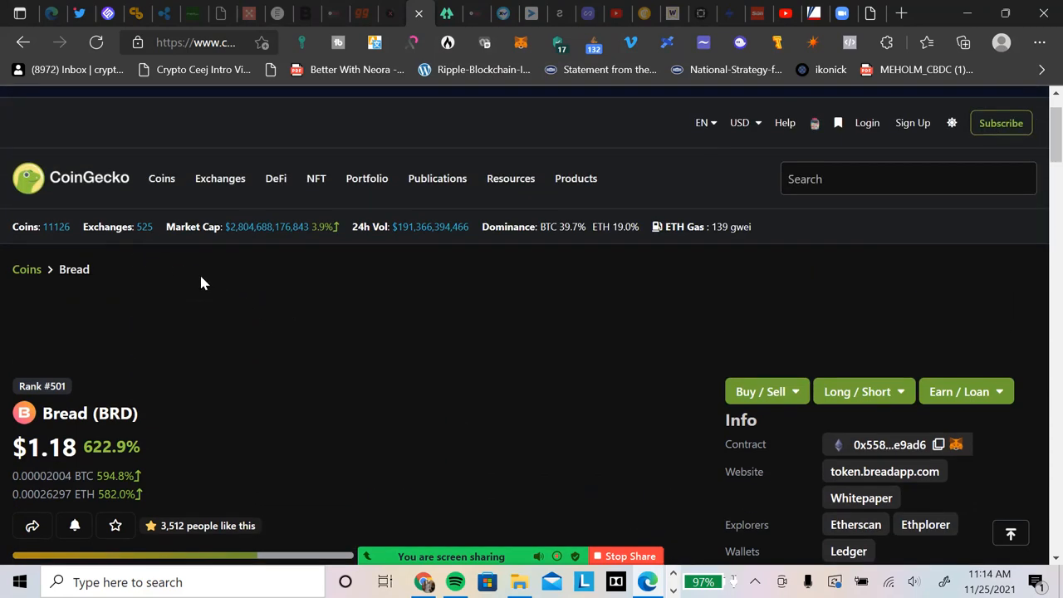
mouse_move(133, 262)
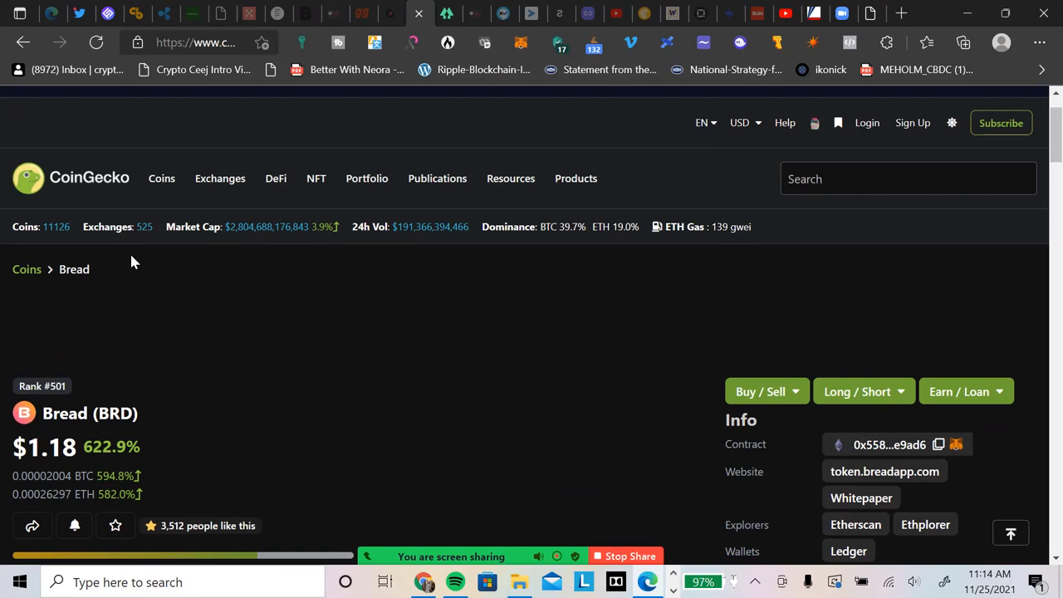
mouse_move(189, 422)
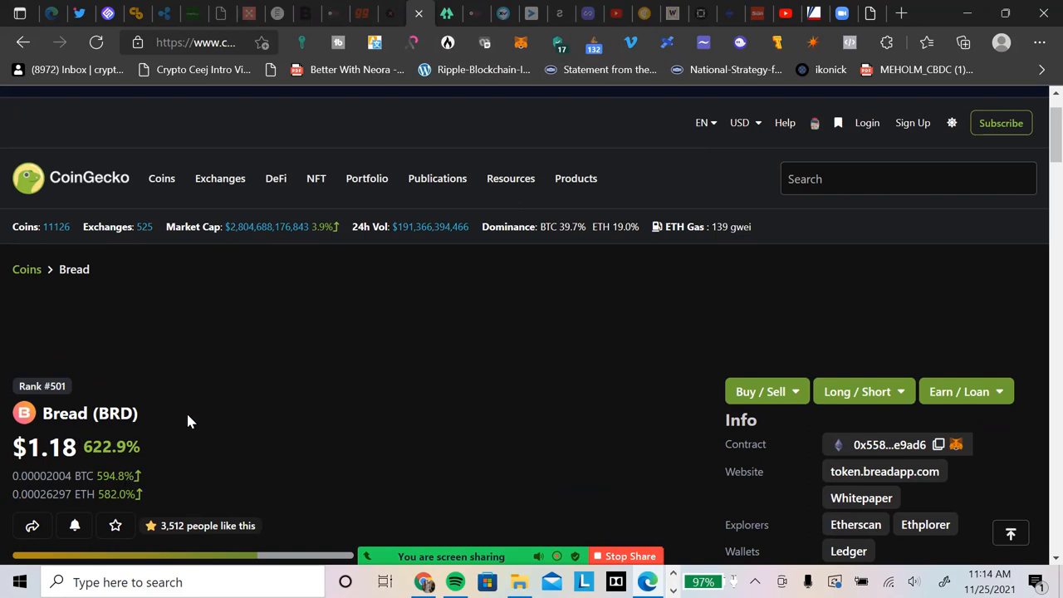
mouse_move(154, 474)
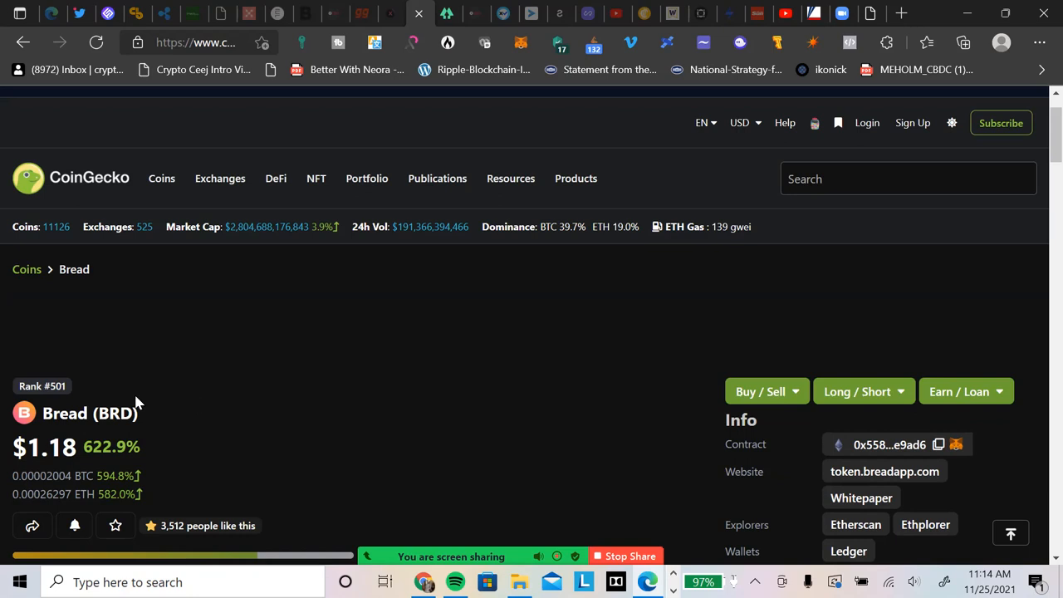
scroll("down", 3)
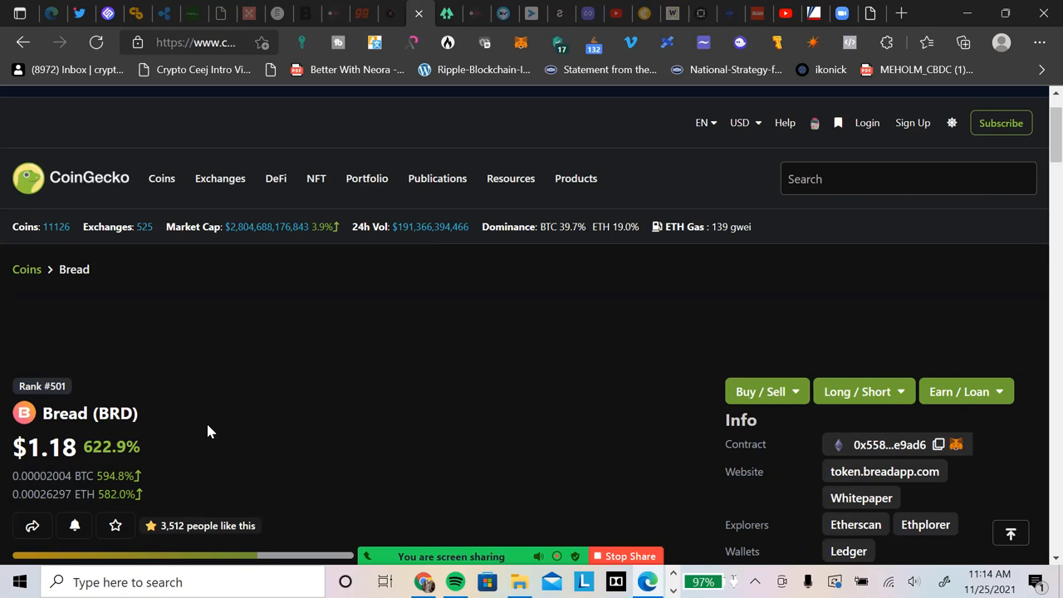
mouse_move(219, 438)
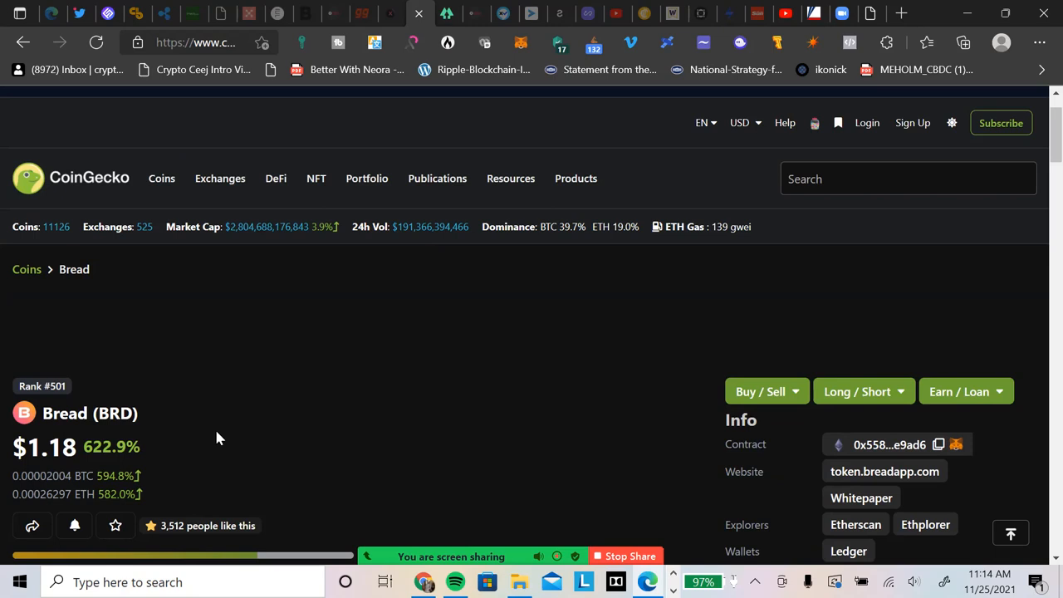
mouse_move(267, 429)
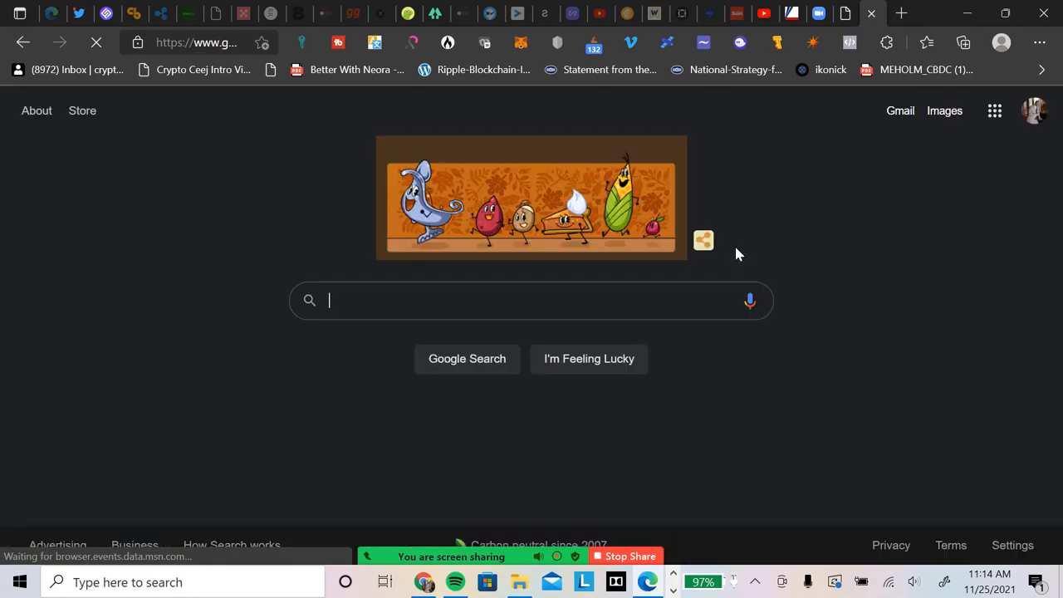
Search Google for 'ceo of bread wallet company'.
type("q")
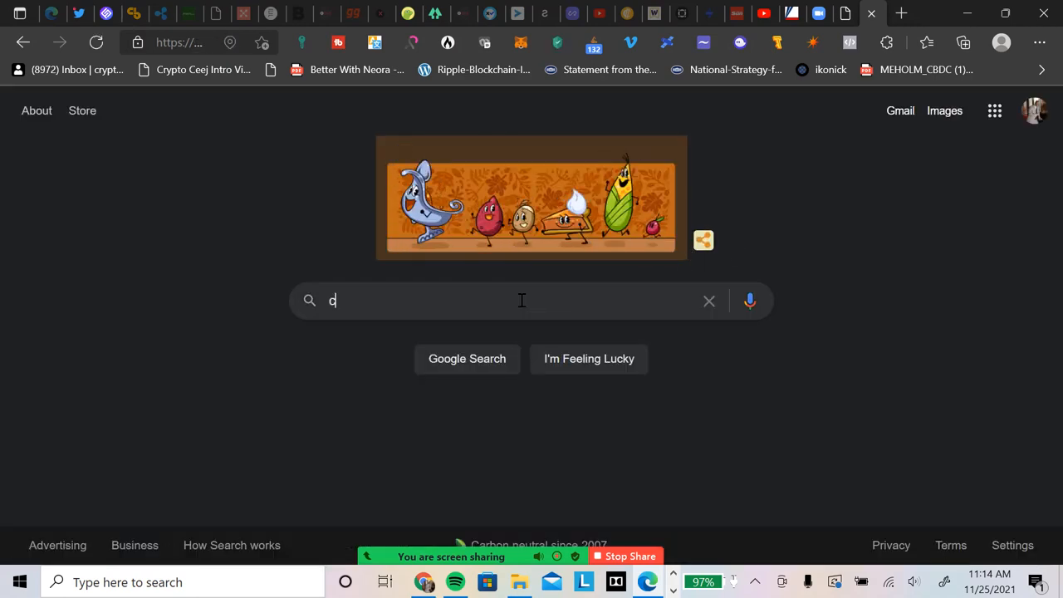
type("eo of bread wallet compan")
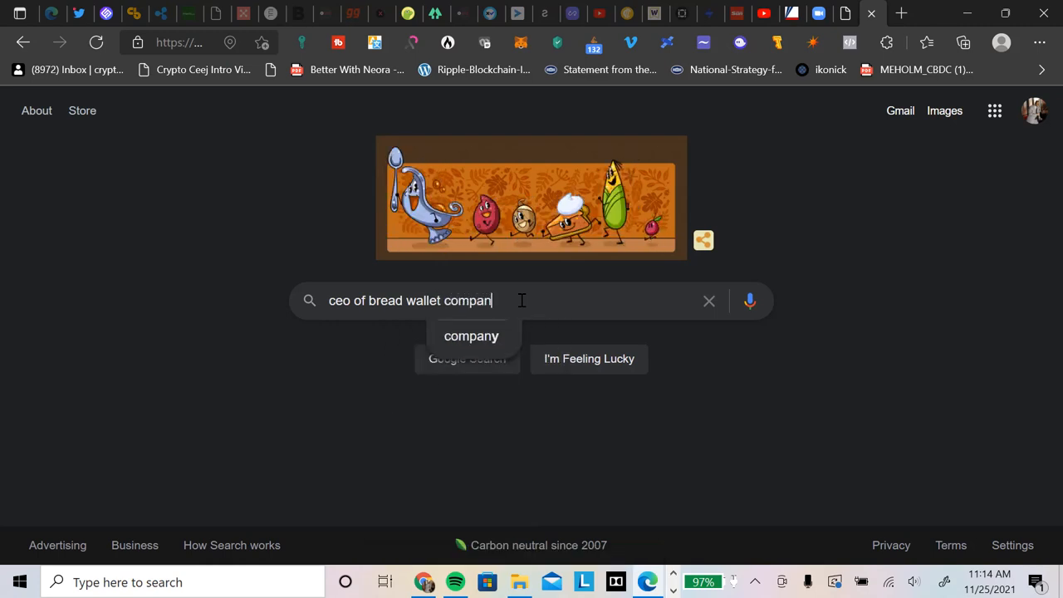
left_click(471, 335)
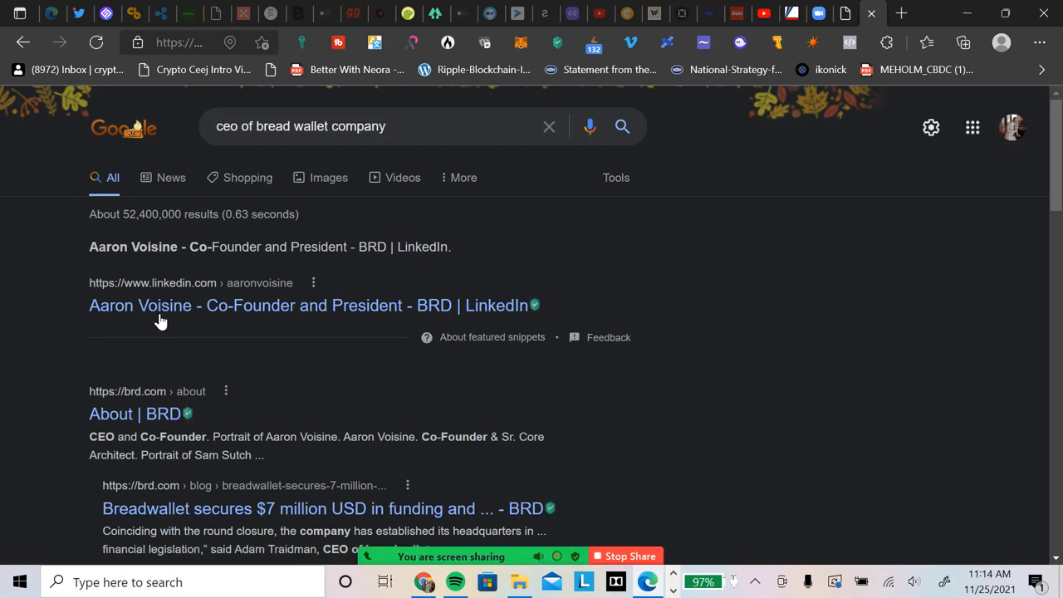
mouse_move(167, 324)
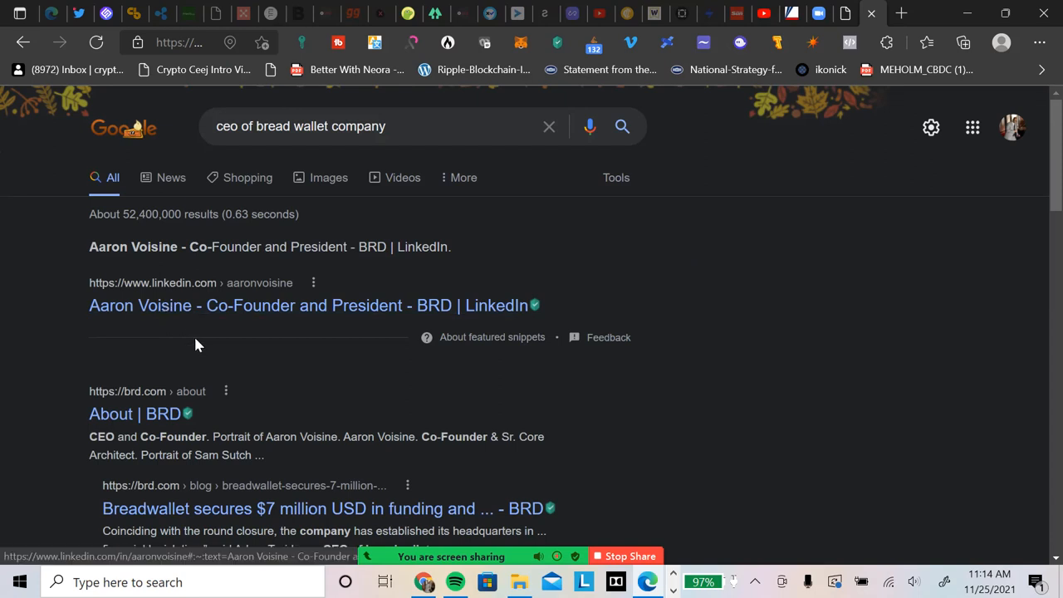
Expand 'Who owns Bread wallet?' to see Voisine, Traidman and Lasher named.
scroll("down", 3)
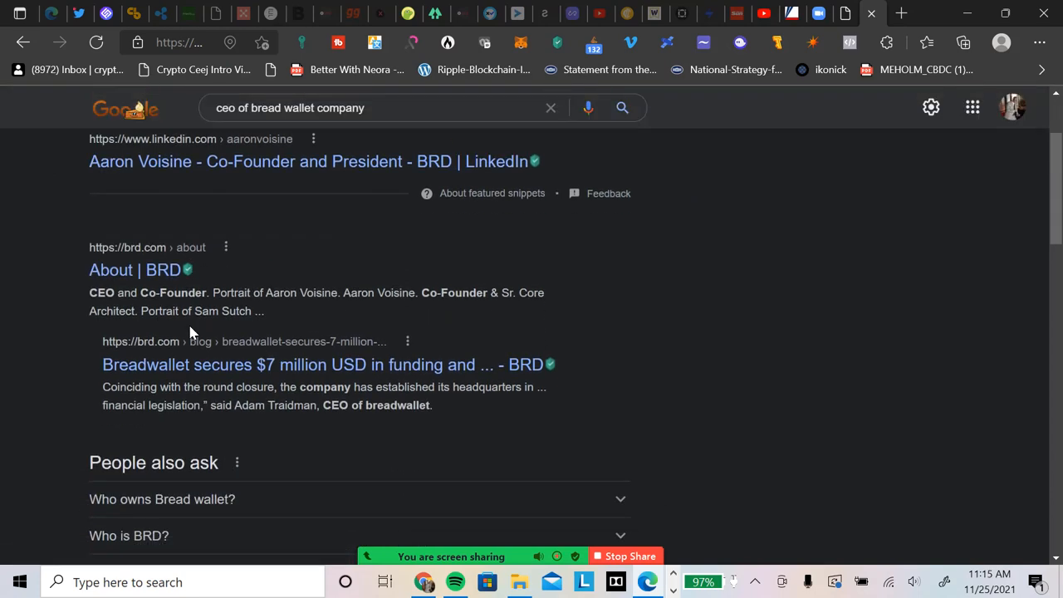
scroll("down", 3)
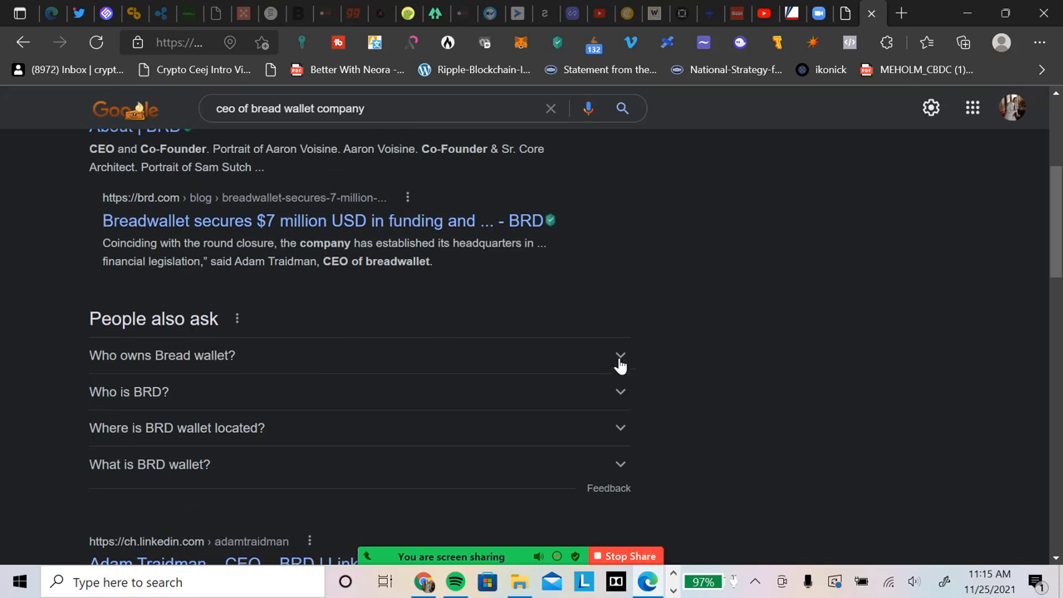
left_click(620, 361)
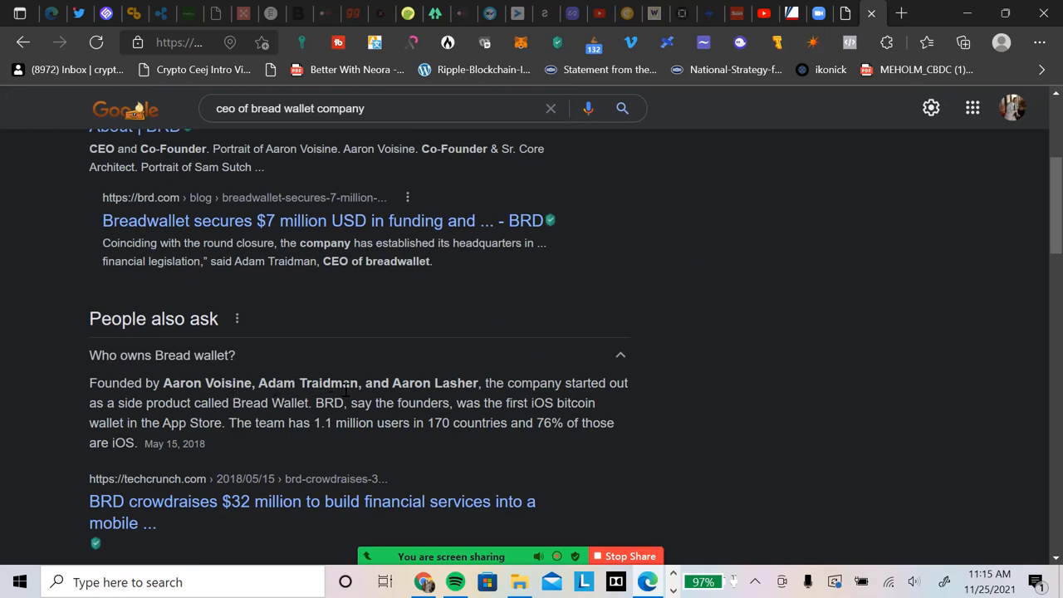
mouse_move(347, 386)
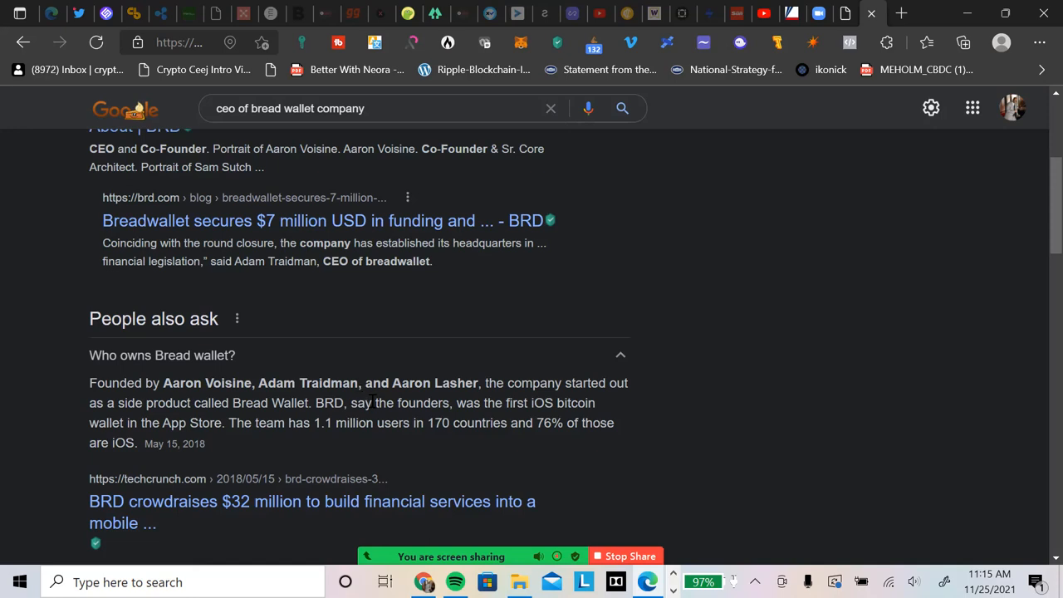
scroll("up", 3)
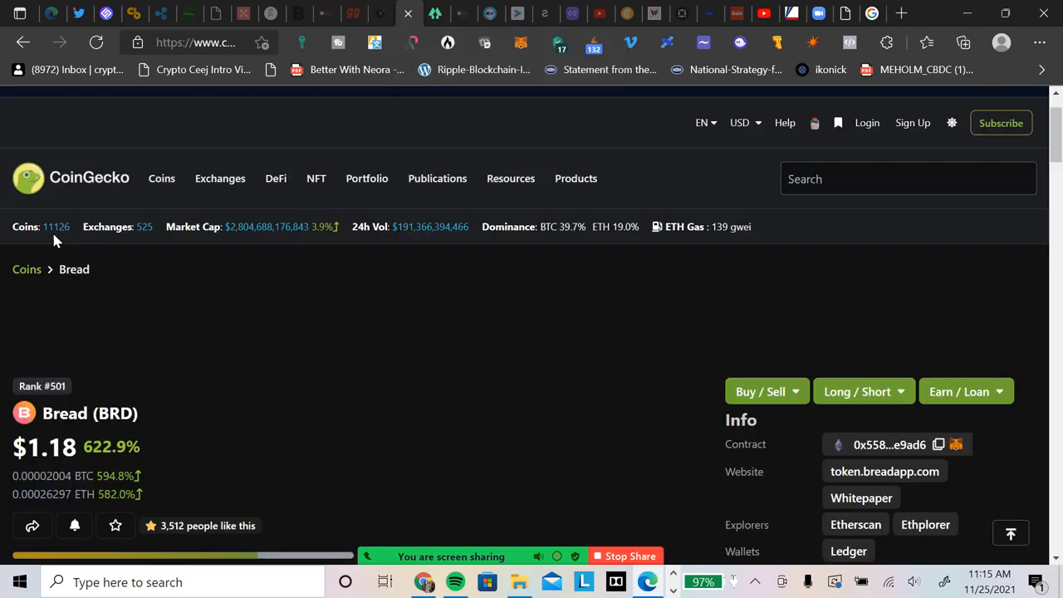
Open CoinGecko's market-cap rankings and scroll down to XRP at rank 7, $1.06.
left_click(161, 178)
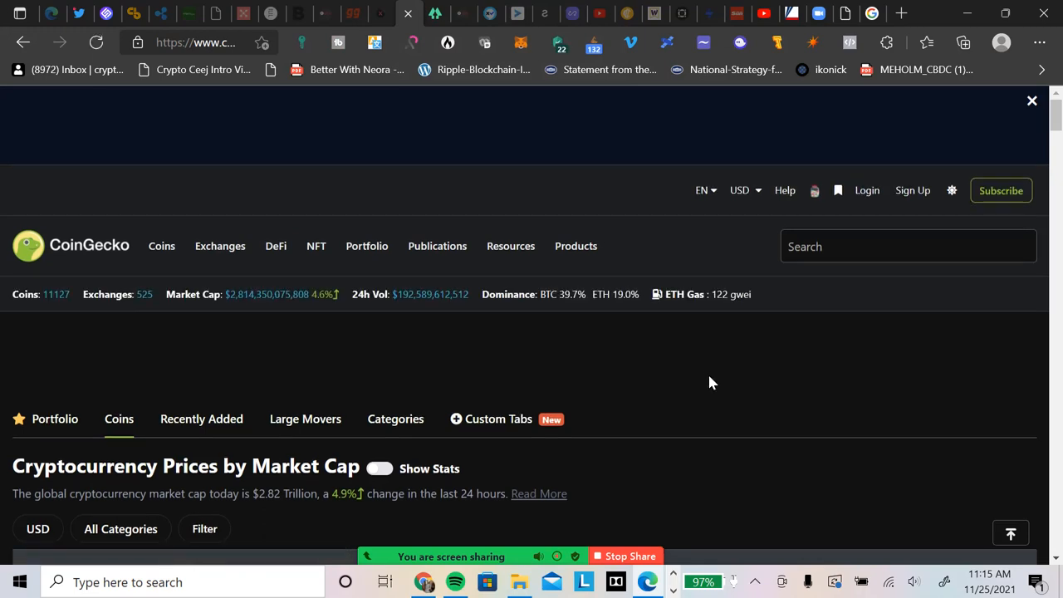
scroll("down", 3)
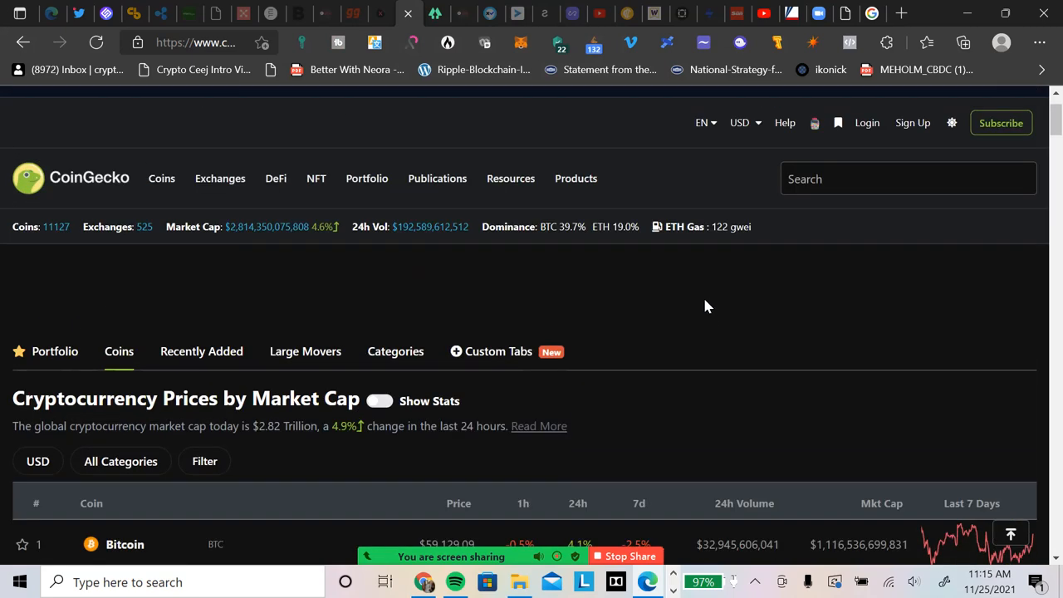
scroll("down", 3)
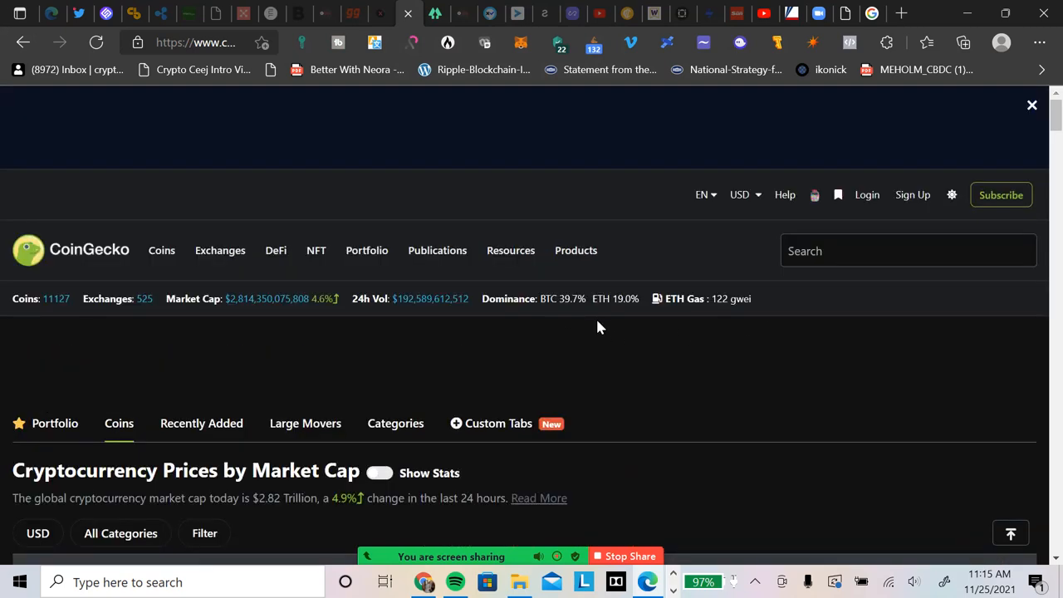
mouse_move(575, 314)
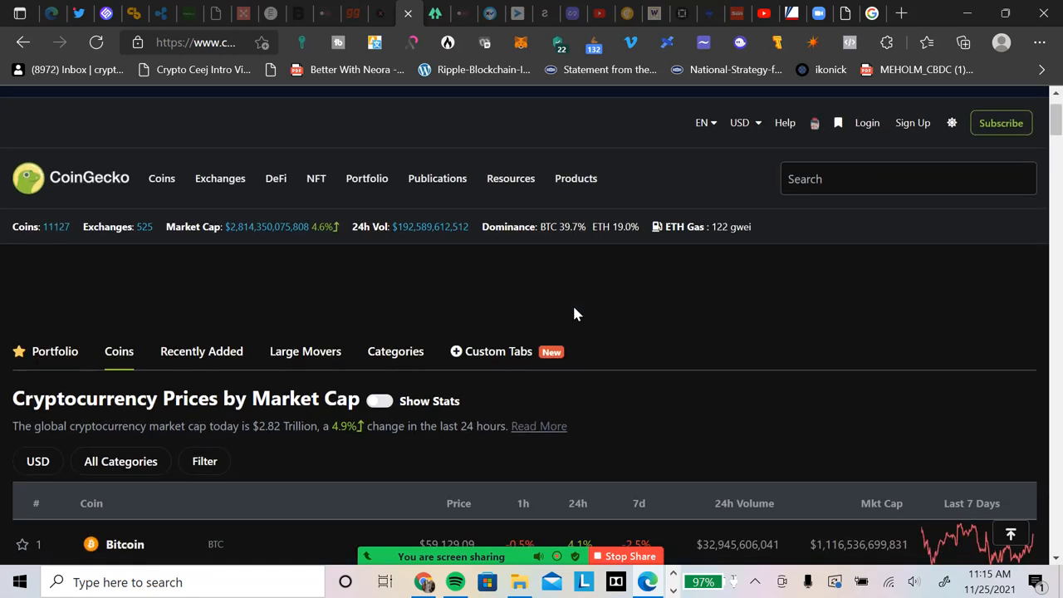
scroll("down", 3)
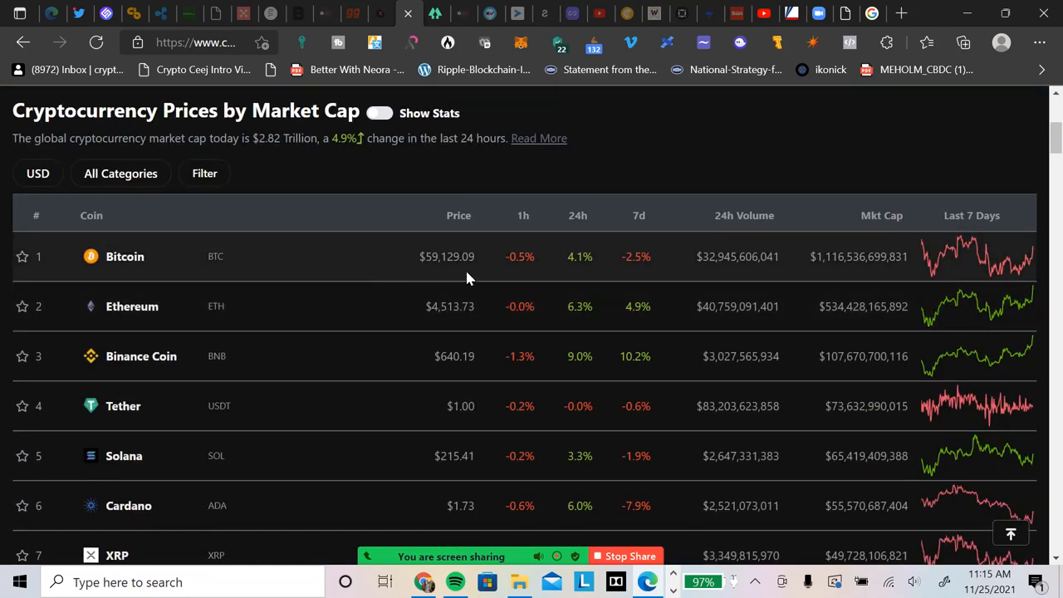
mouse_move(439, 364)
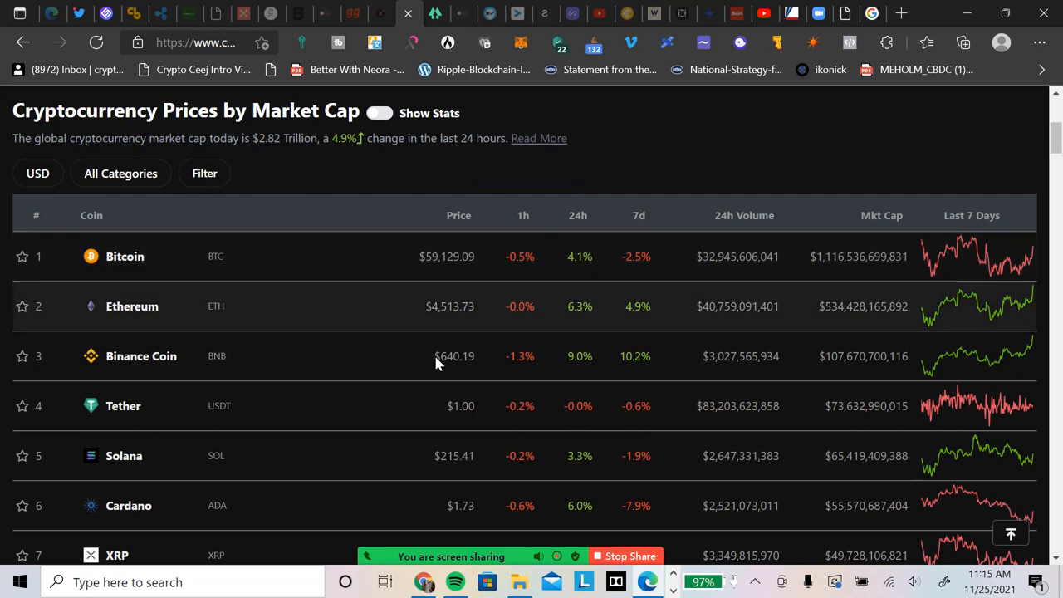
mouse_move(473, 398)
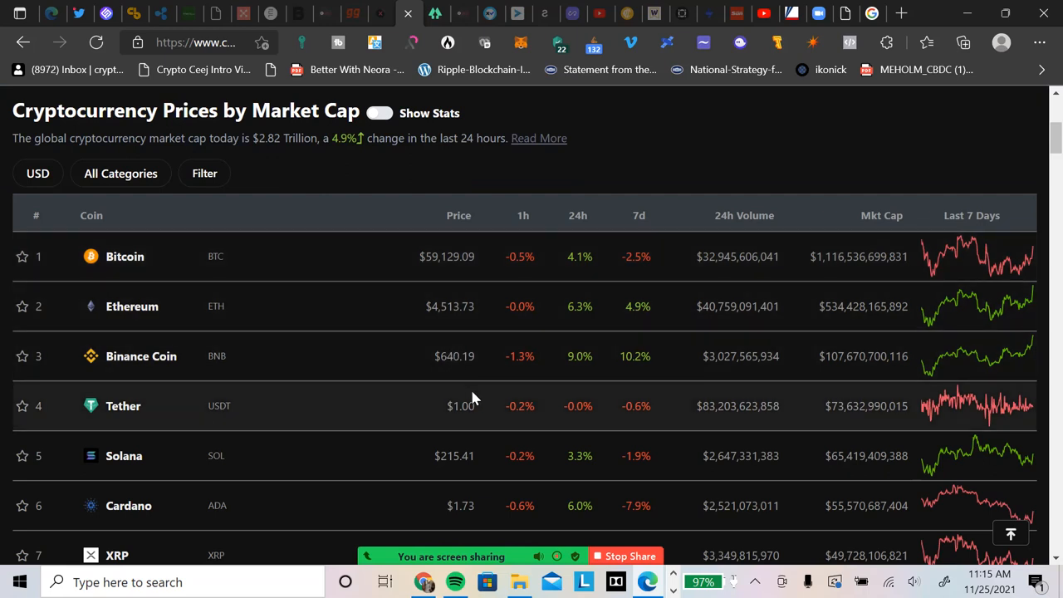
mouse_move(473, 356)
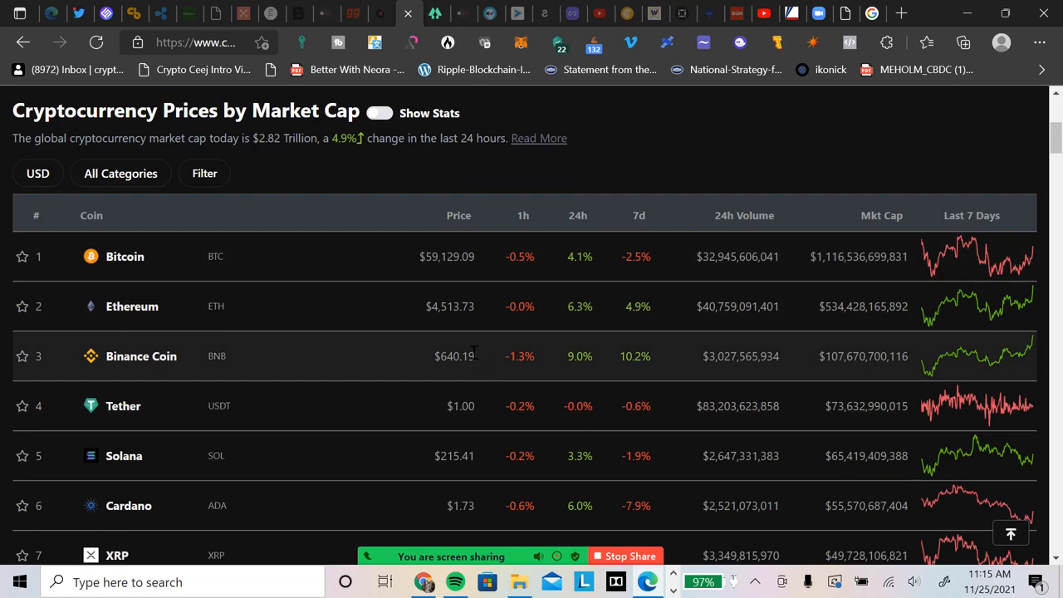
scroll("down", 3)
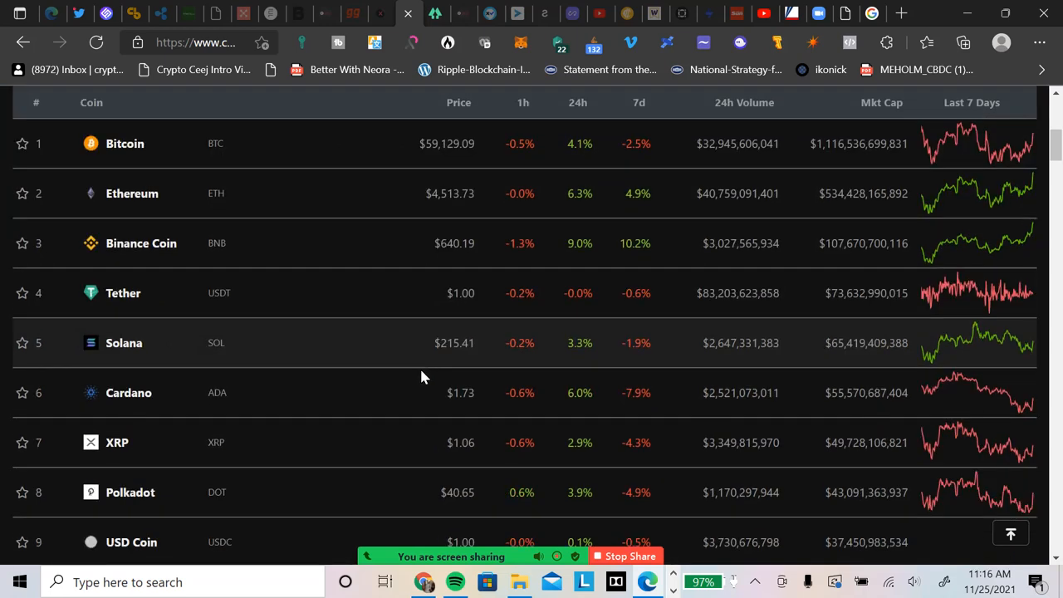
scroll("down", 3)
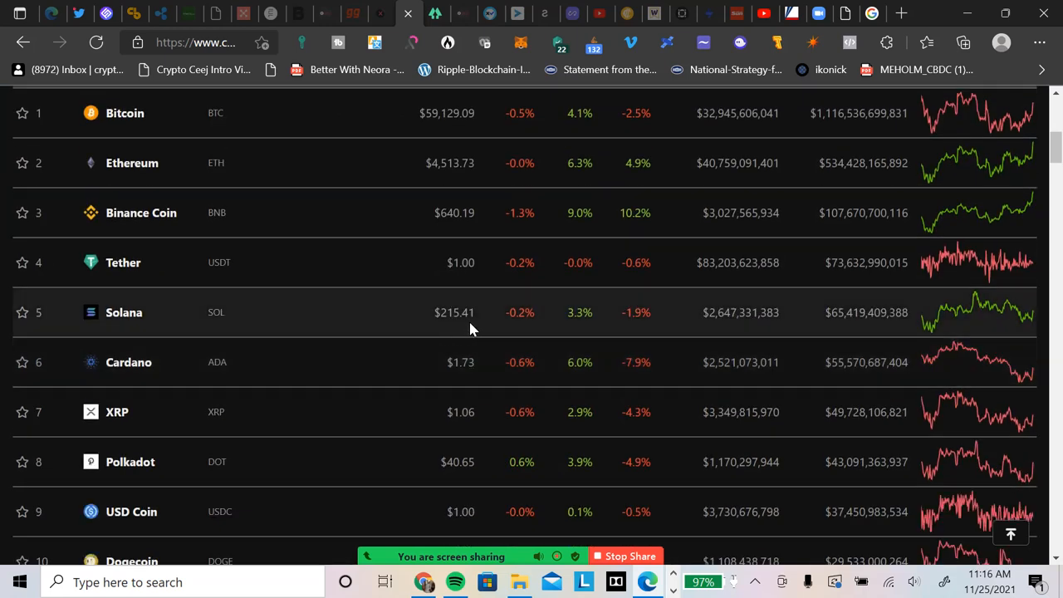
mouse_move(430, 359)
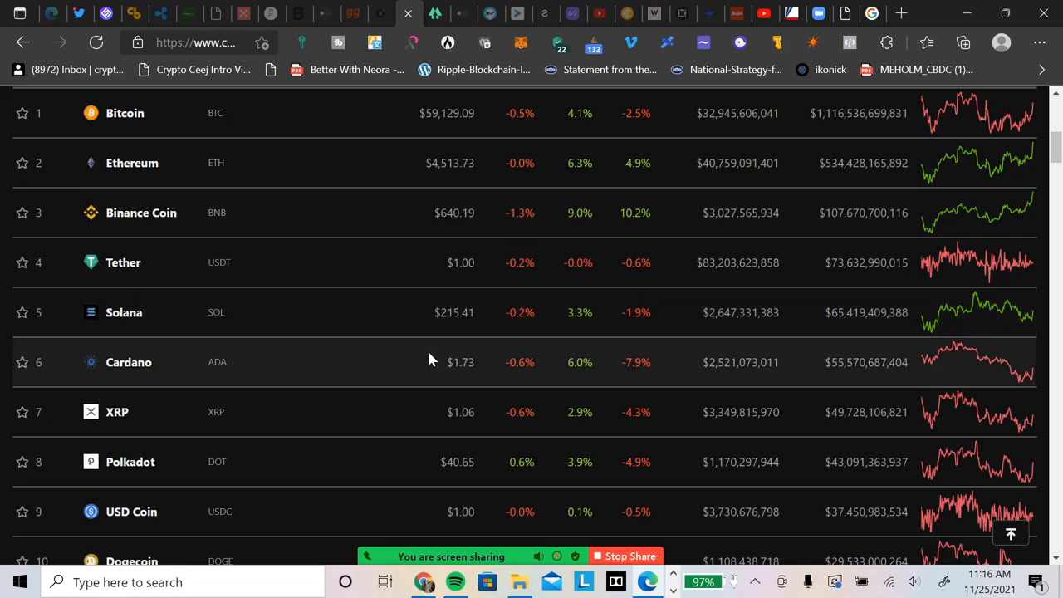
scroll("down", 3)
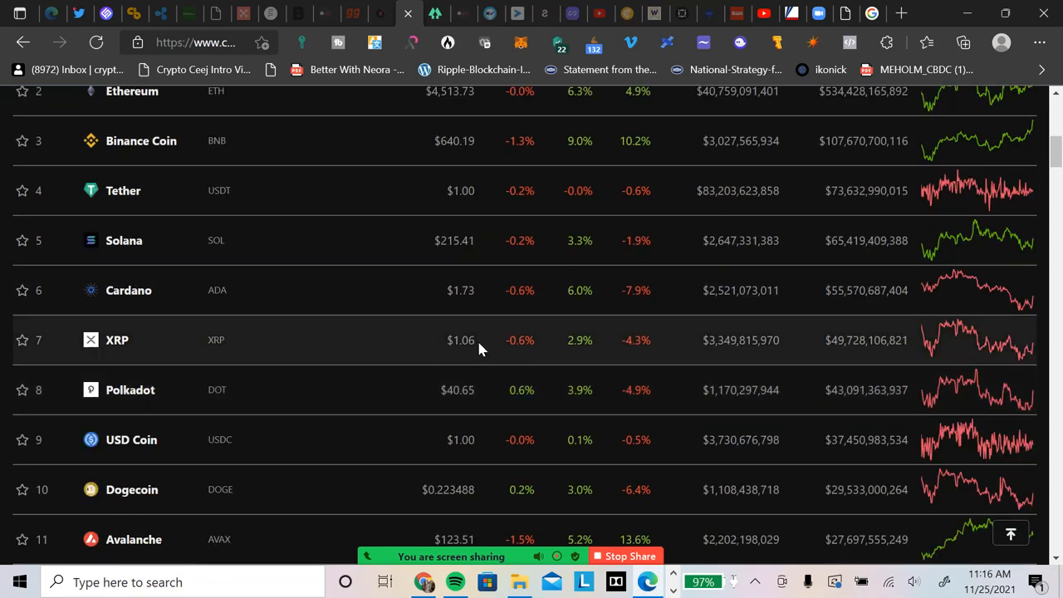
mouse_move(498, 357)
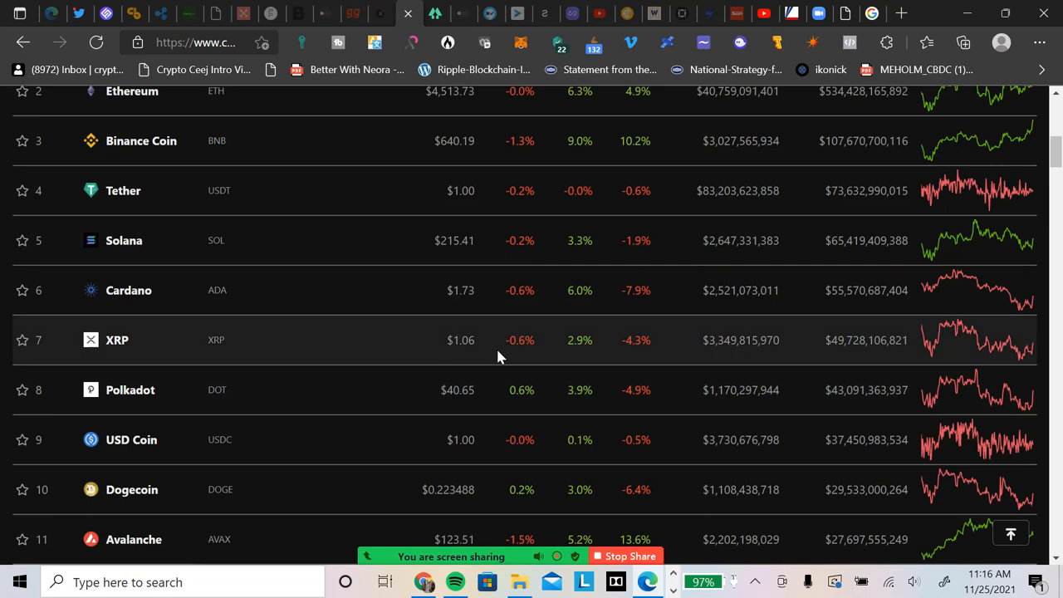
mouse_move(394, 370)
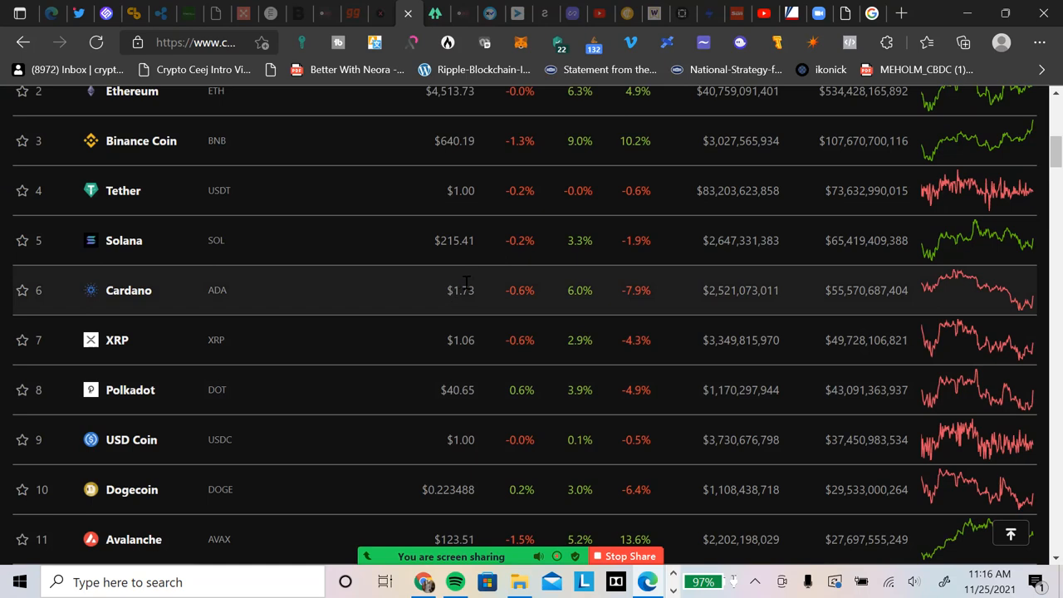
mouse_move(477, 308)
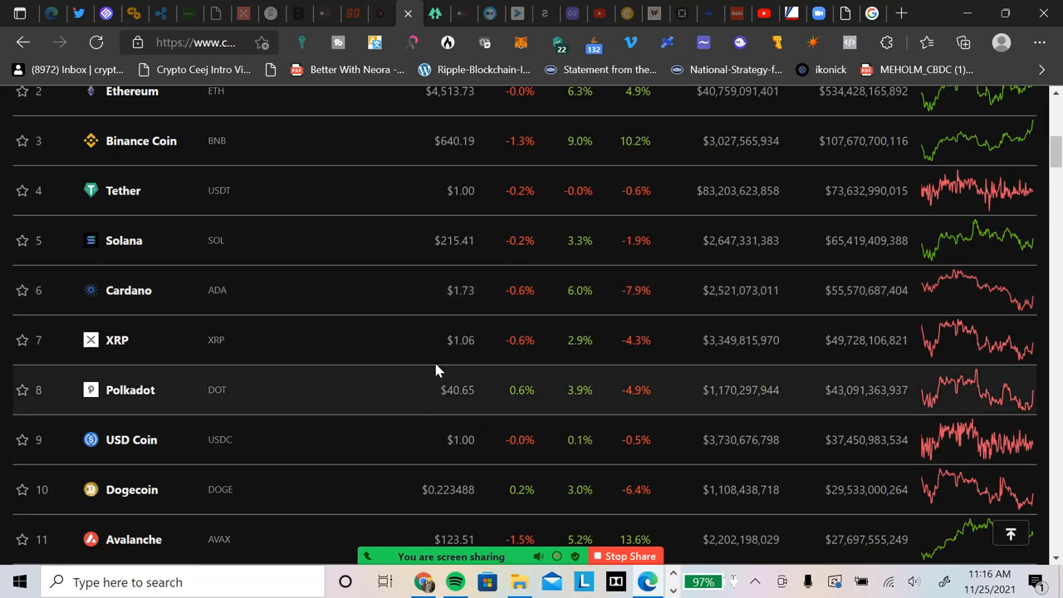
mouse_move(446, 344)
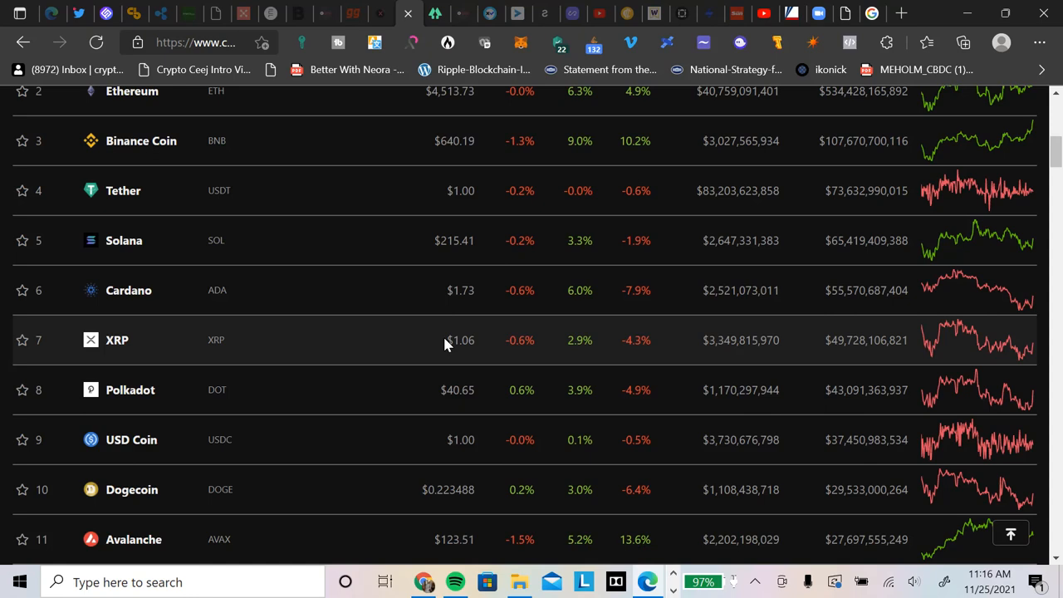
mouse_move(377, 299)
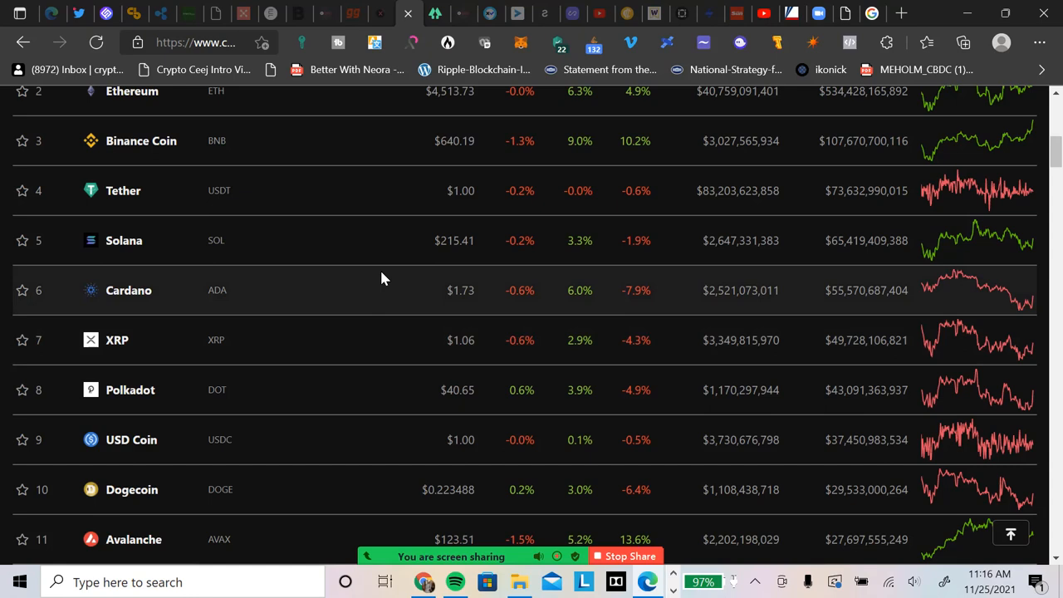
mouse_move(373, 275)
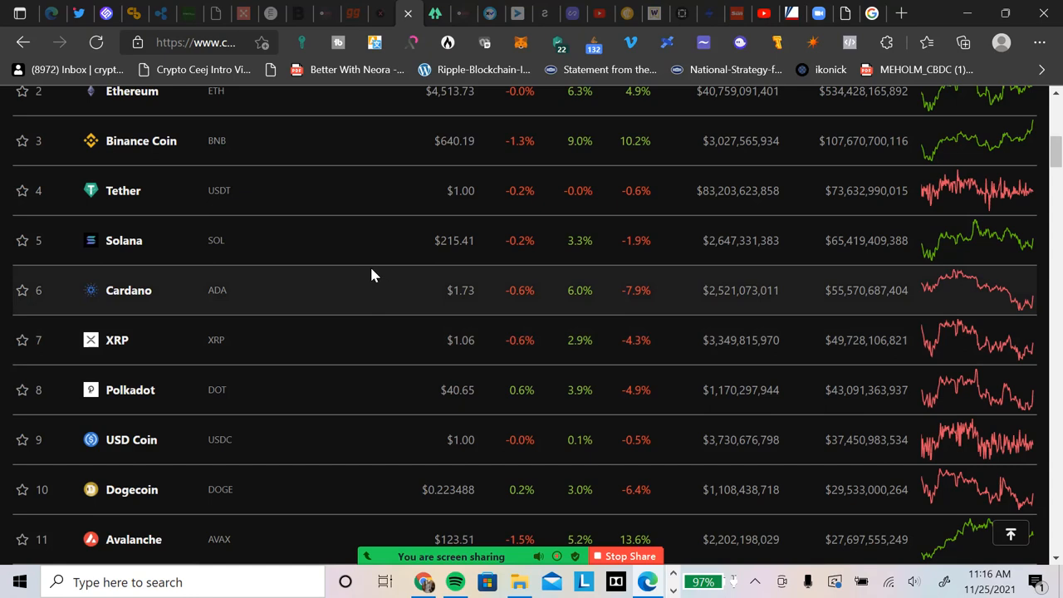
mouse_move(307, 289)
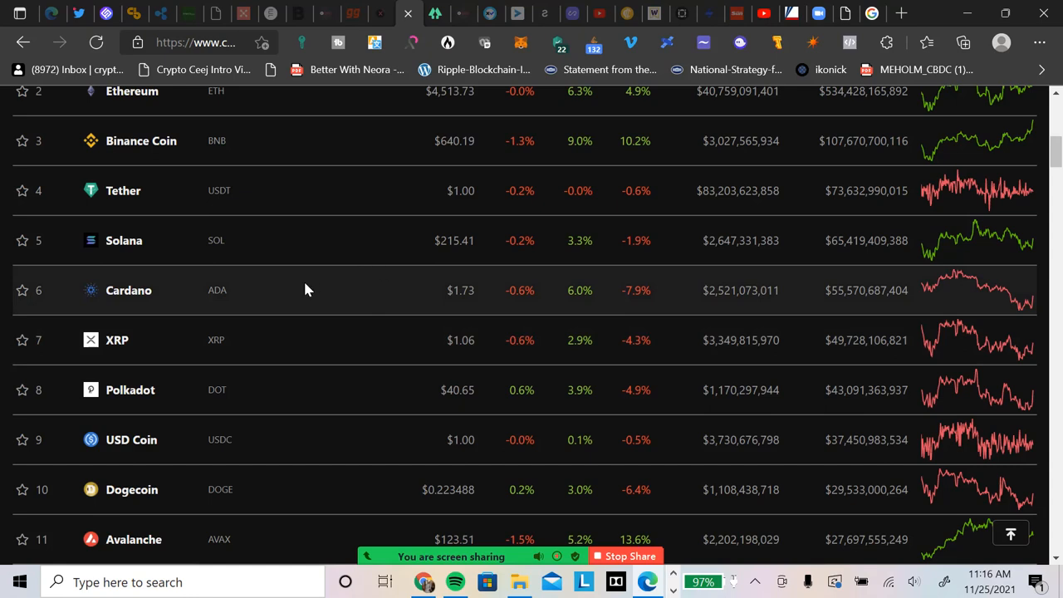
mouse_move(469, 279)
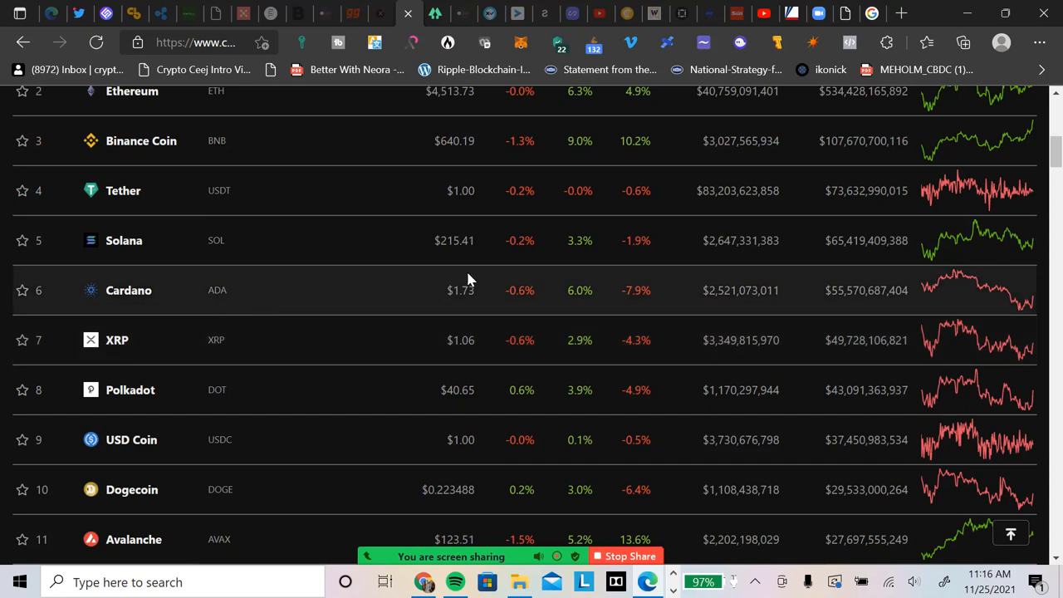
mouse_move(440, 298)
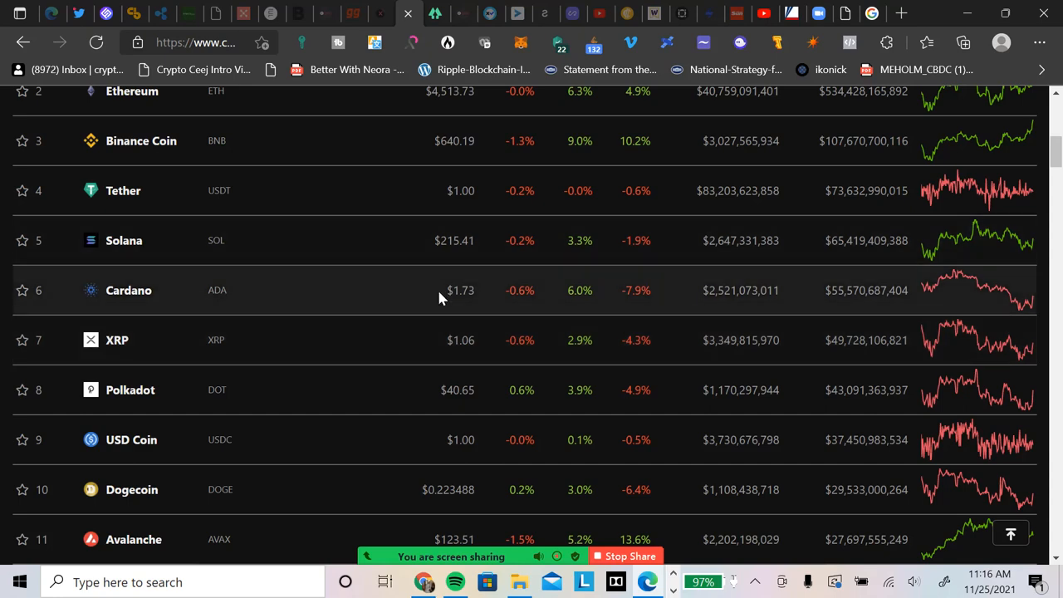
mouse_move(407, 288)
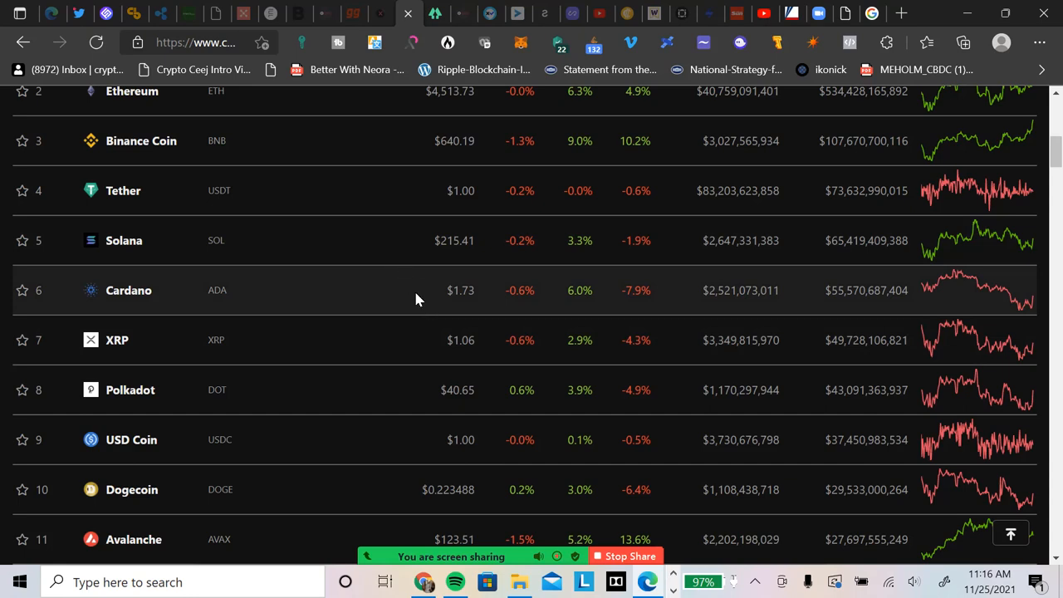
mouse_move(407, 326)
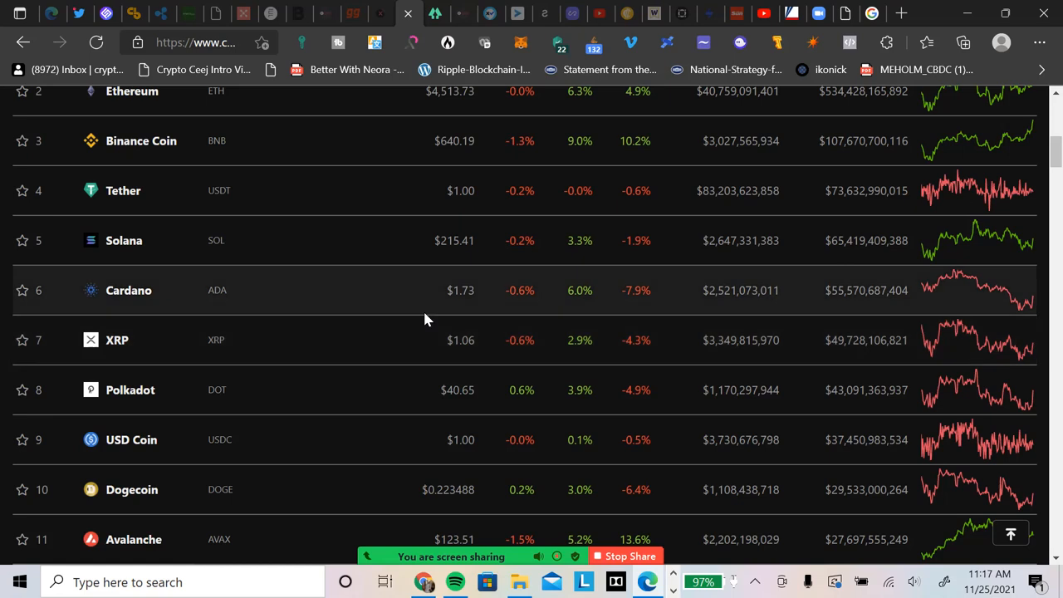
mouse_move(416, 287)
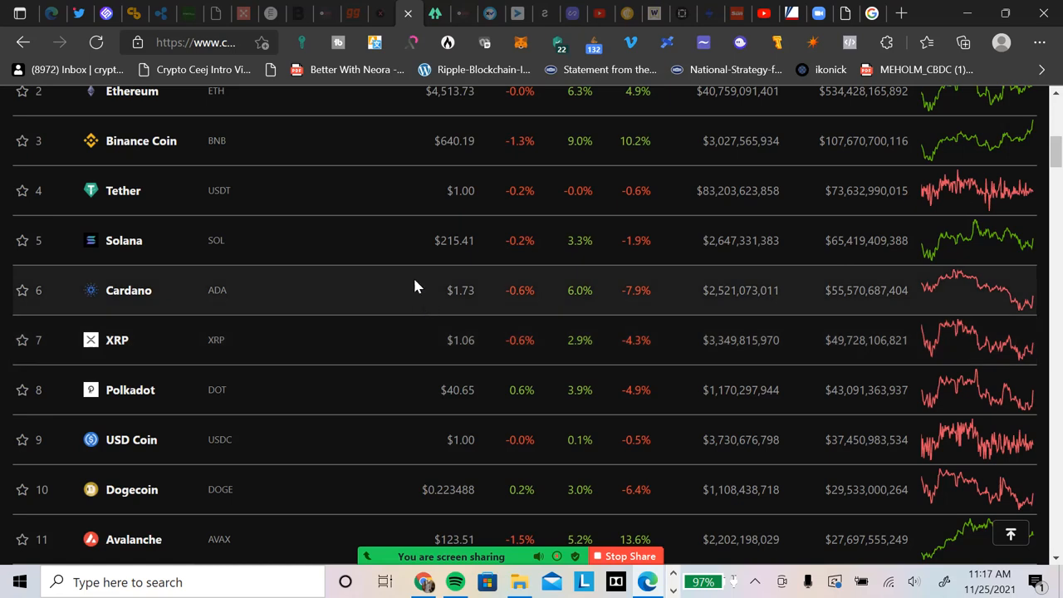
mouse_move(391, 372)
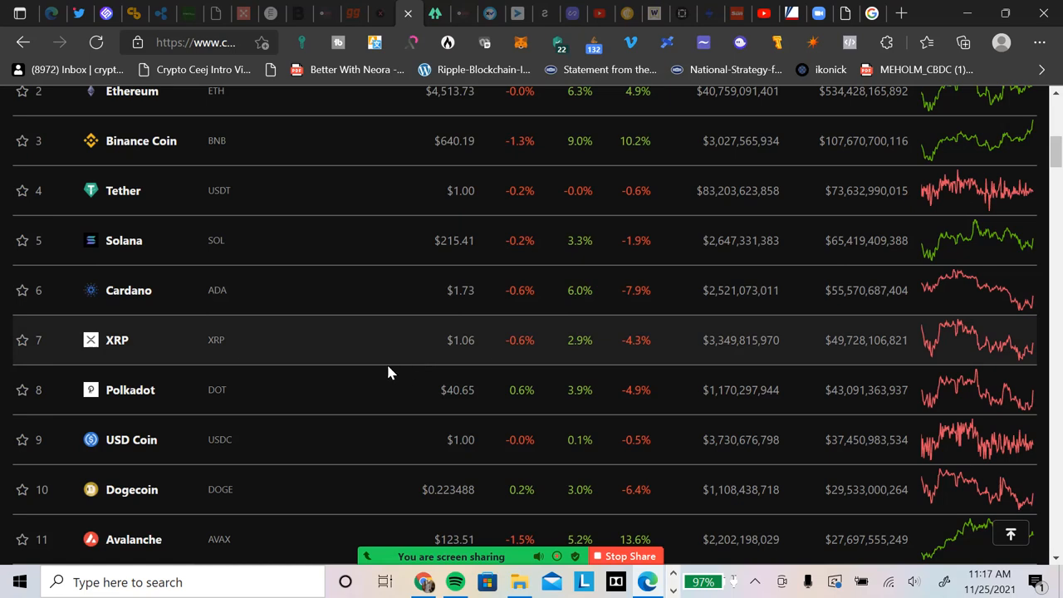
mouse_move(353, 315)
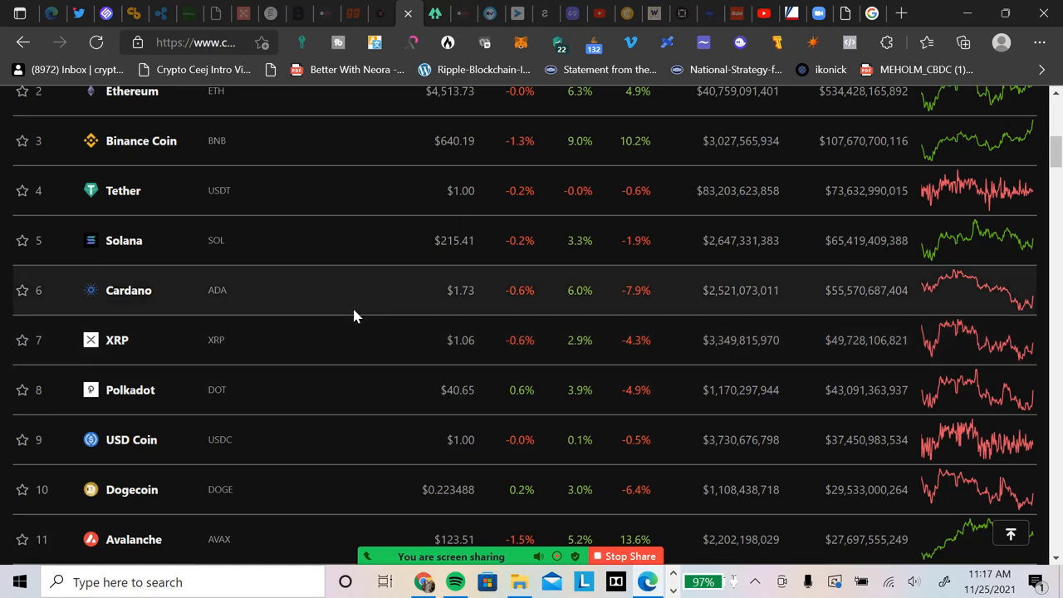
mouse_move(346, 278)
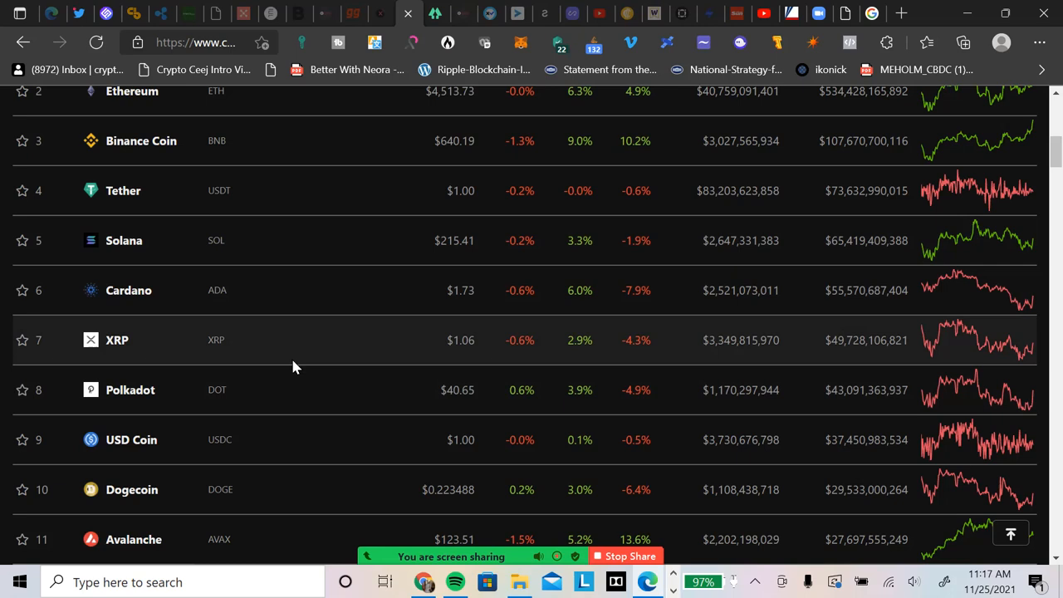
scroll("down", 3)
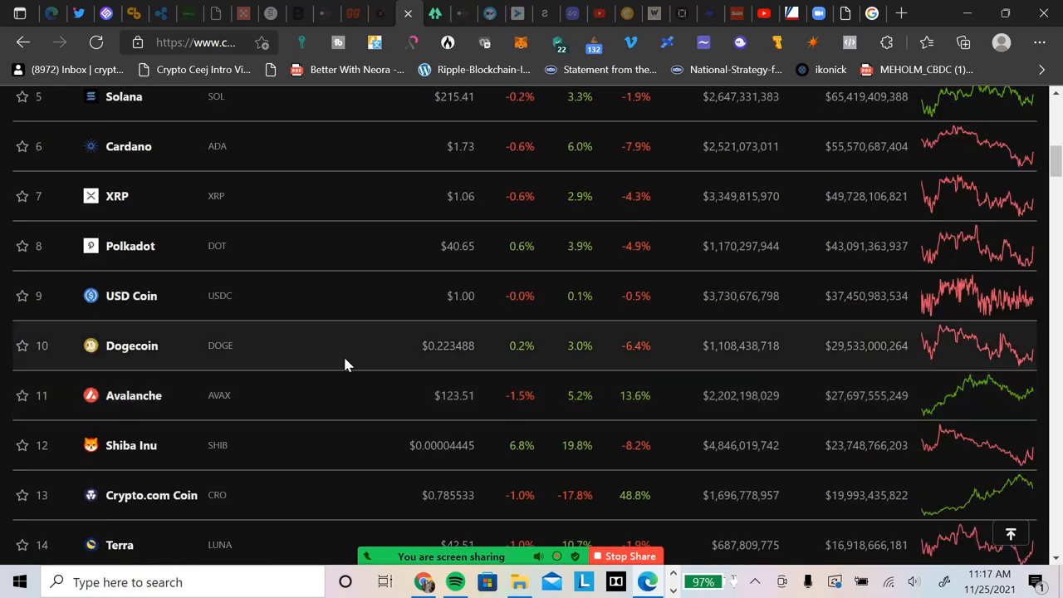
mouse_move(293, 396)
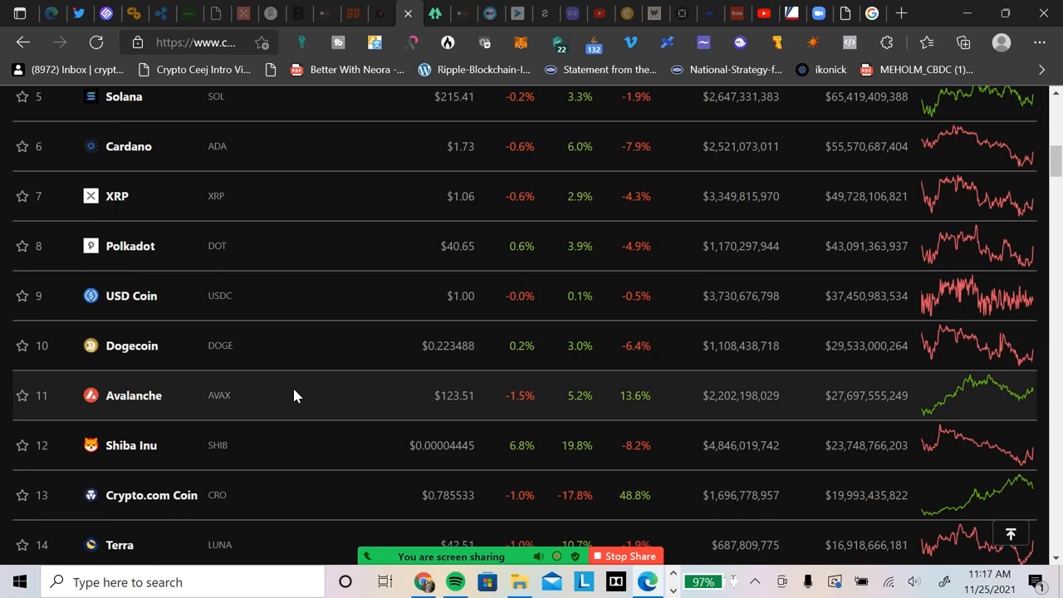
scroll("down", 3)
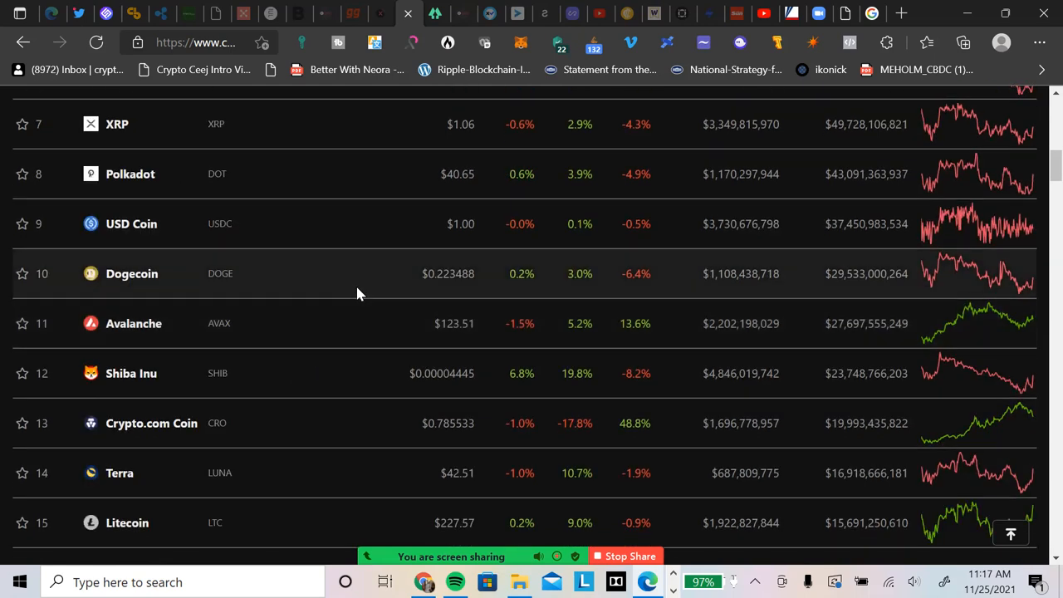
scroll("down", 3)
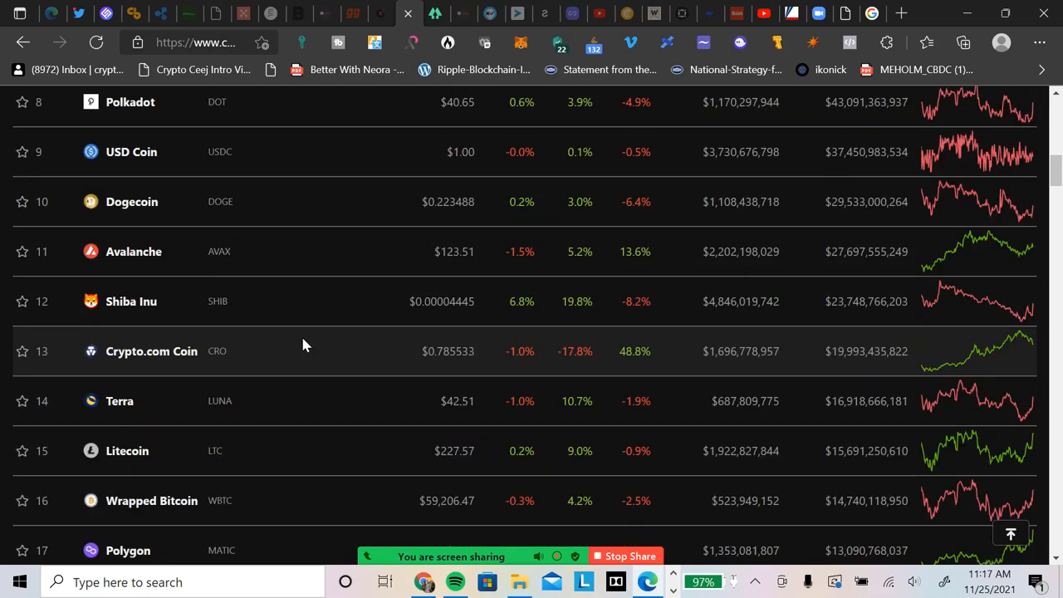
mouse_move(454, 316)
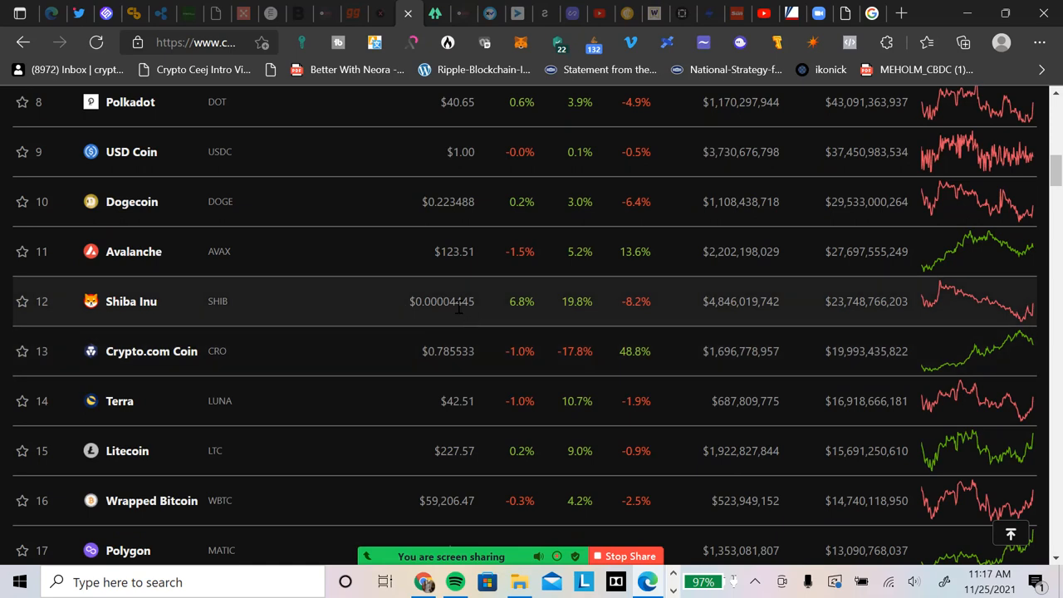
mouse_move(447, 324)
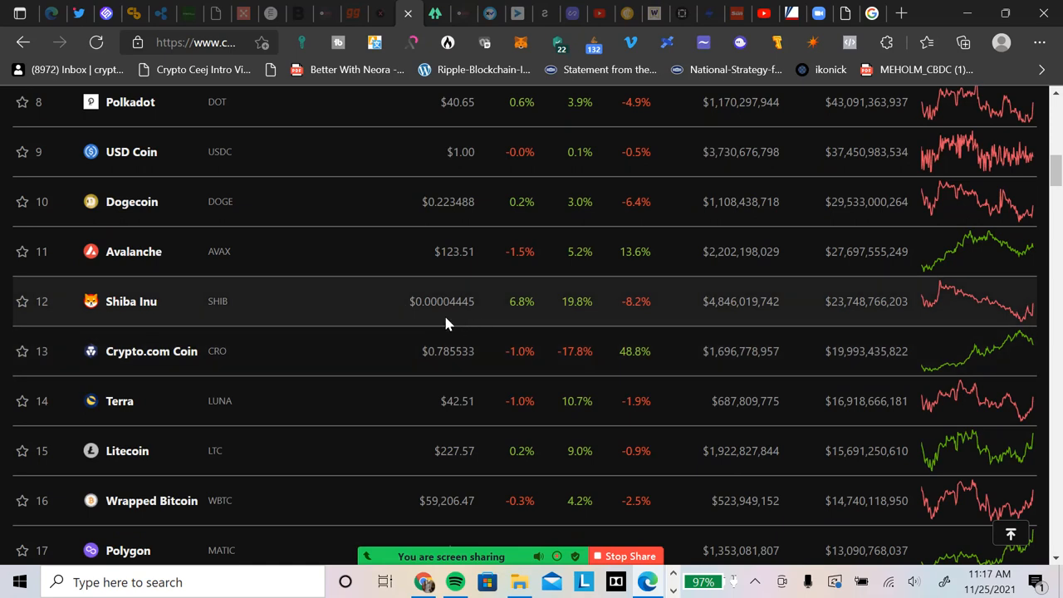
mouse_move(352, 211)
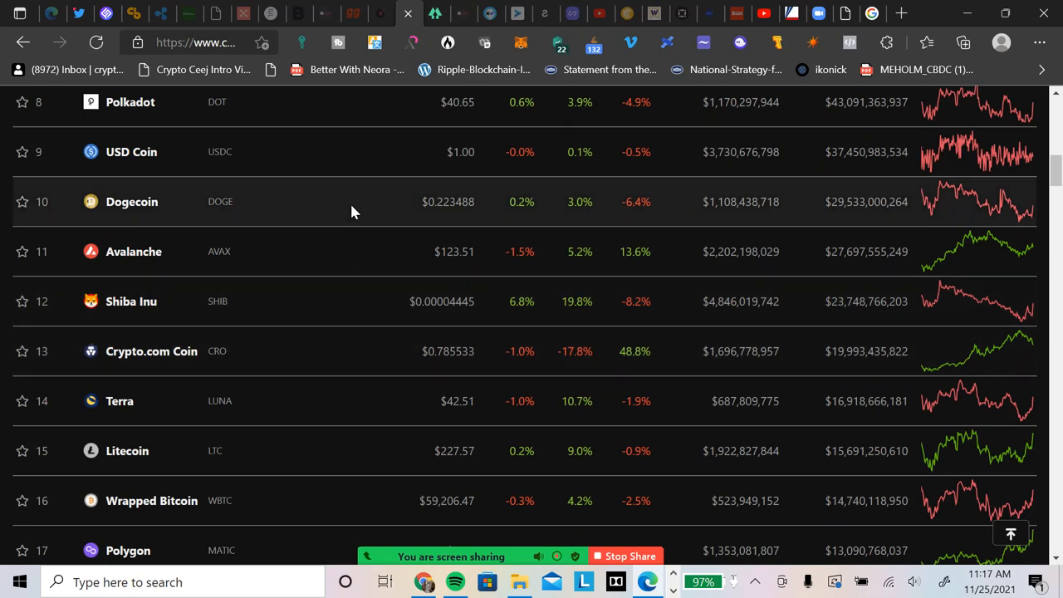
mouse_move(349, 221)
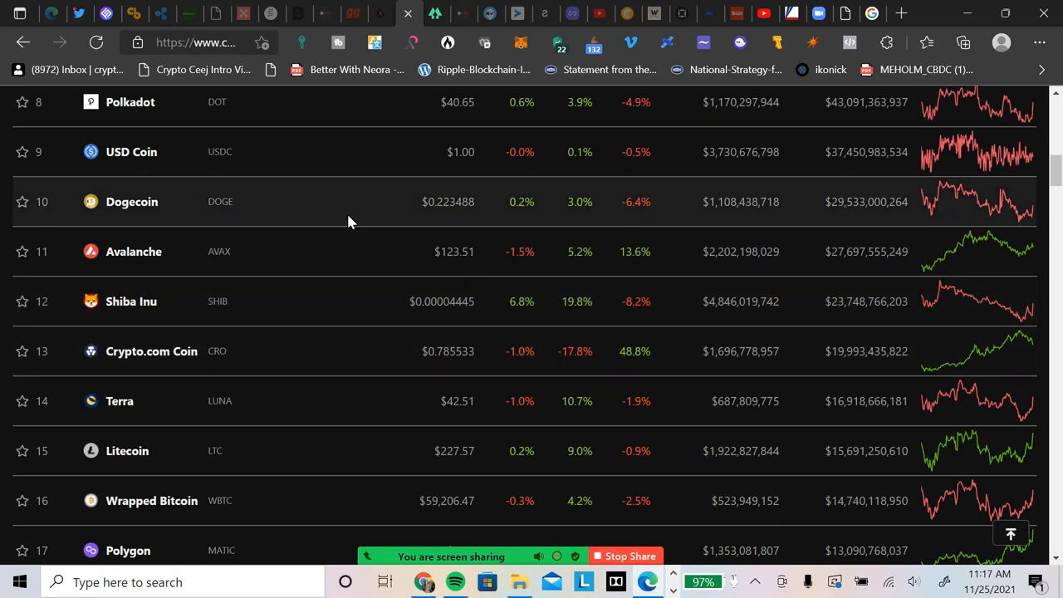
mouse_move(351, 210)
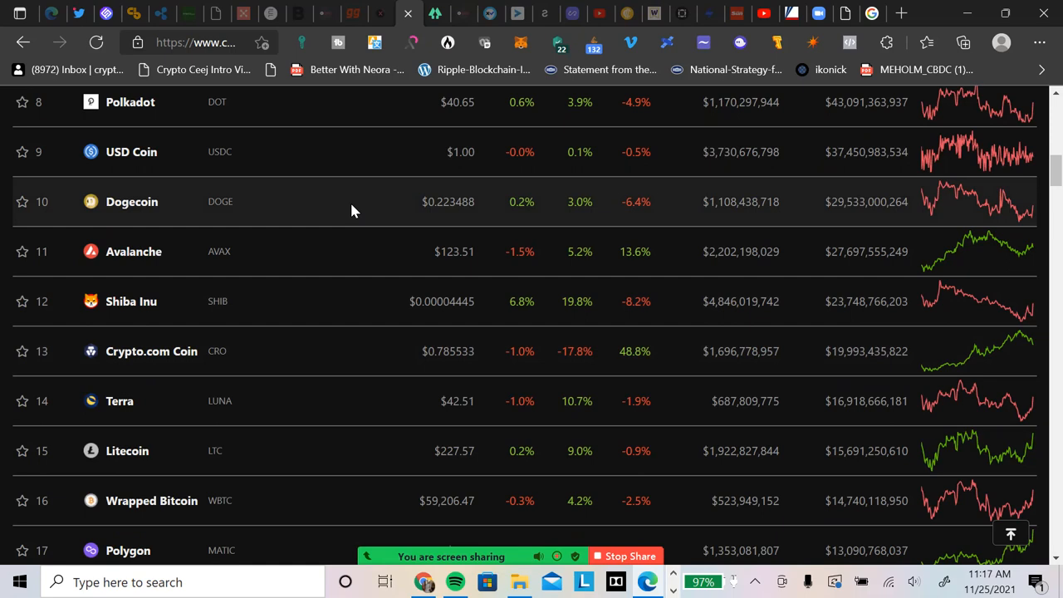
scroll("down", 3)
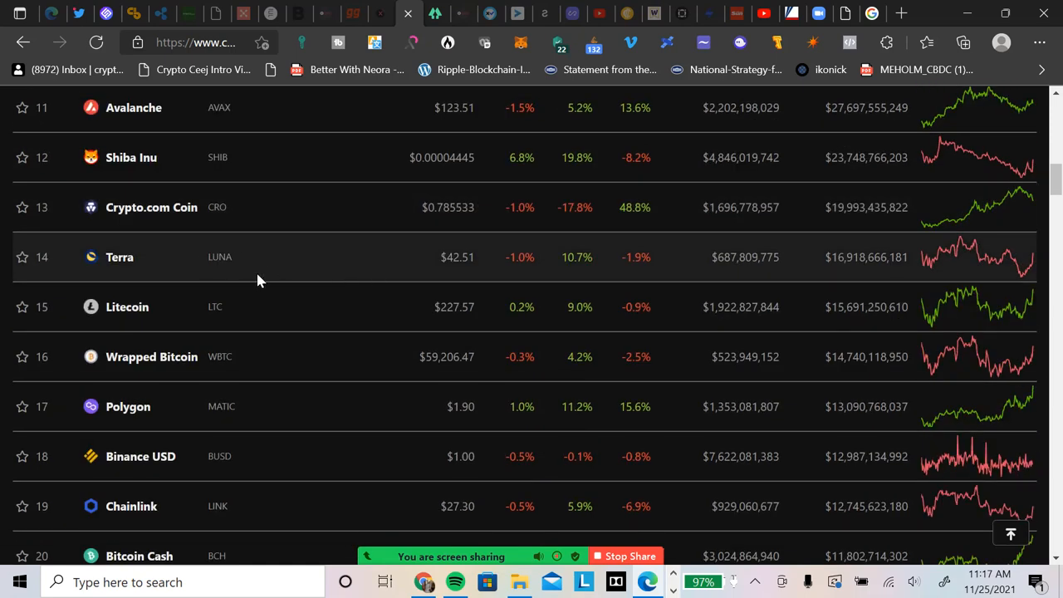
mouse_move(490, 286)
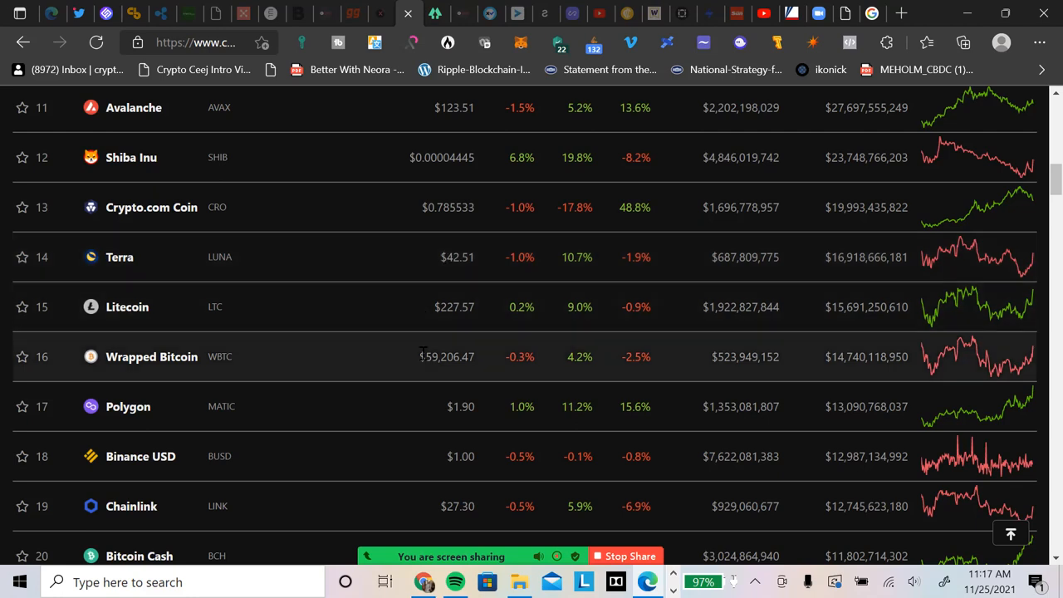
mouse_move(336, 304)
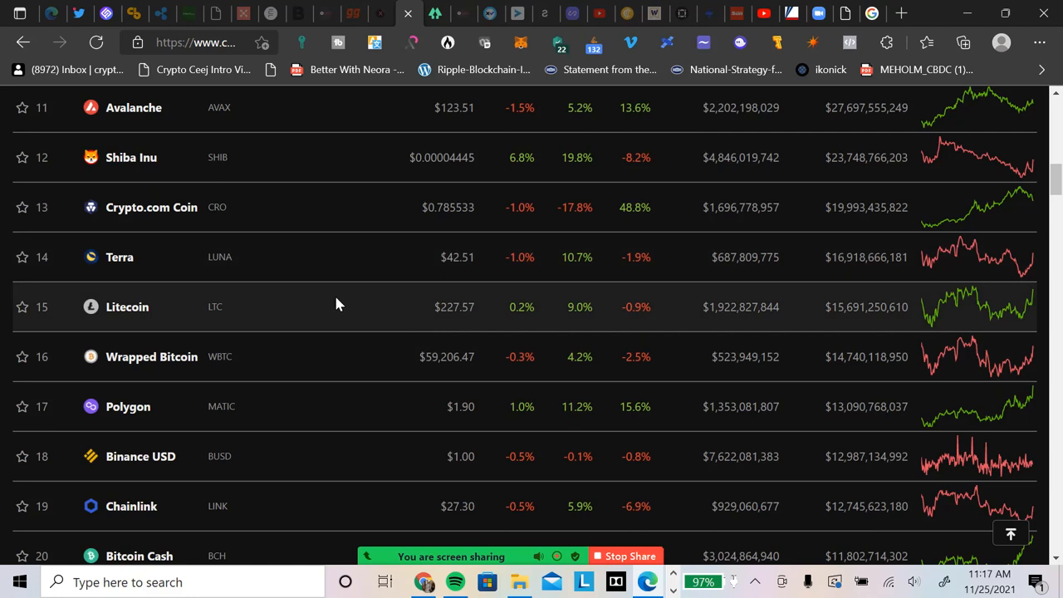
scroll("down", 3)
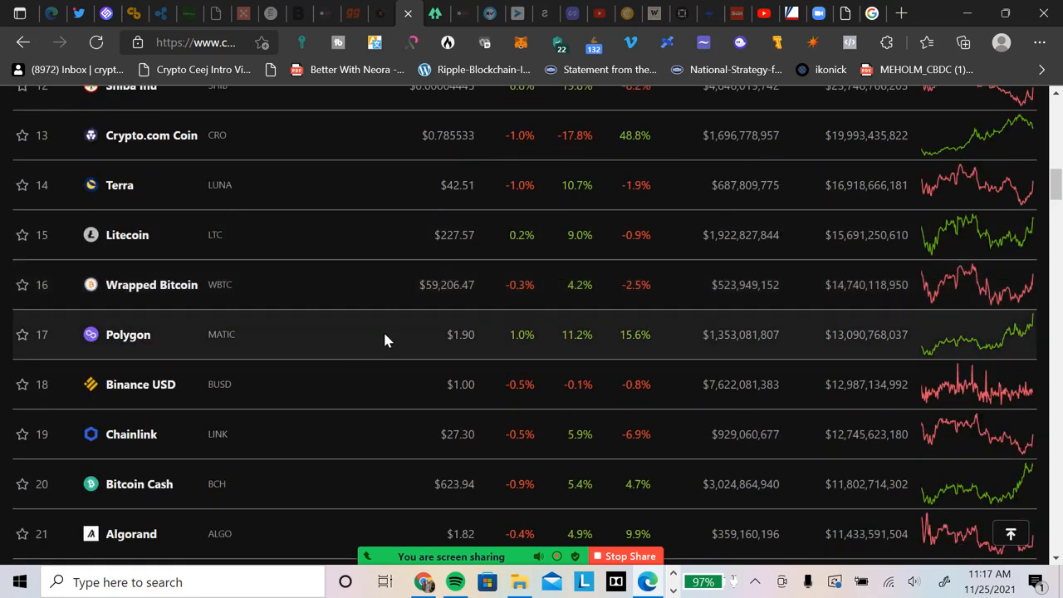
scroll("down", 3)
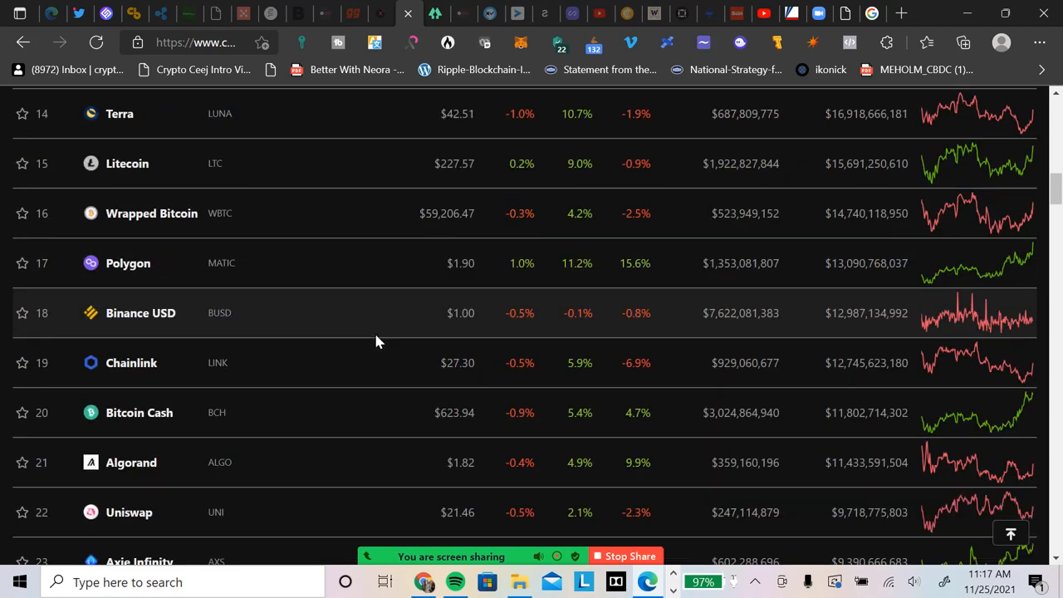
mouse_move(379, 348)
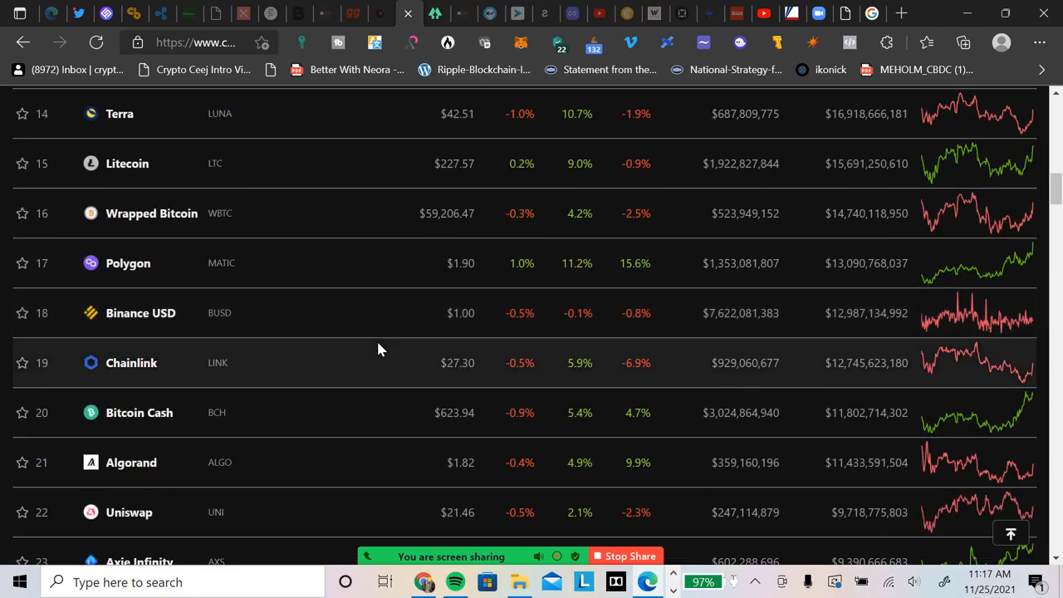
mouse_move(407, 308)
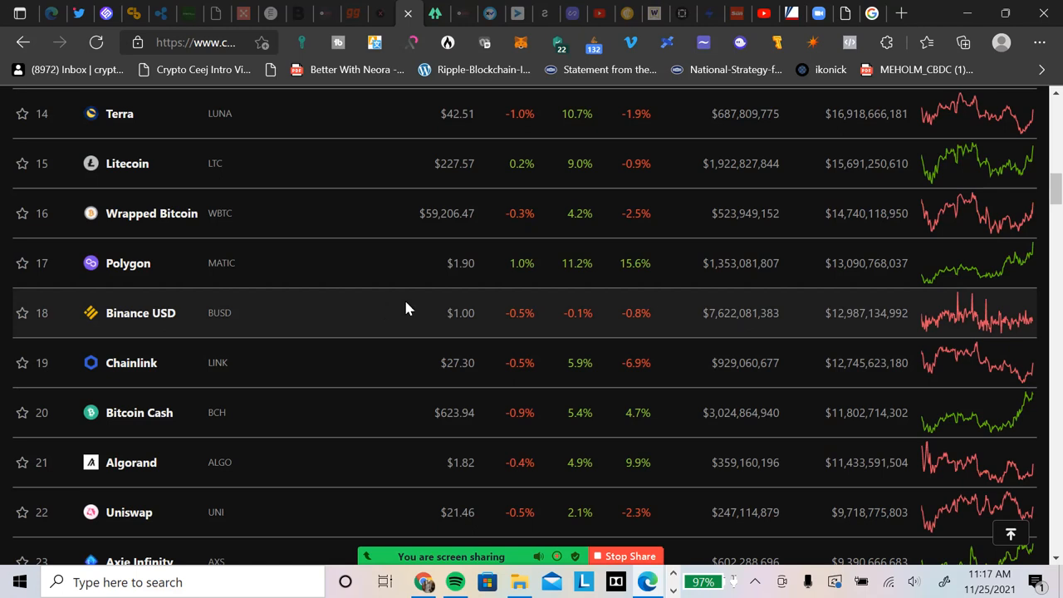
scroll("down", 3)
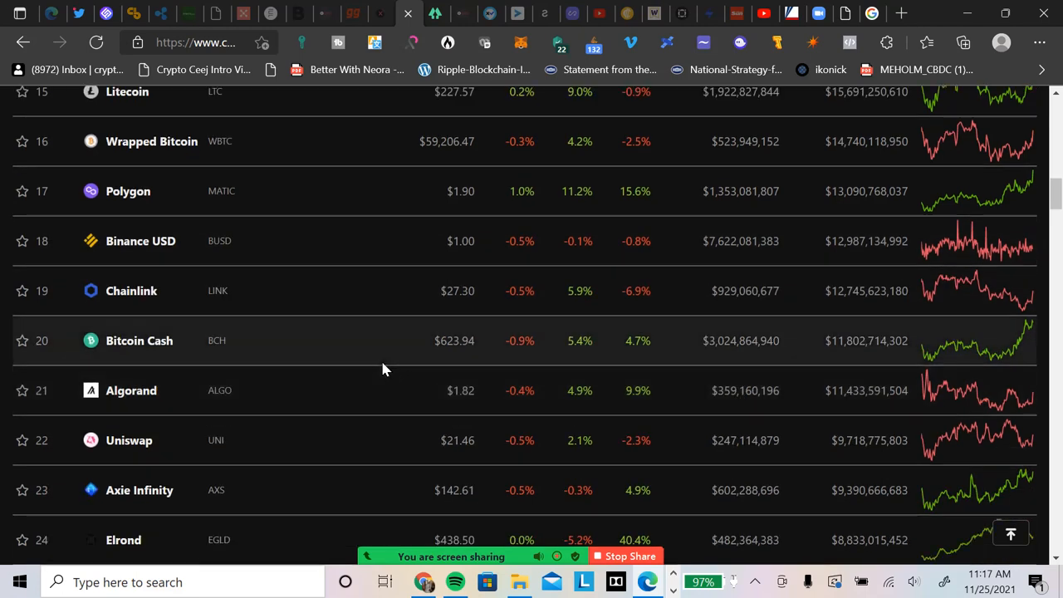
scroll("down", 3)
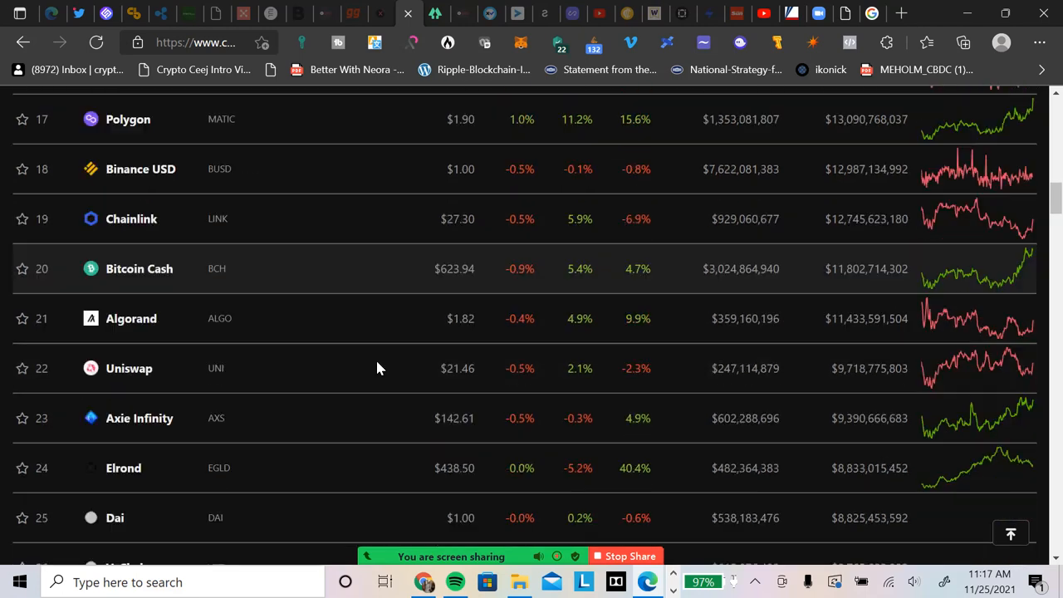
scroll("down", 3)
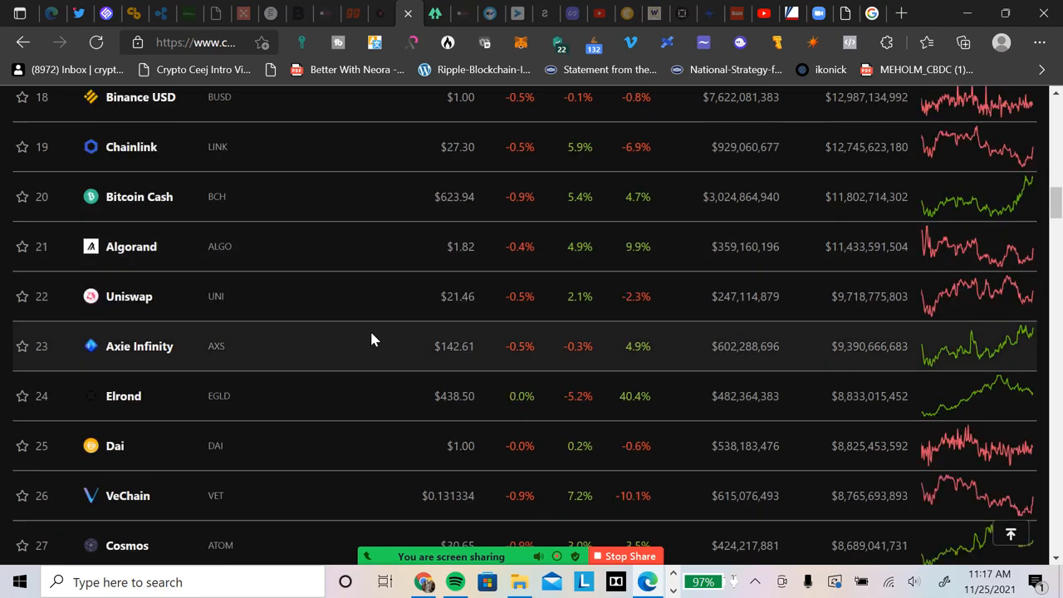
scroll("down", 3)
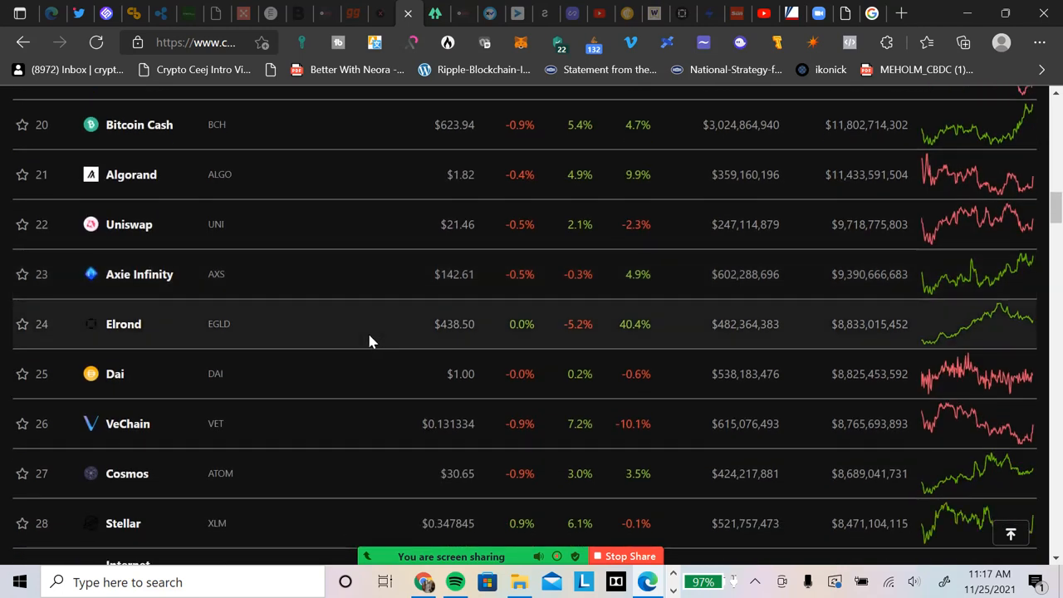
mouse_move(378, 328)
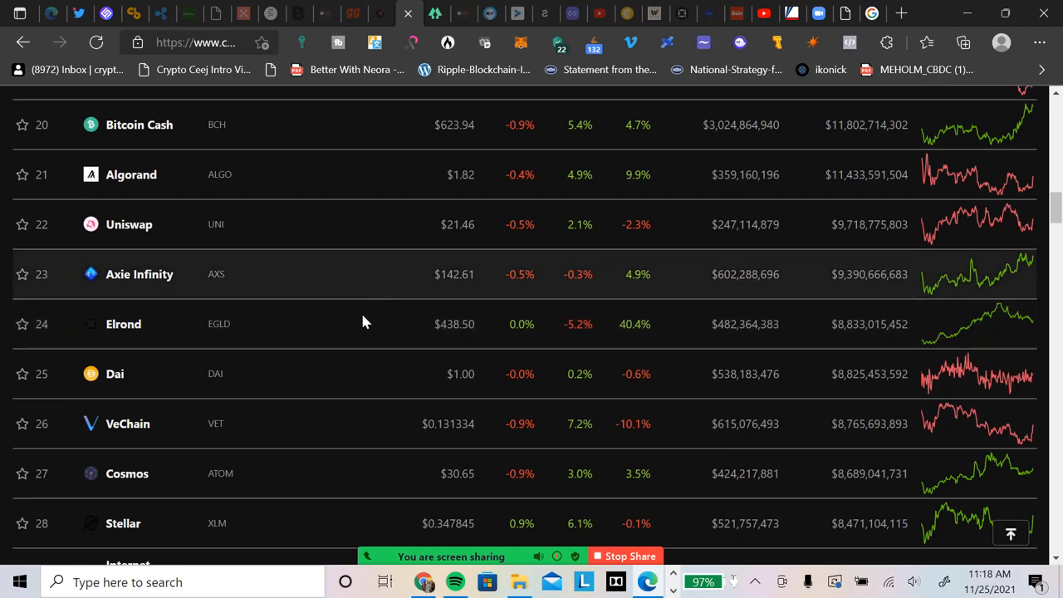
scroll("down", 3)
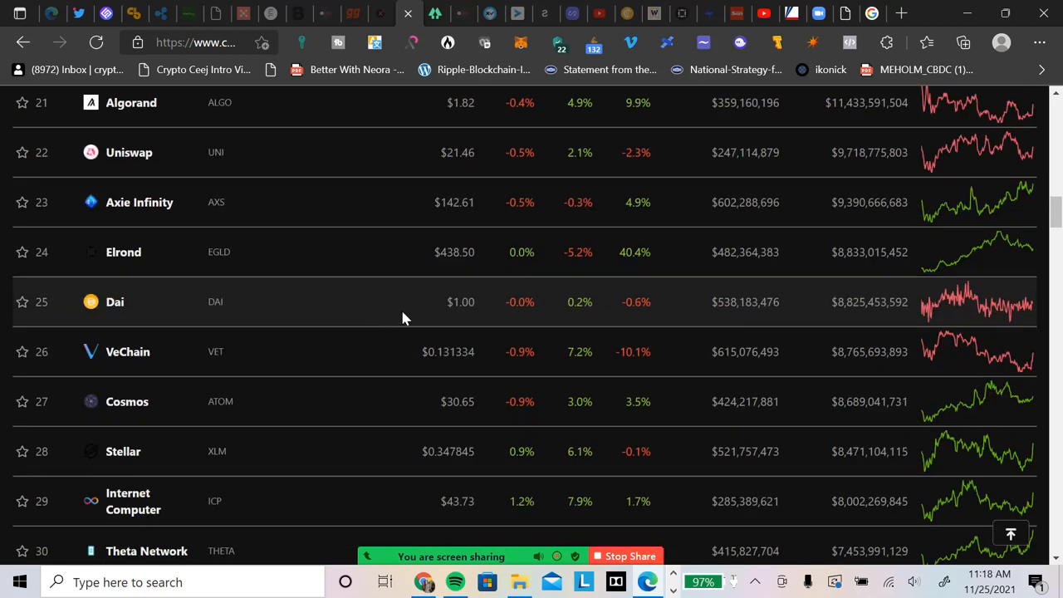
mouse_move(362, 326)
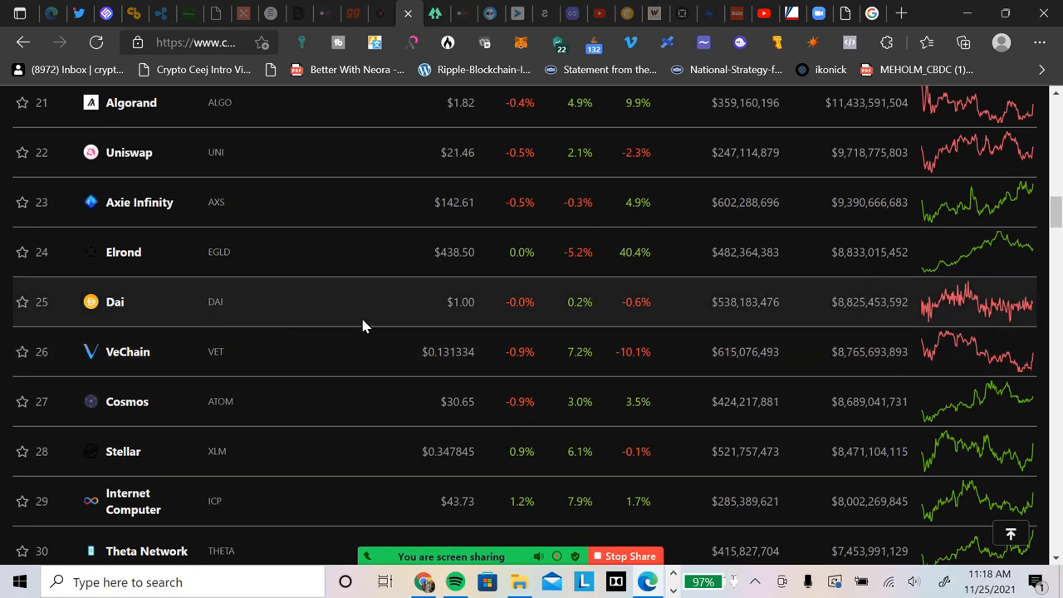
scroll("down", 3)
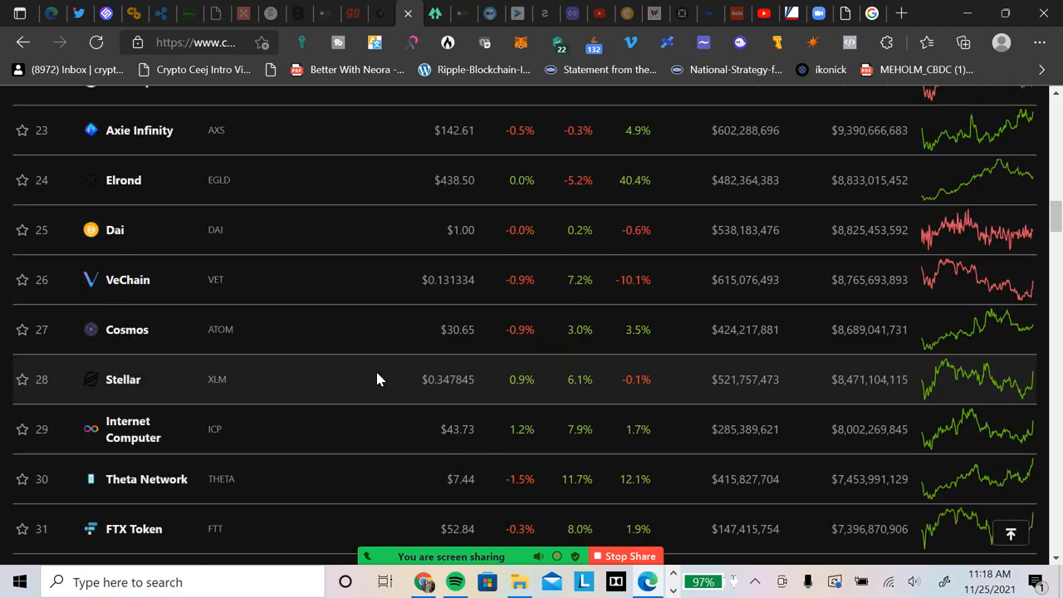
mouse_move(428, 354)
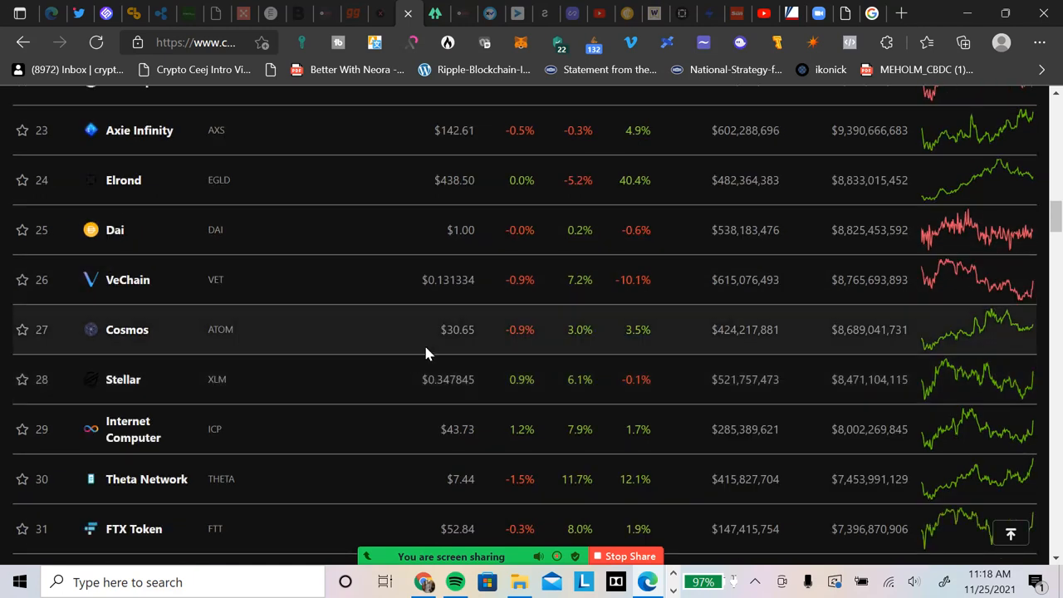
scroll("down", 3)
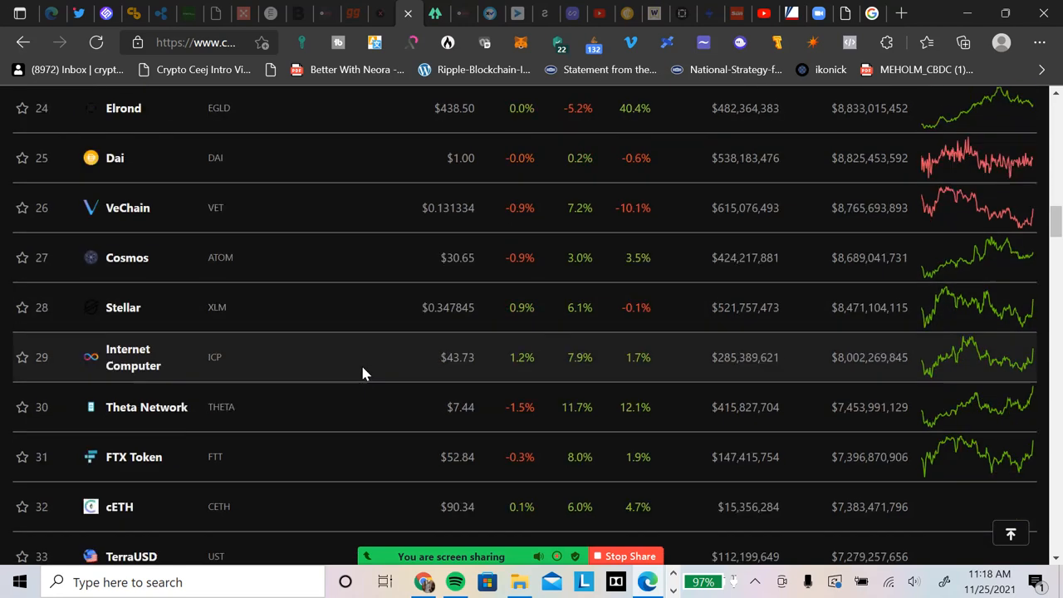
mouse_move(368, 314)
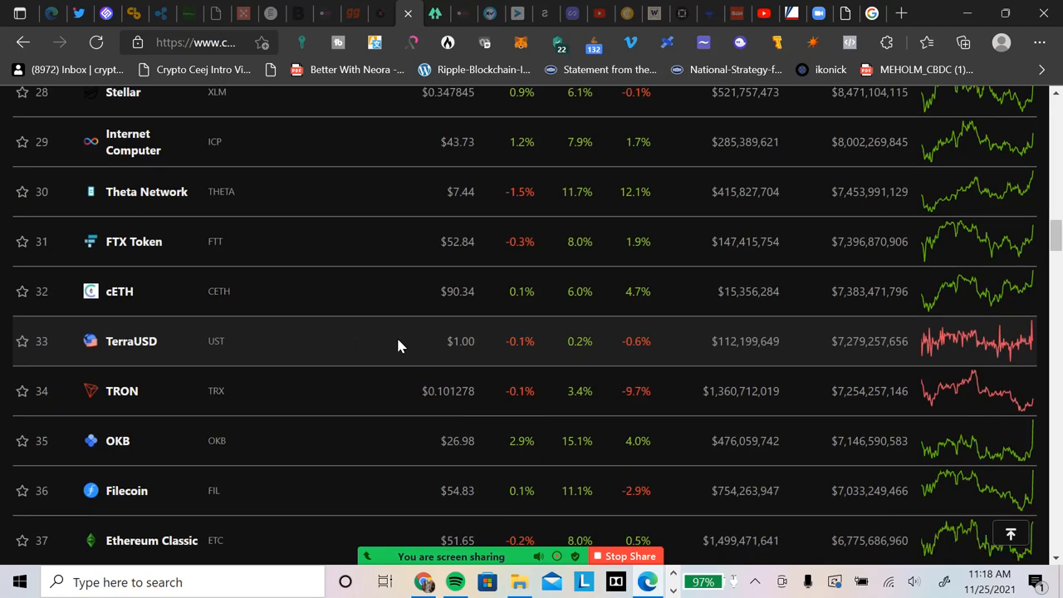
scroll("down", 3)
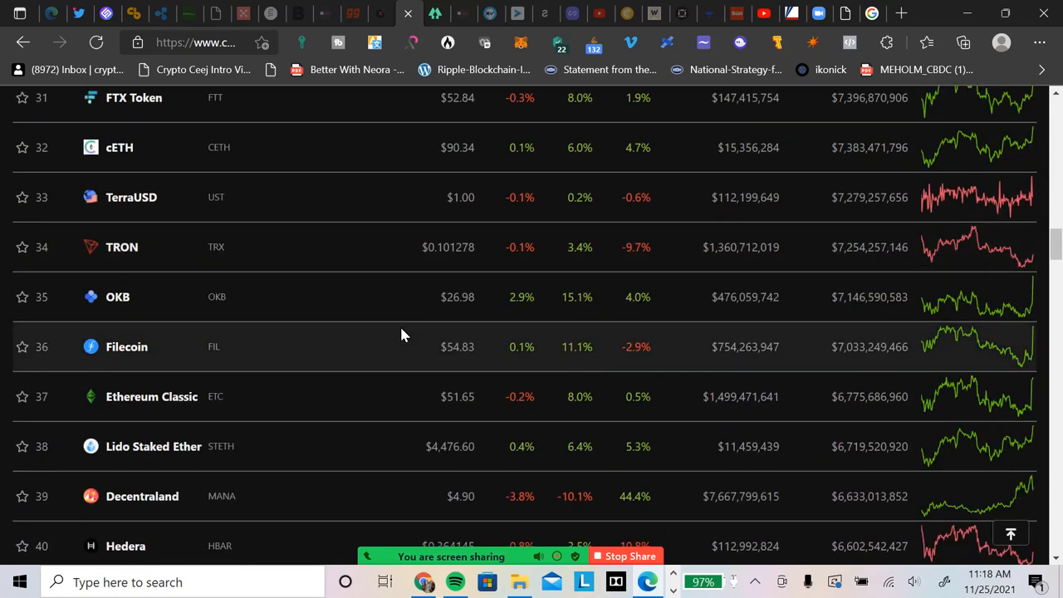
scroll("down", 3)
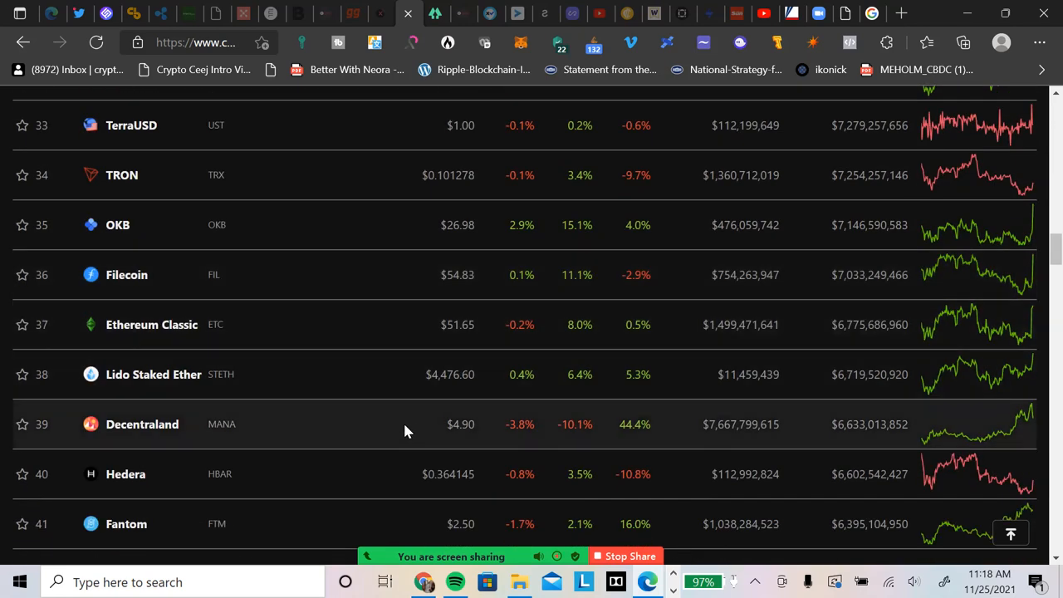
mouse_move(404, 357)
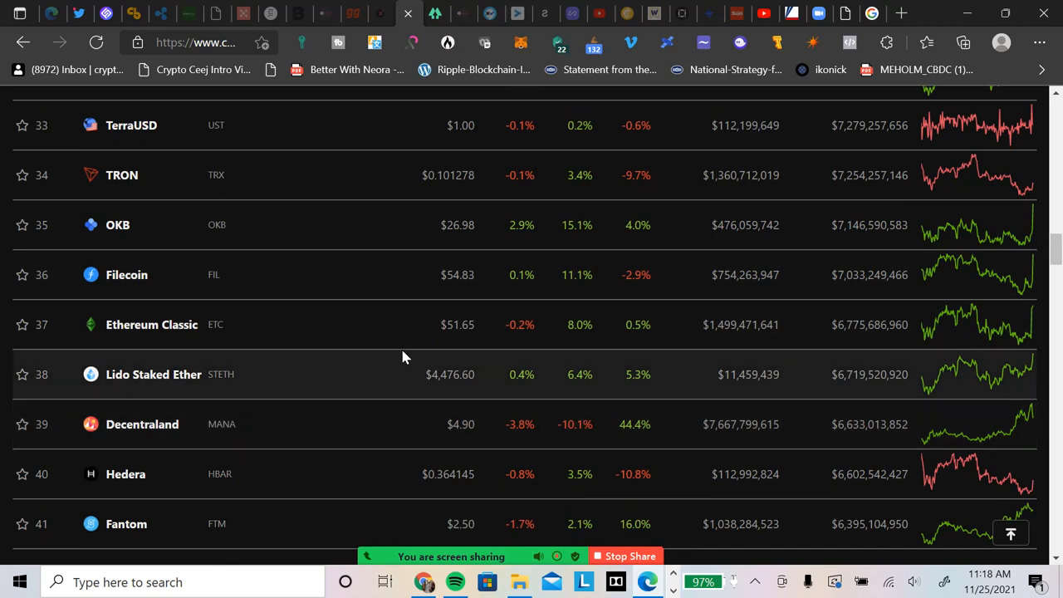
scroll("down", 3)
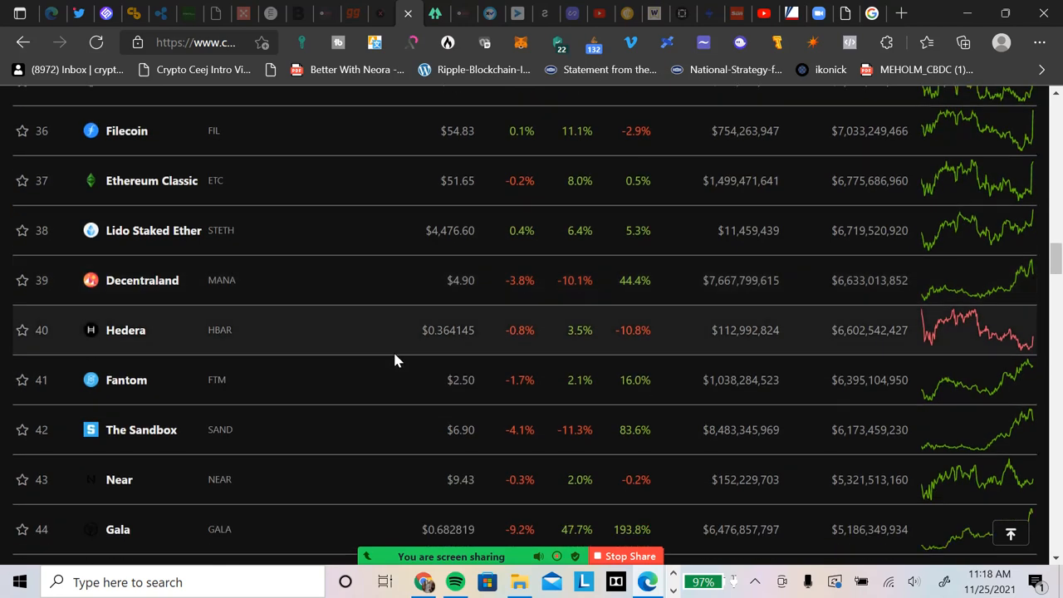
mouse_move(382, 352)
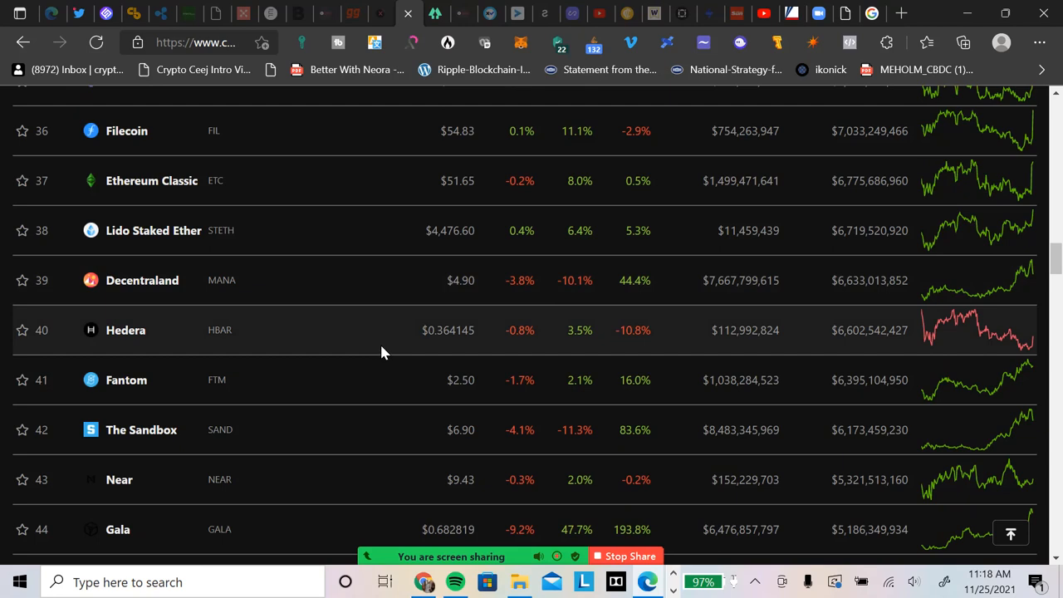
scroll("down", 3)
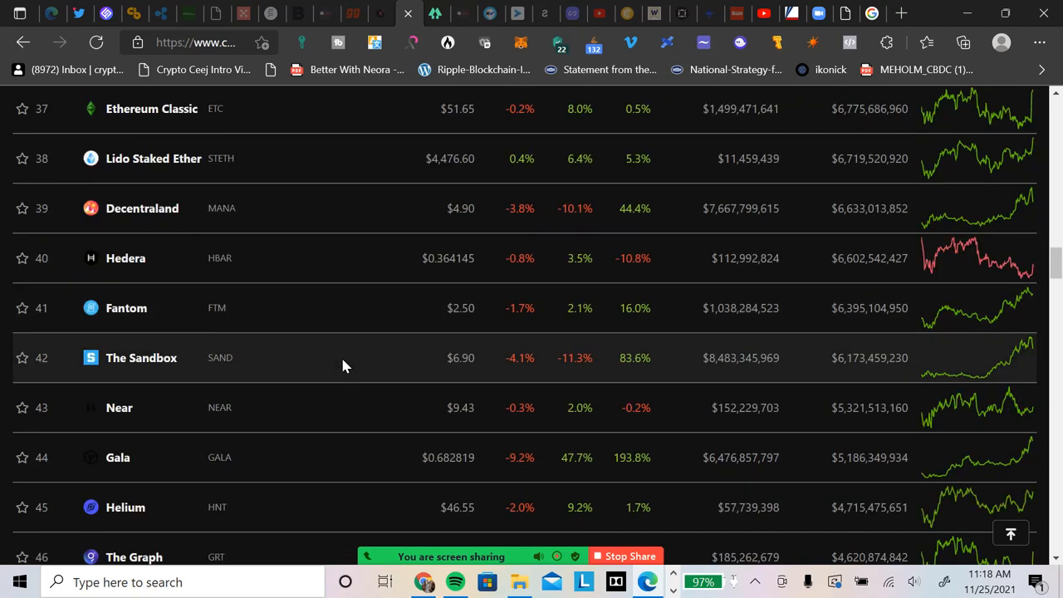
mouse_move(399, 353)
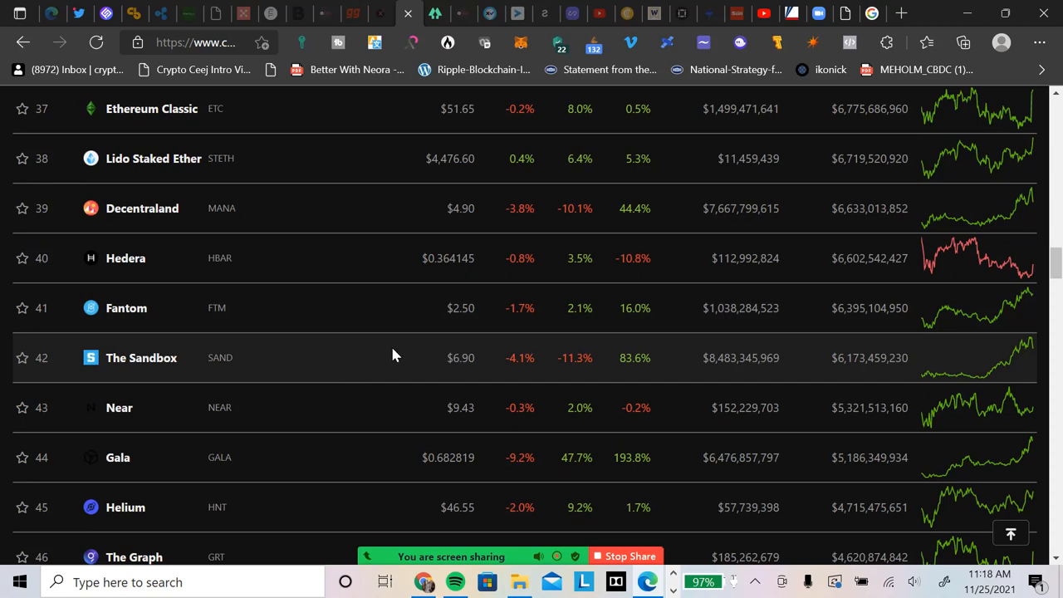
mouse_move(396, 355)
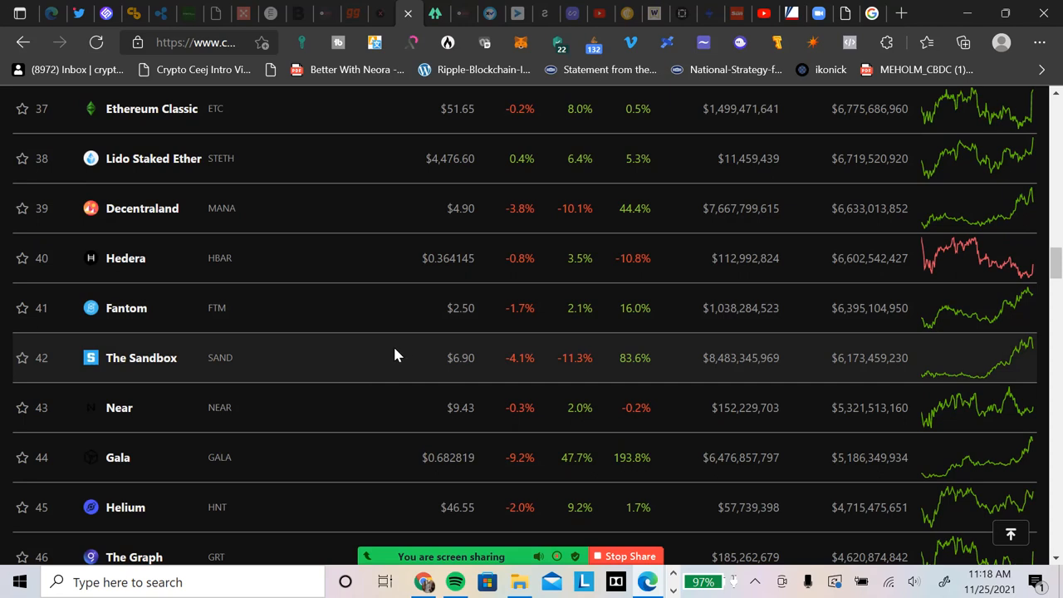
scroll("down", 3)
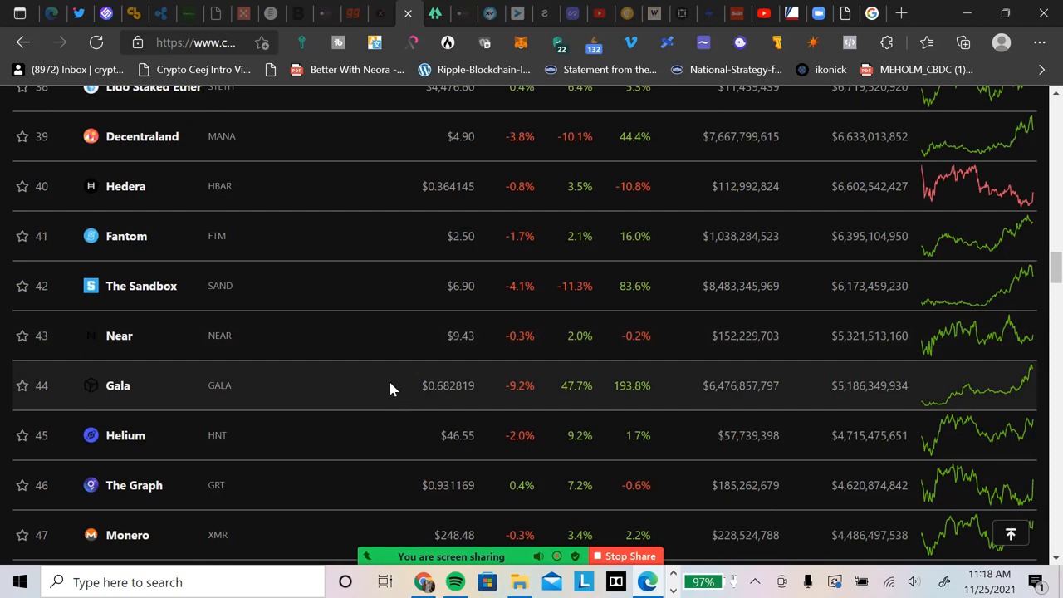
mouse_move(498, 420)
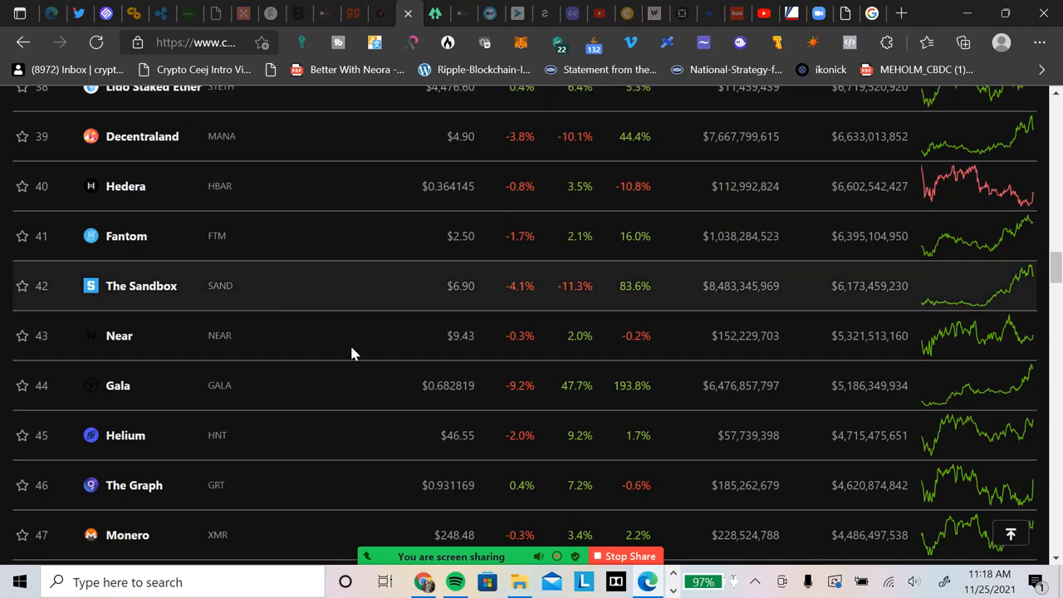
scroll("down", 3)
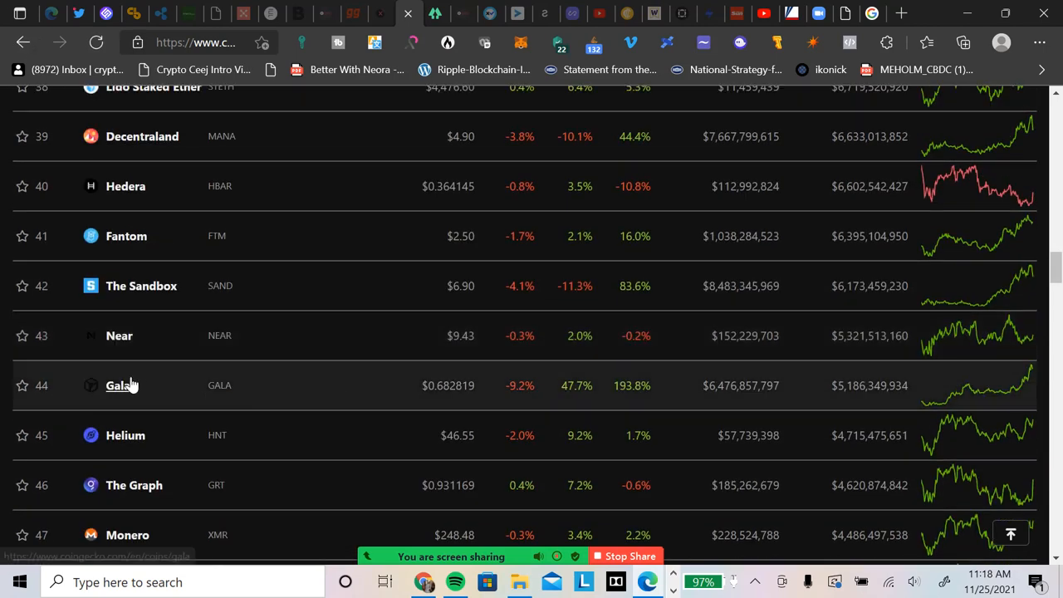
left_click(119, 384)
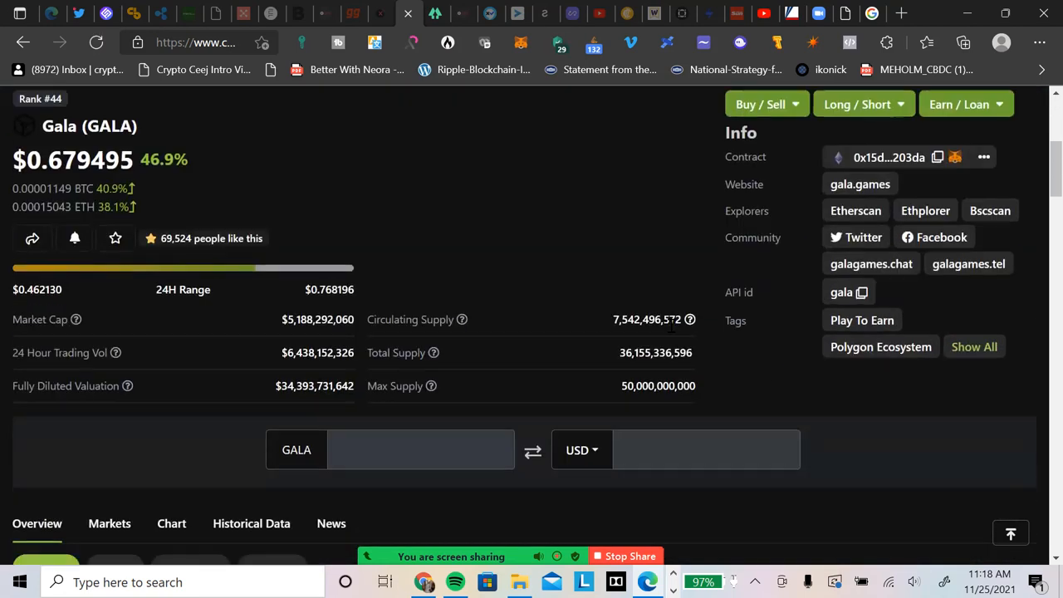
scroll("down", 3)
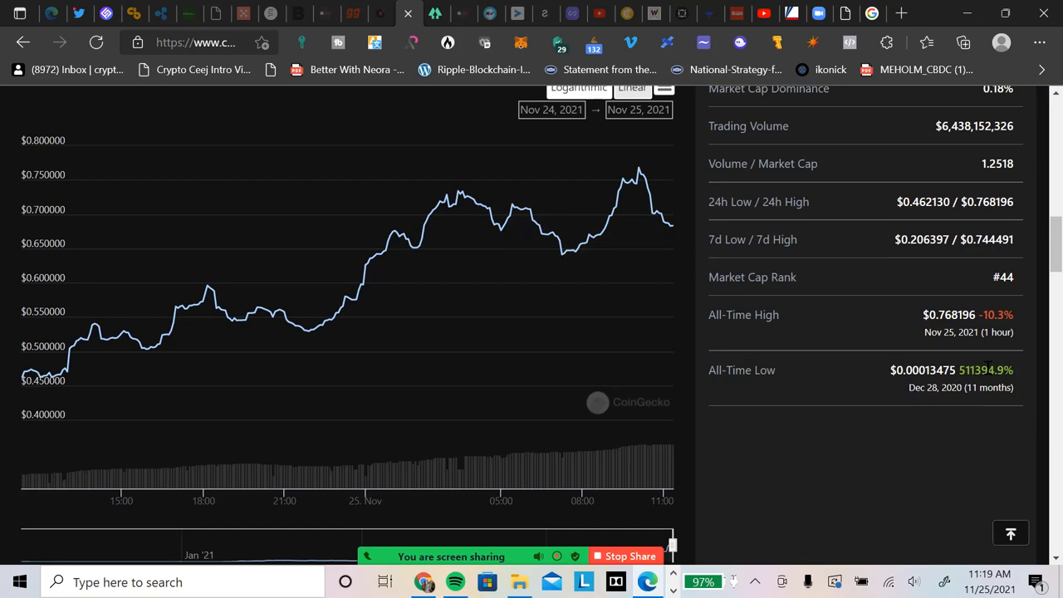
mouse_move(991, 401)
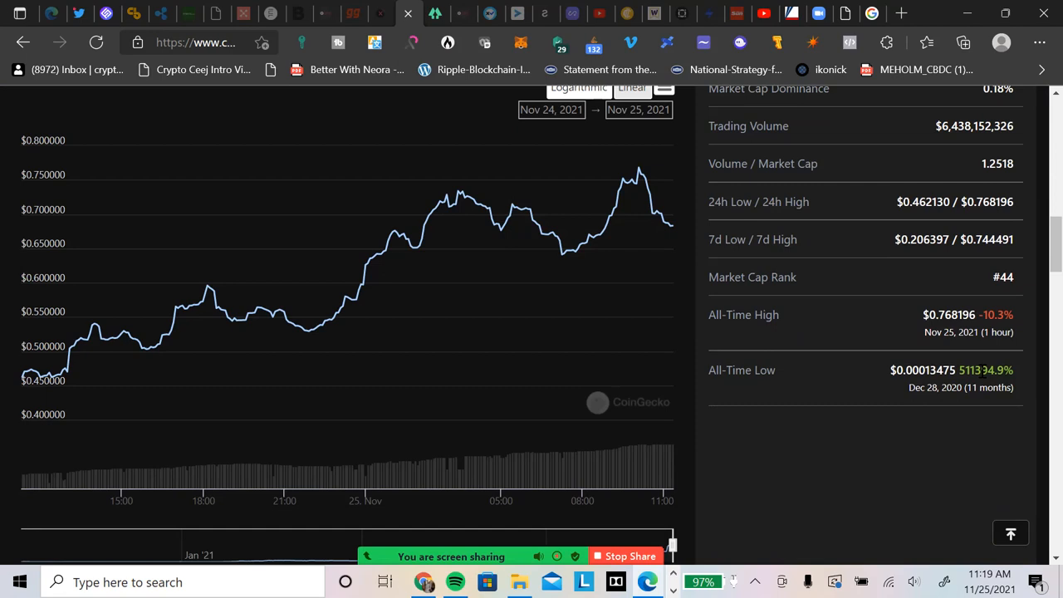
scroll("down", 3)
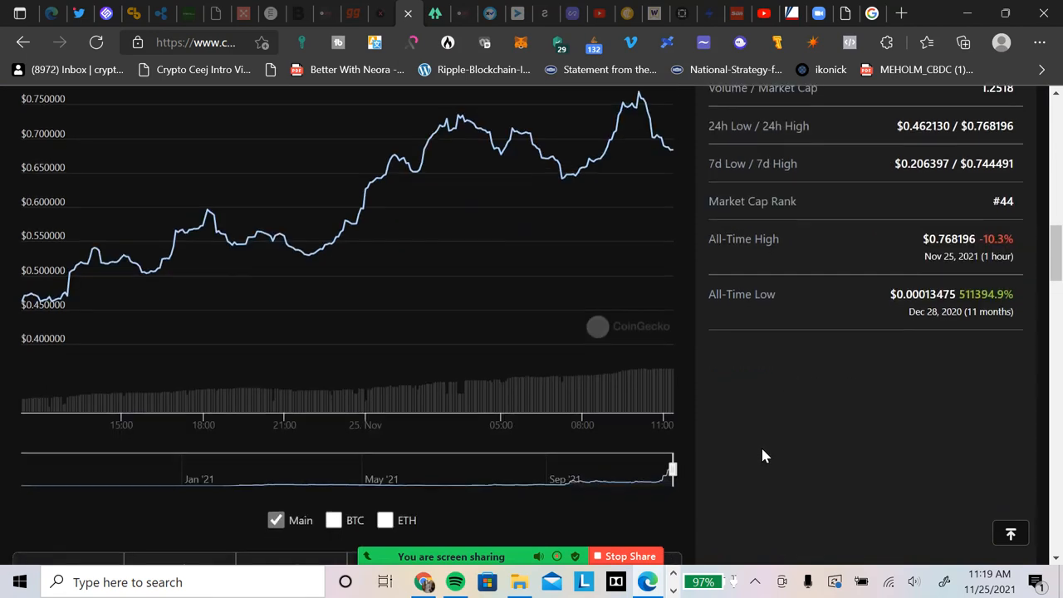
scroll("down", 3)
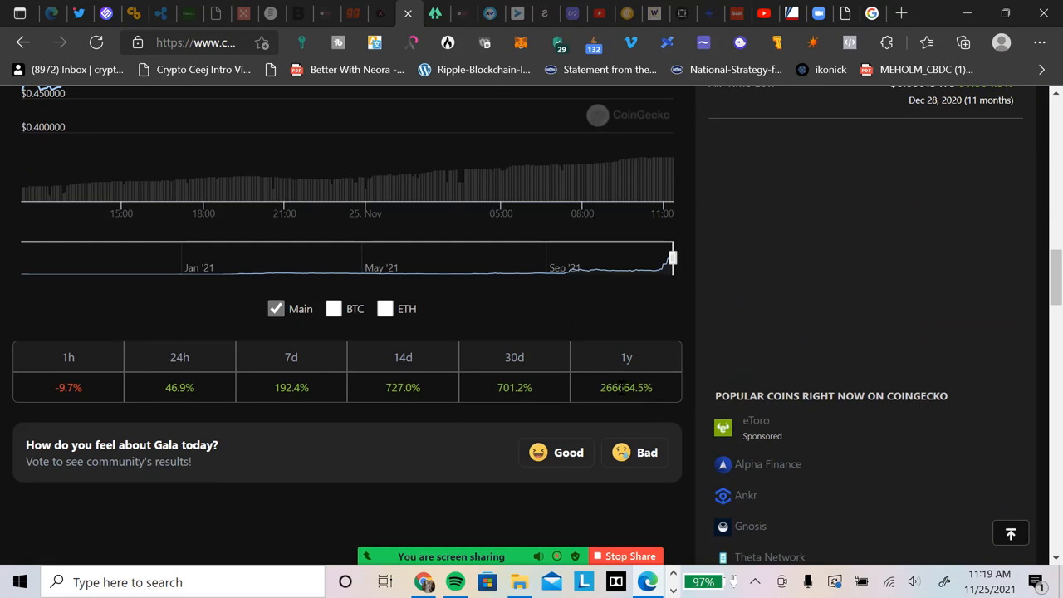
mouse_move(700, 372)
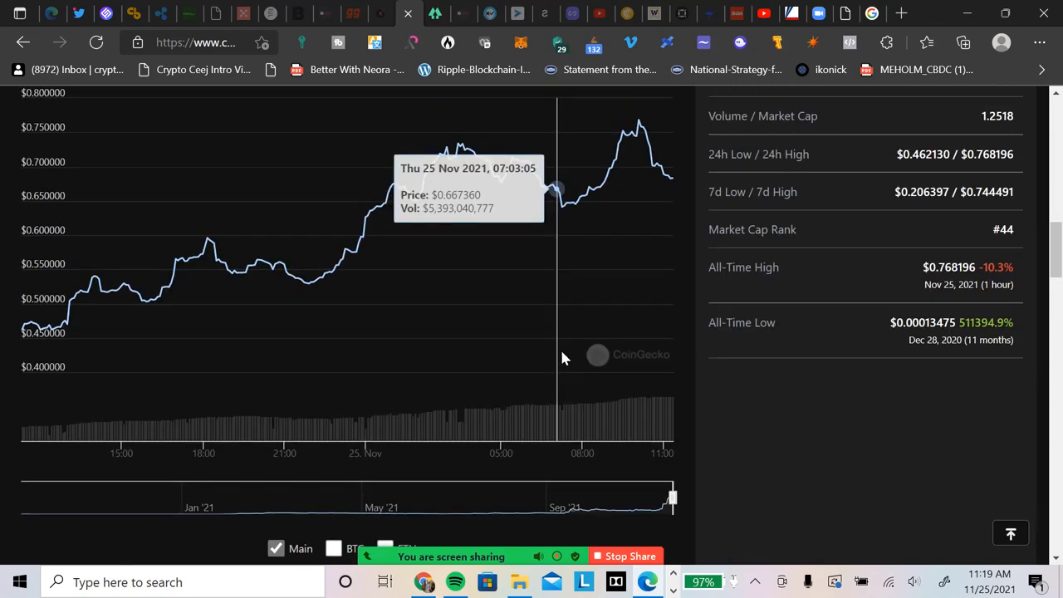
scroll("up", 3)
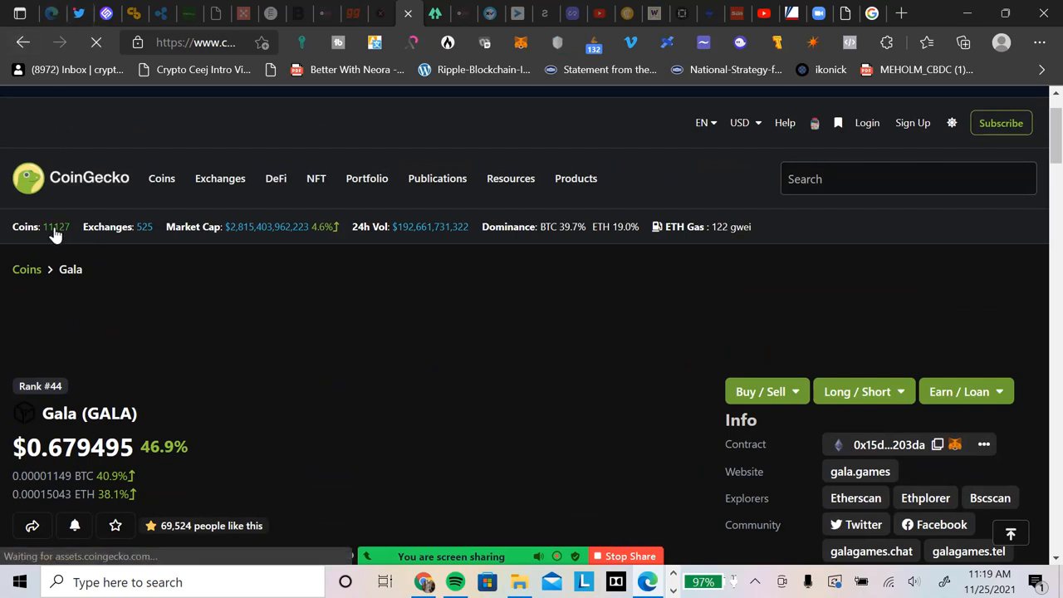
left_click(161, 178)
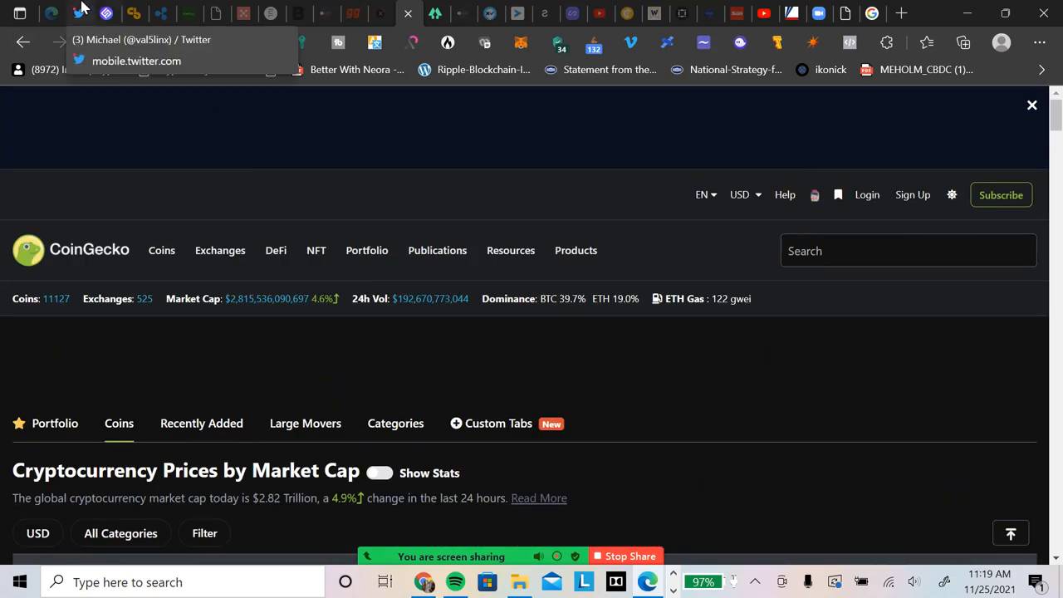
Scroll Michael's Twitter timeline to the Forkast tweet on Japan's bank digital currency.
left_click(79, 15)
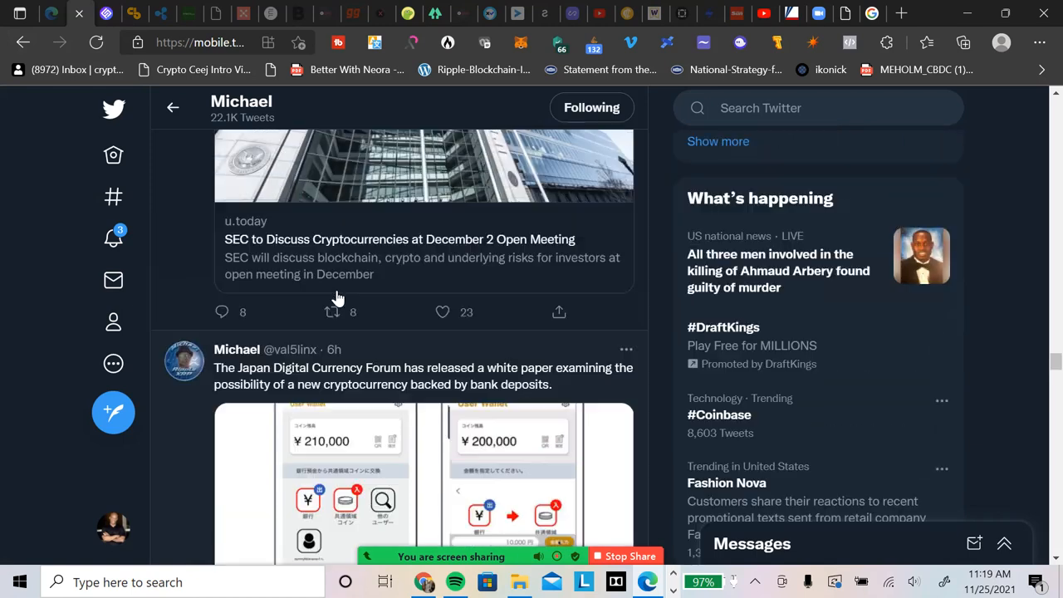
scroll("down", 3)
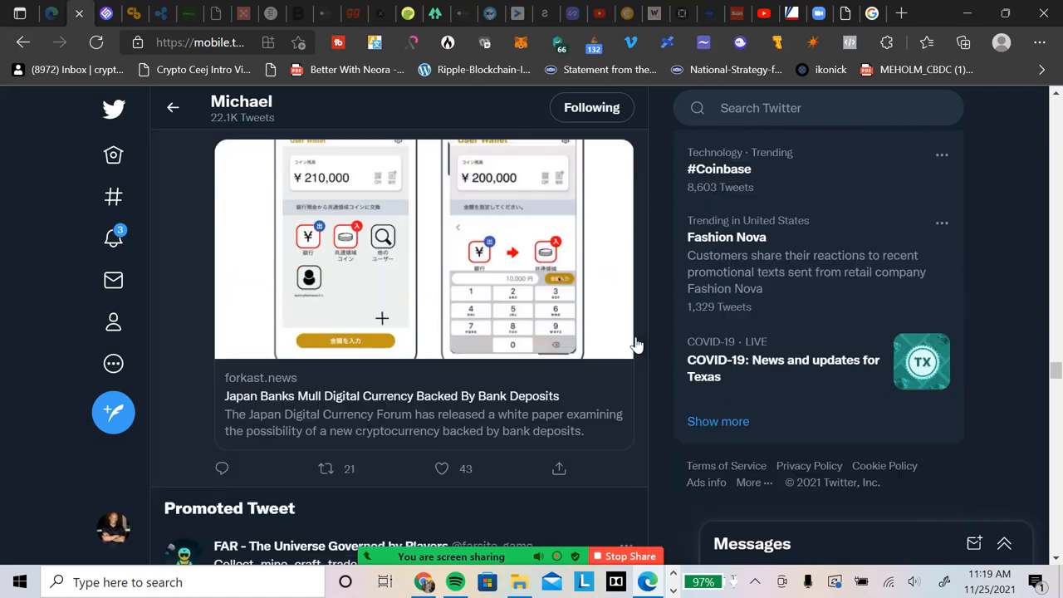
scroll("down", 3)
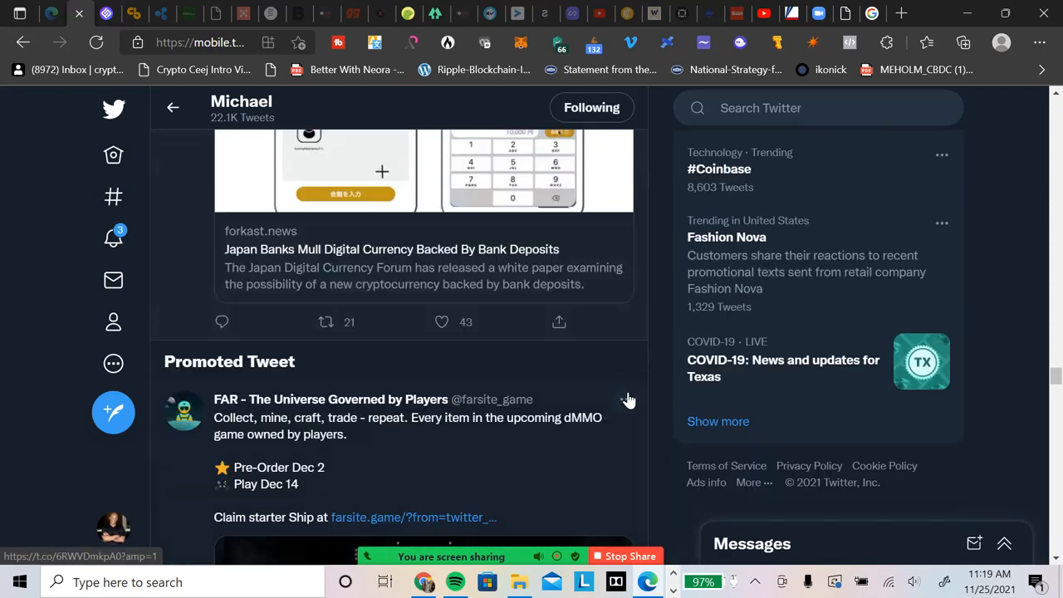
scroll("down", 3)
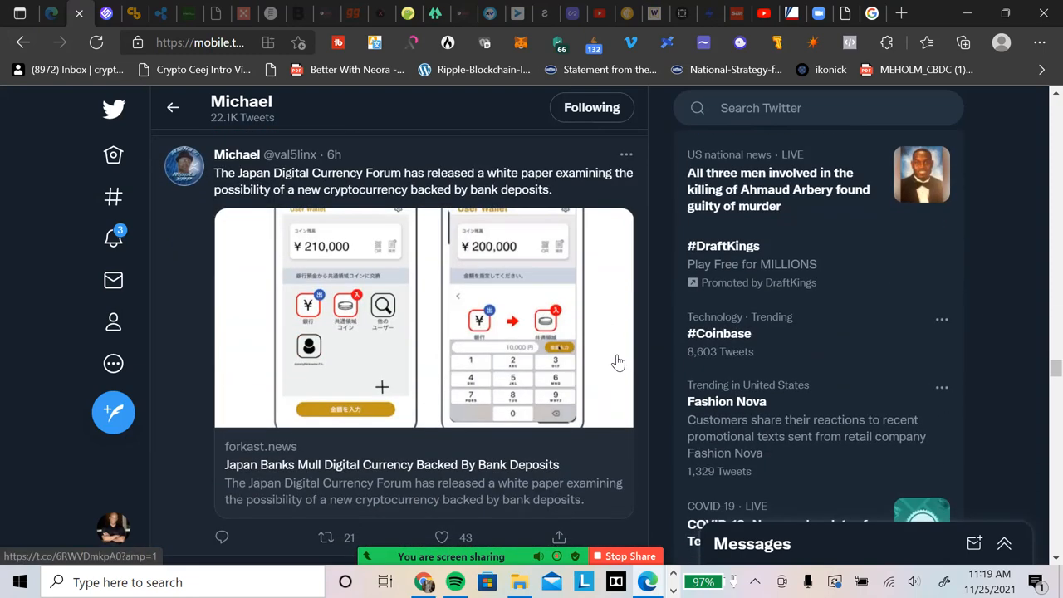
mouse_move(310, 188)
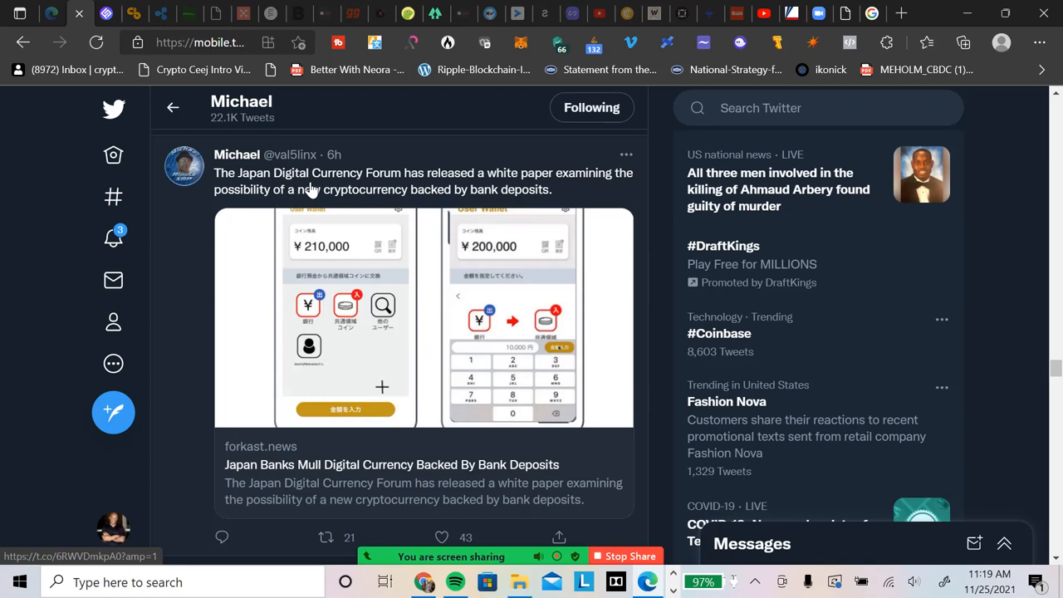
mouse_move(191, 214)
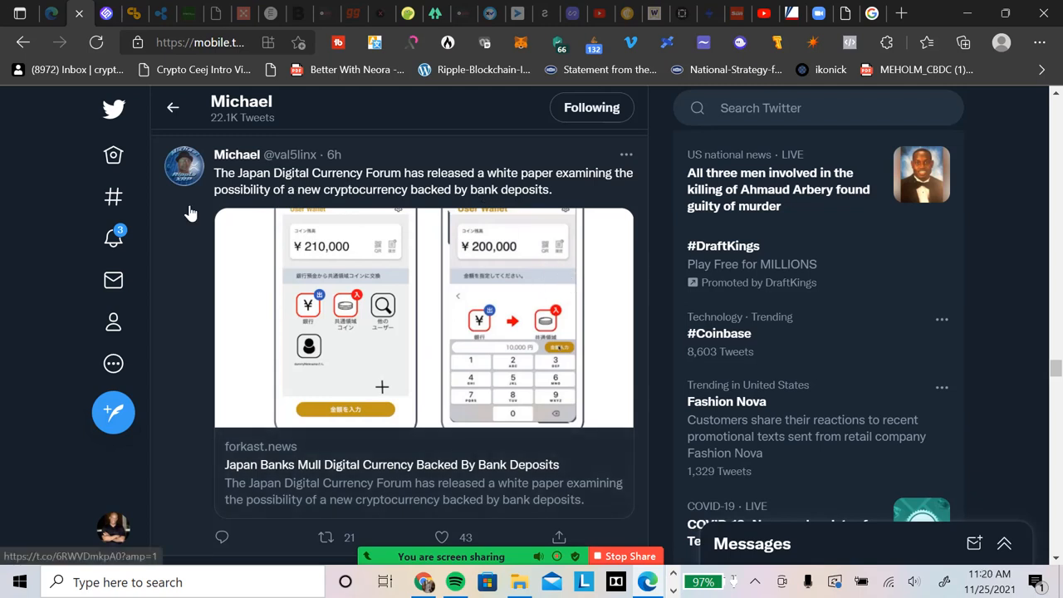
mouse_move(443, 194)
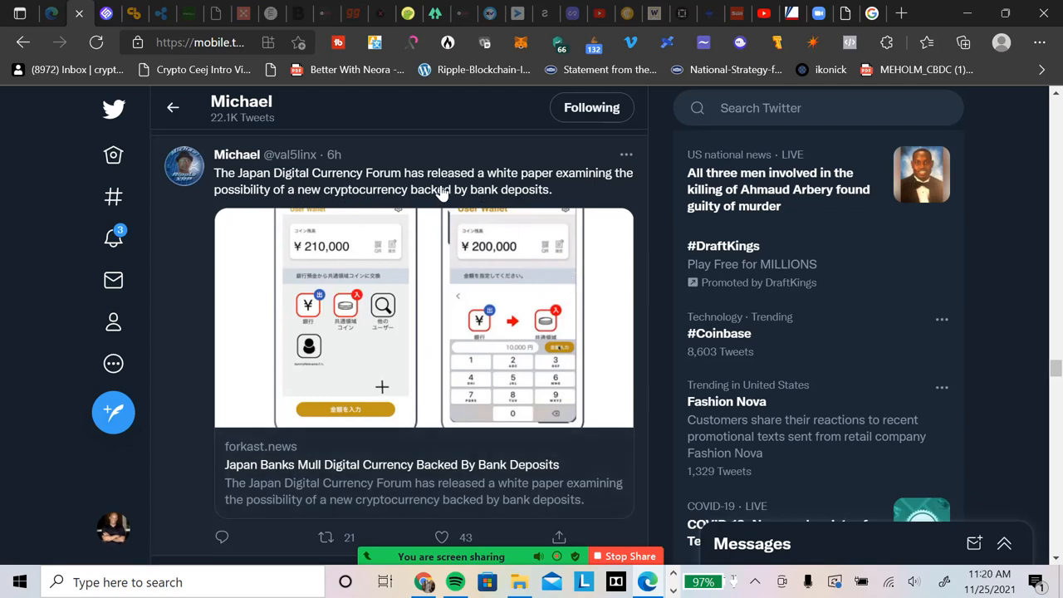
mouse_move(540, 181)
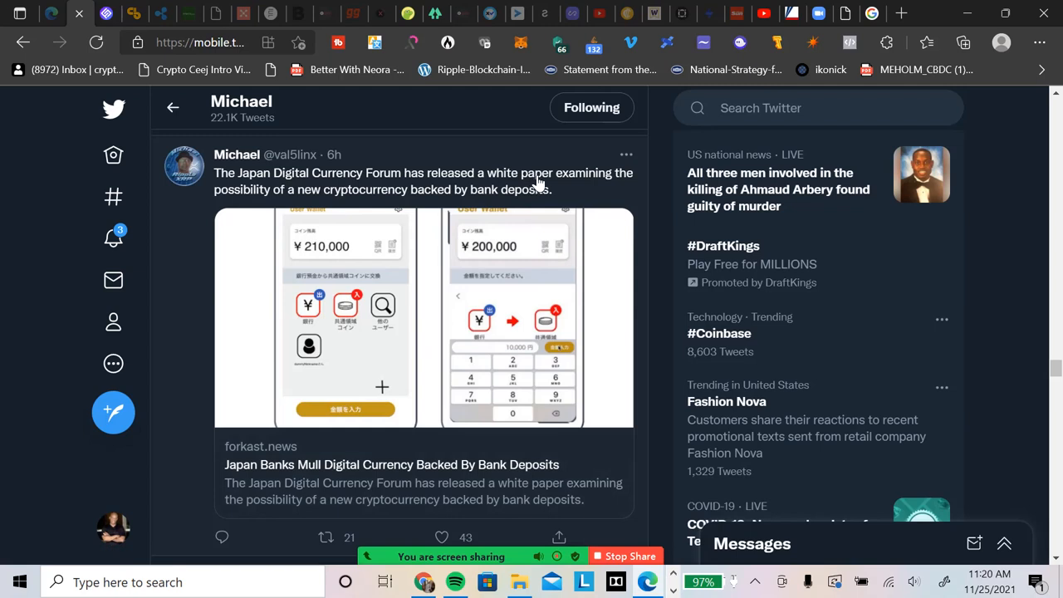
mouse_move(294, 207)
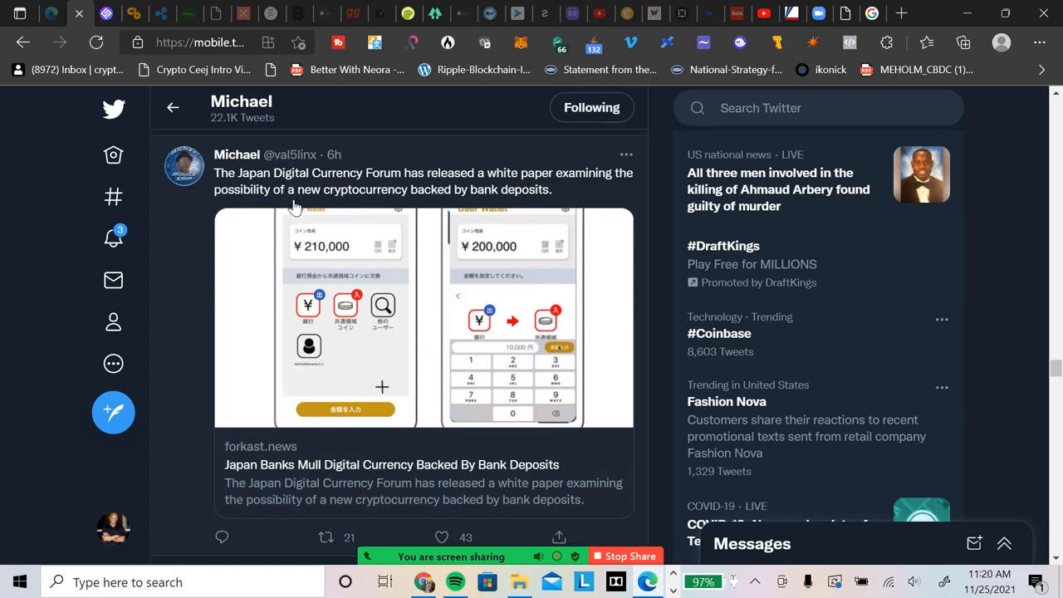
mouse_move(490, 223)
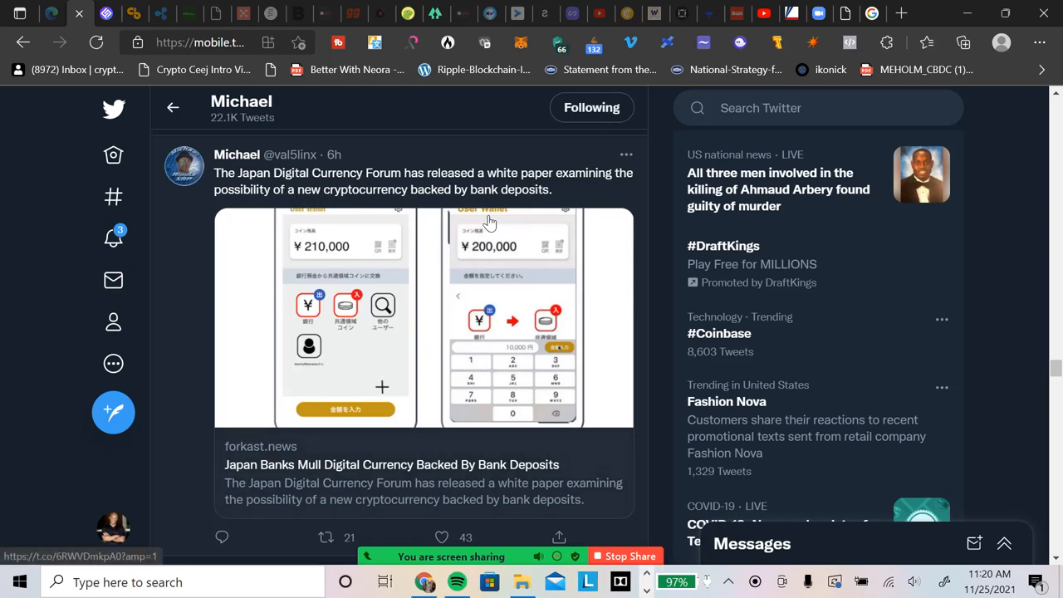
mouse_move(628, 213)
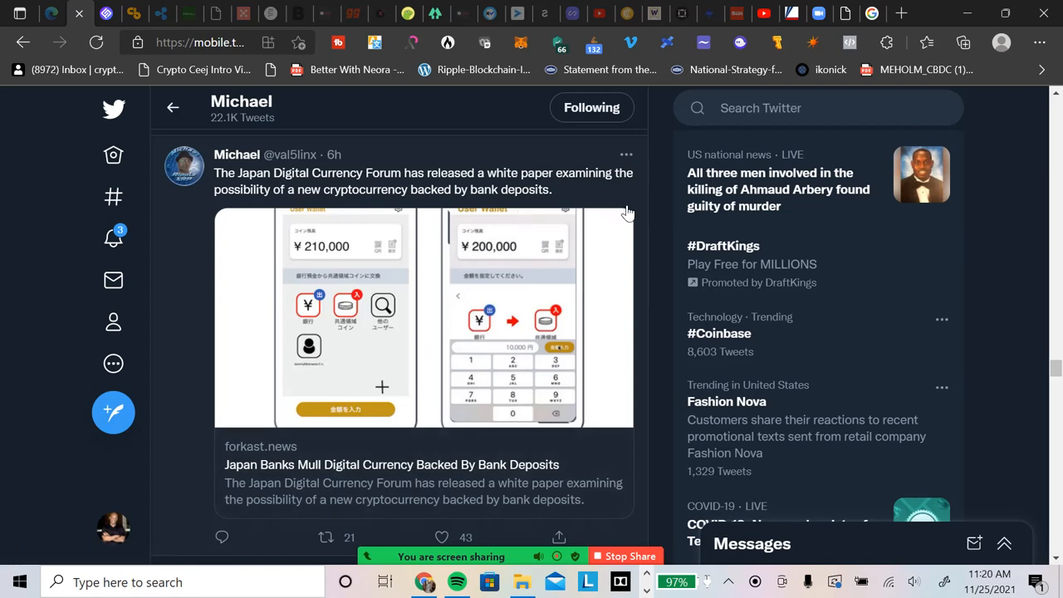
mouse_move(314, 382)
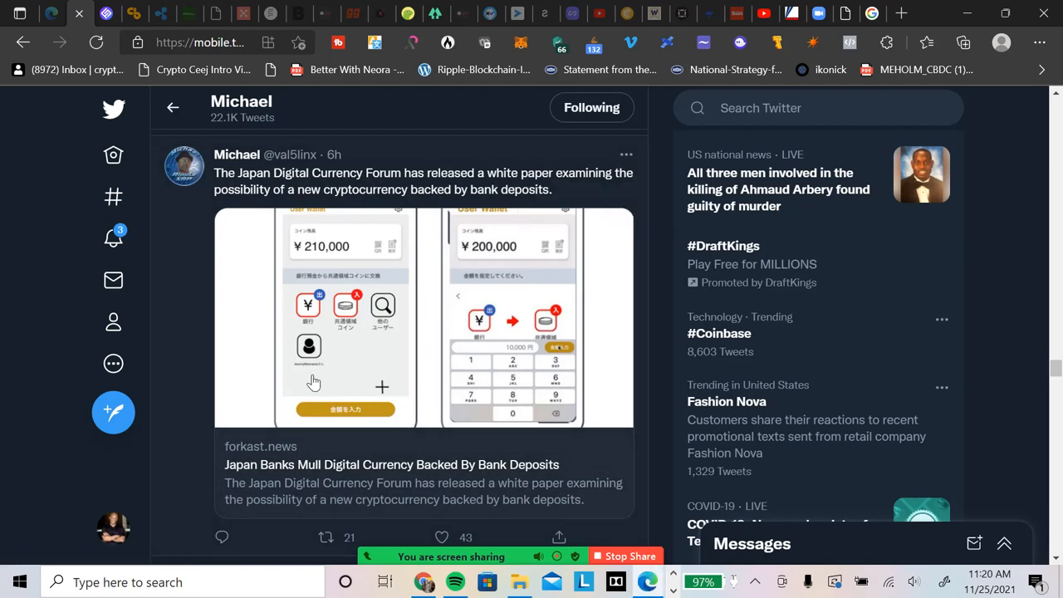
scroll("down", 3)
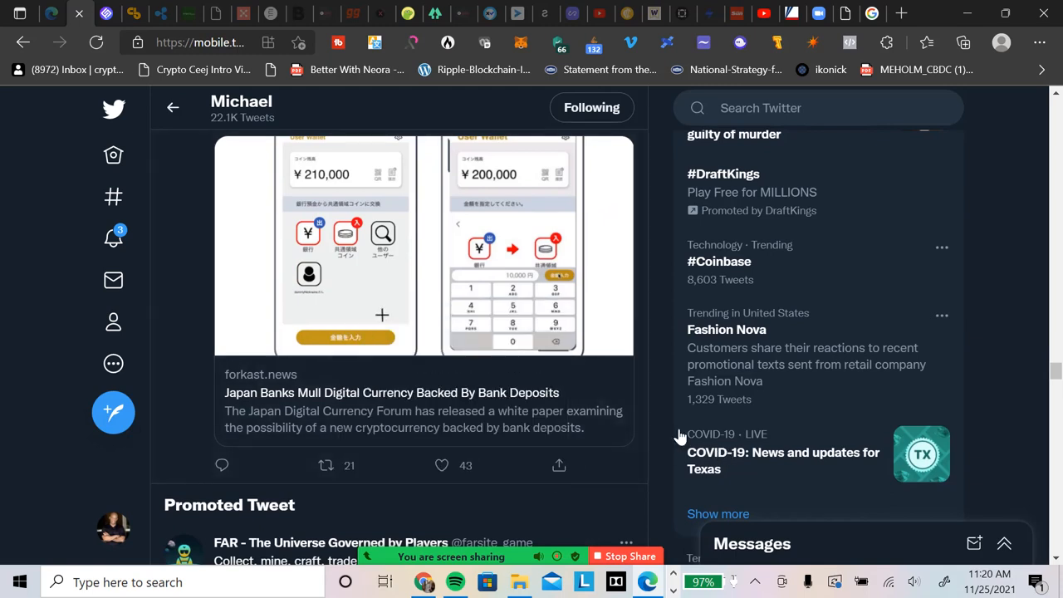
scroll("down", 3)
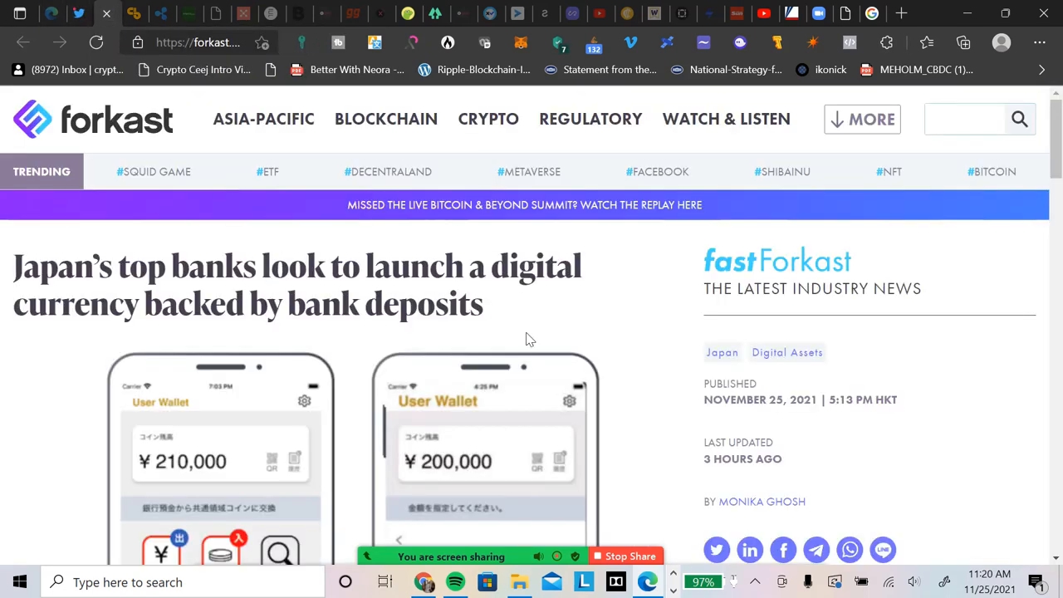
mouse_move(671, 341)
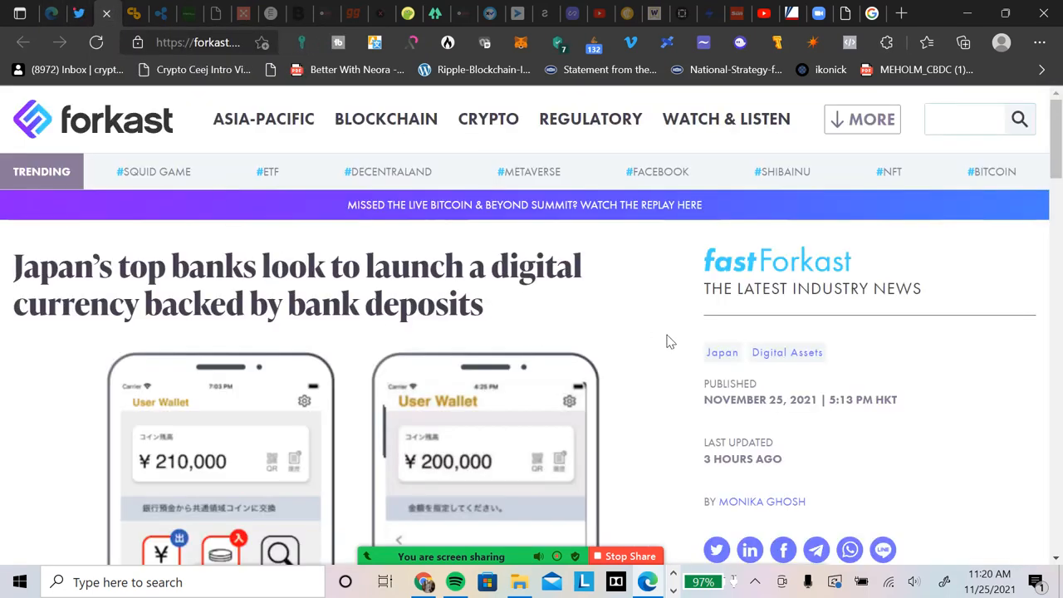
scroll("down", 3)
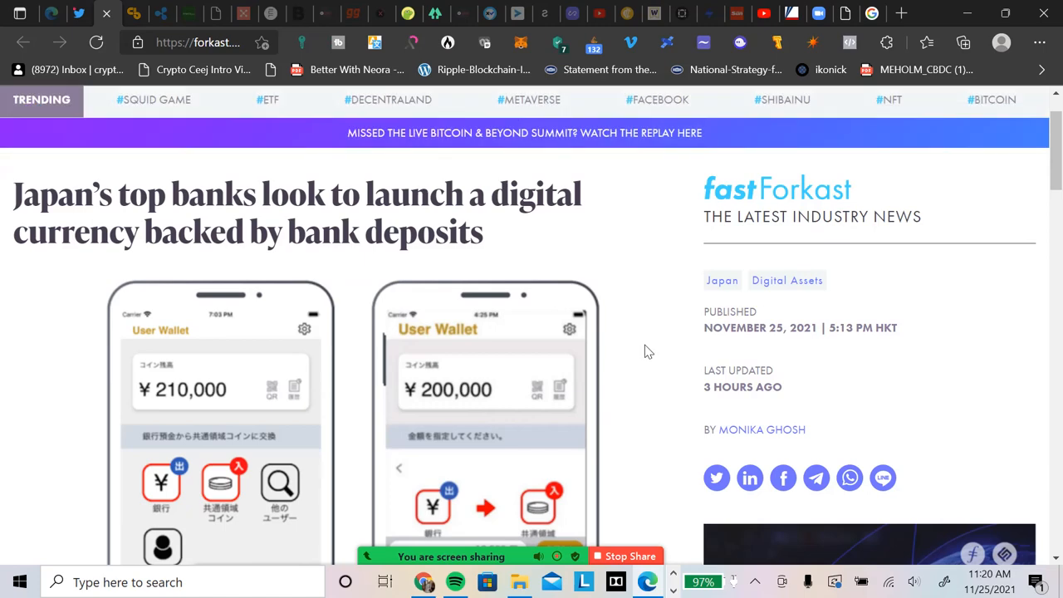
scroll("down", 3)
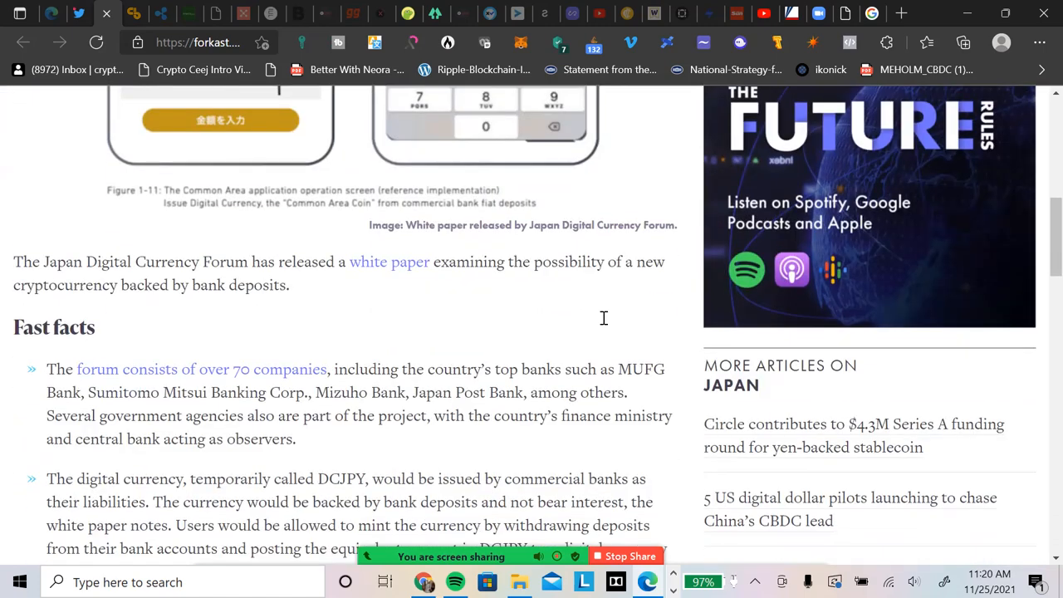
scroll("down", 3)
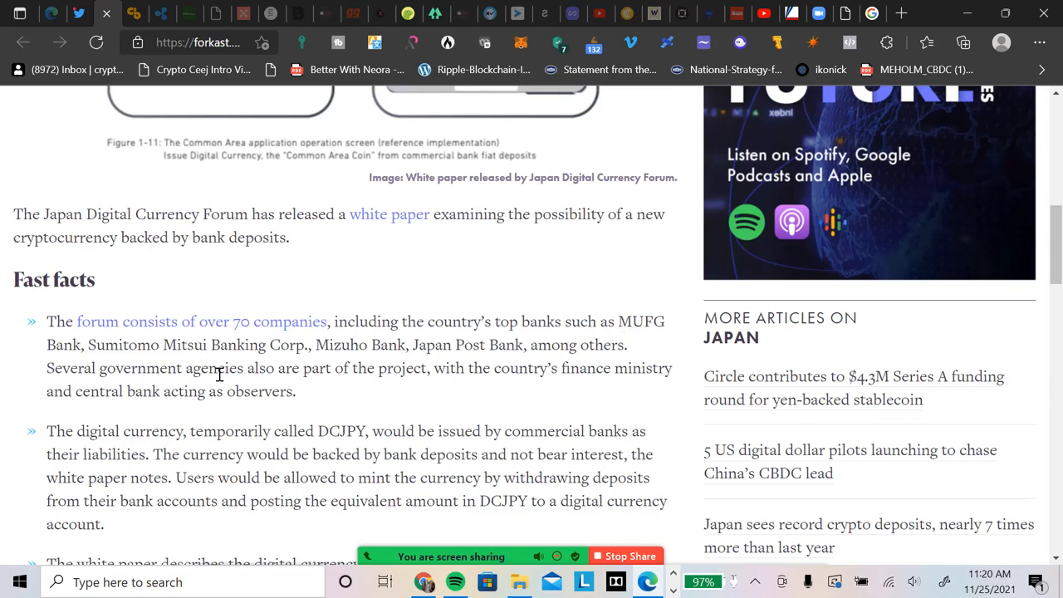
mouse_move(382, 364)
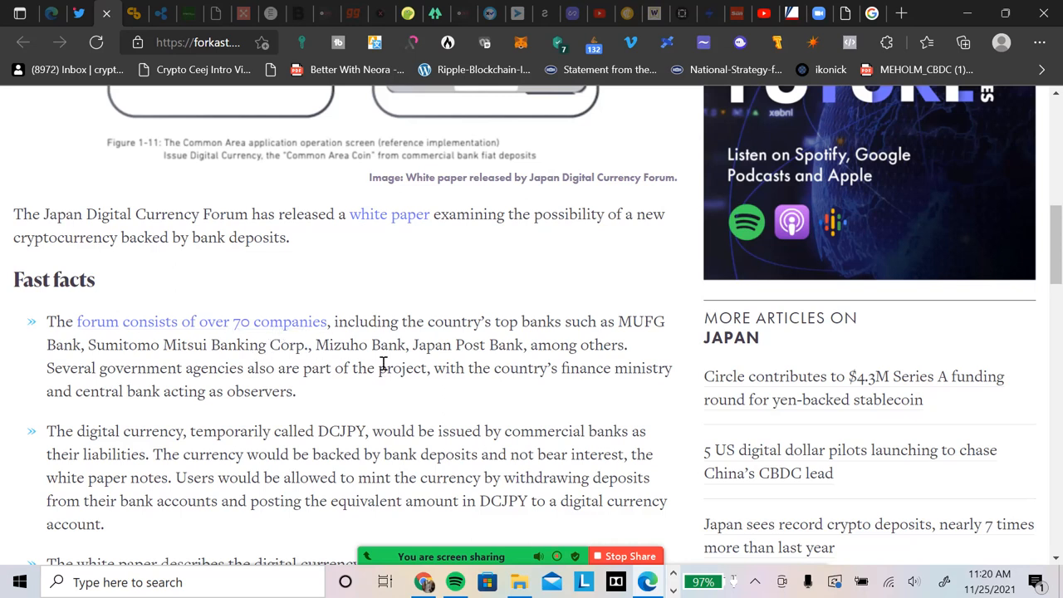
mouse_move(547, 364)
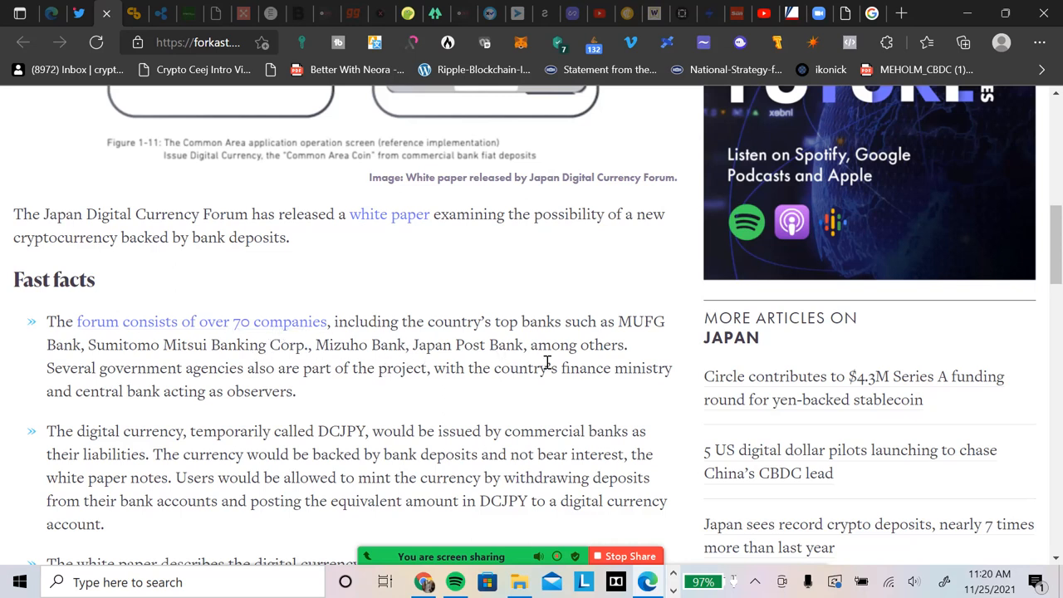
scroll("down", 3)
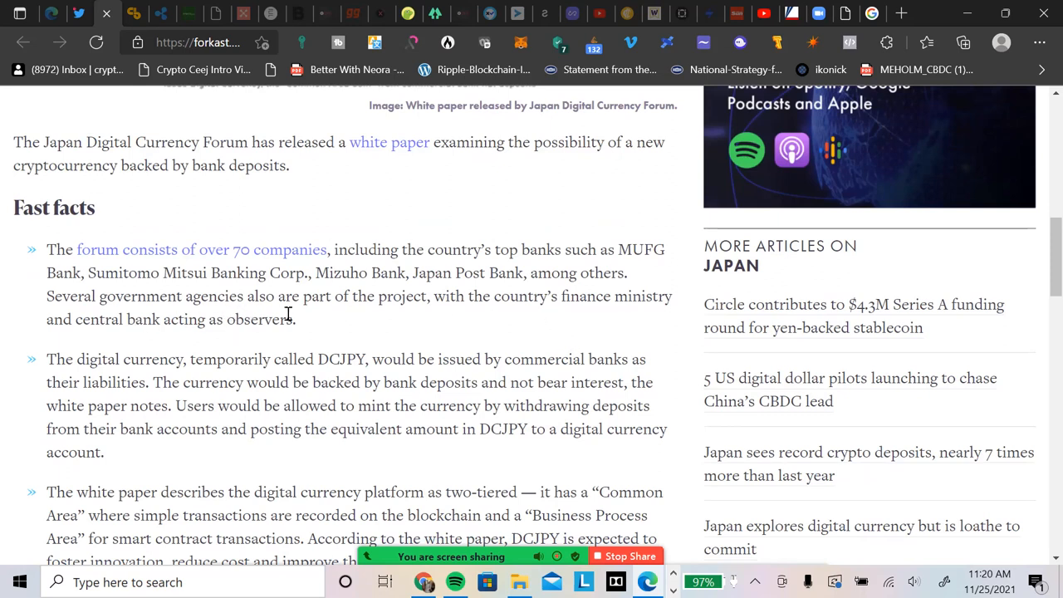
mouse_move(456, 314)
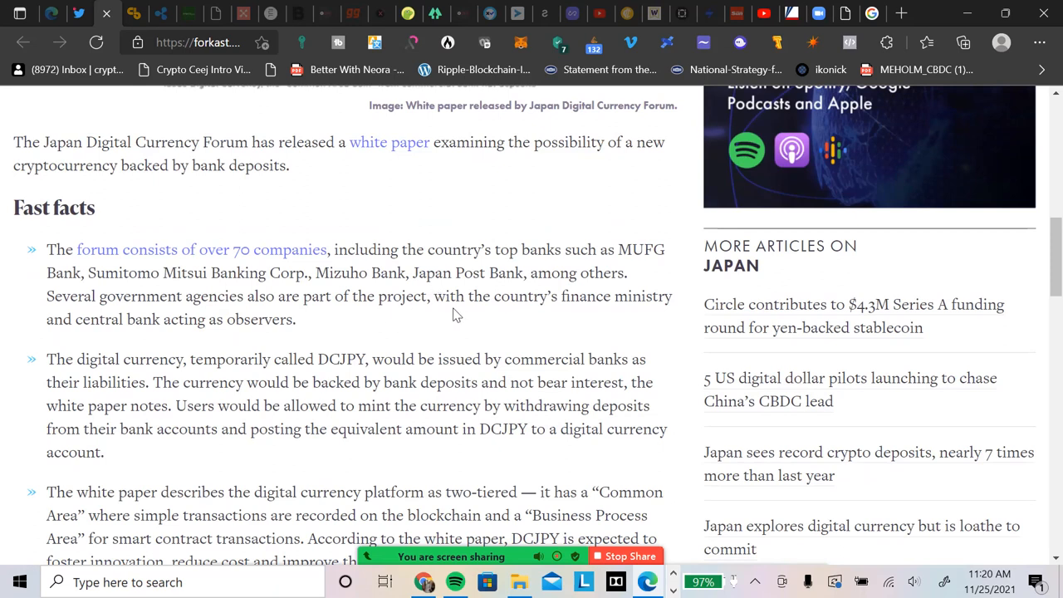
mouse_move(399, 324)
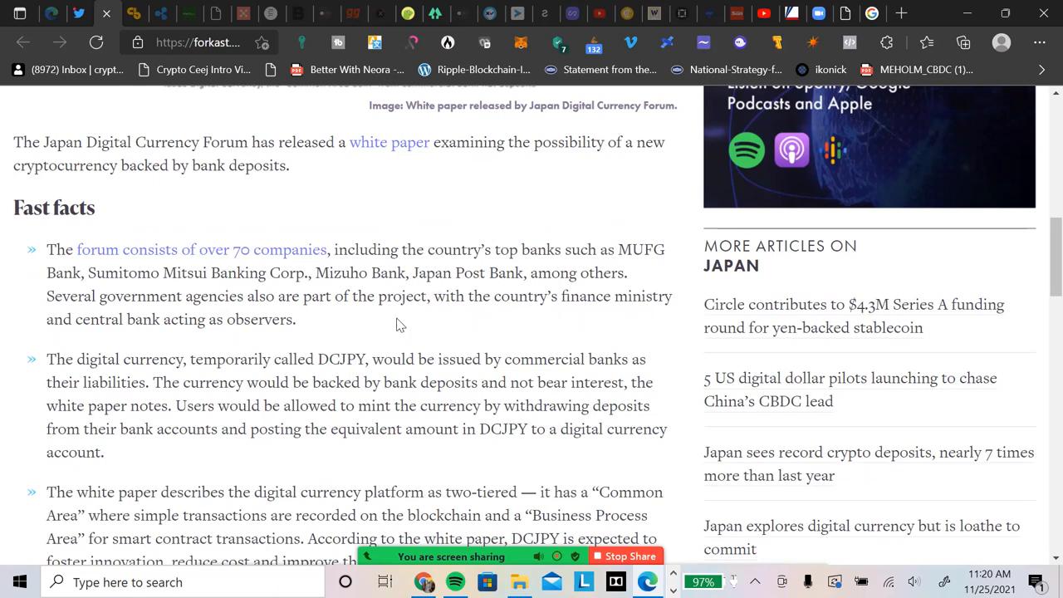
mouse_move(384, 318)
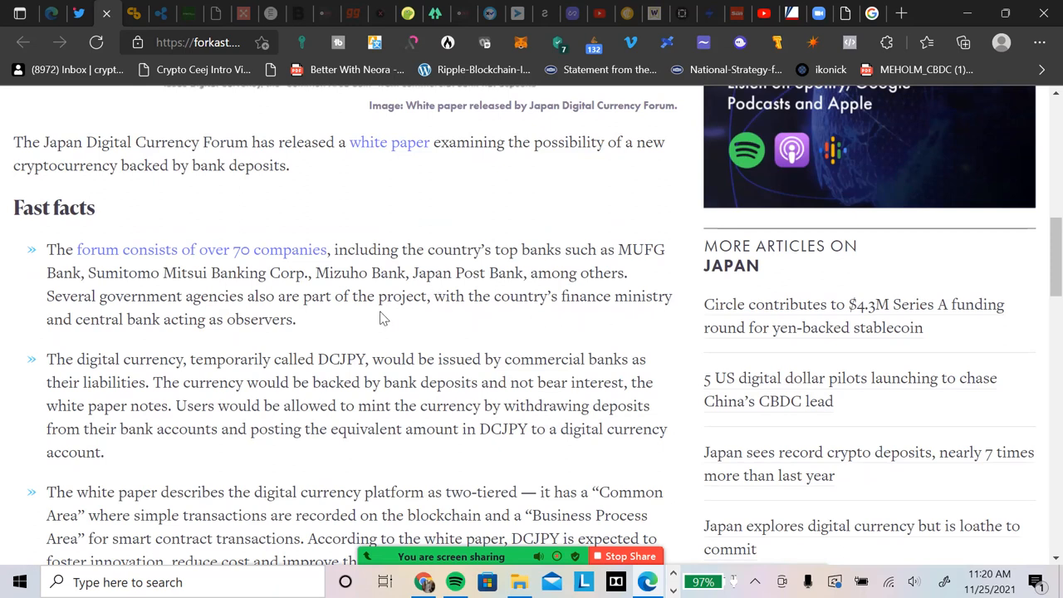
mouse_move(380, 320)
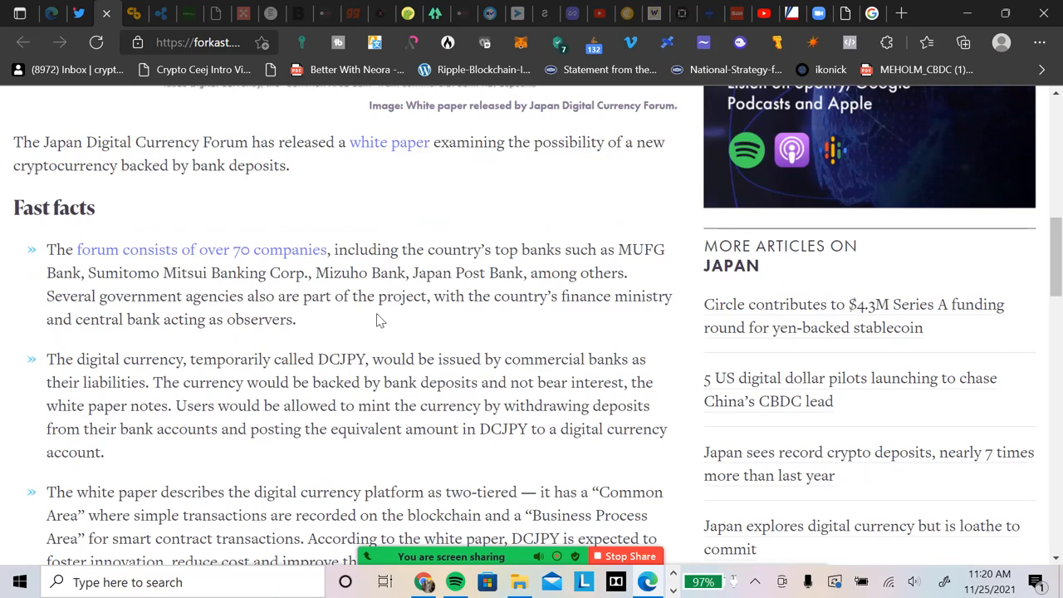
scroll("down", 3)
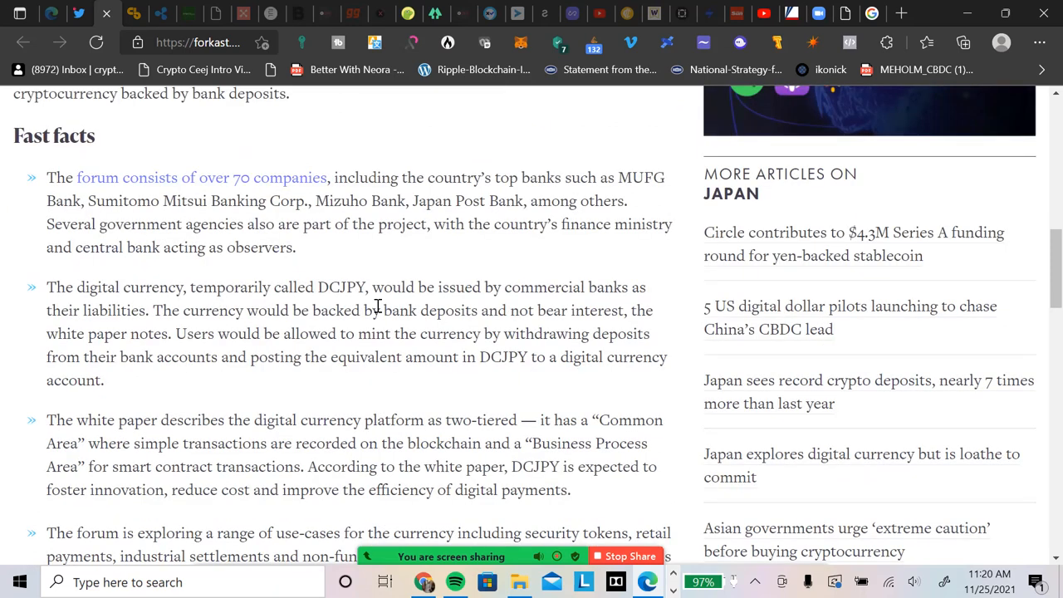
mouse_move(41, 278)
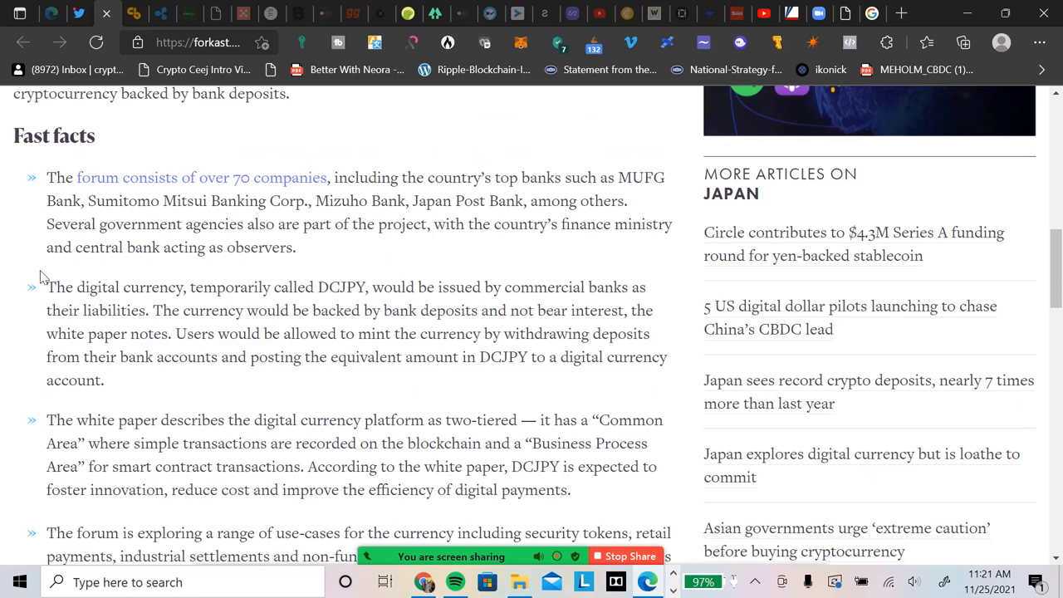
mouse_move(310, 296)
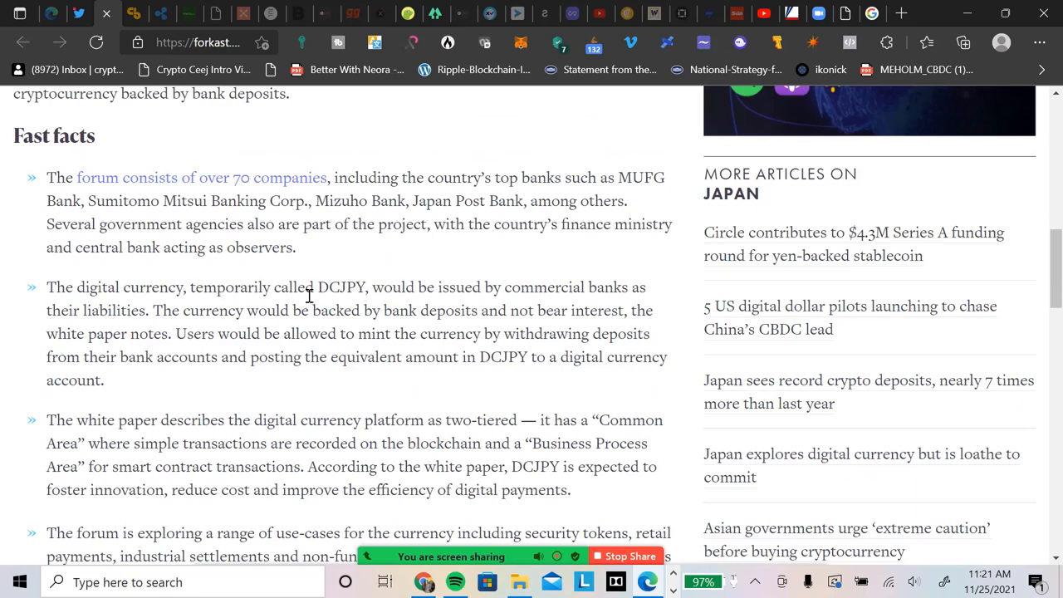
mouse_move(377, 282)
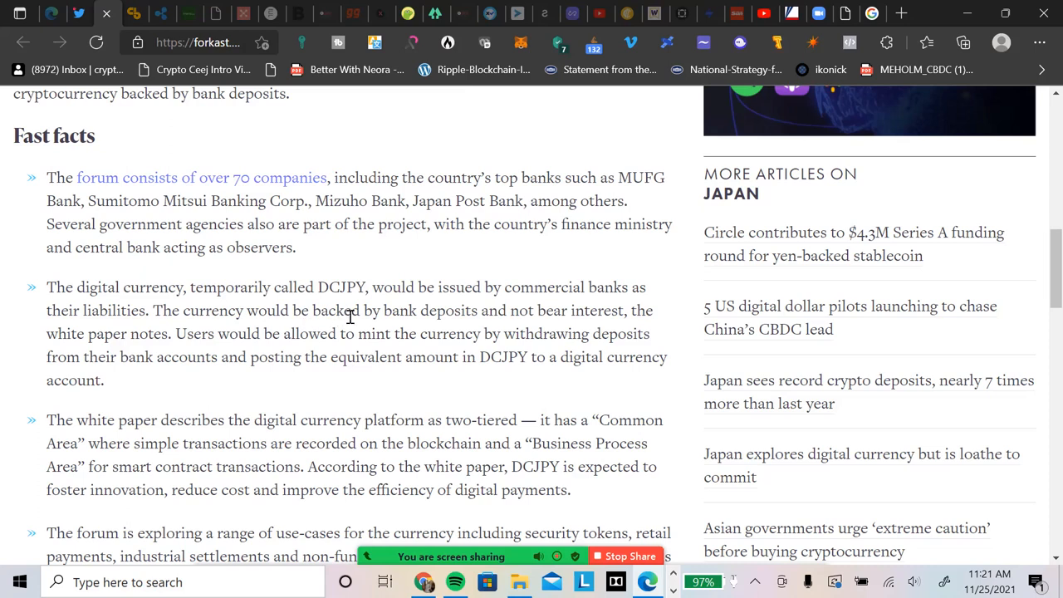
mouse_move(438, 325)
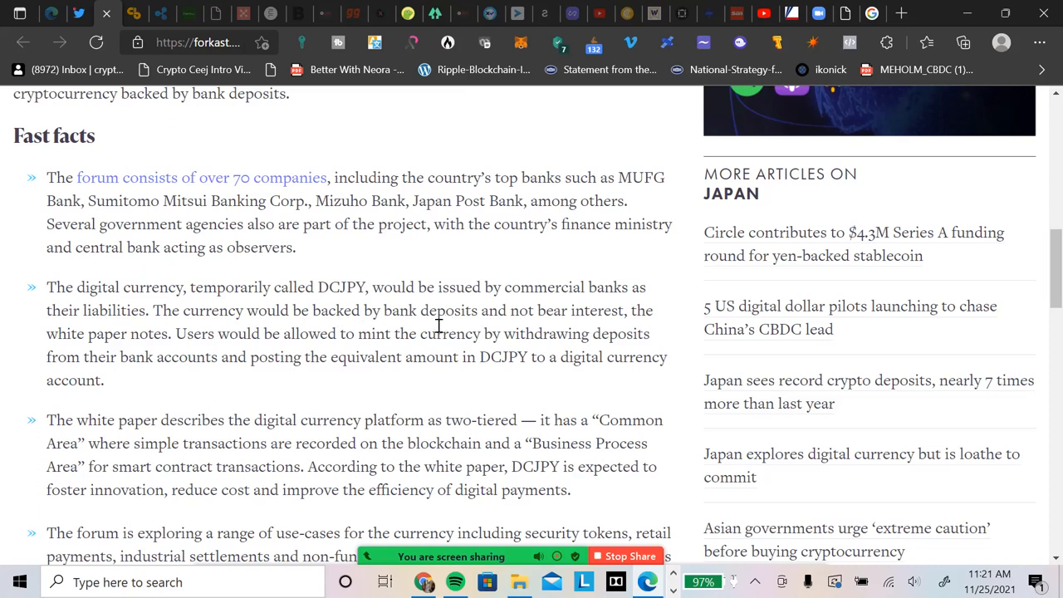
mouse_move(610, 322)
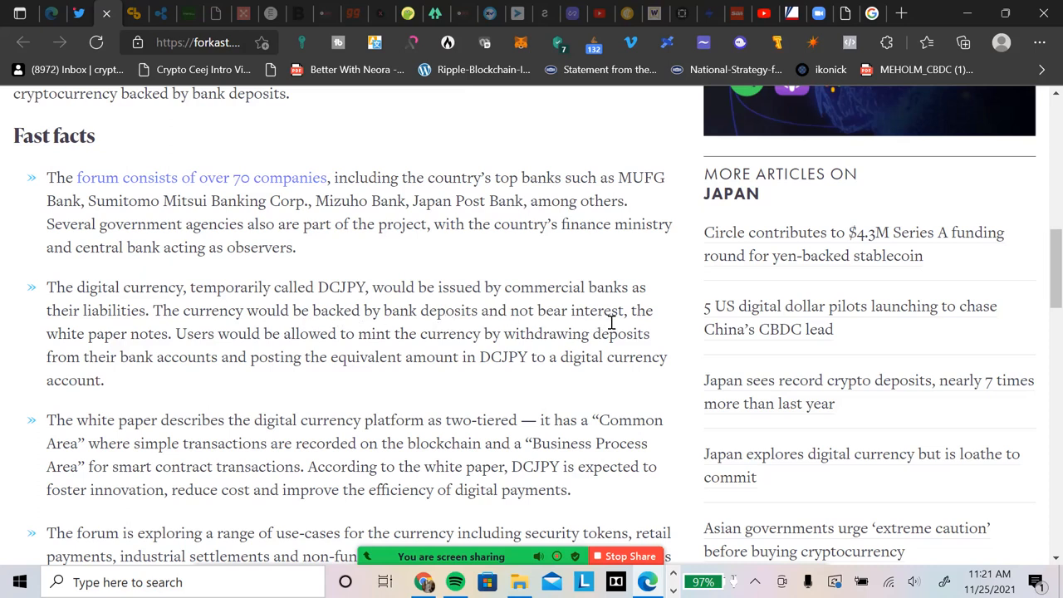
mouse_move(172, 343)
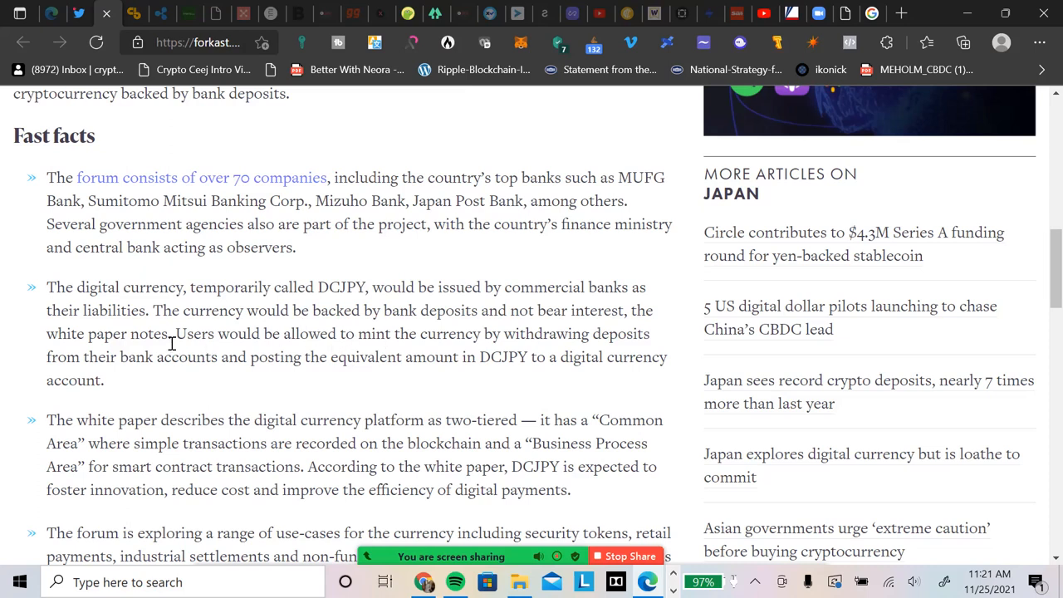
mouse_move(361, 344)
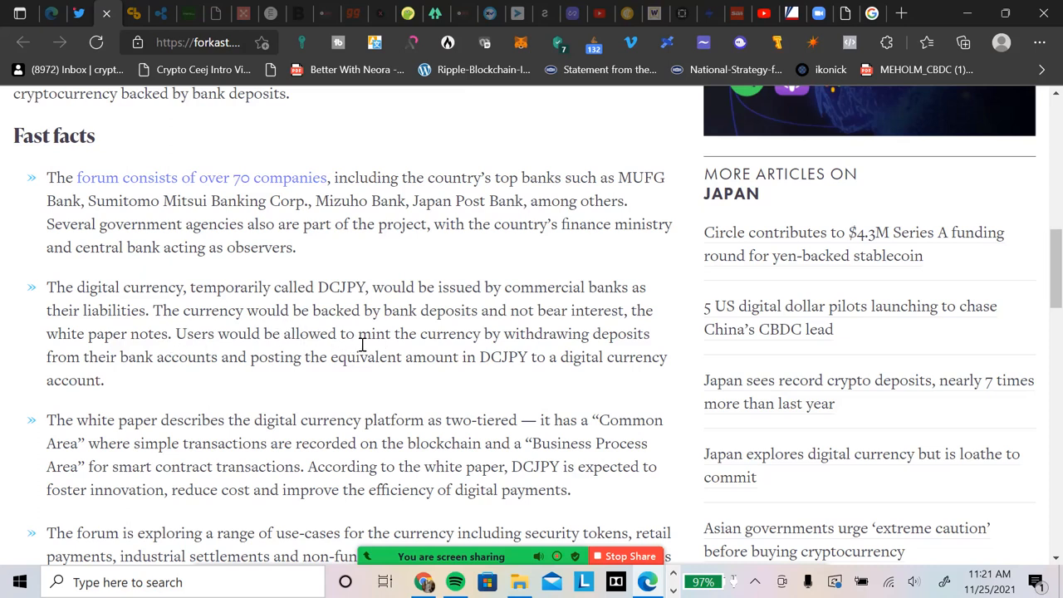
mouse_move(480, 340)
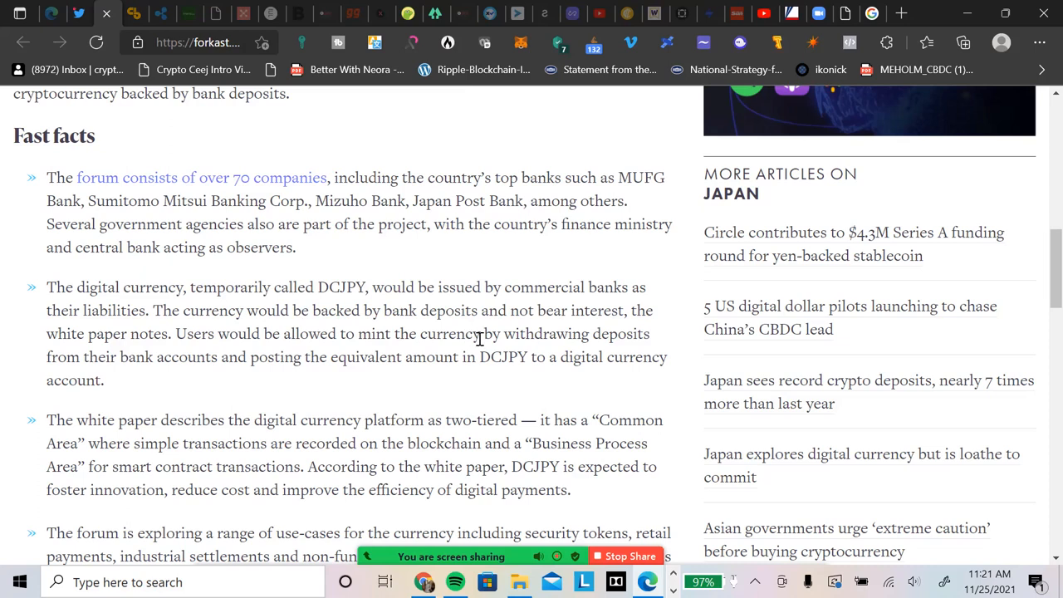
mouse_move(282, 387)
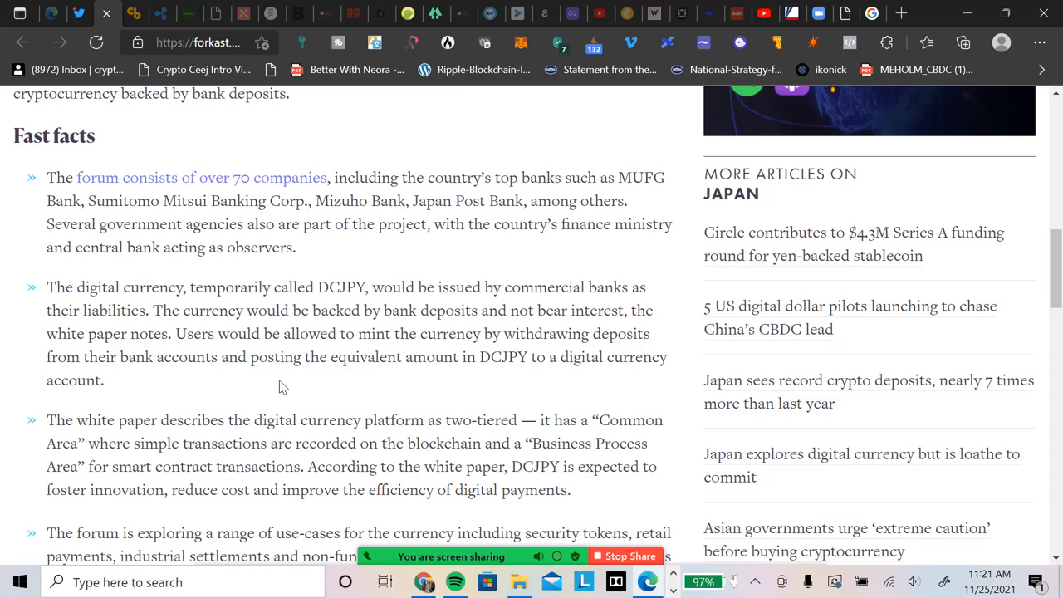
mouse_move(301, 397)
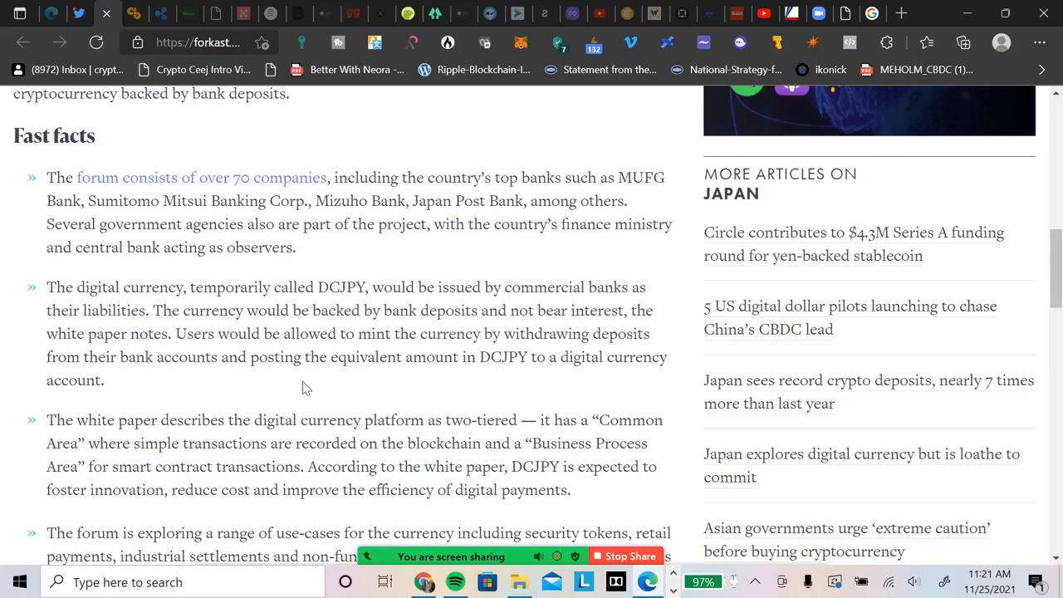
scroll("down", 3)
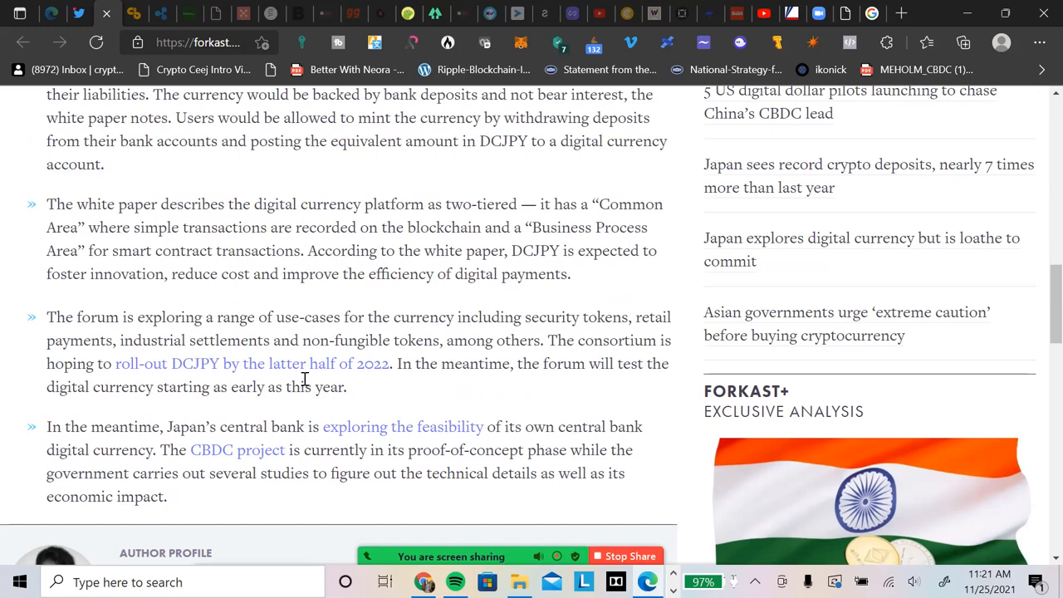
mouse_move(327, 271)
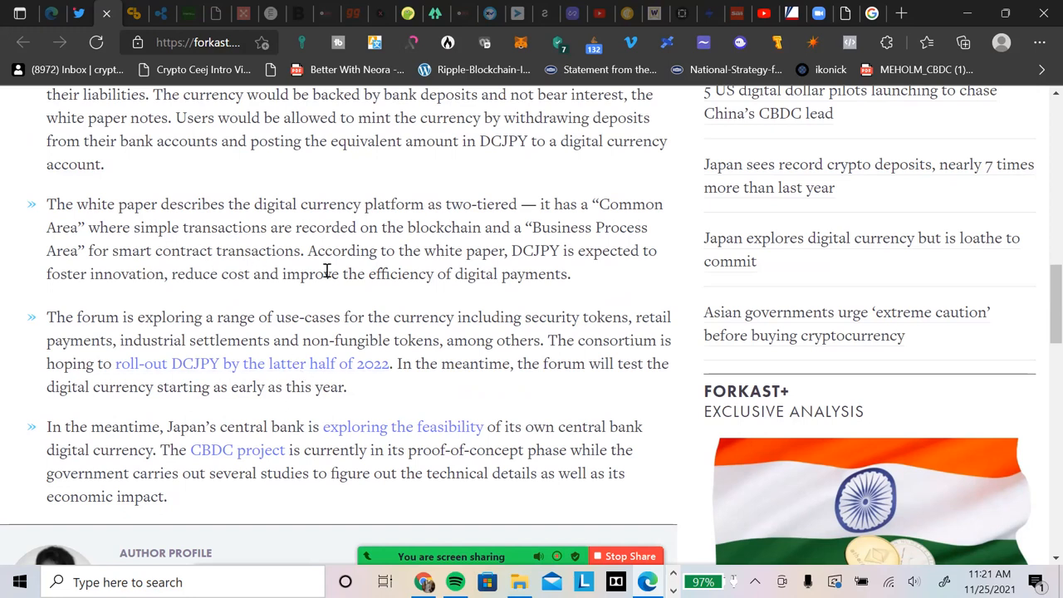
mouse_move(264, 217)
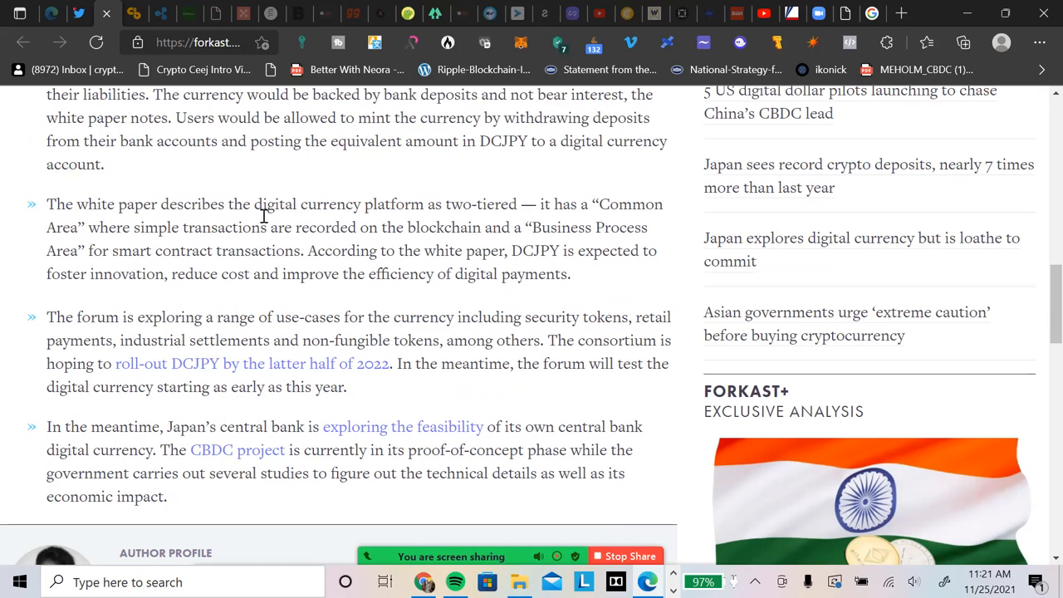
mouse_move(469, 210)
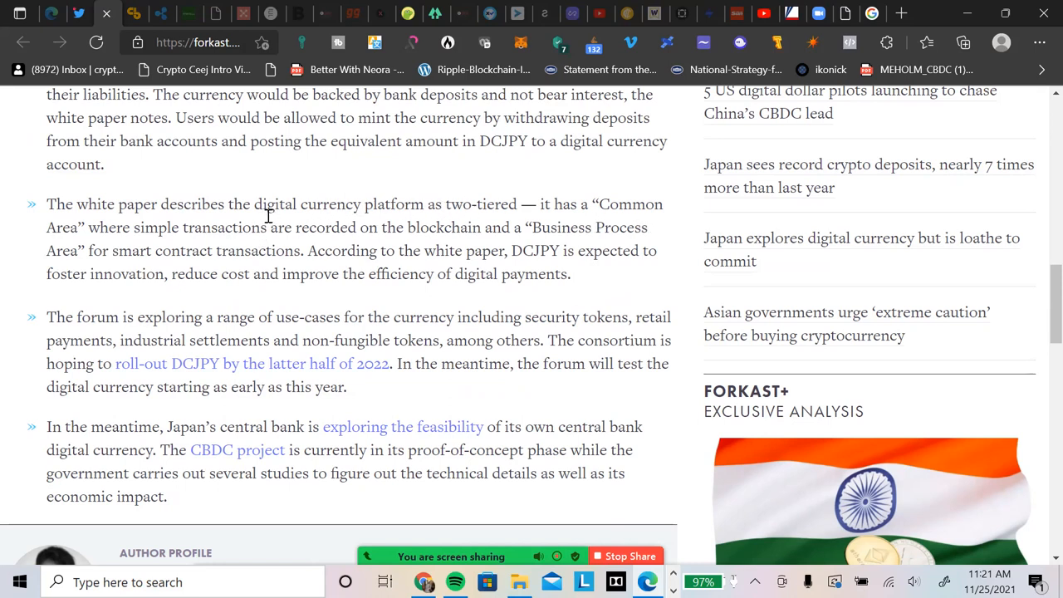
mouse_move(447, 268)
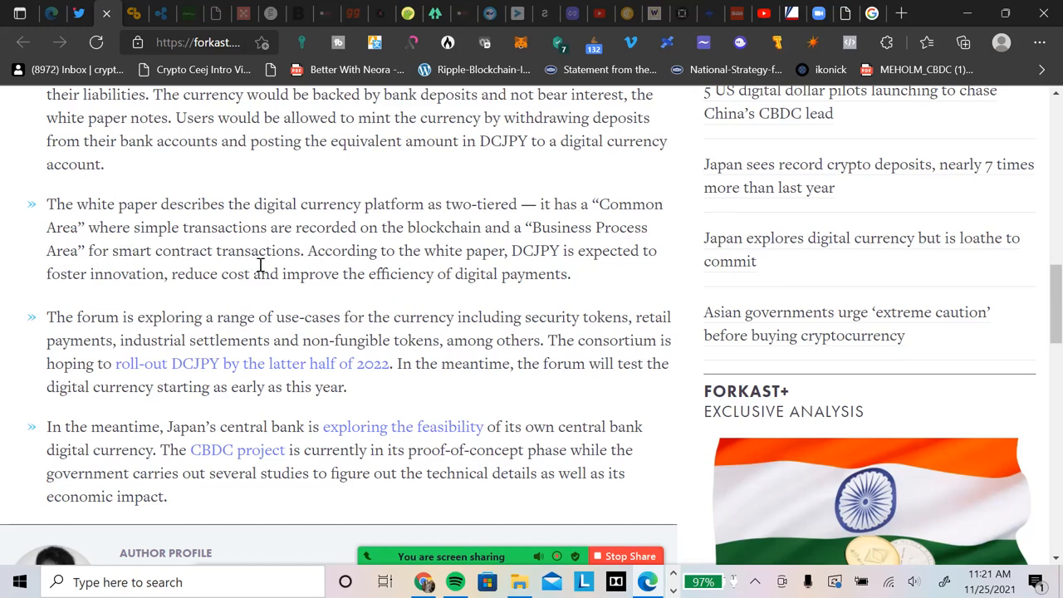
scroll("down", 3)
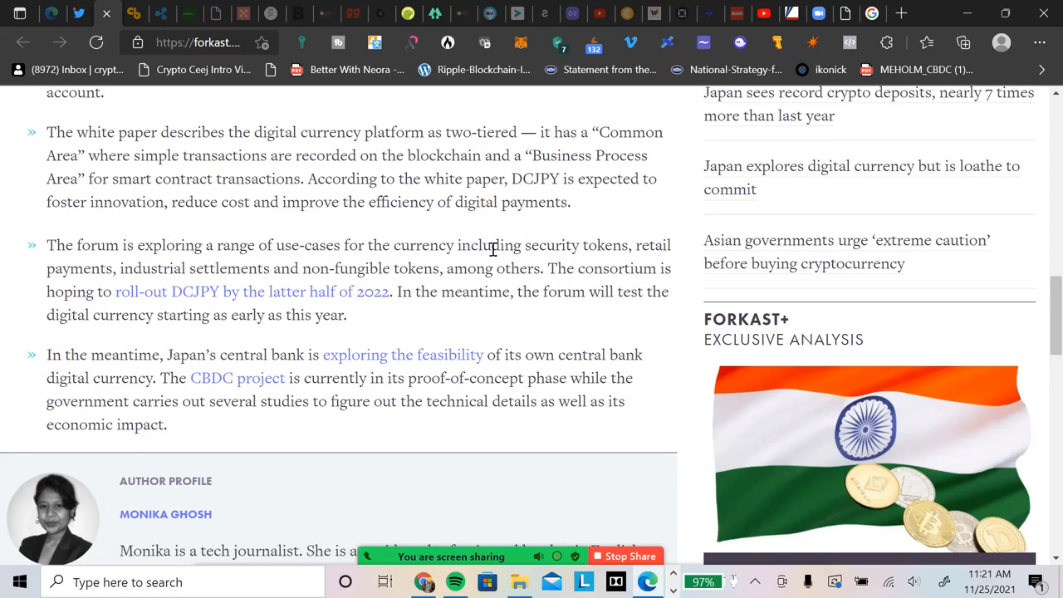
mouse_move(601, 262)
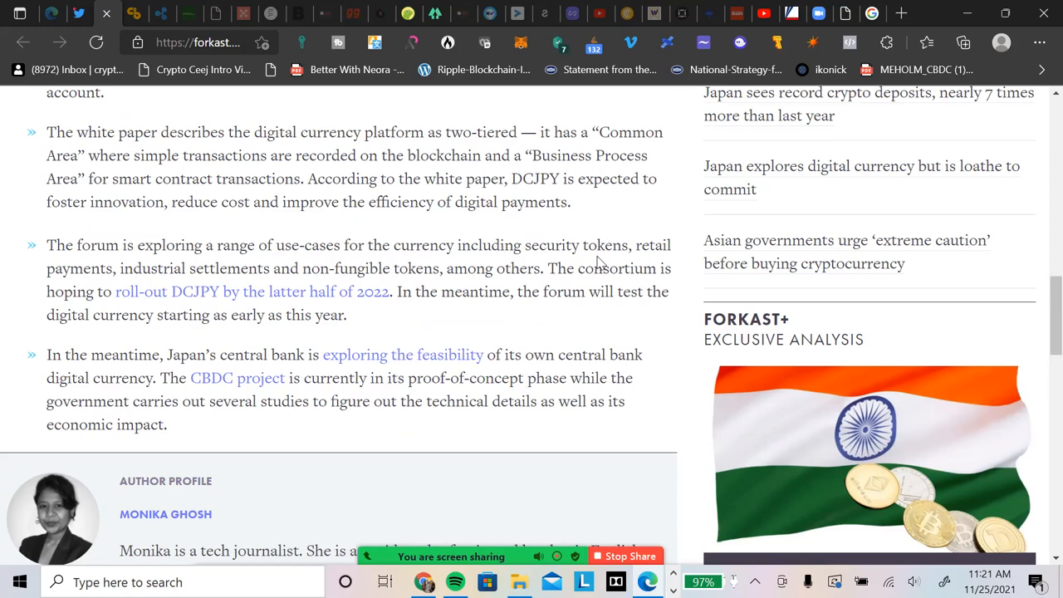
mouse_move(673, 274)
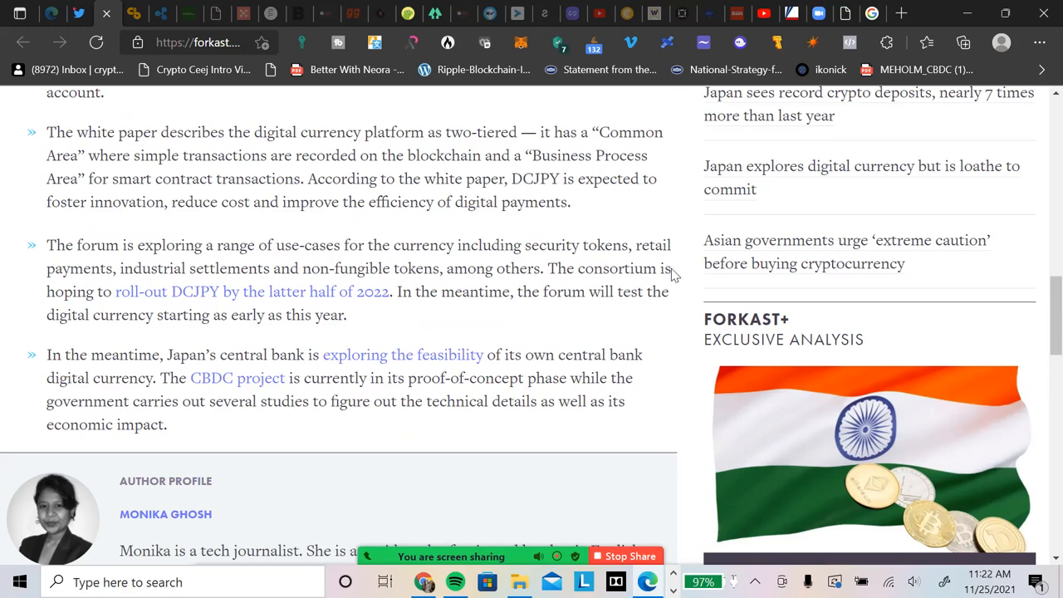
mouse_move(245, 313)
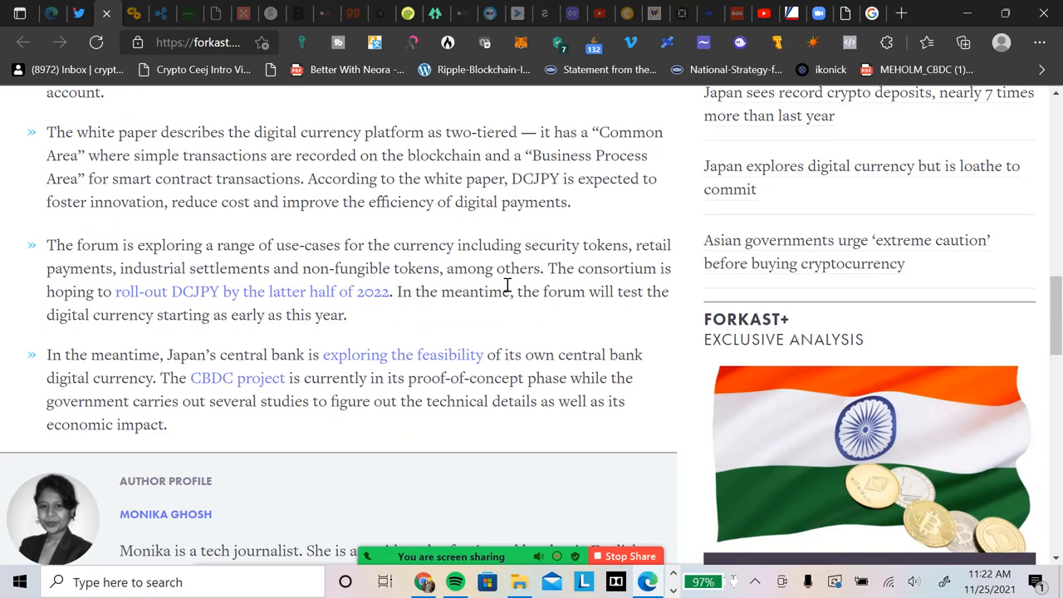
mouse_move(637, 292)
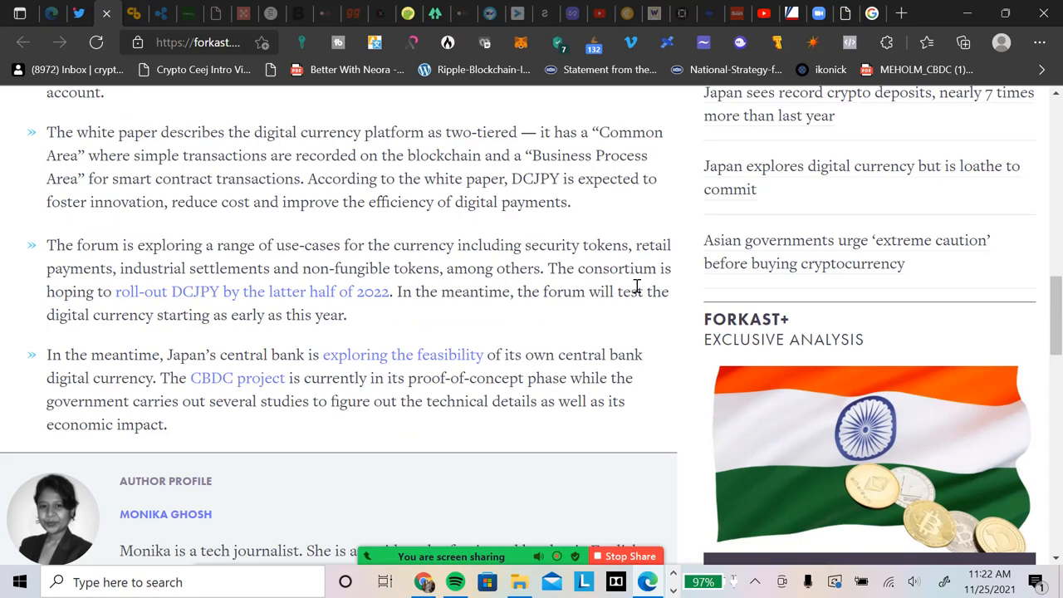
mouse_move(196, 302)
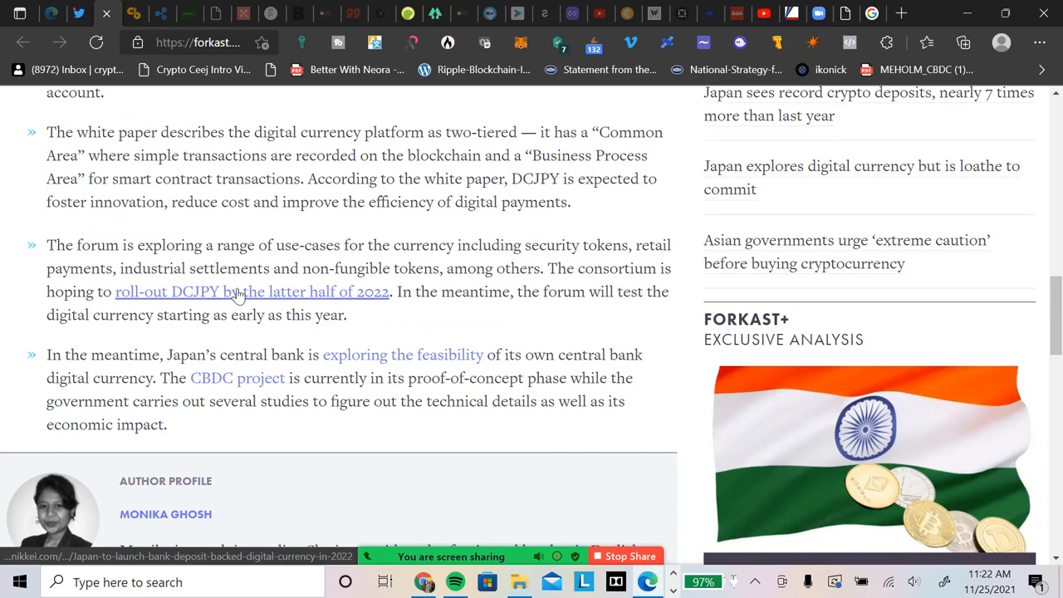
mouse_move(372, 291)
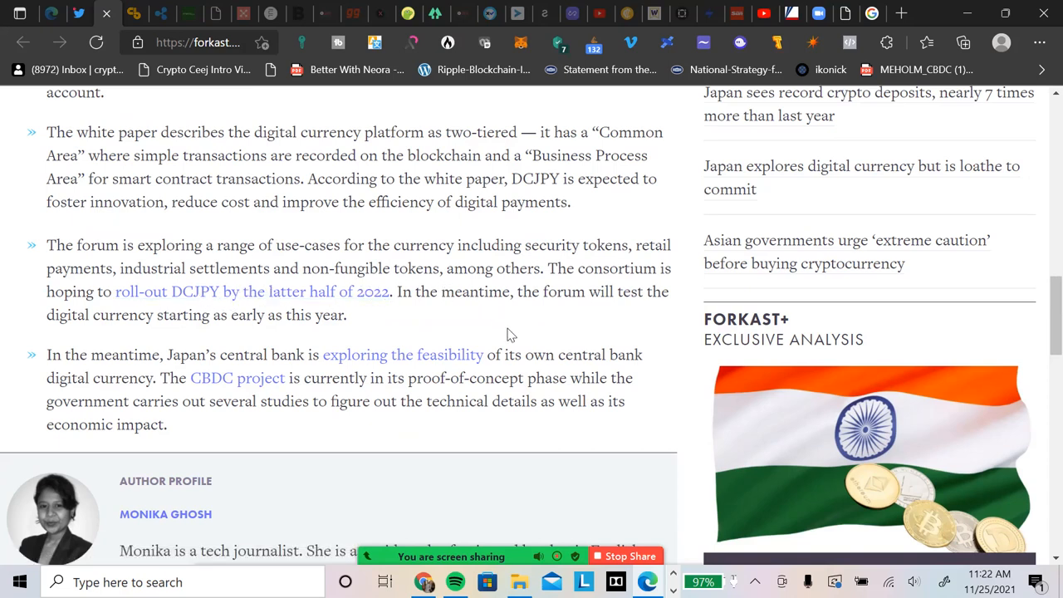
mouse_move(510, 334)
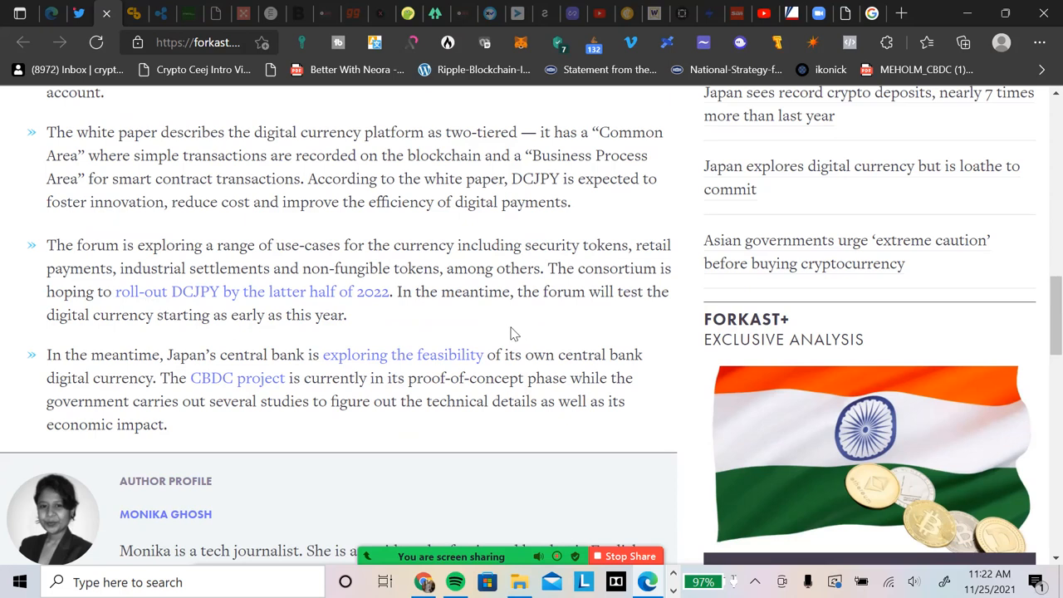
mouse_move(723, 309)
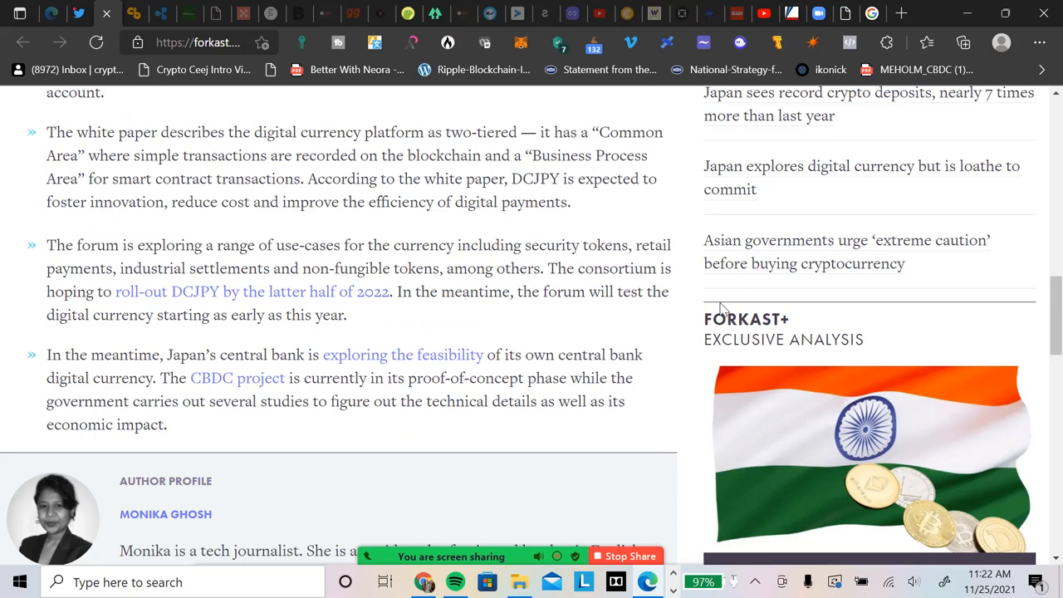
mouse_move(377, 339)
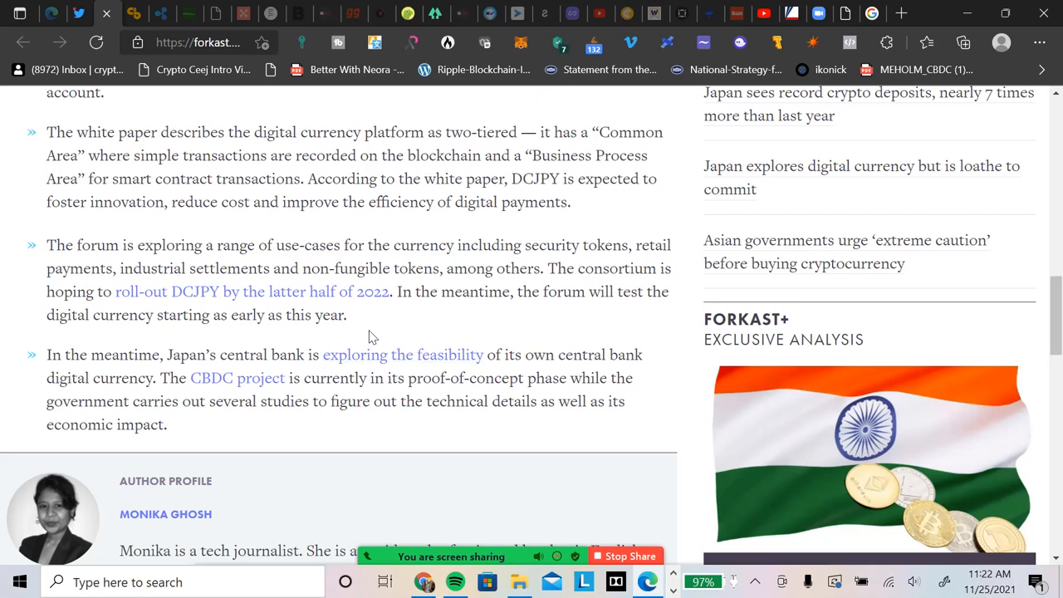
mouse_move(368, 335)
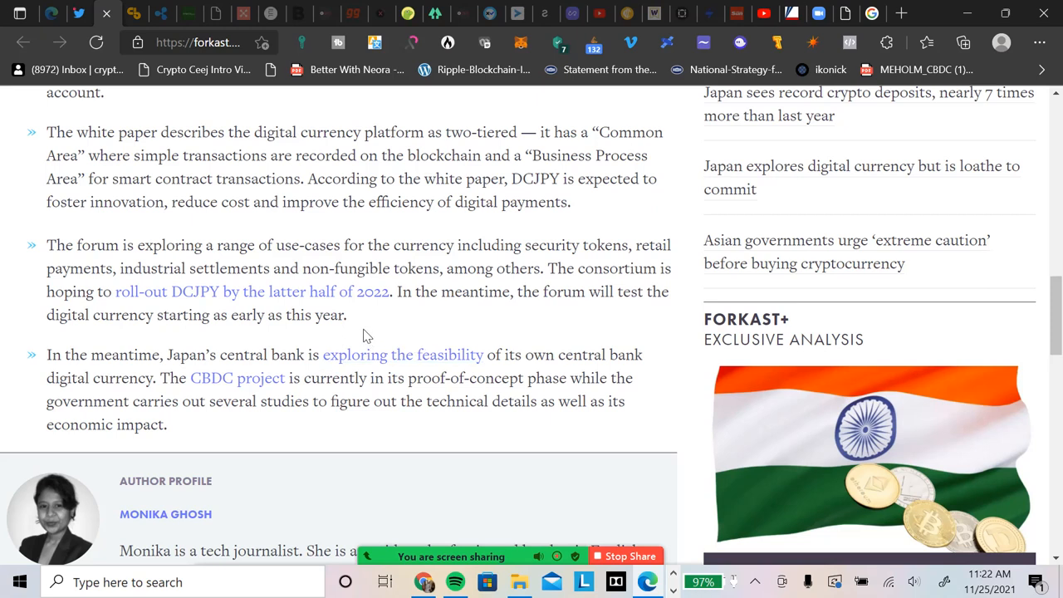
scroll("up", 3)
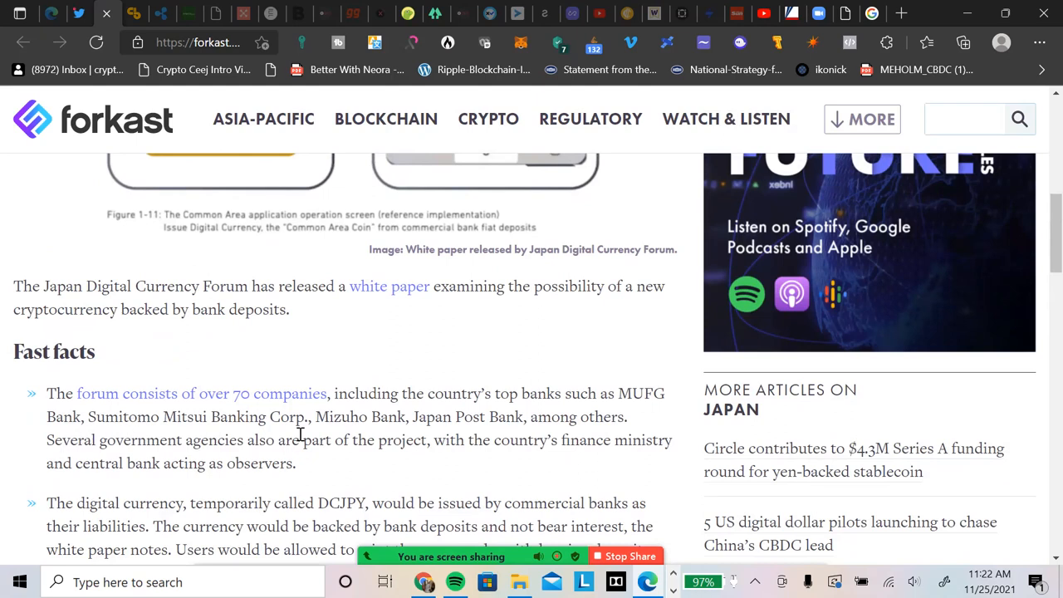
mouse_move(394, 407)
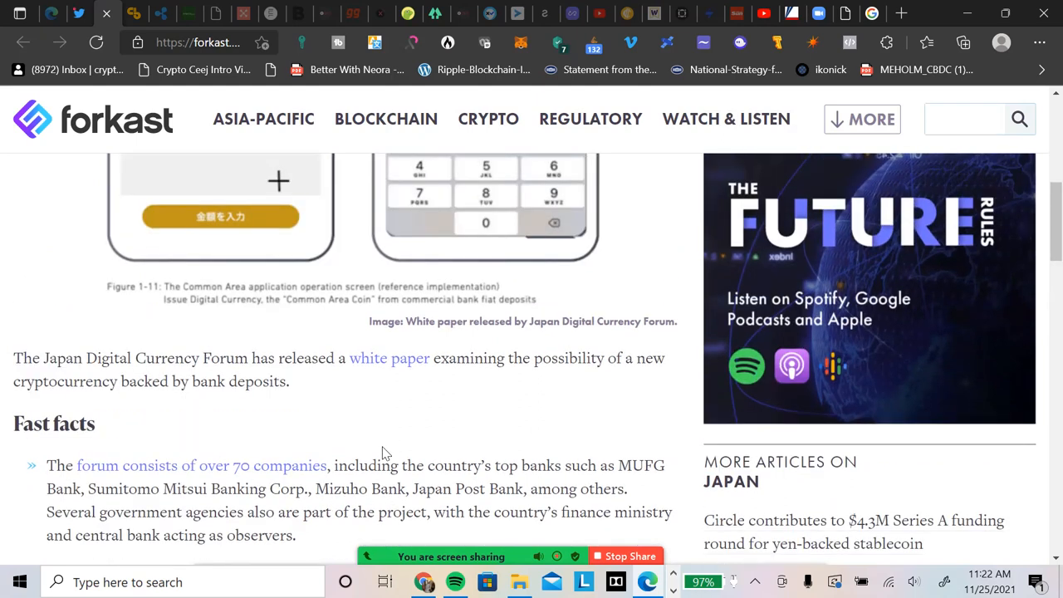
scroll("up", 3)
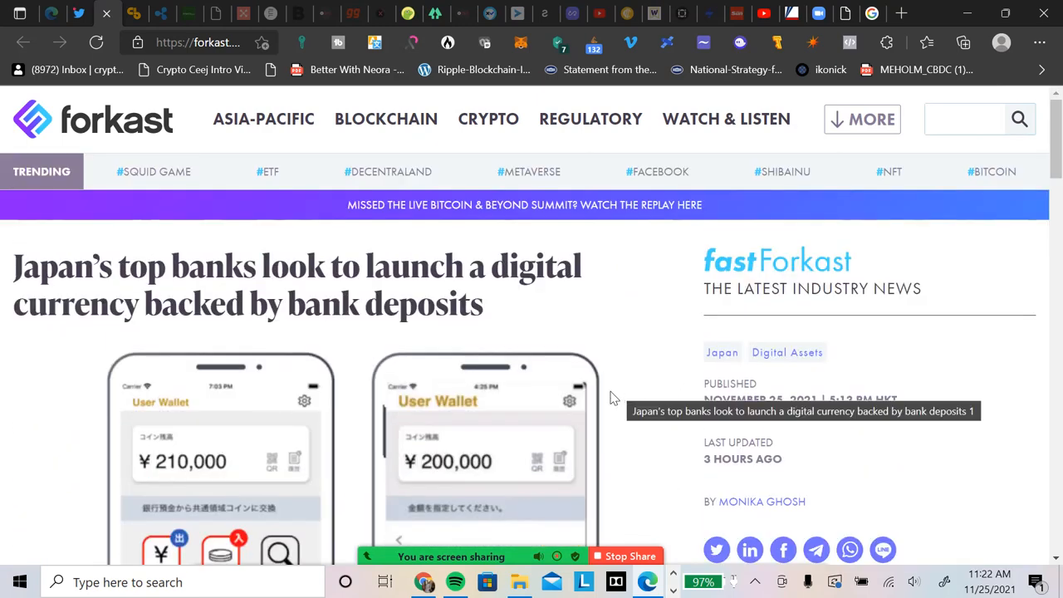
scroll("down", 3)
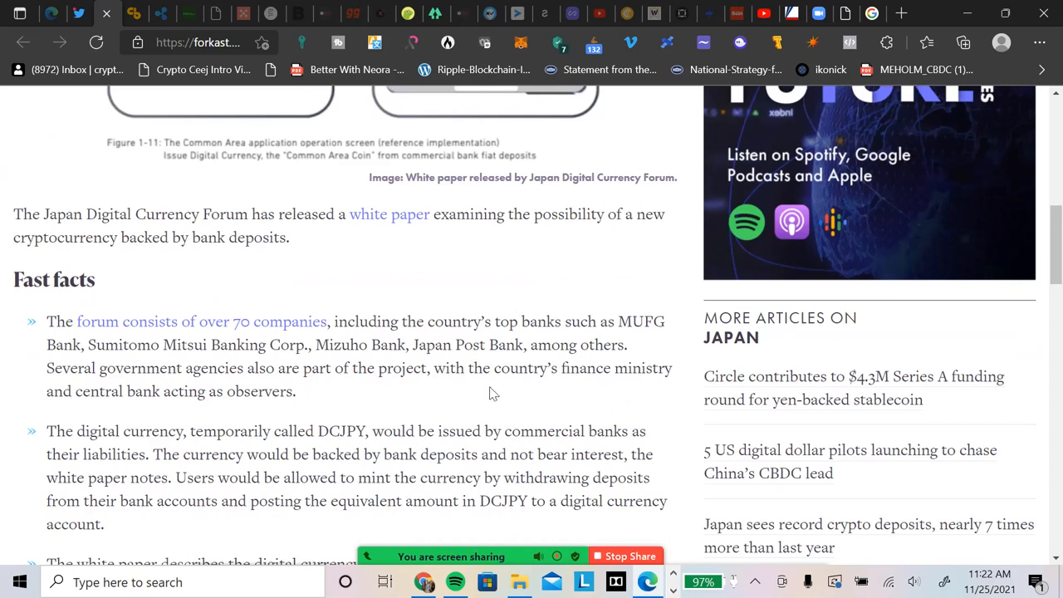
mouse_move(374, 419)
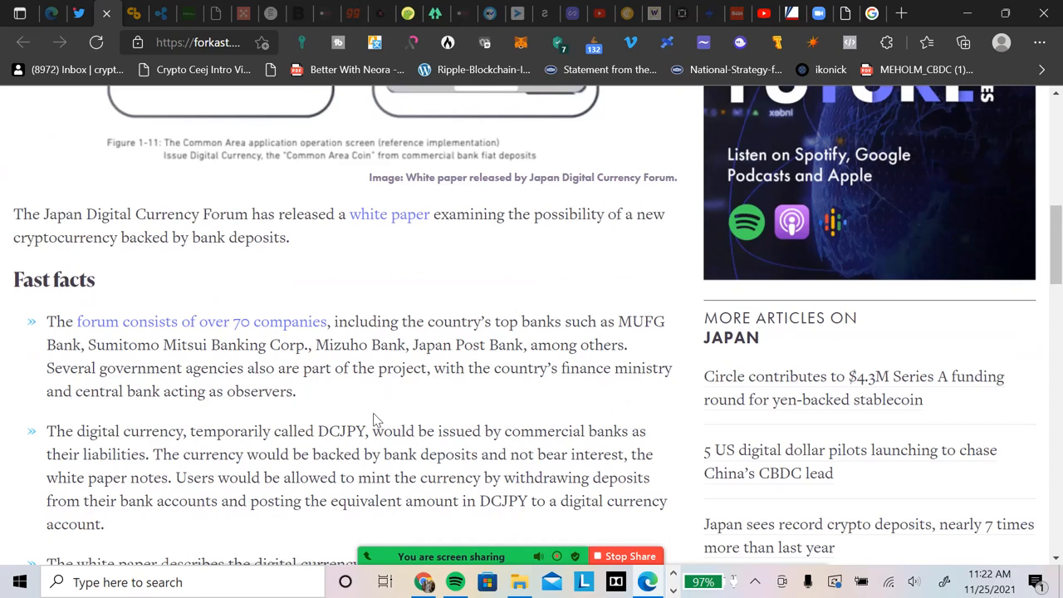
mouse_move(281, 368)
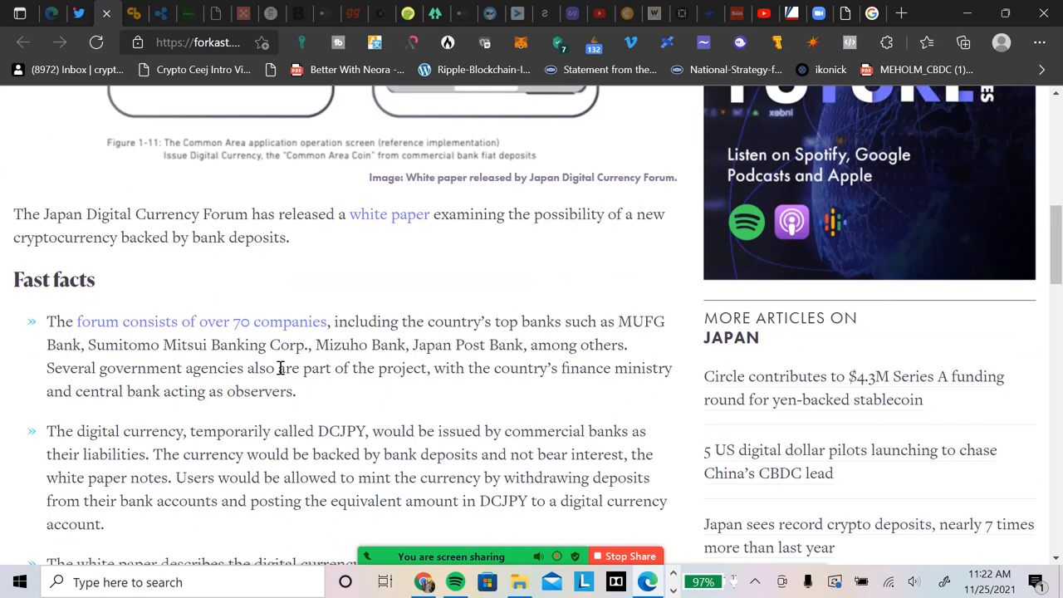
mouse_move(245, 331)
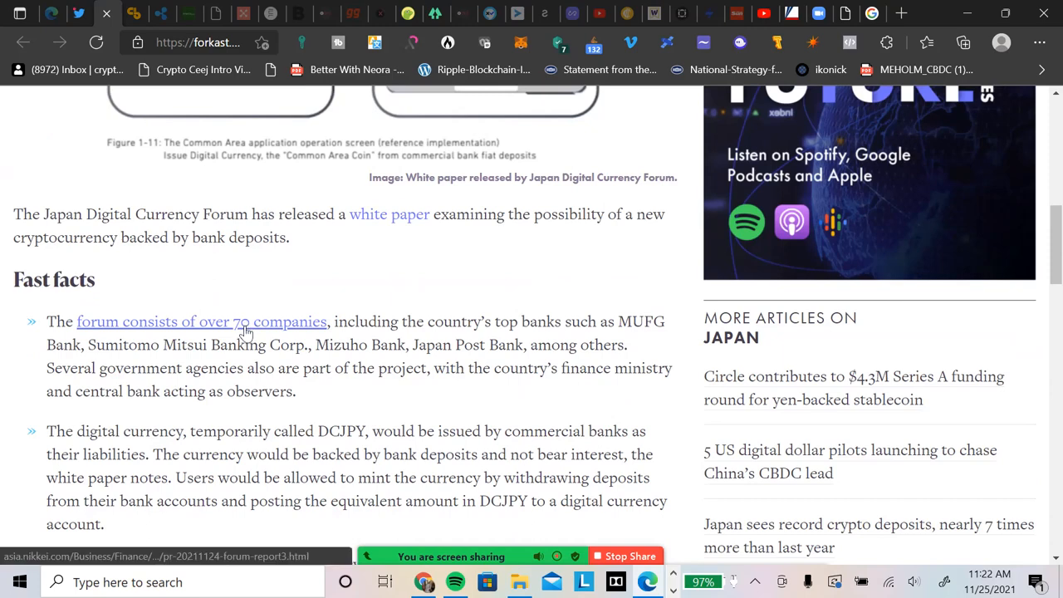
scroll("down", 3)
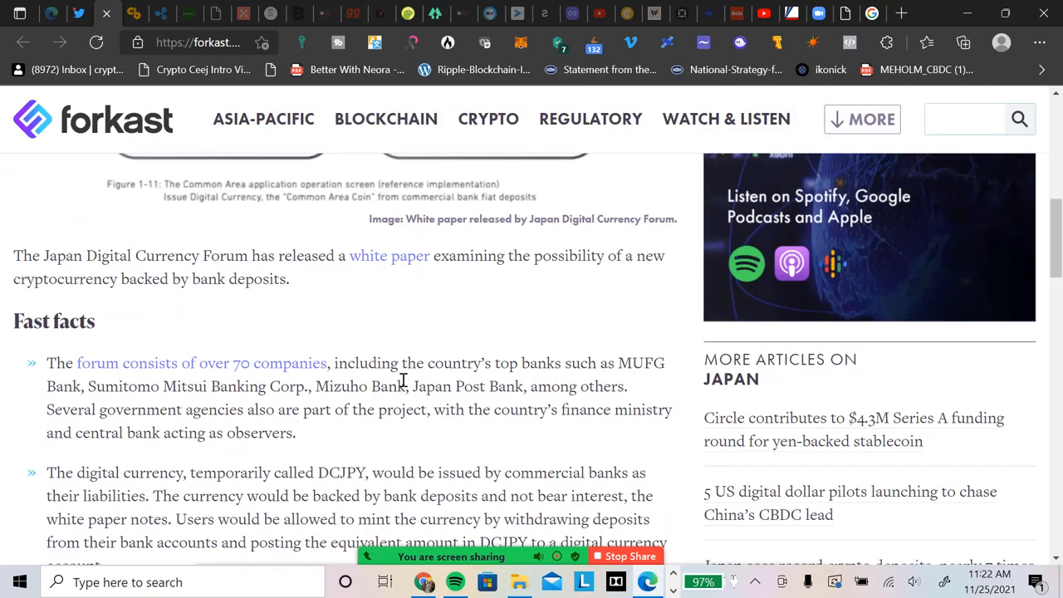
scroll("down", 3)
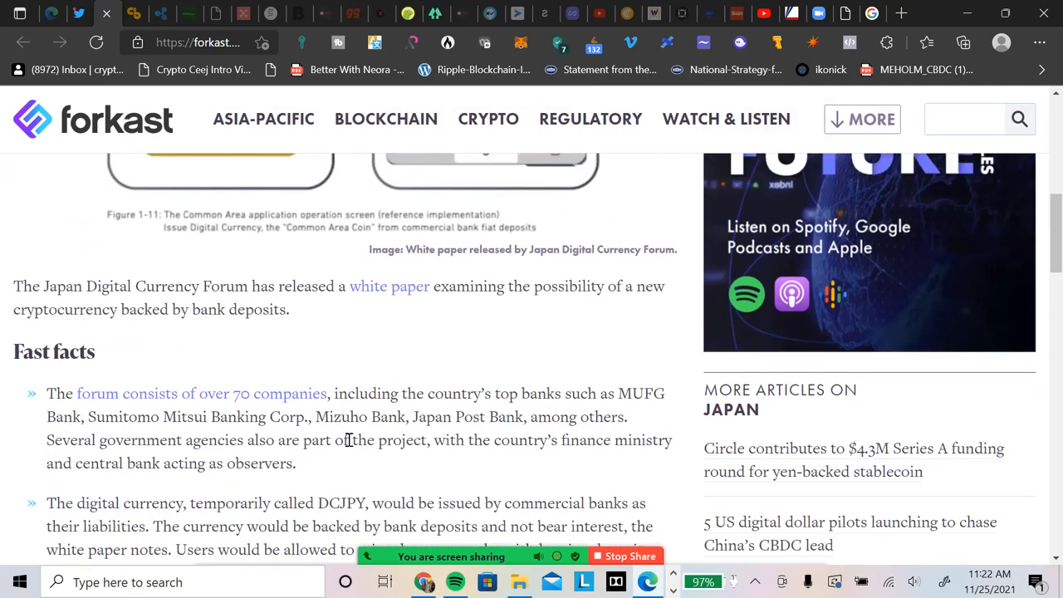
scroll("down", 3)
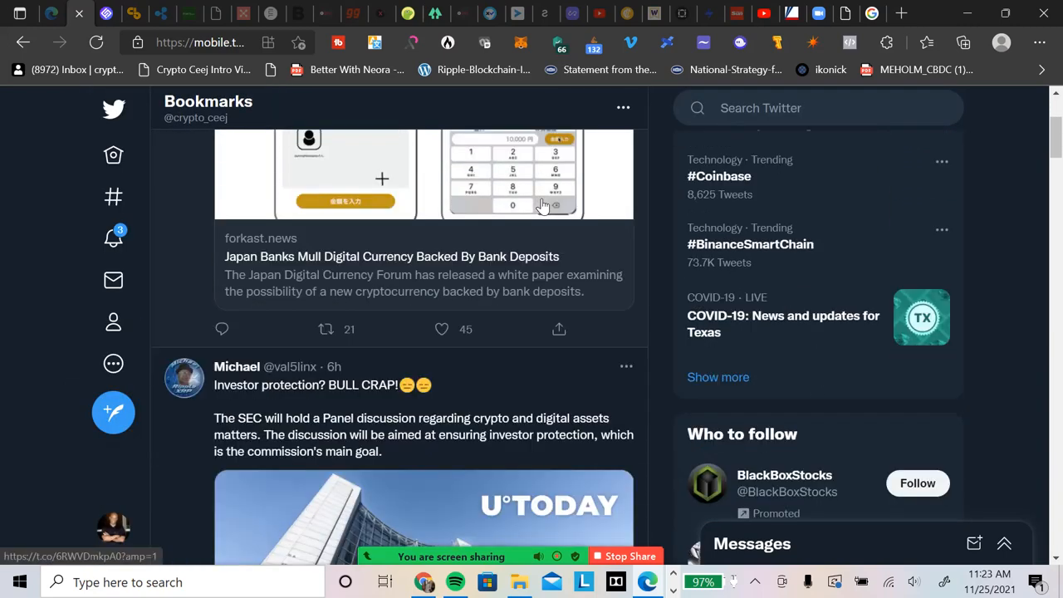
Scroll Bookmarks to the Coinbase–BRD tweet and open its Crypto Briefing link card.
scroll("down", 3)
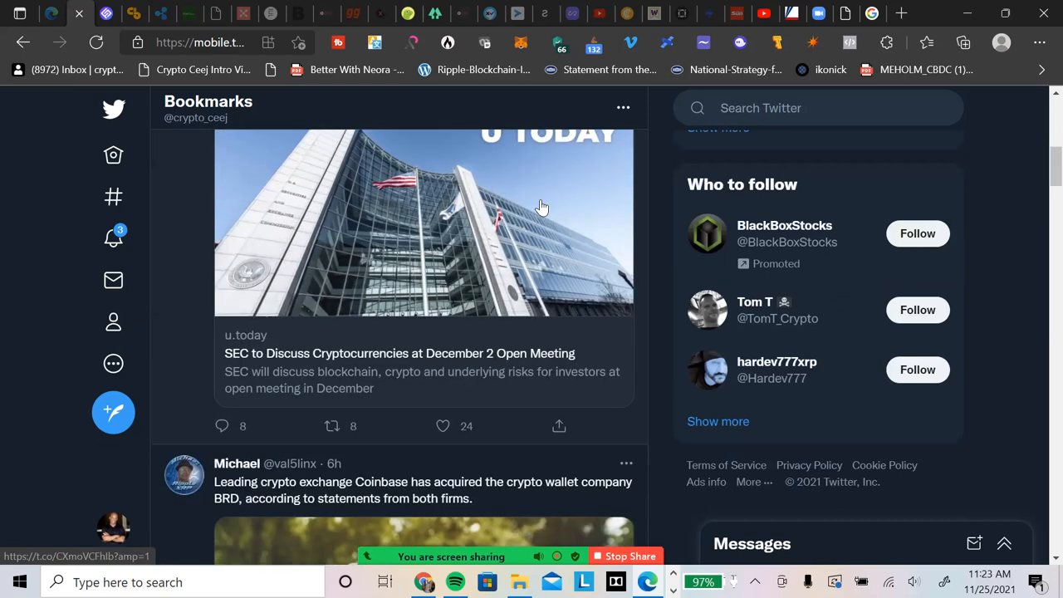
scroll("down", 3)
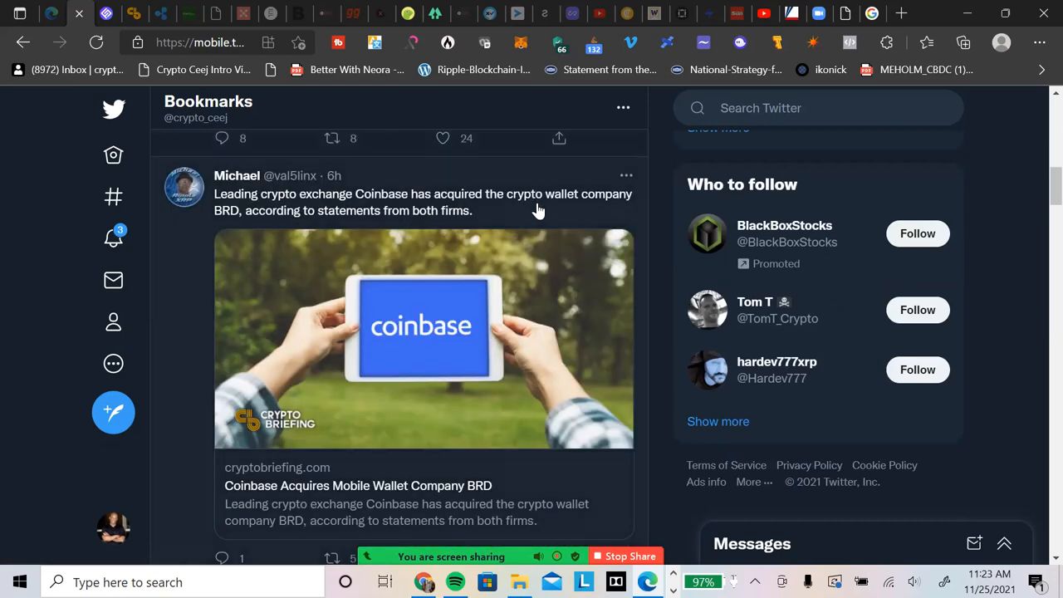
mouse_move(396, 219)
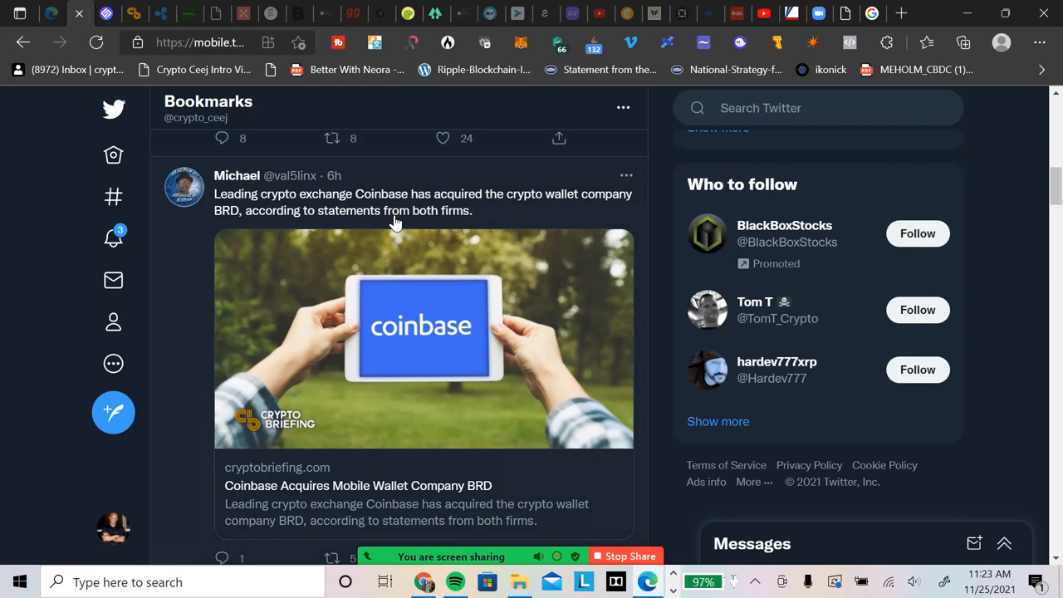
mouse_move(386, 225)
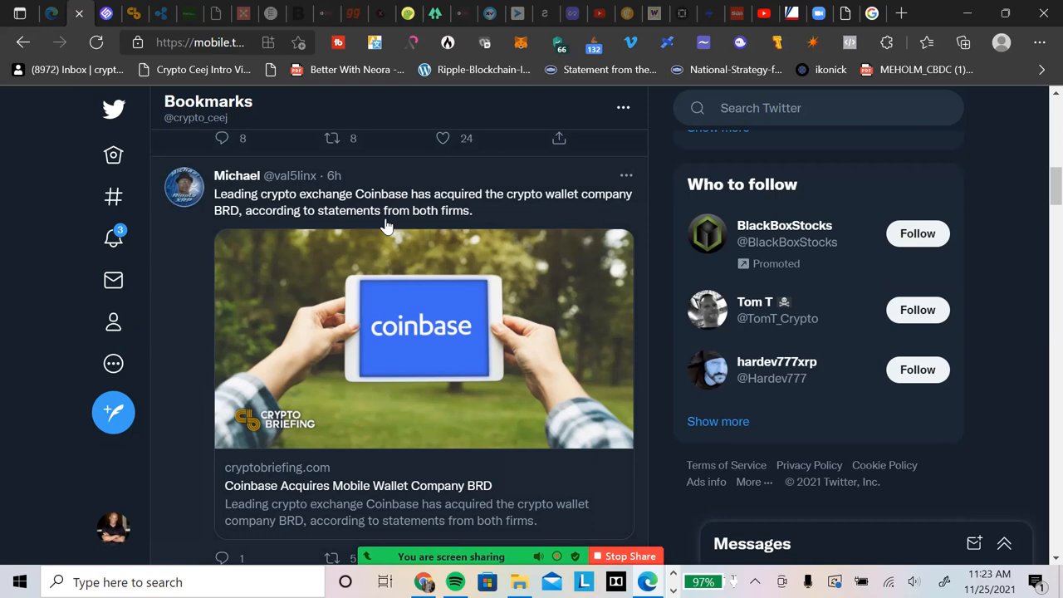
mouse_move(299, 205)
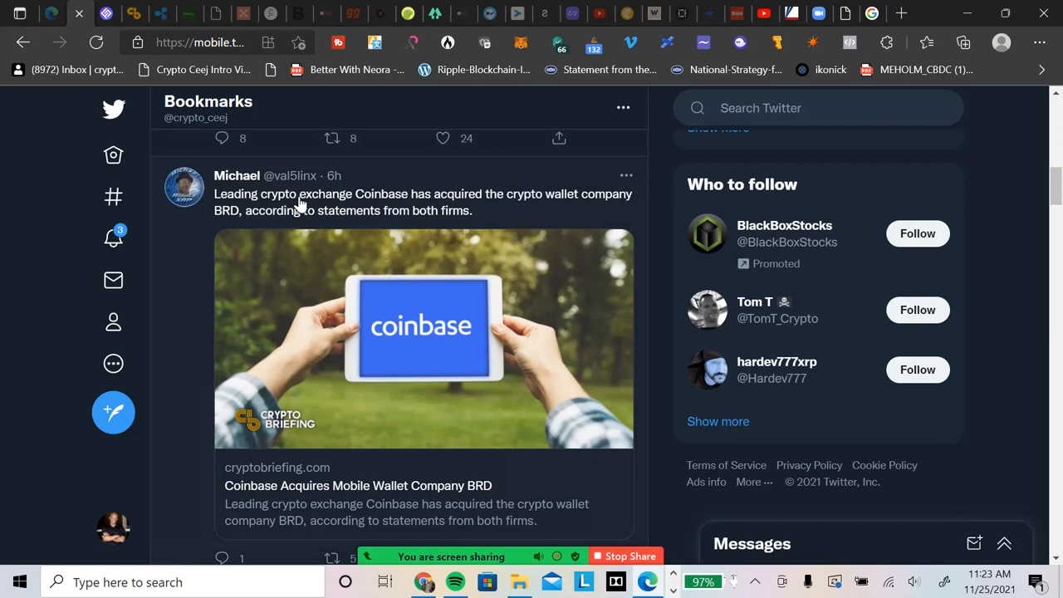
mouse_move(373, 231)
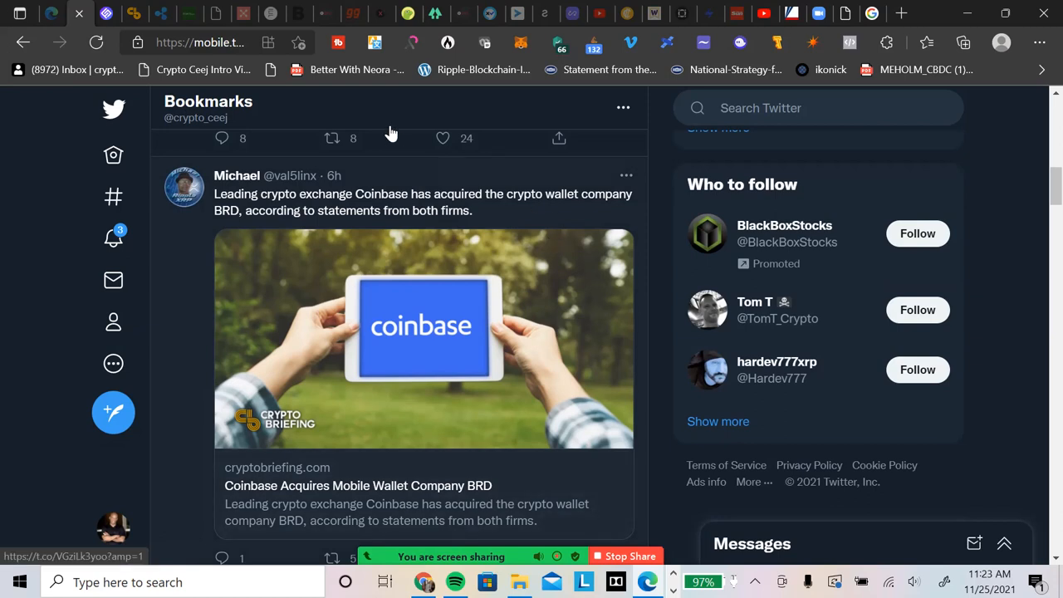
left_click(358, 485)
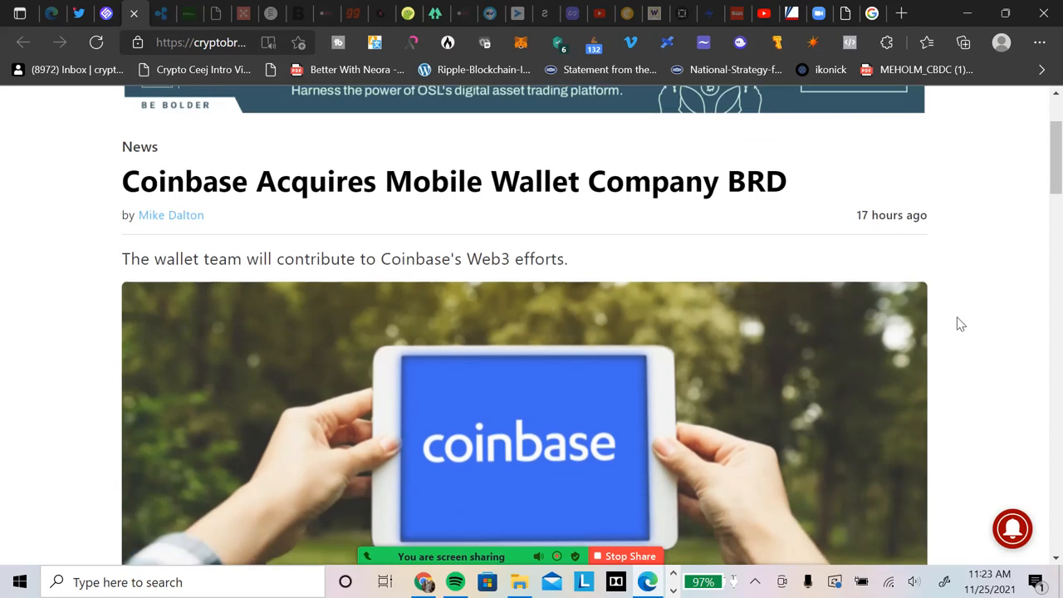
Scroll the BRD acquisition article past the cover image to Key Takeaways.
scroll("down", 3)
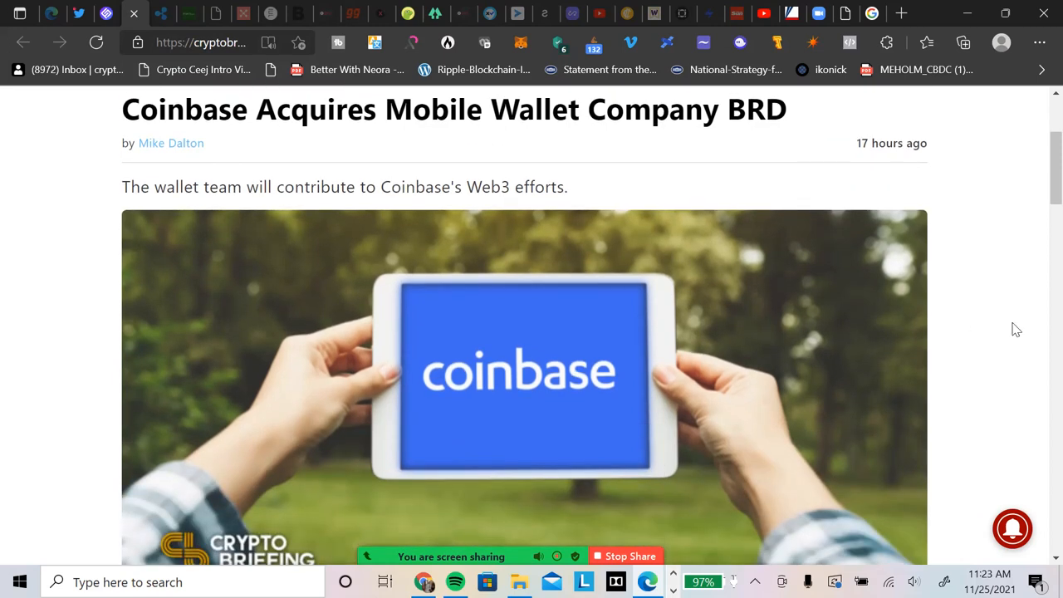
mouse_move(1041, 325)
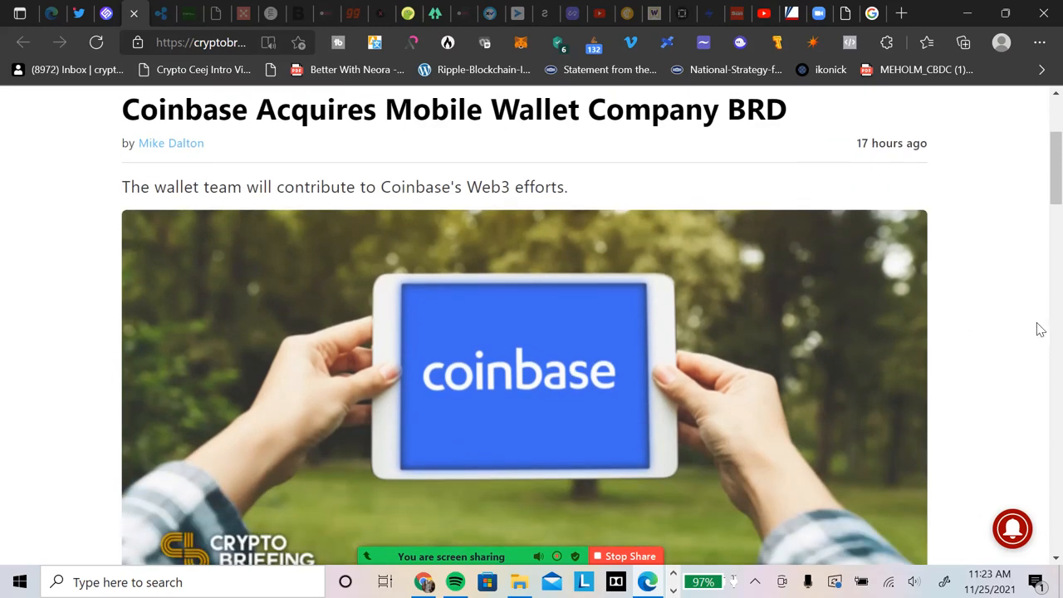
mouse_move(1042, 341)
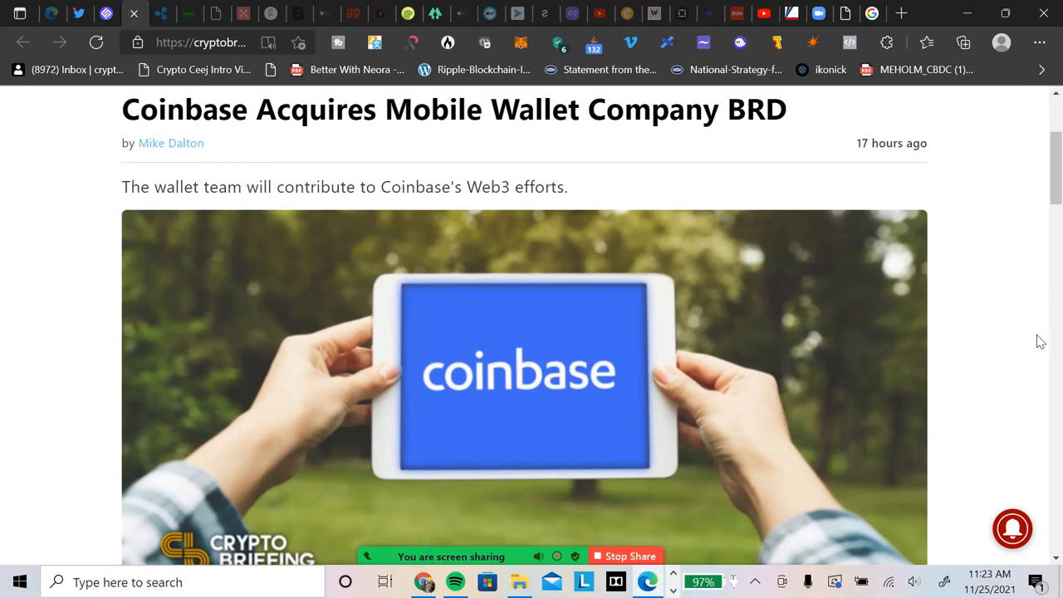
mouse_move(1041, 332)
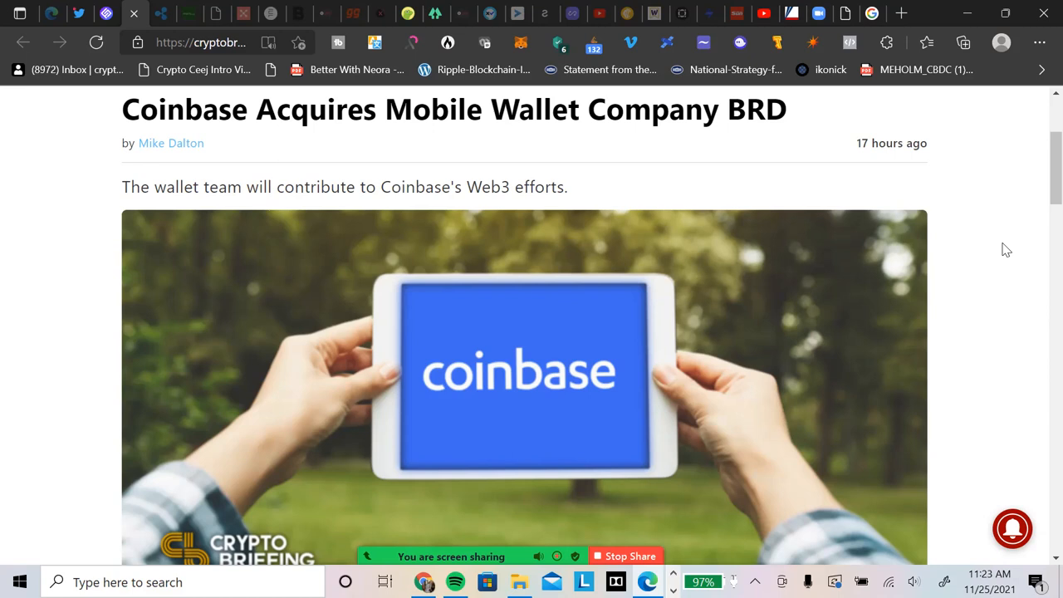
mouse_move(1025, 266)
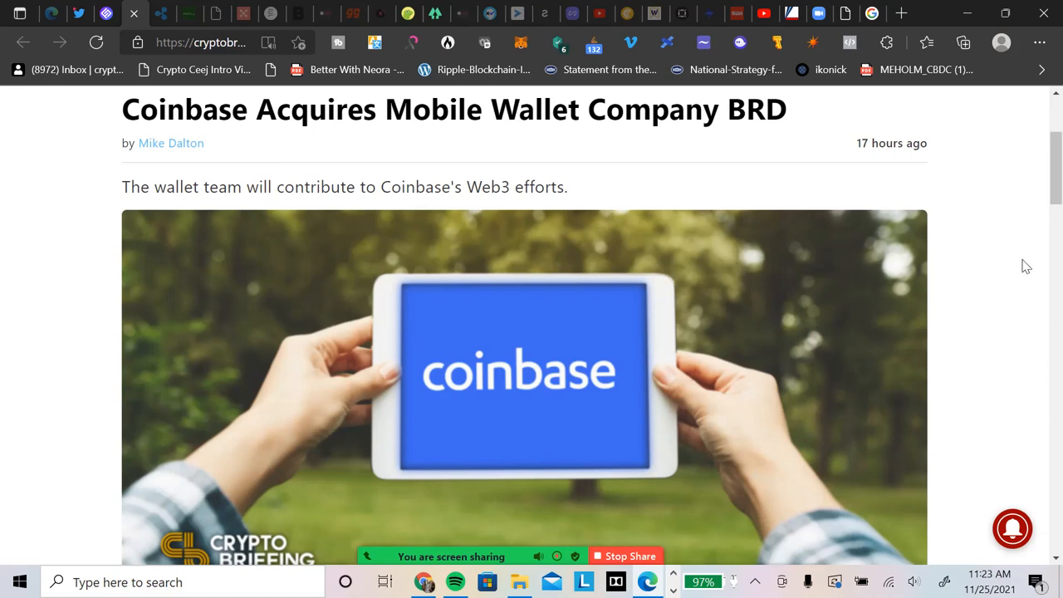
mouse_move(1041, 310)
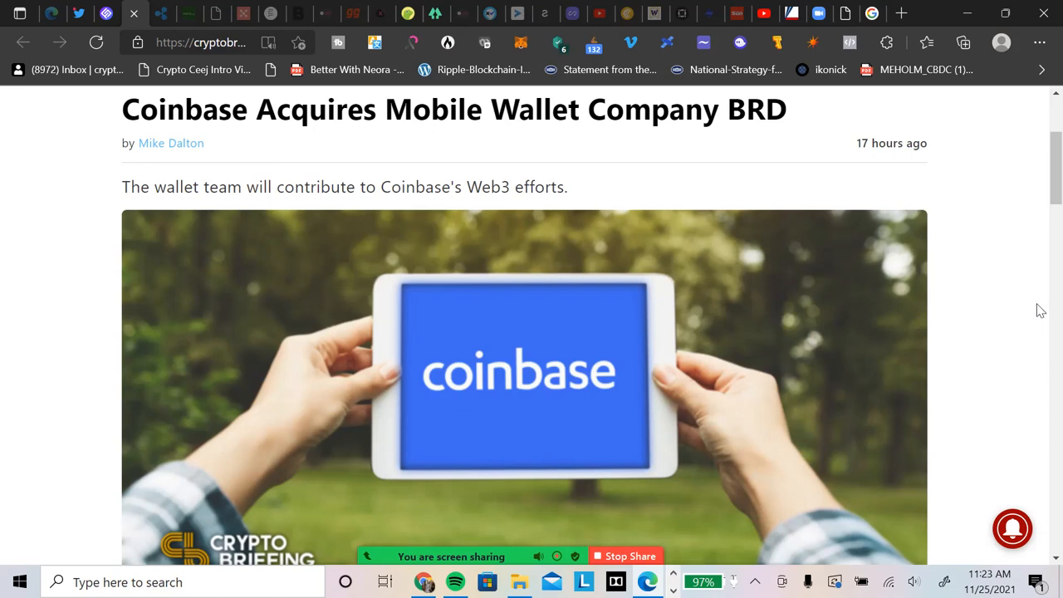
mouse_move(1040, 289)
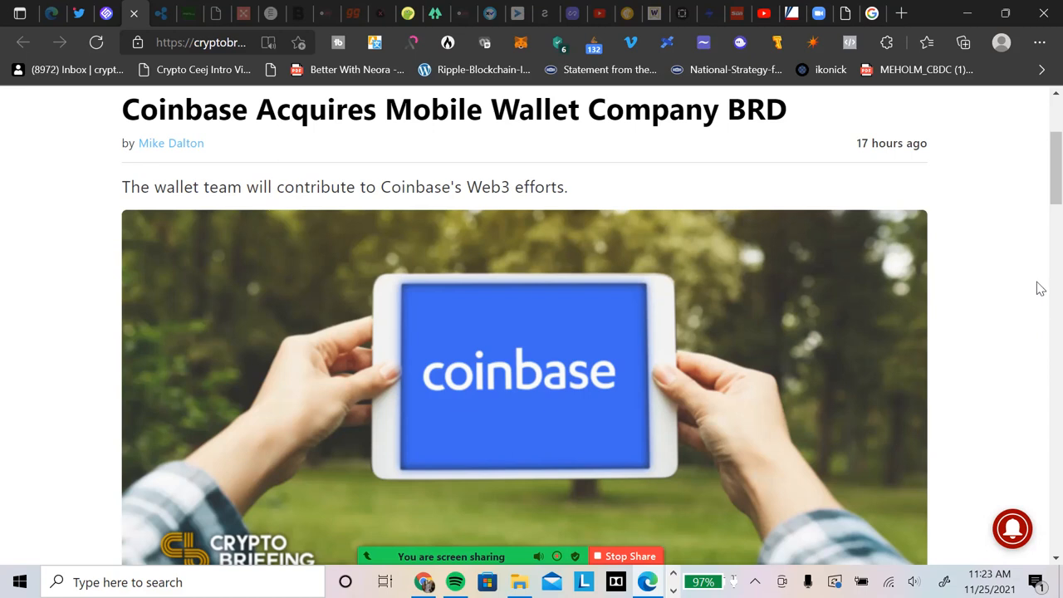
scroll("down", 3)
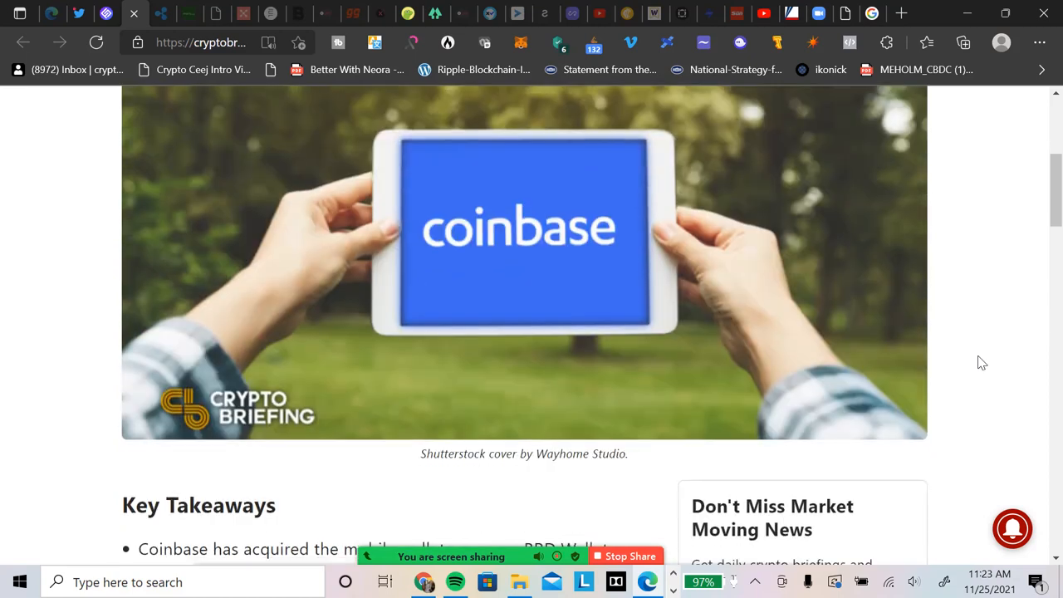
scroll("down", 3)
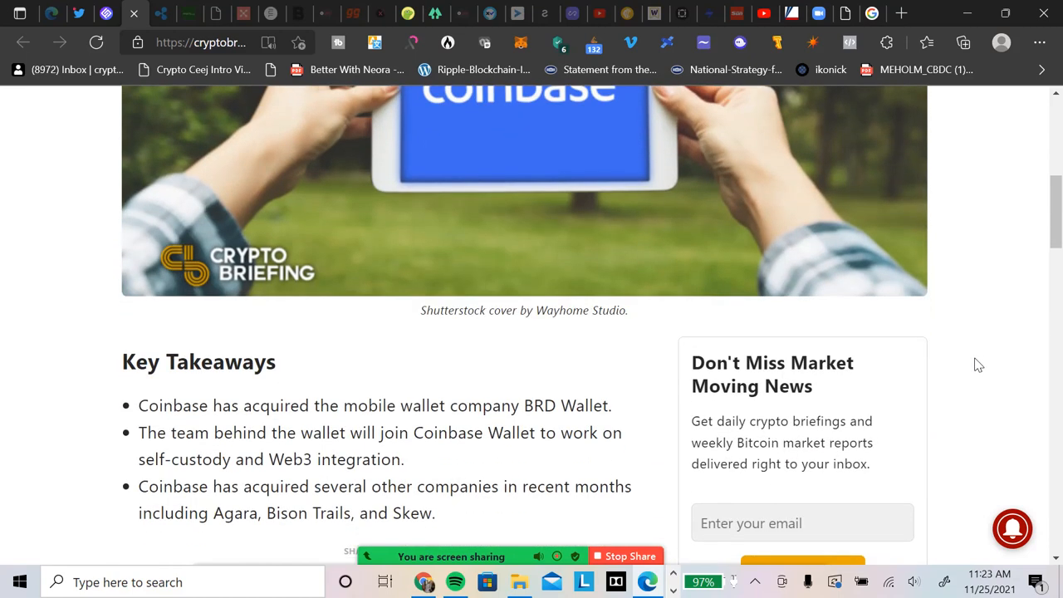
scroll("up", 3)
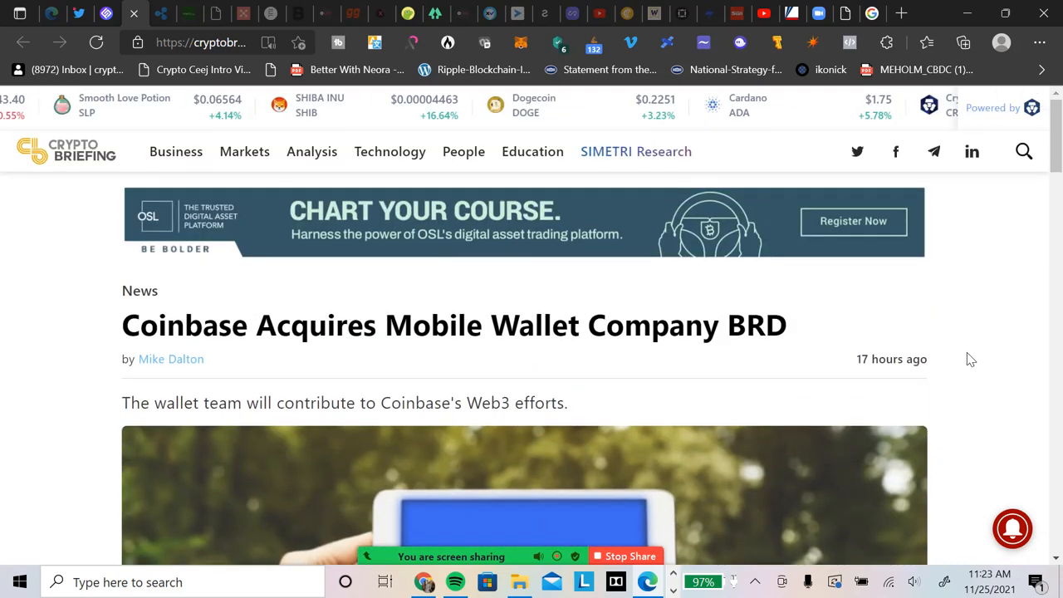
scroll("down", 3)
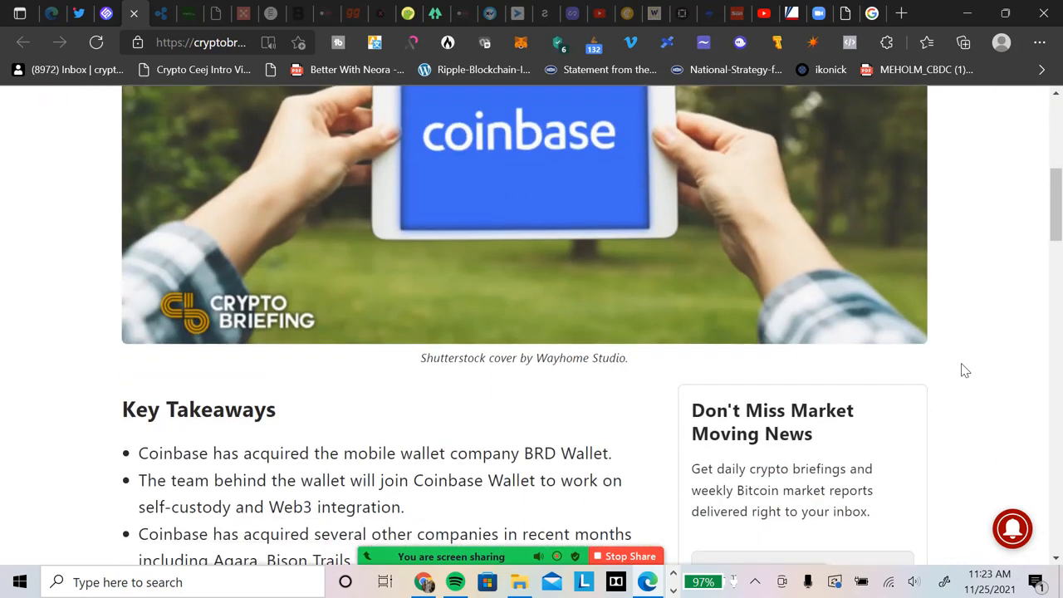
scroll("down", 3)
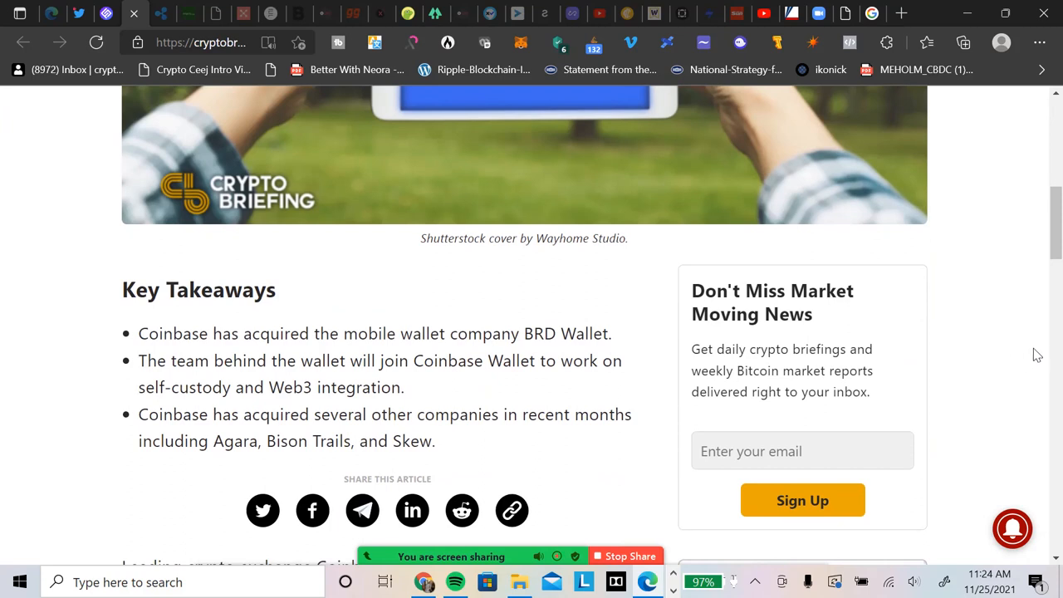
mouse_move(1041, 353)
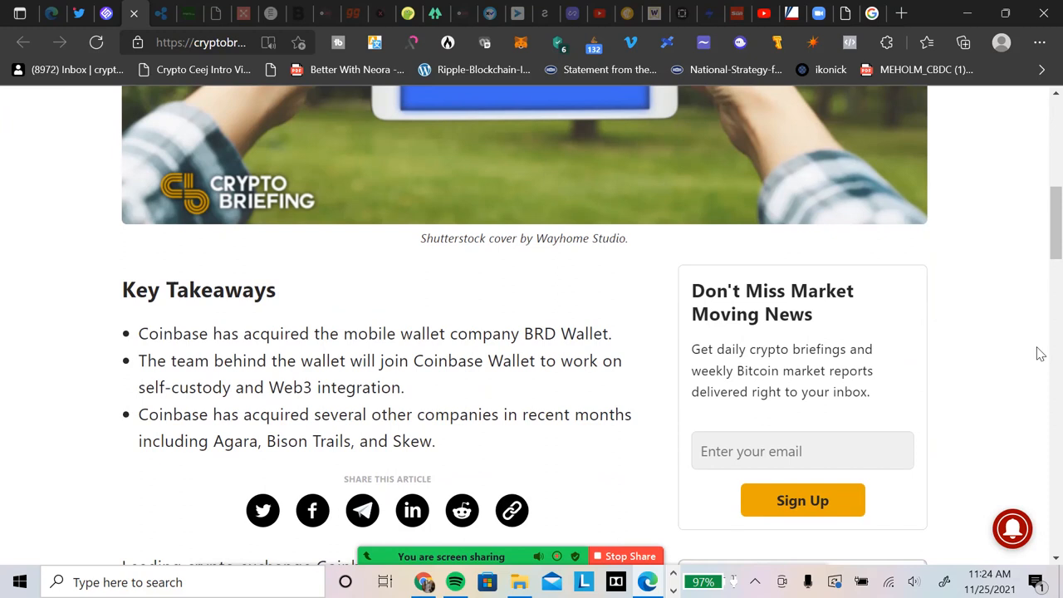
mouse_move(1038, 355)
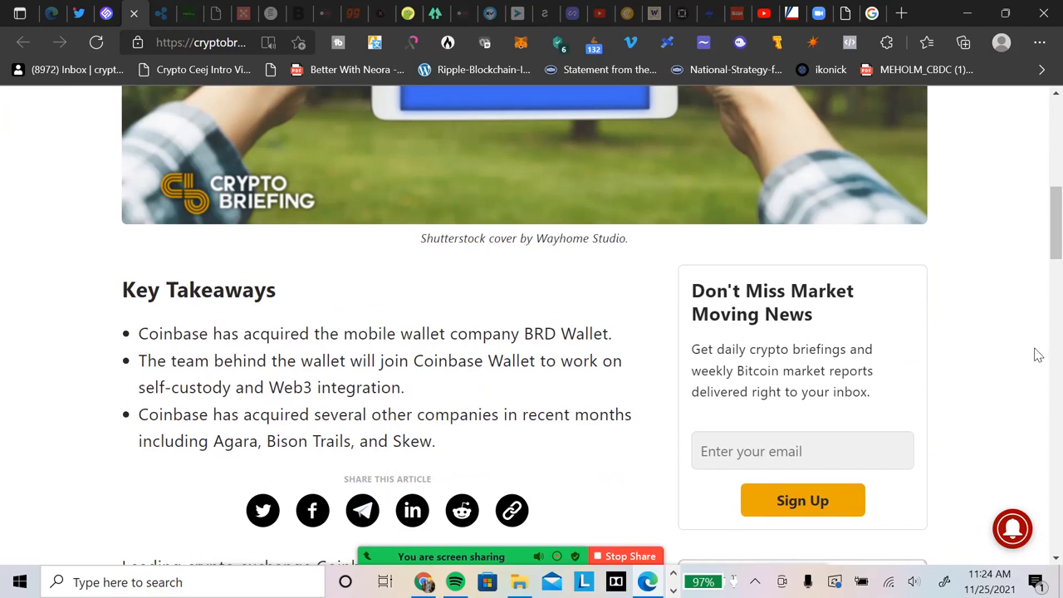
mouse_move(1000, 314)
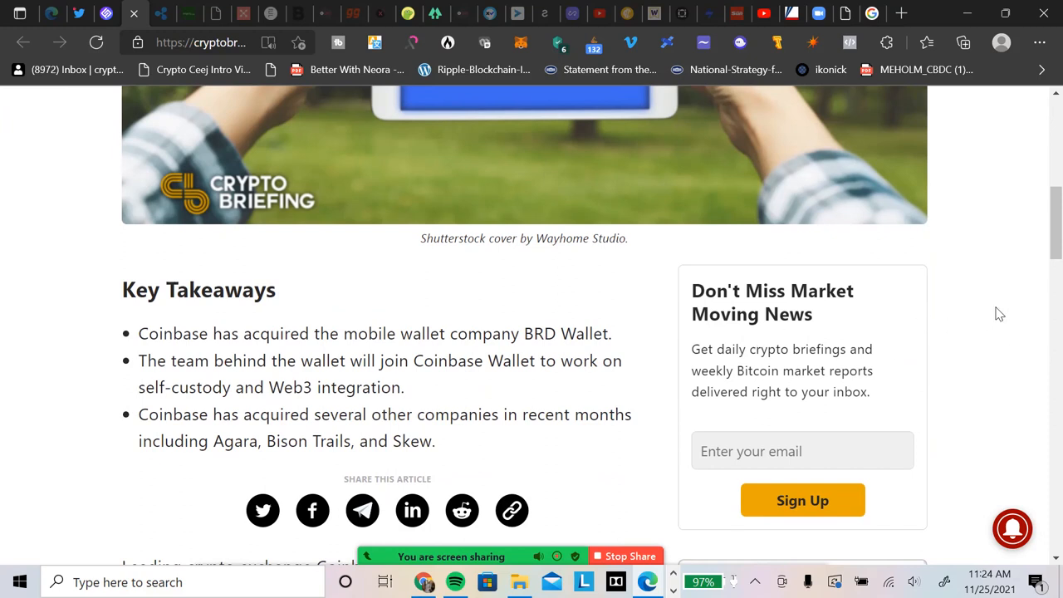
mouse_move(1017, 294)
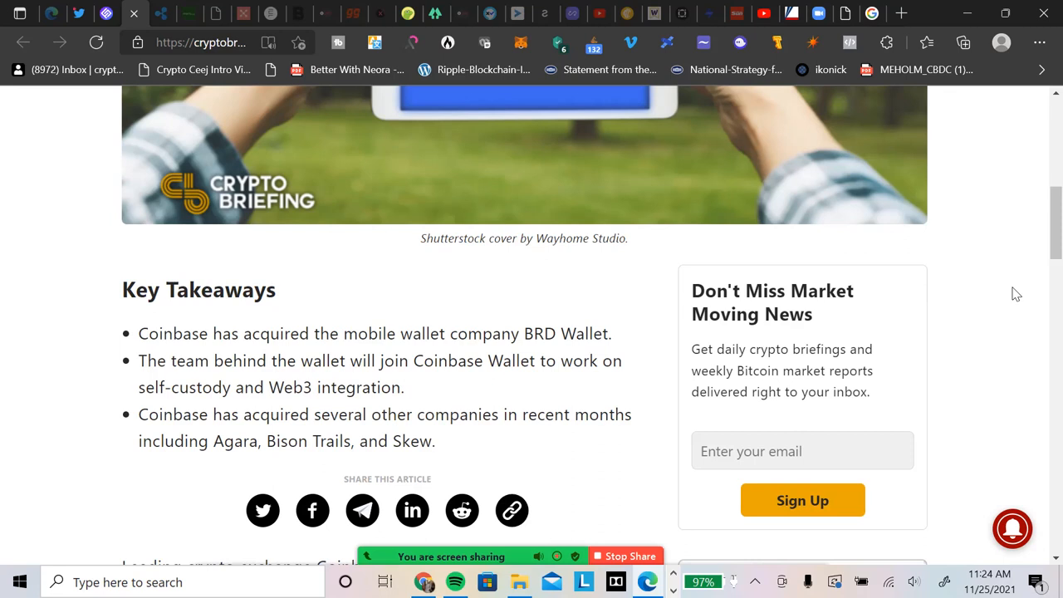
mouse_move(988, 297)
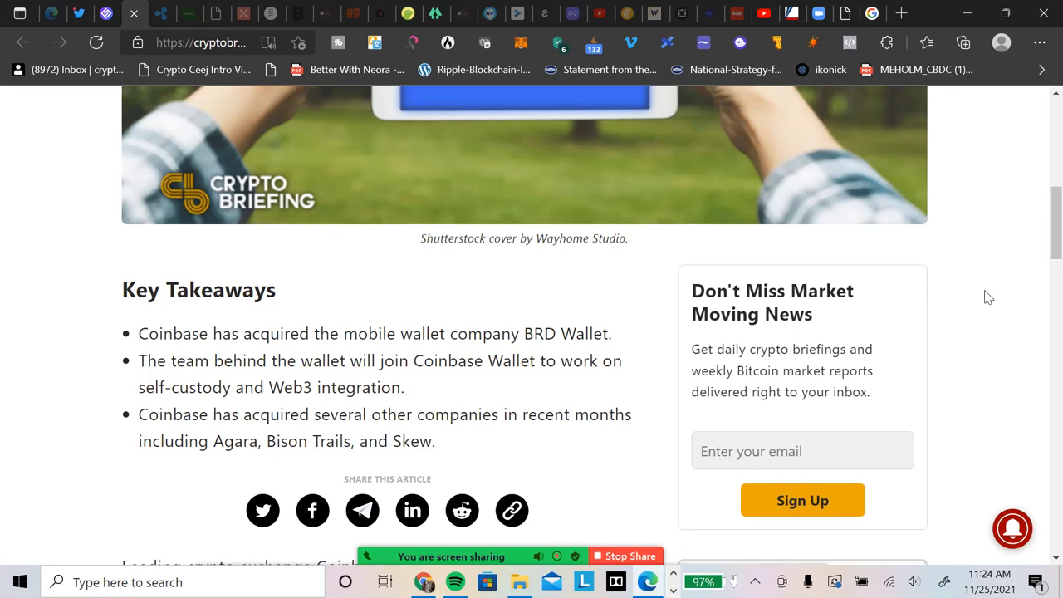
mouse_move(978, 278)
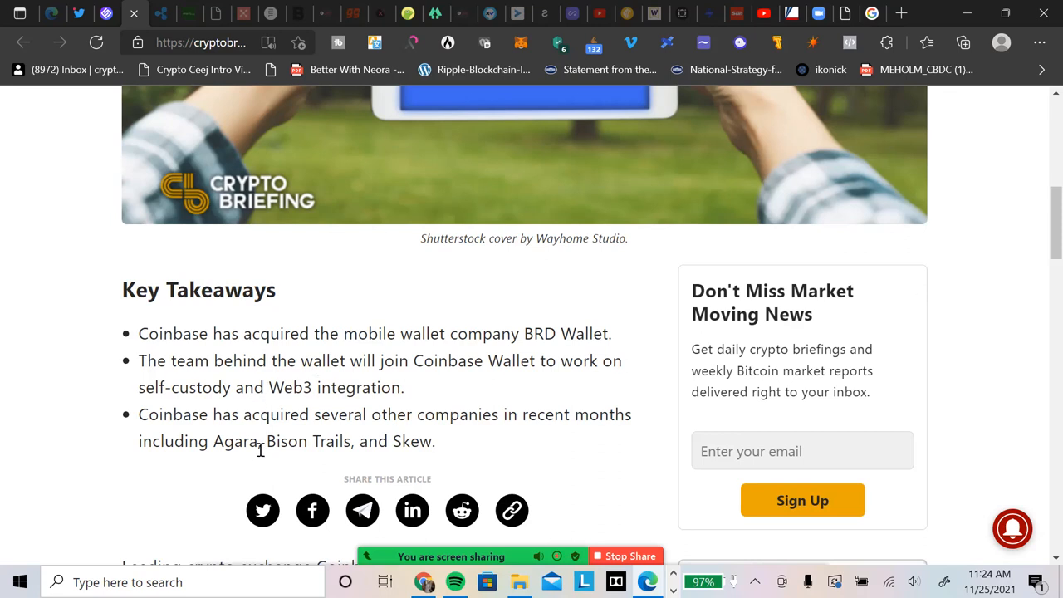
mouse_move(515, 437)
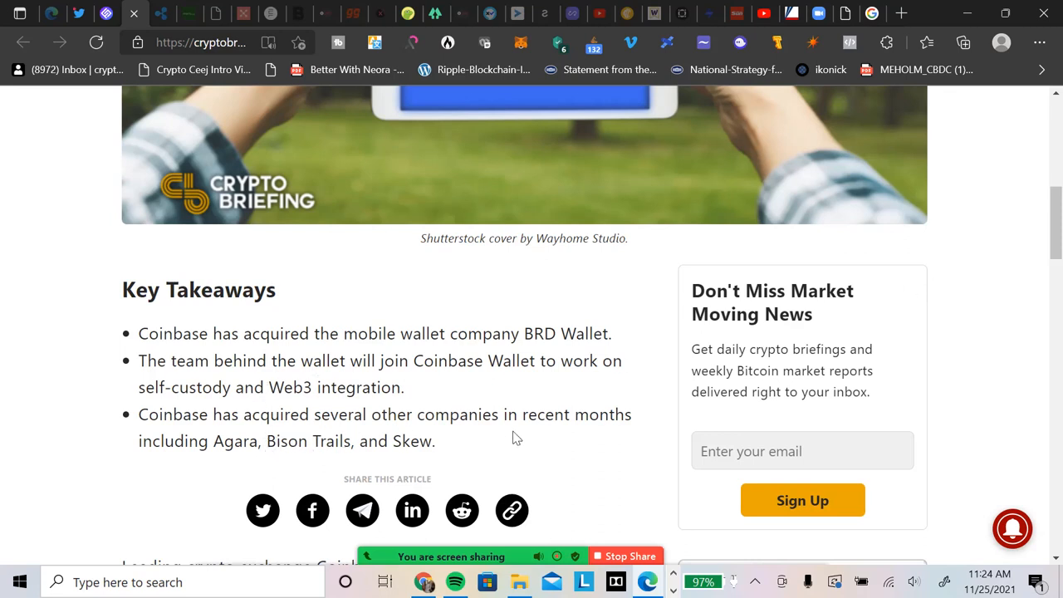
scroll("down", 3)
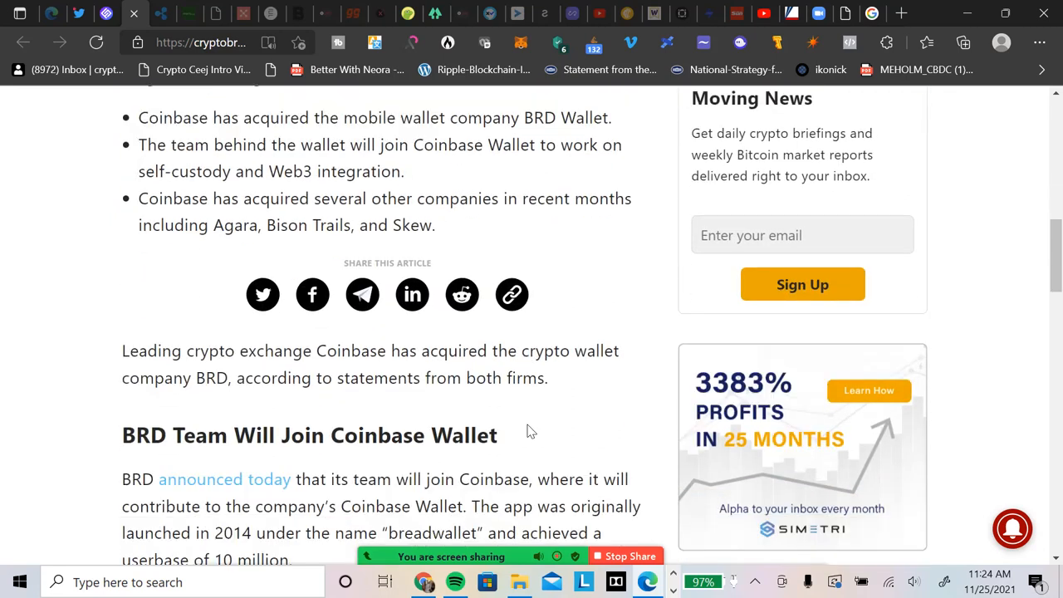
mouse_move(257, 380)
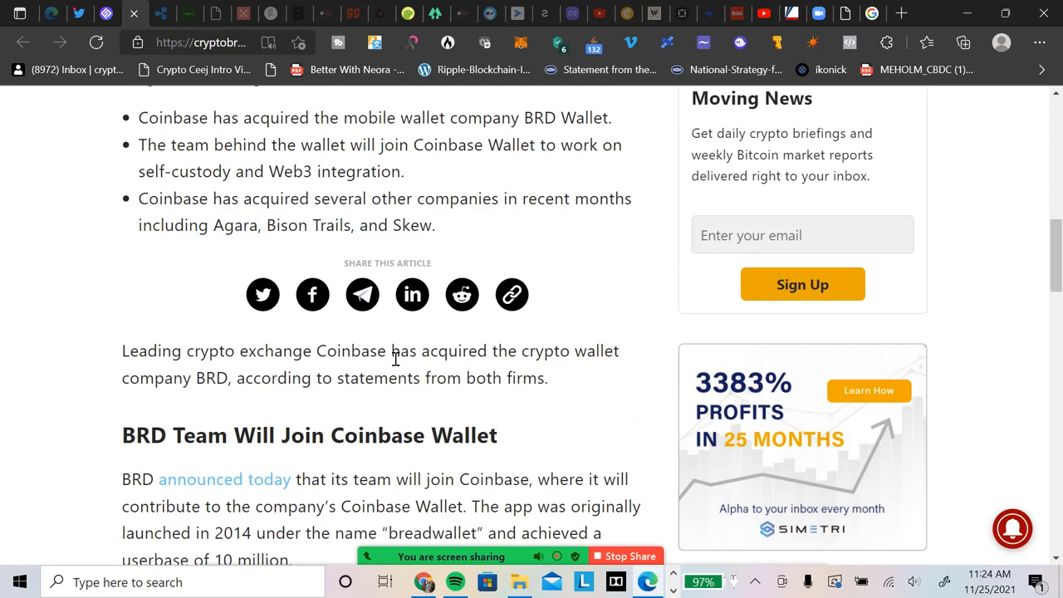
scroll("down", 3)
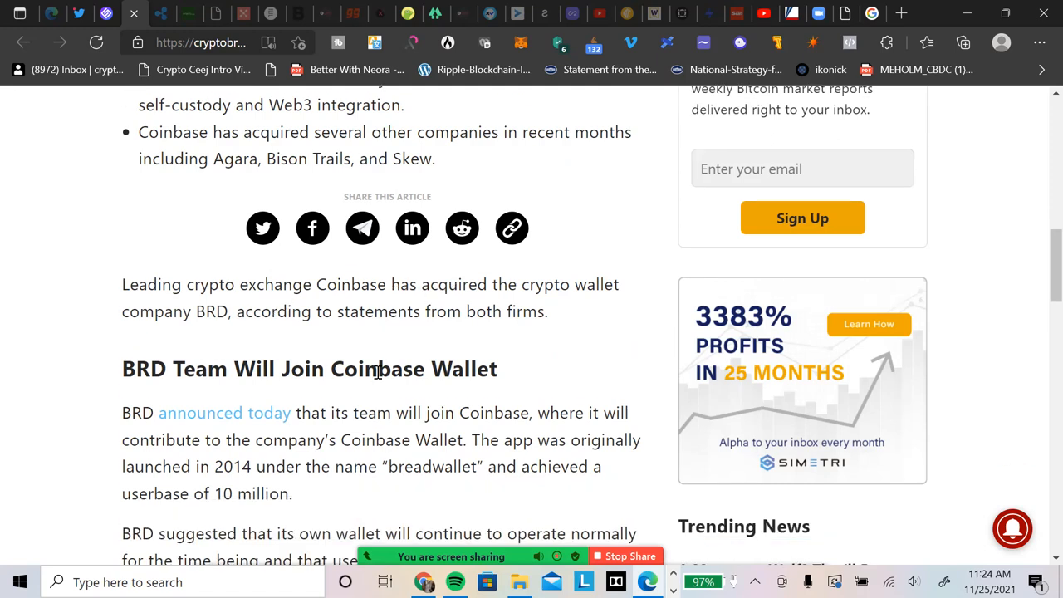
scroll("down", 3)
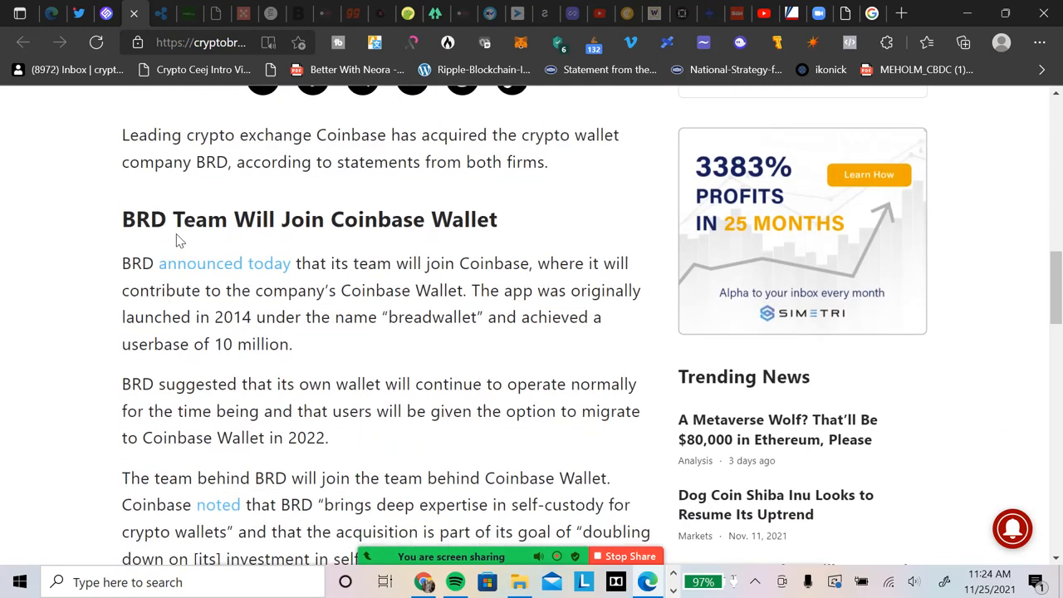
mouse_move(370, 219)
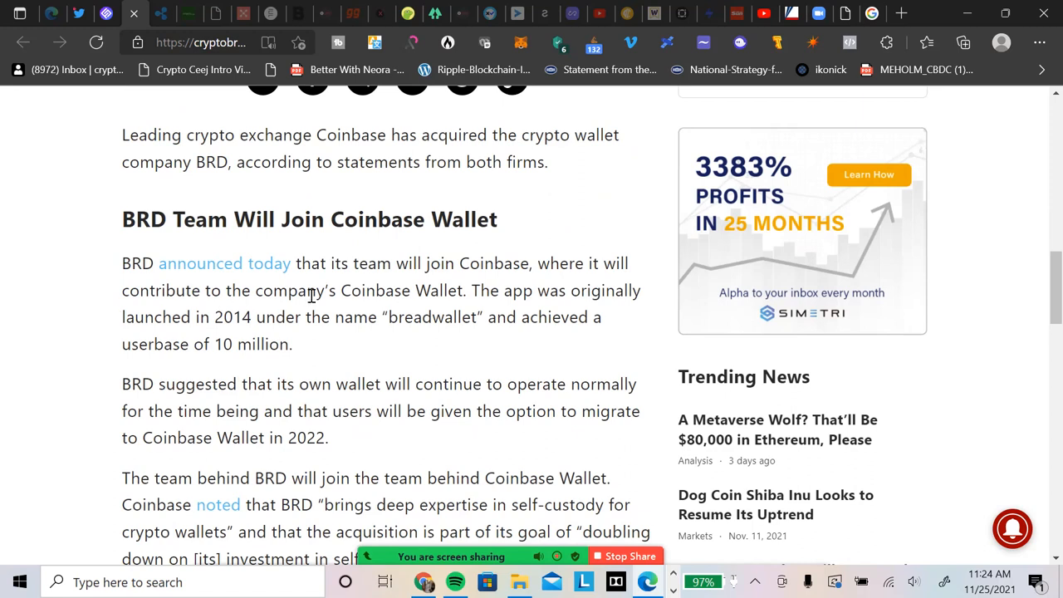
mouse_move(550, 308)
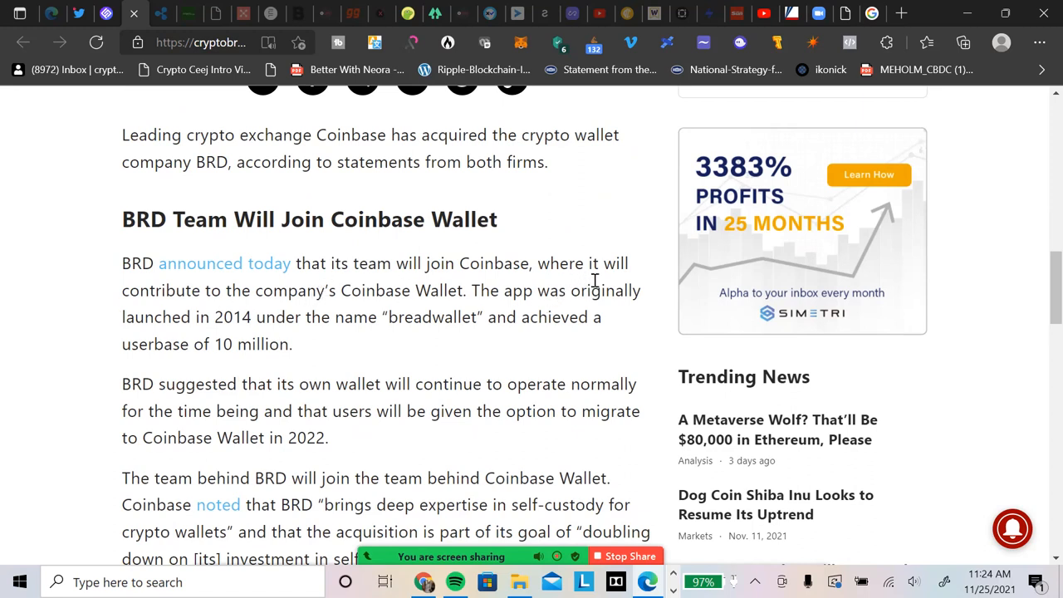
mouse_move(629, 343)
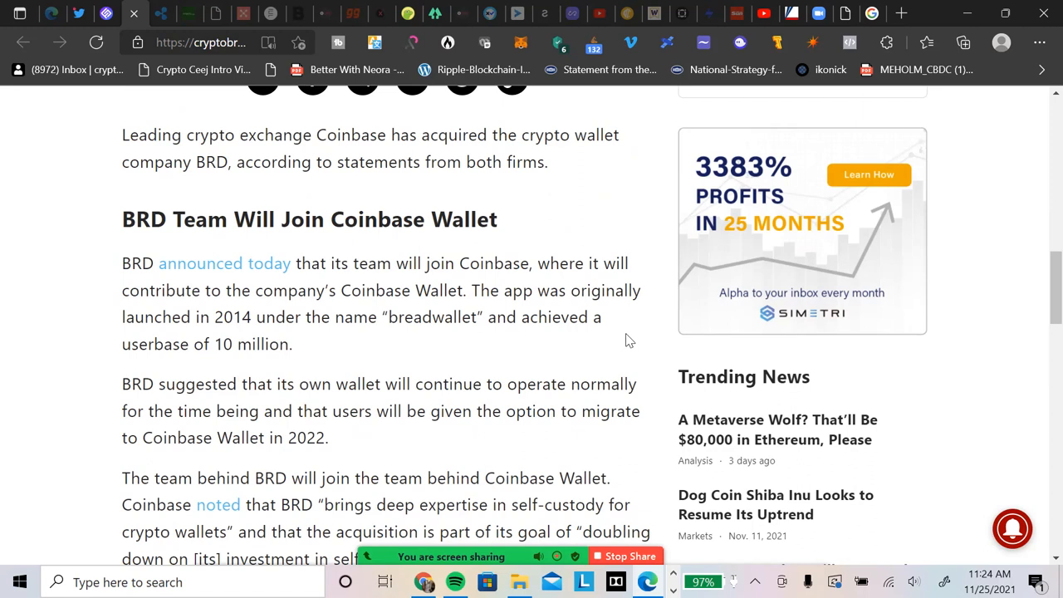
mouse_move(615, 338)
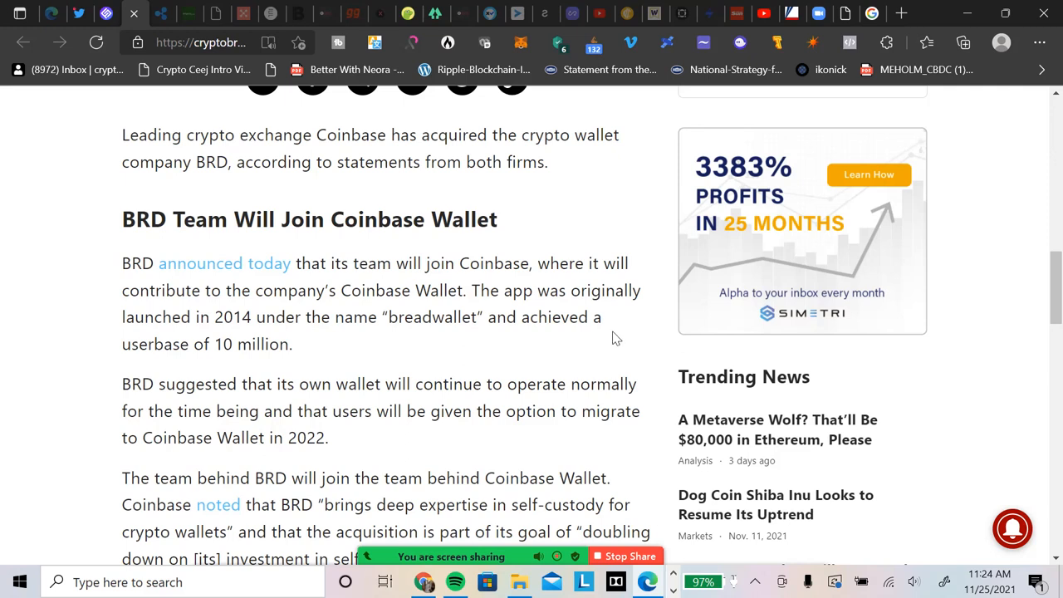
mouse_move(626, 330)
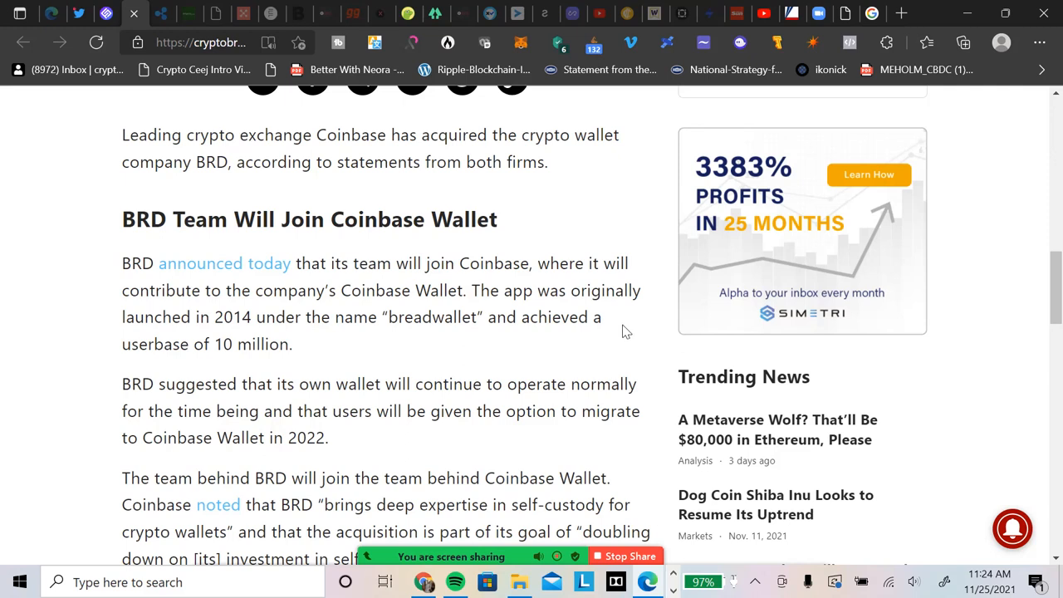
scroll("down", 3)
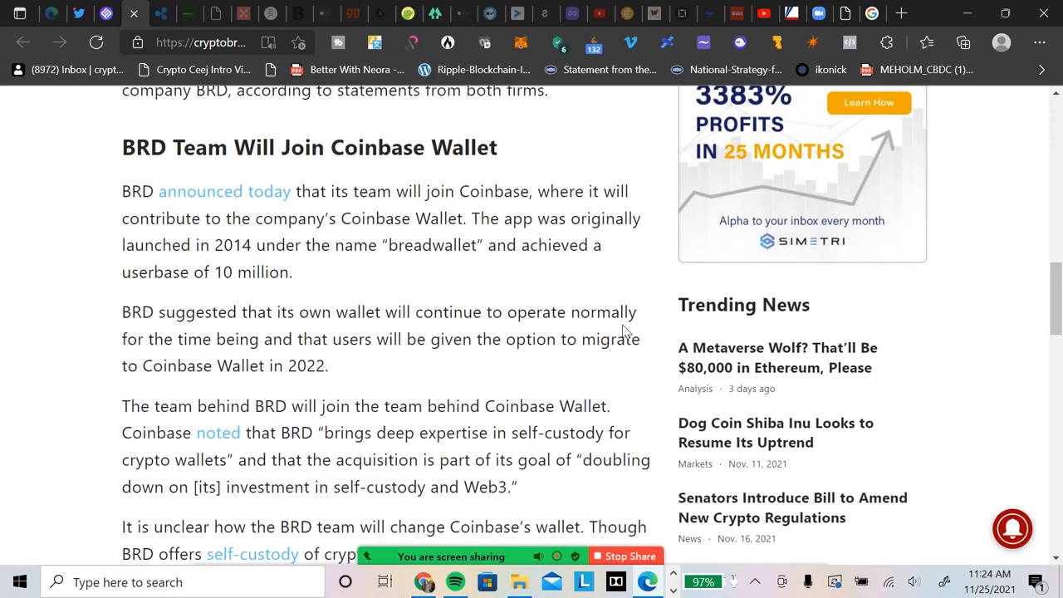
mouse_move(555, 375)
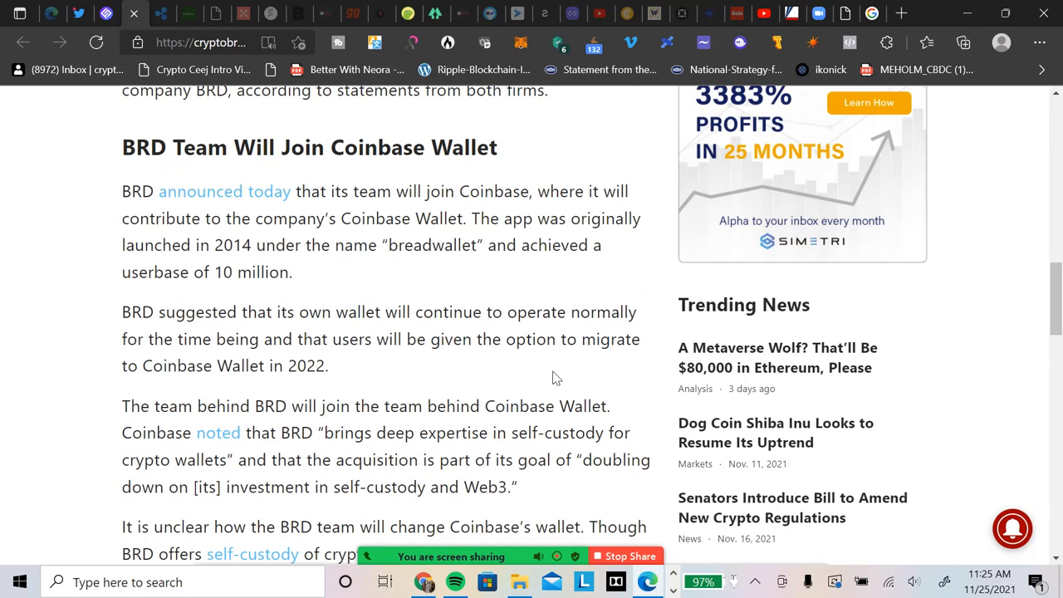
mouse_move(507, 387)
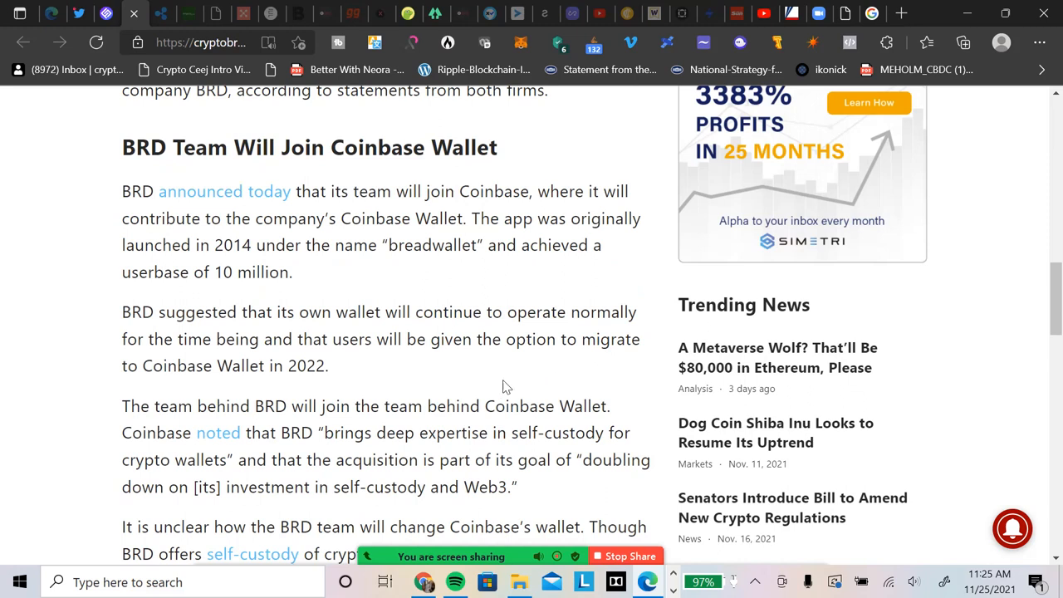
mouse_move(570, 367)
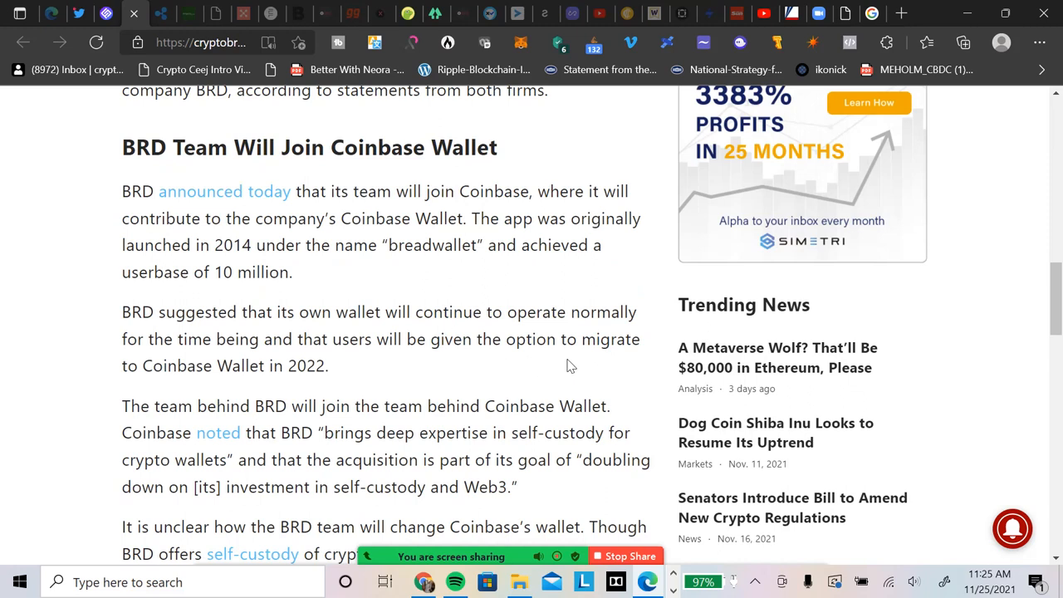
scroll("down", 3)
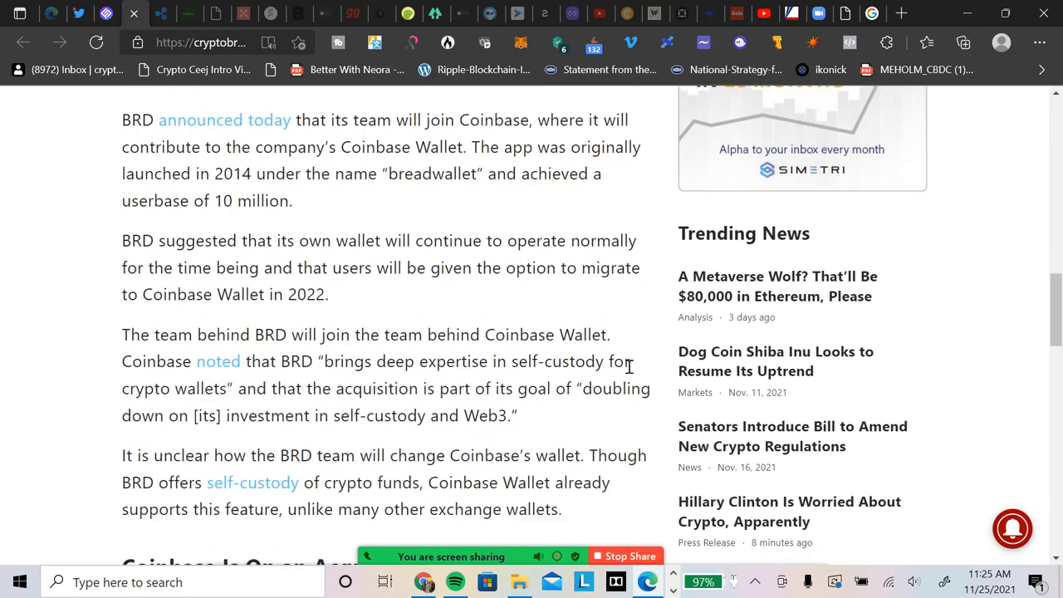
mouse_move(347, 307)
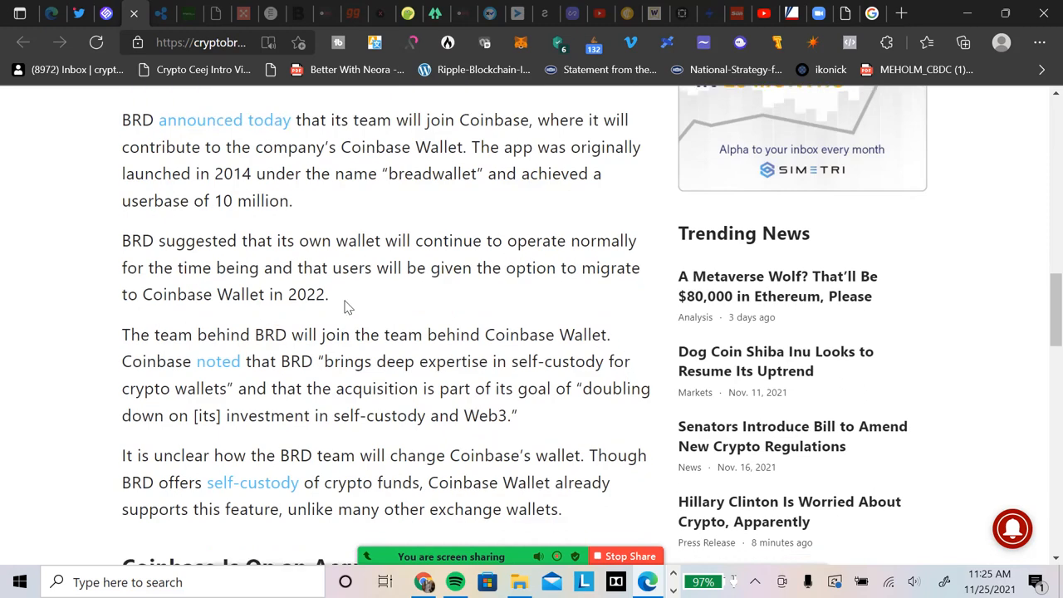
mouse_move(293, 353)
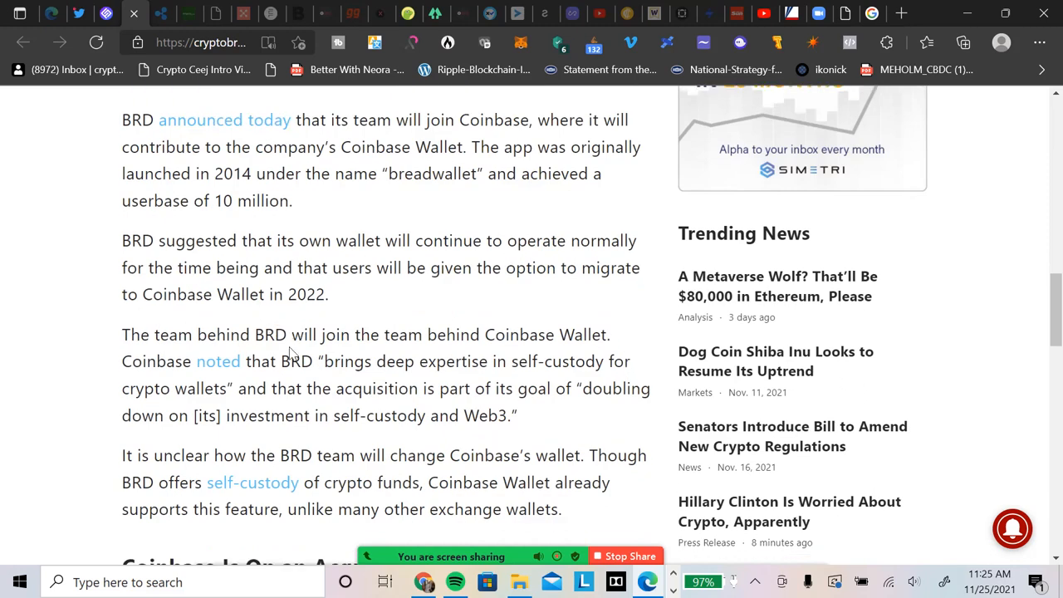
mouse_move(477, 357)
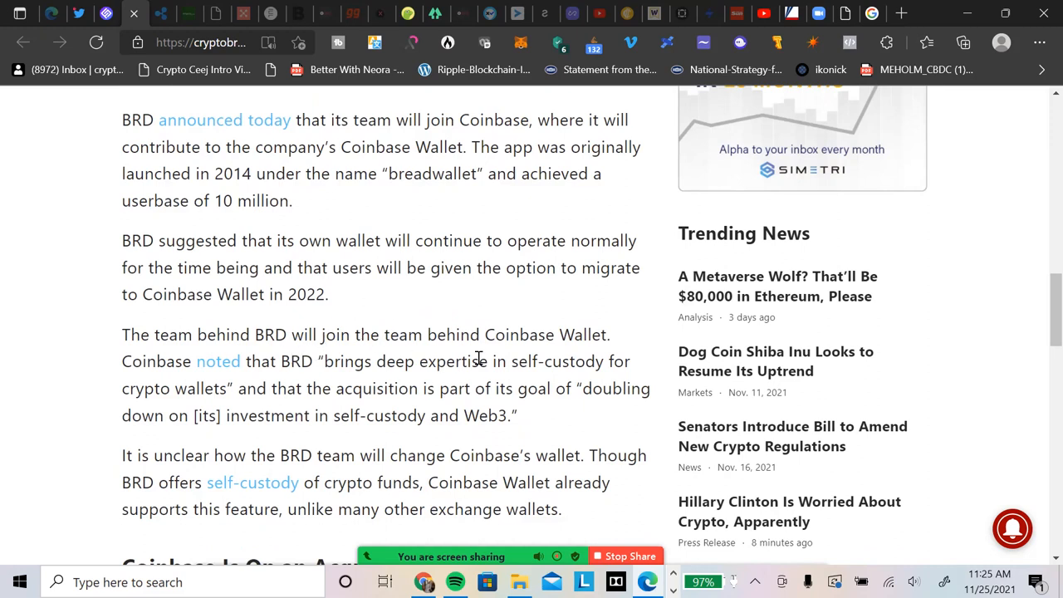
mouse_move(558, 360)
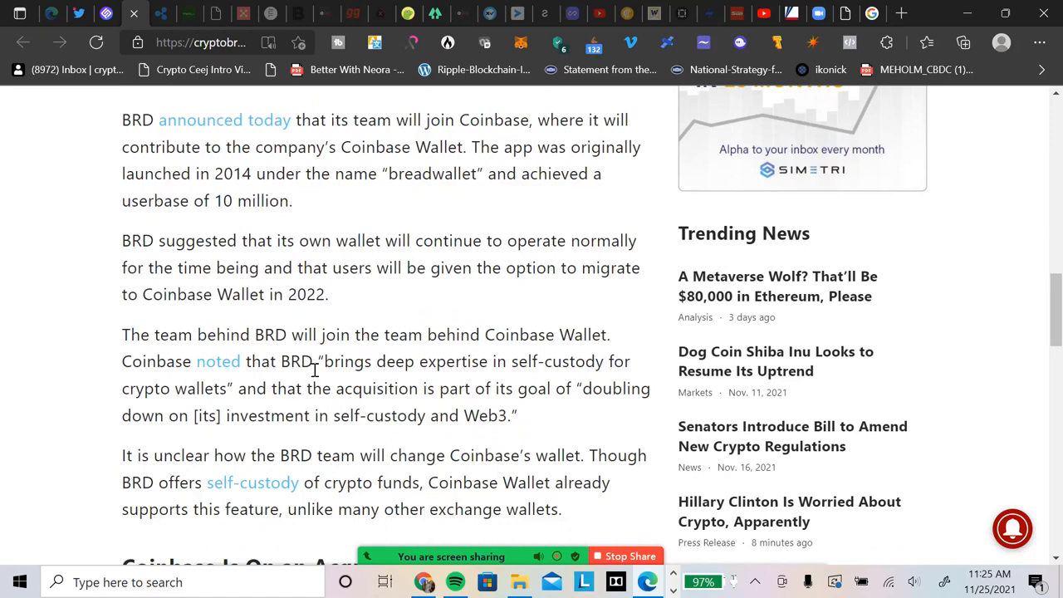
mouse_move(525, 379)
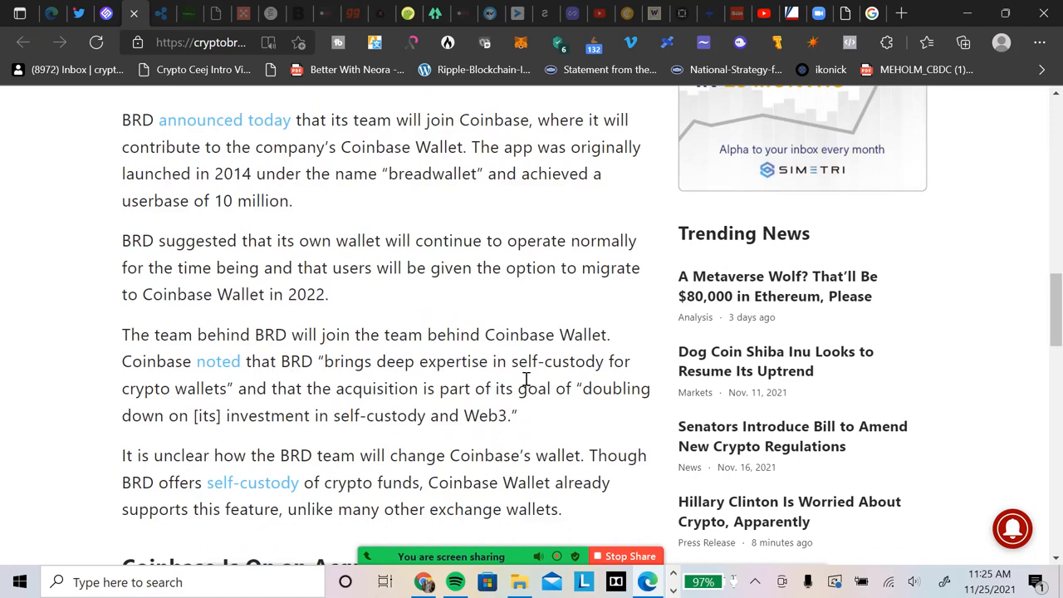
mouse_move(415, 415)
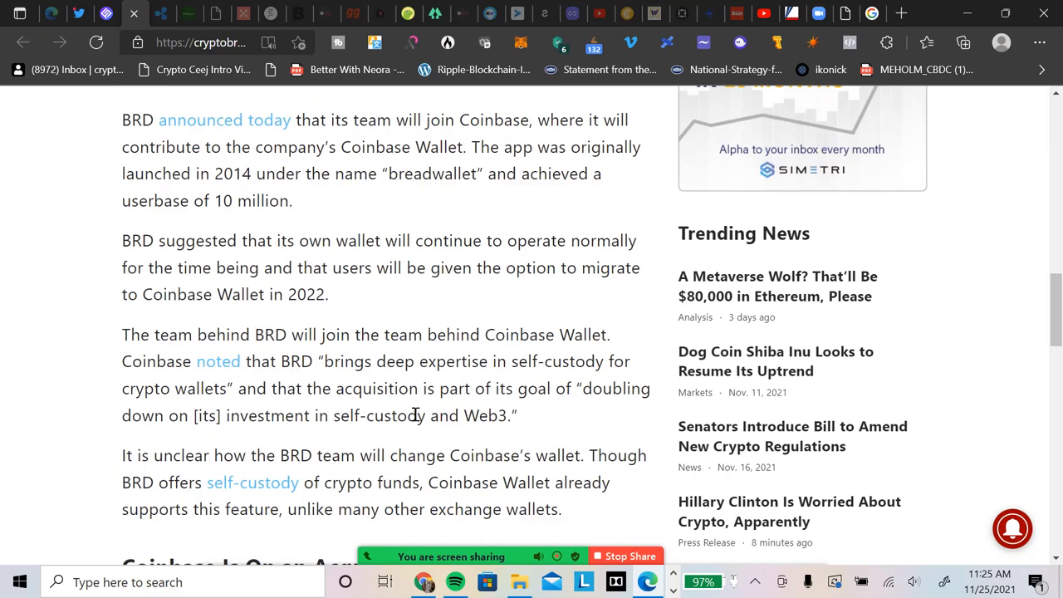
mouse_move(413, 440)
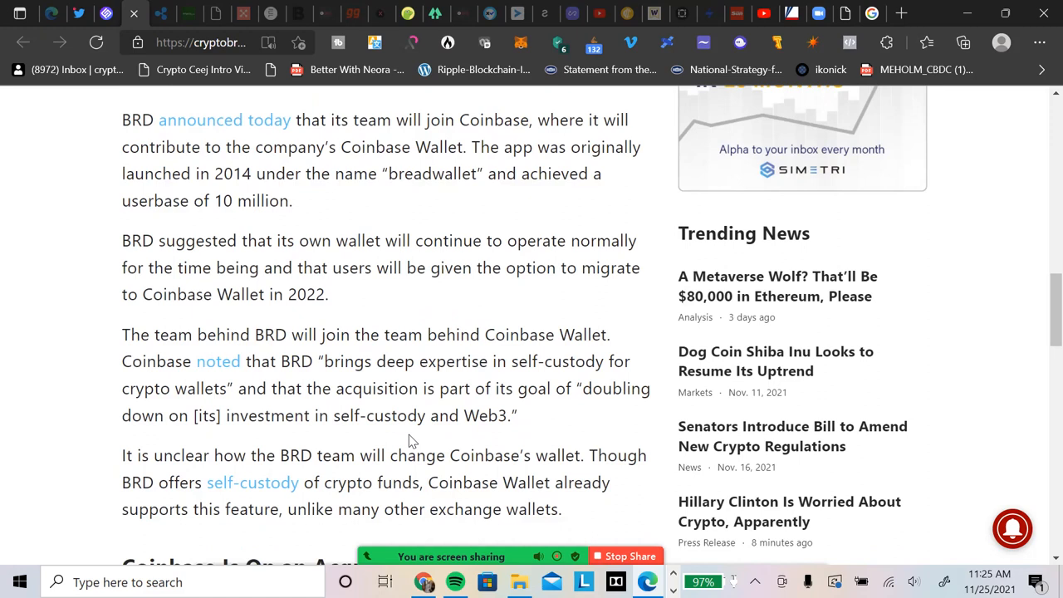
mouse_move(612, 449)
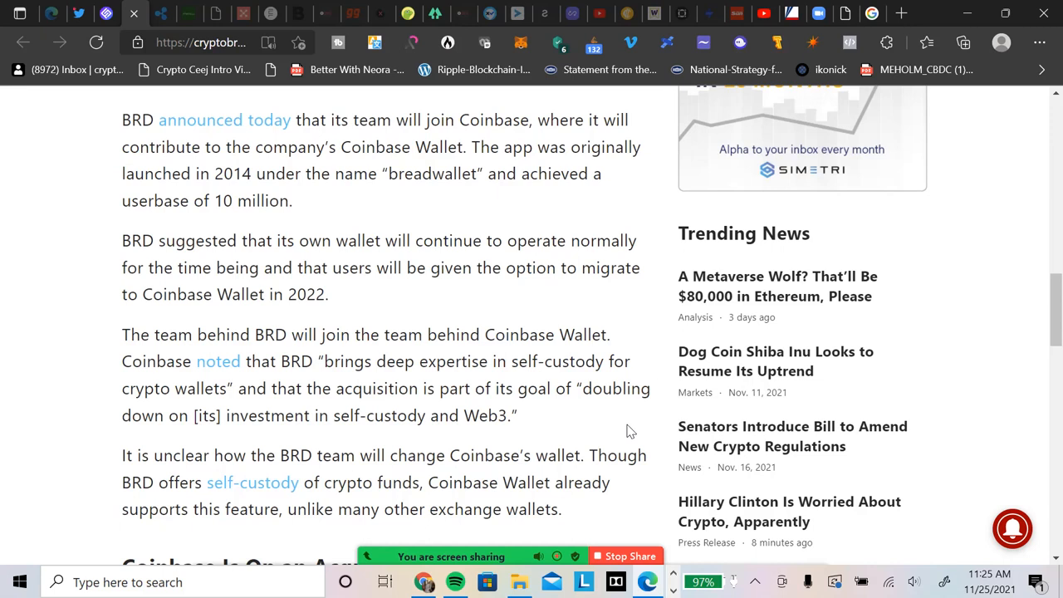
mouse_move(628, 432)
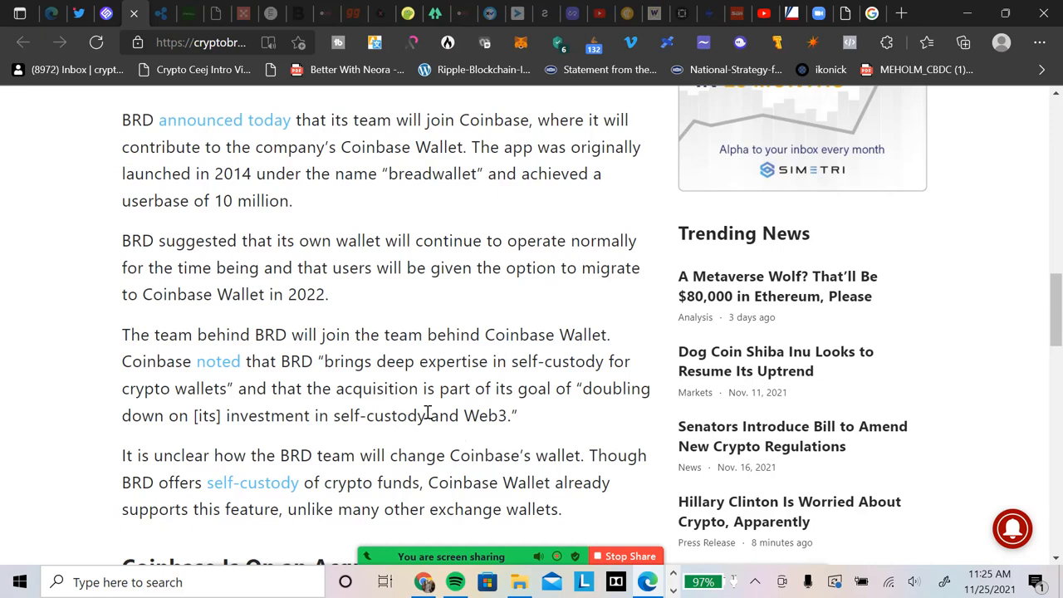
mouse_move(558, 413)
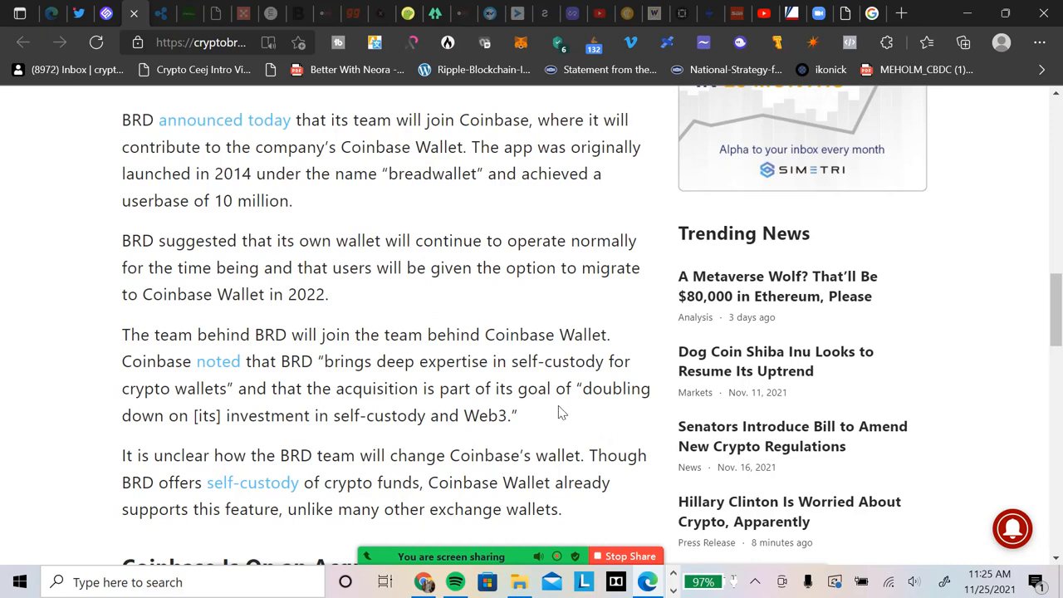
mouse_move(552, 398)
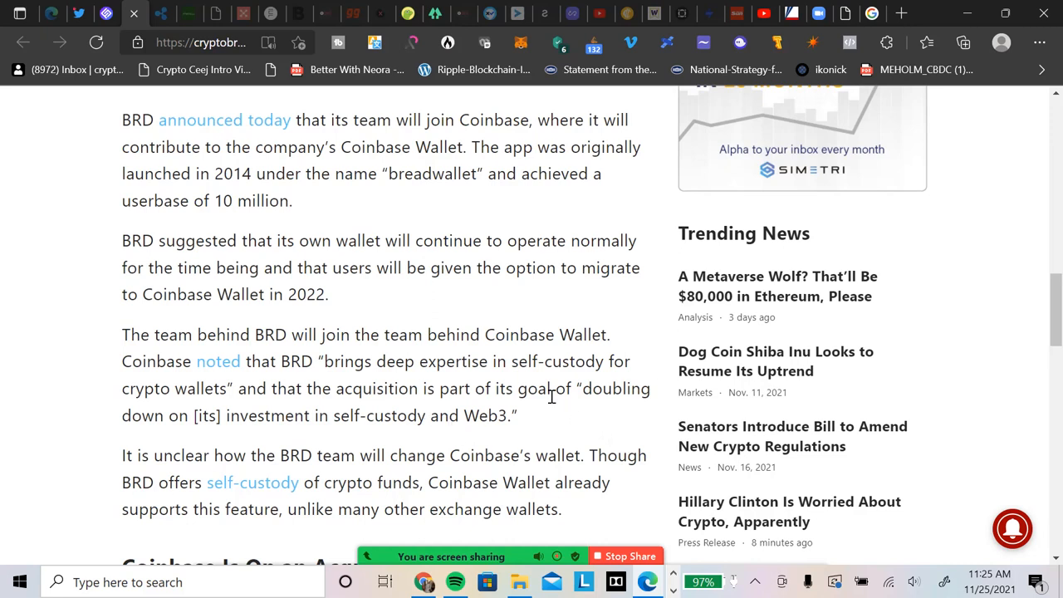
Scroll through the acquisitions spree section down to the author's disclosure.
scroll("down", 3)
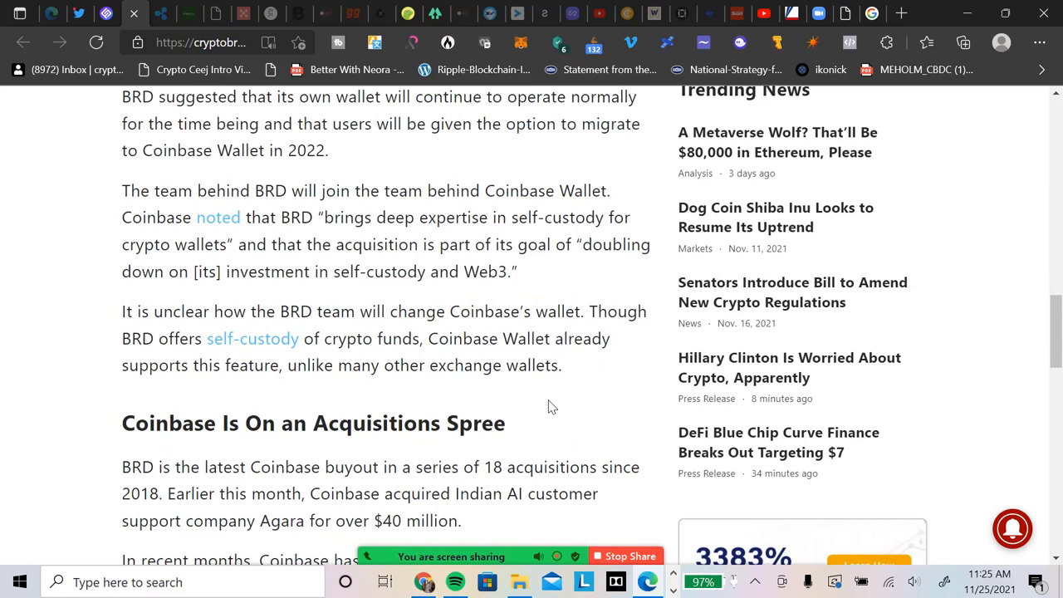
scroll("down", 3)
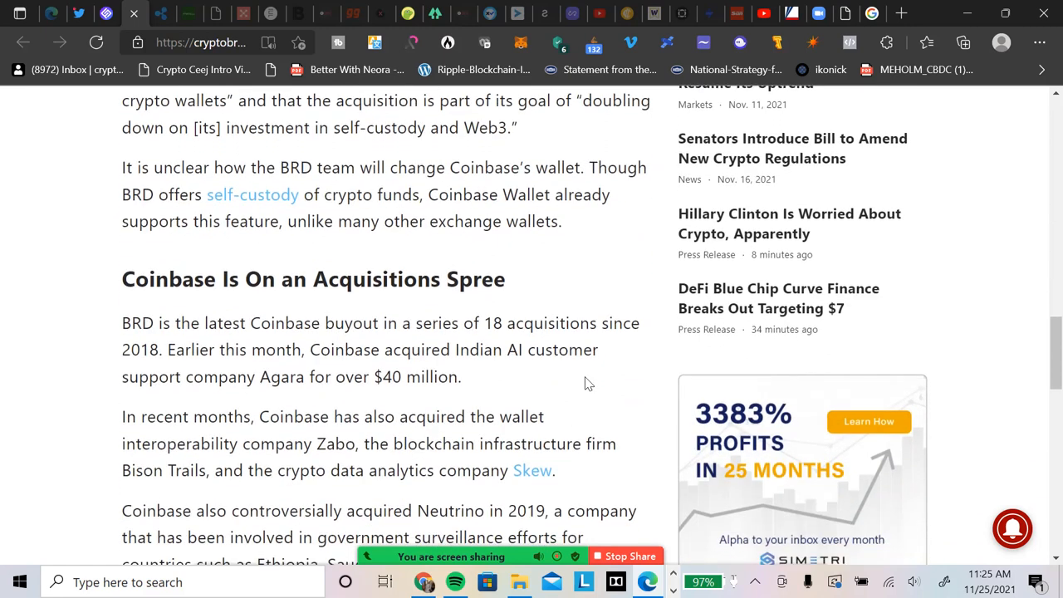
mouse_move(604, 322)
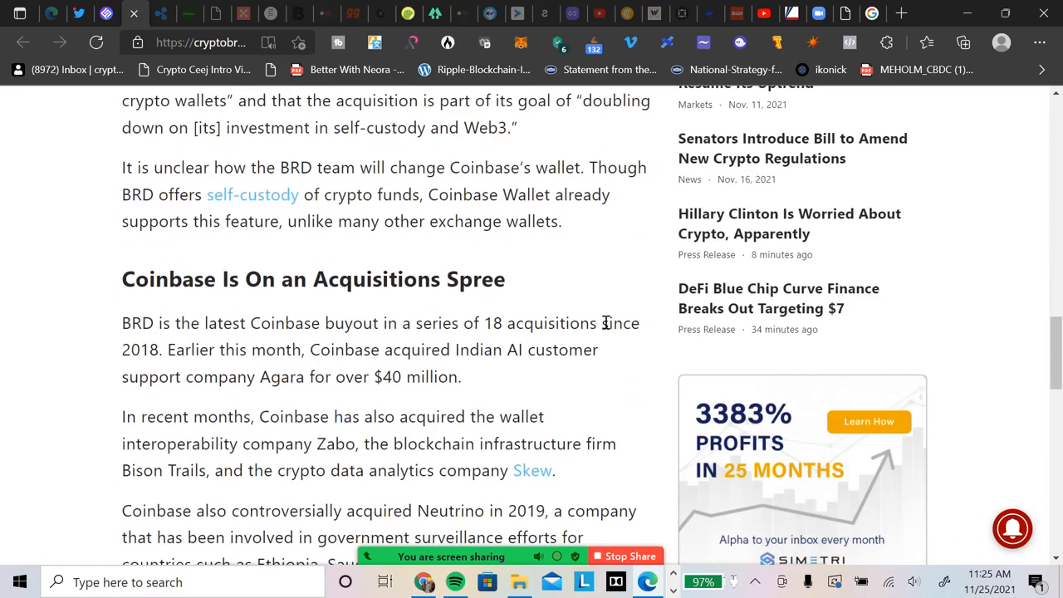
mouse_move(611, 380)
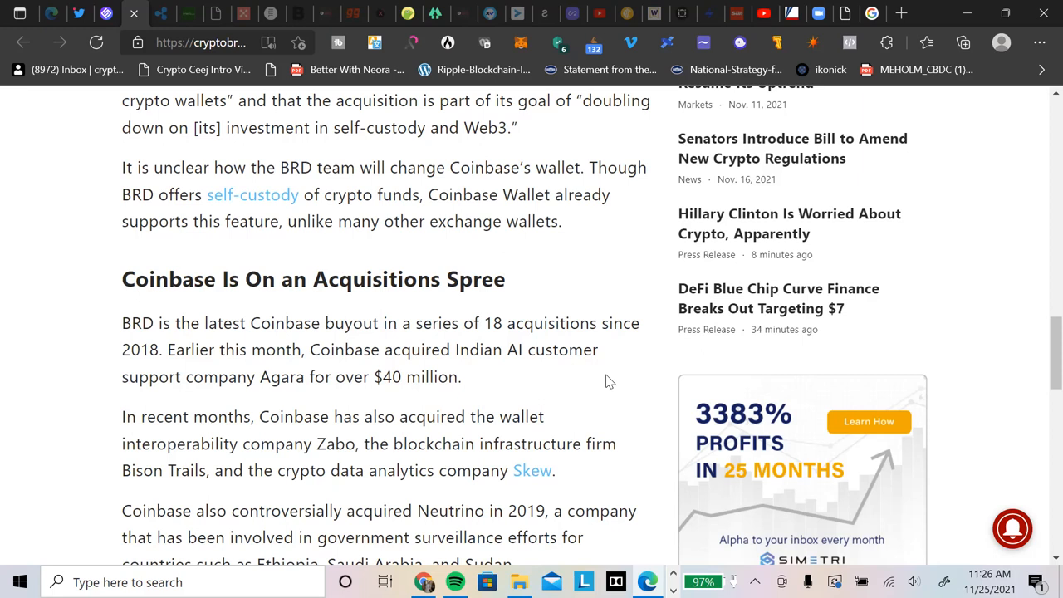
mouse_move(631, 387)
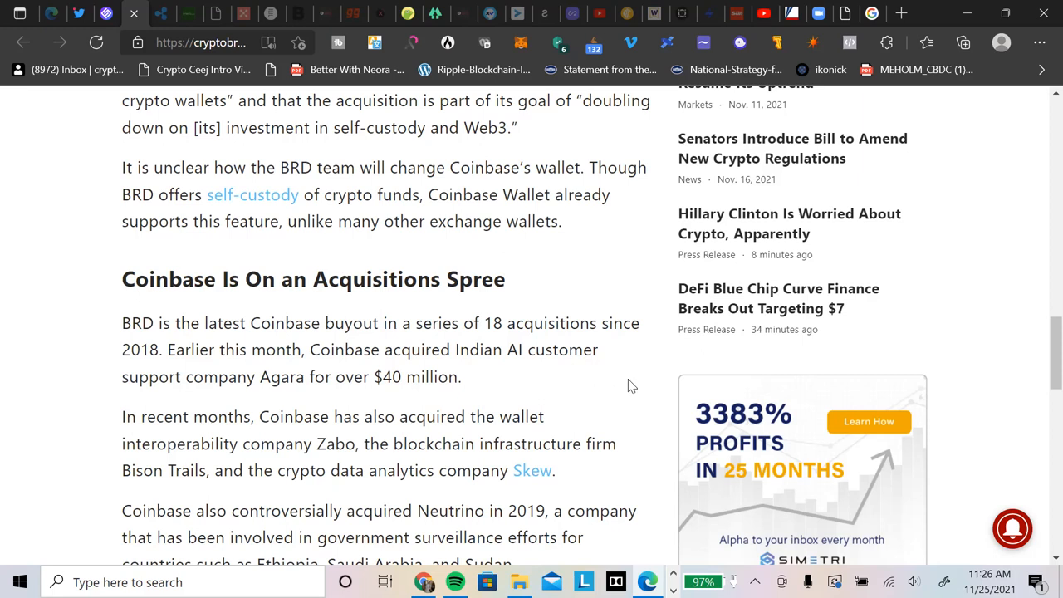
scroll("down", 3)
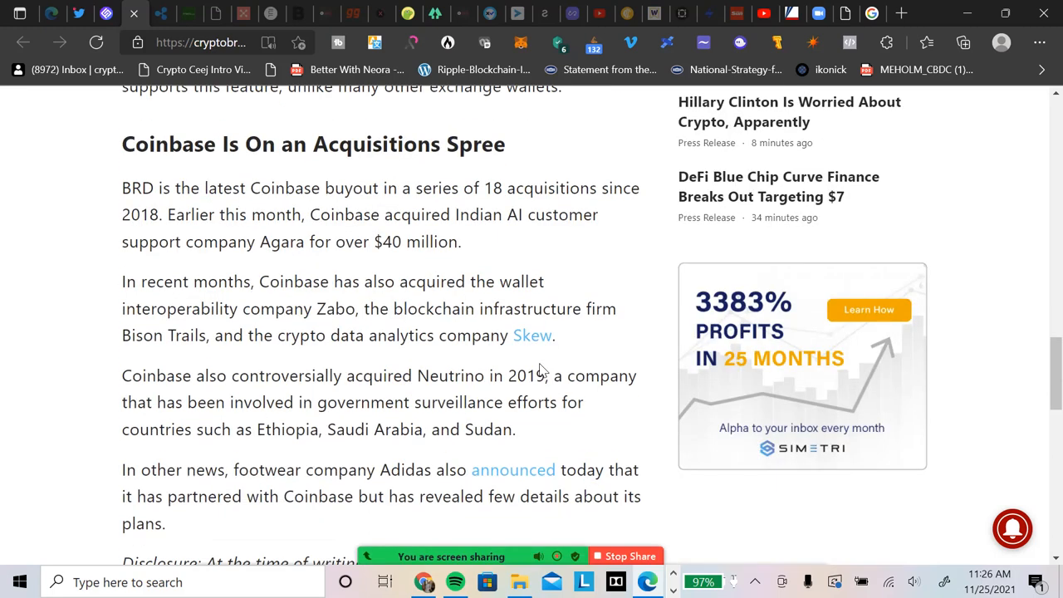
scroll("down", 3)
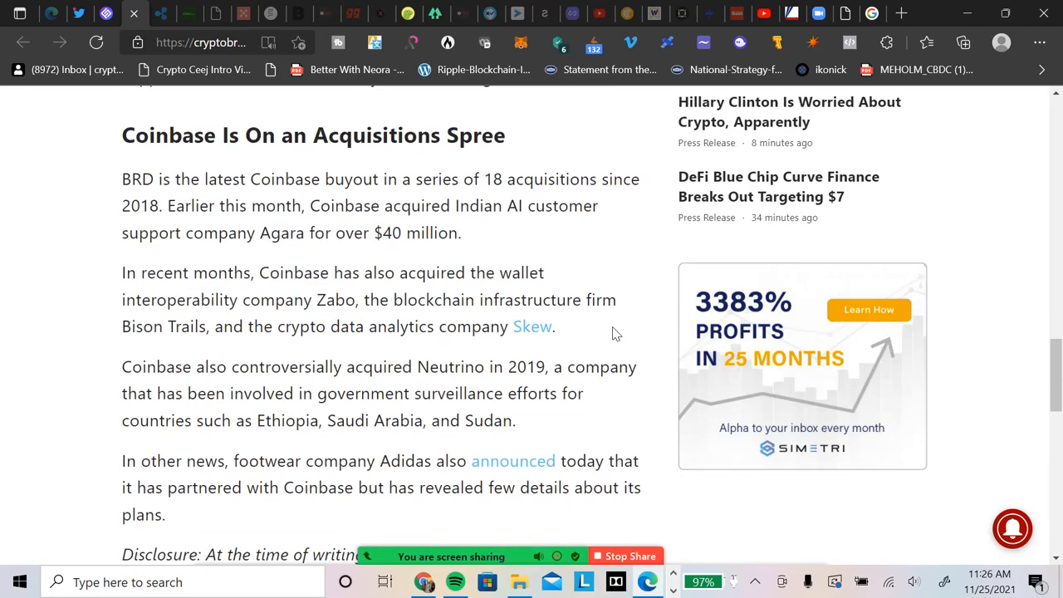
scroll("down", 3)
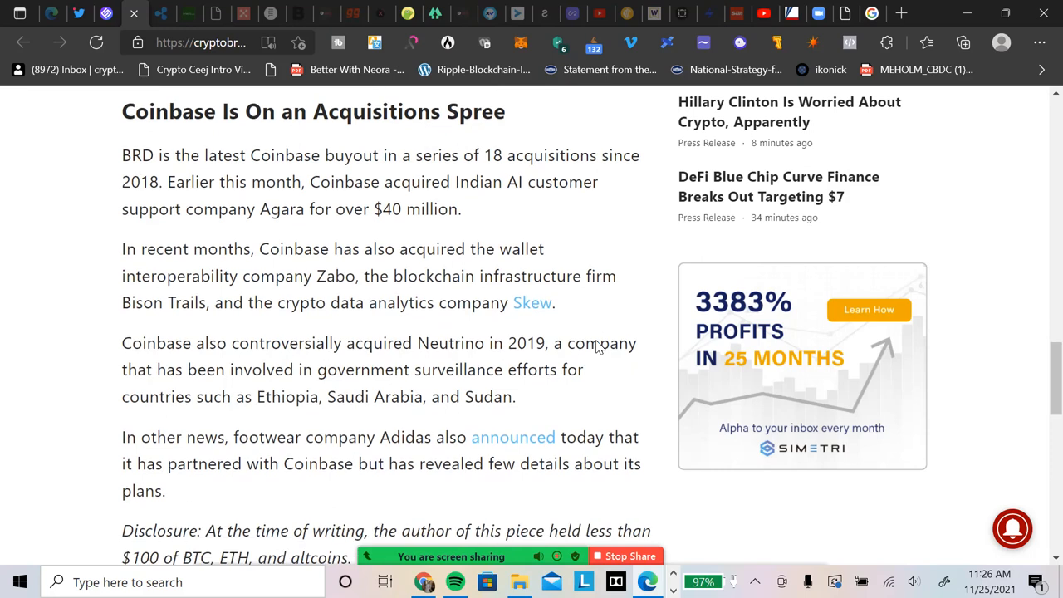
Scroll past the Adidas paragraph to the disclosure and share buttons.
scroll("down", 3)
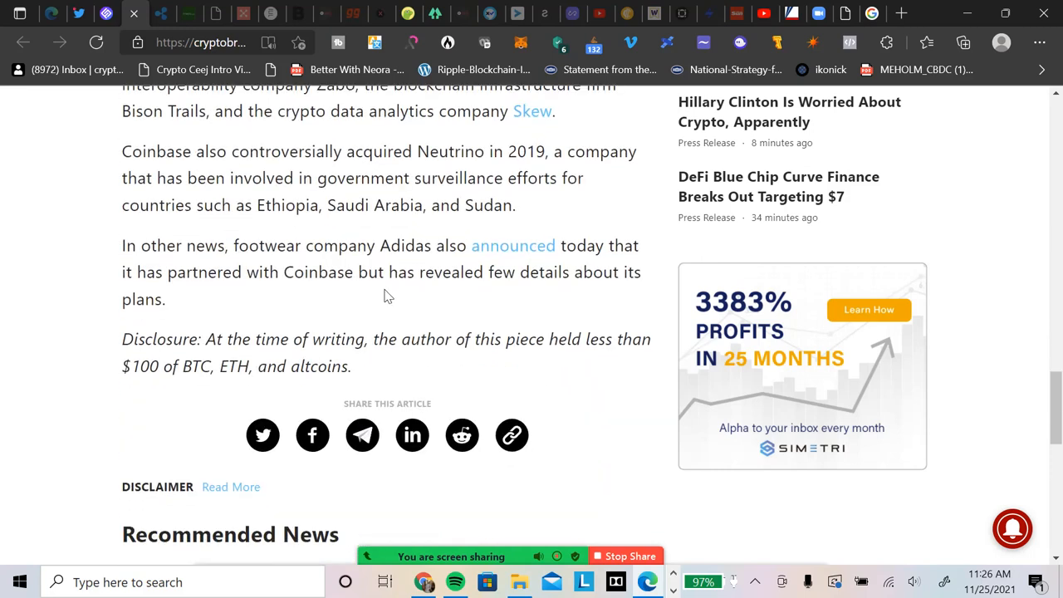
mouse_move(606, 310)
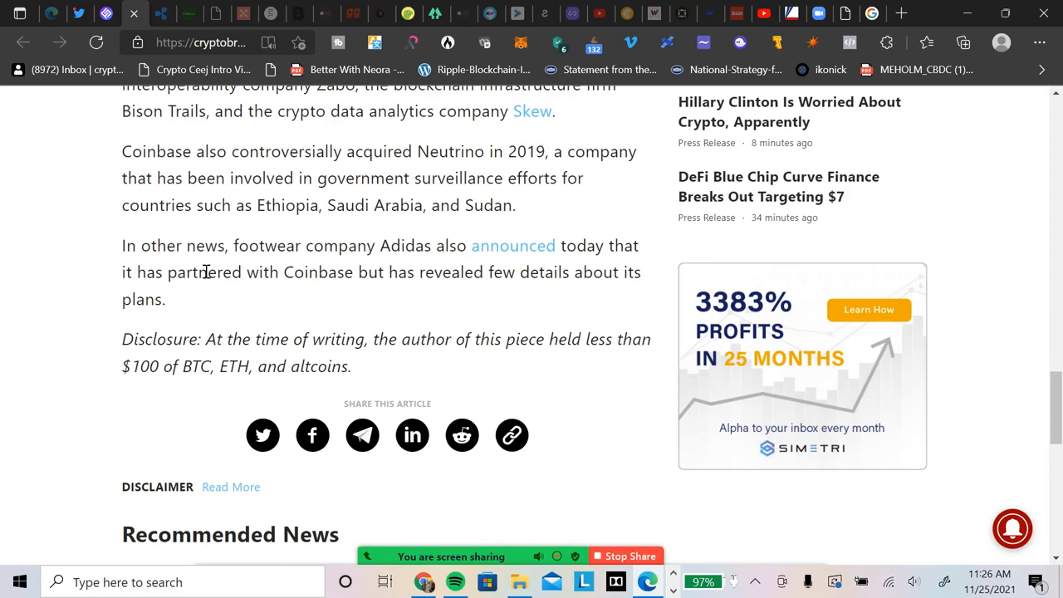
mouse_move(411, 264)
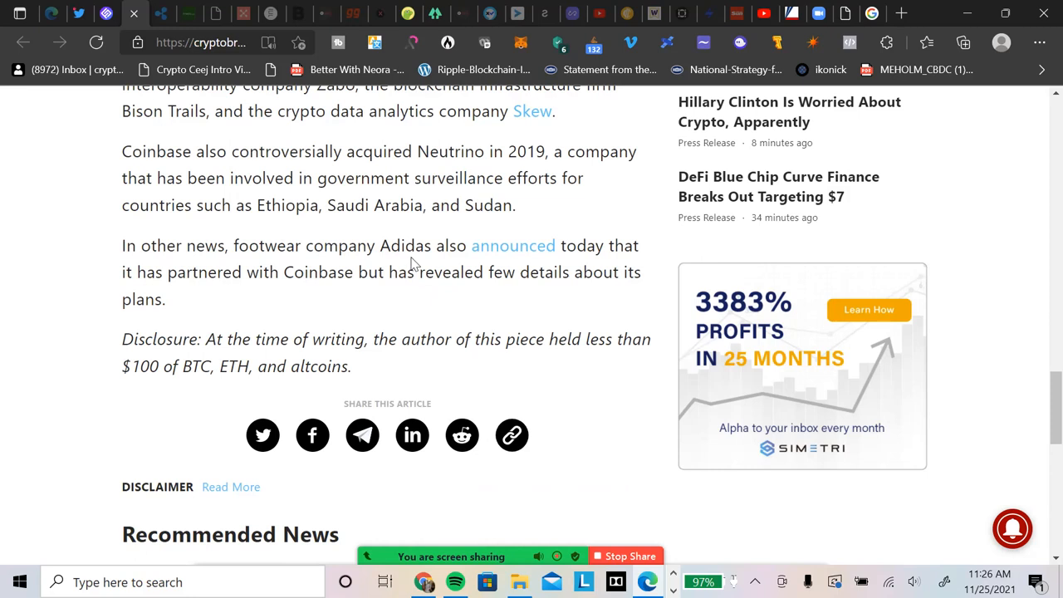
mouse_move(606, 265)
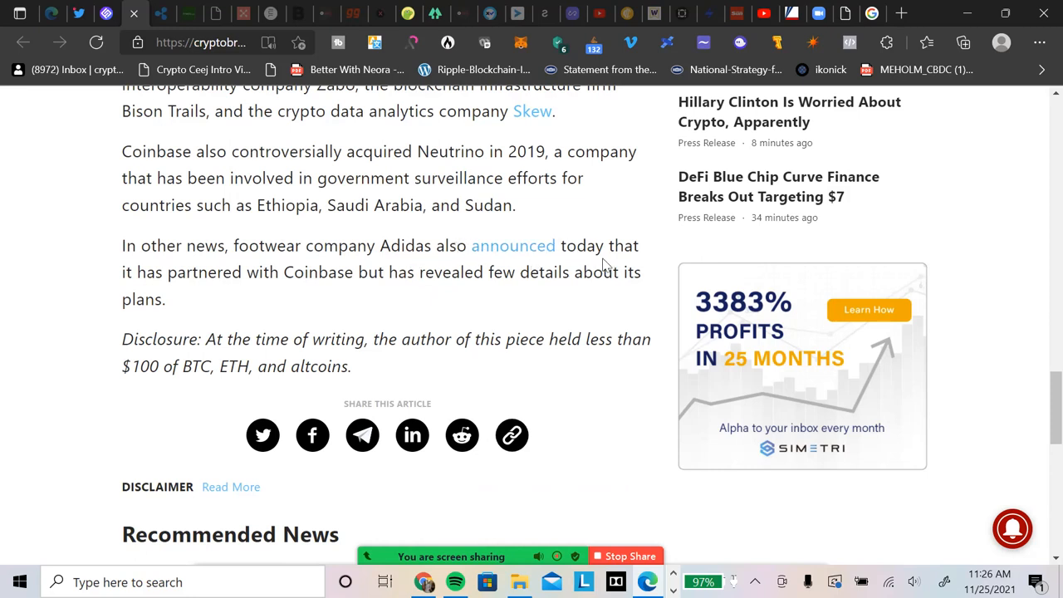
mouse_move(286, 266)
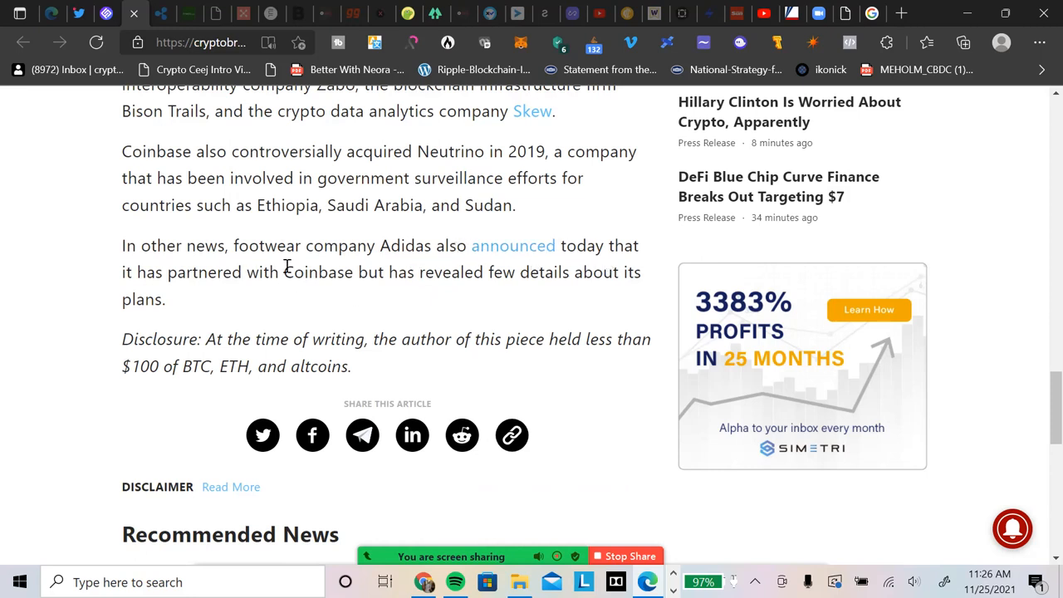
mouse_move(362, 368)
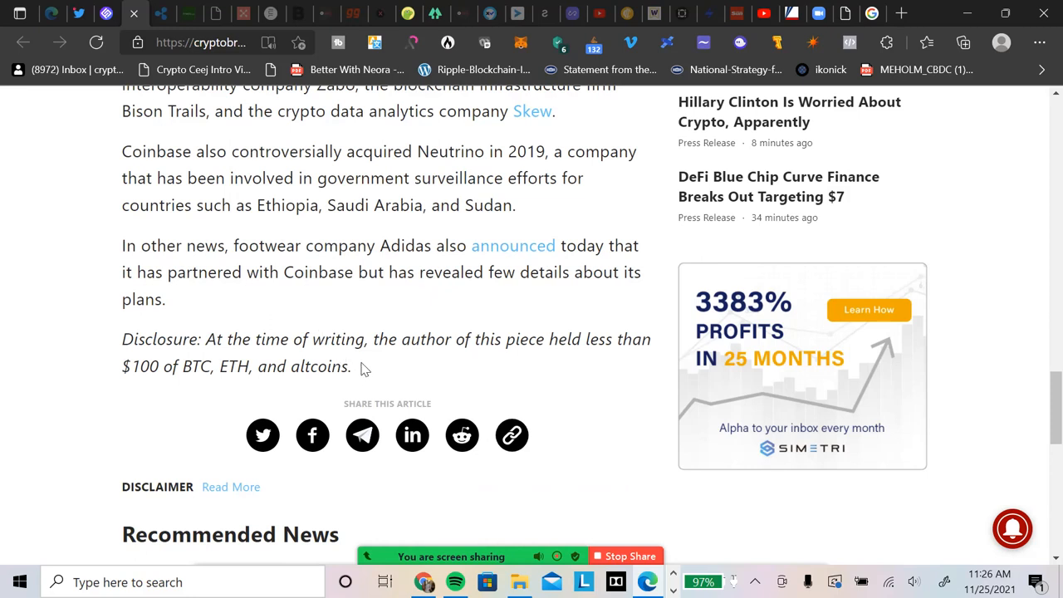
mouse_move(422, 303)
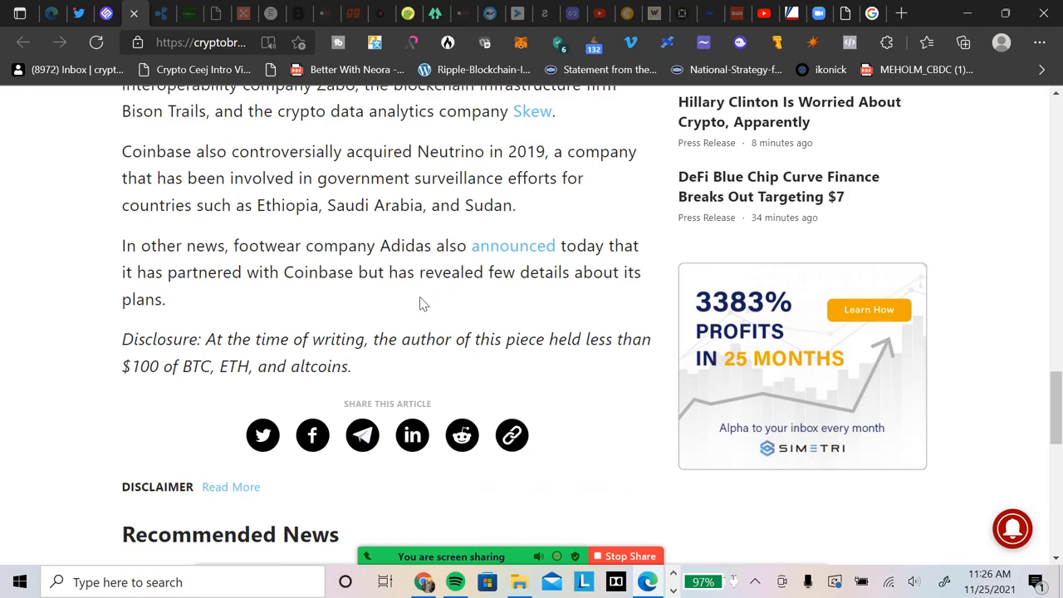
mouse_move(588, 319)
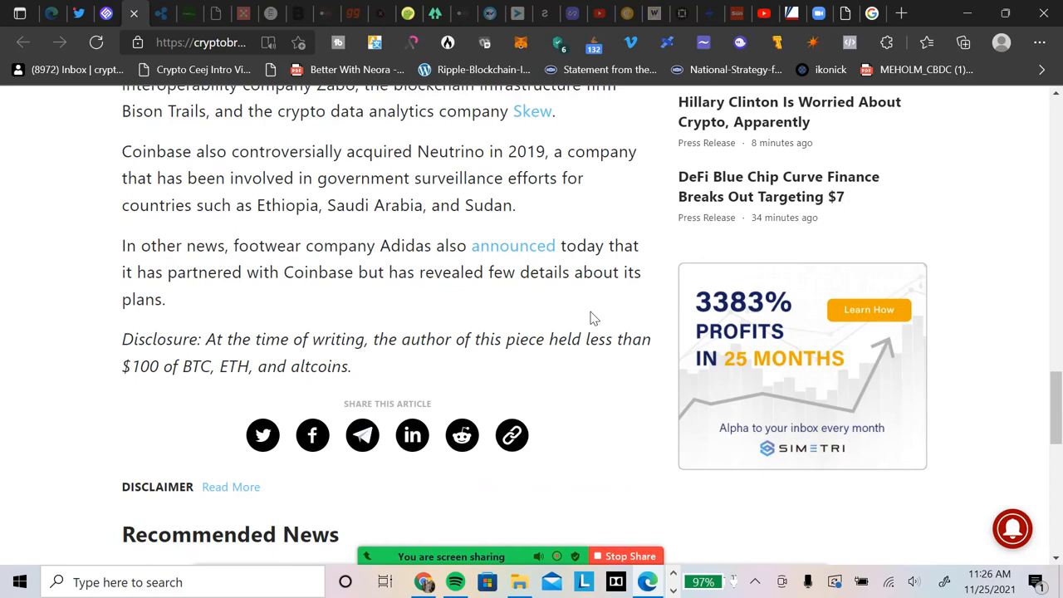
scroll("up", 3)
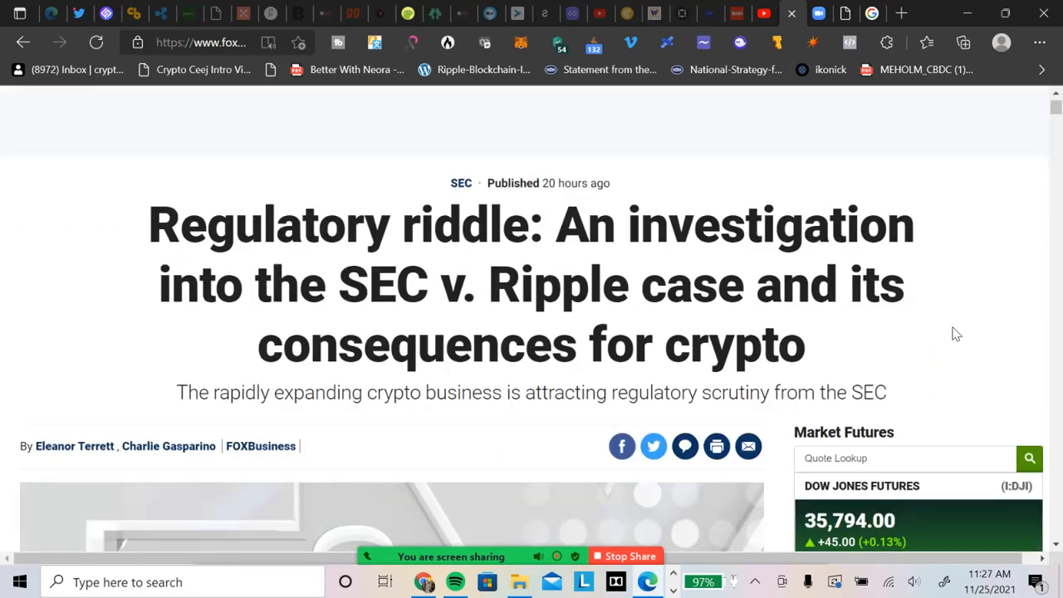
Scroll the SEC v. Ripple article past the SEC seal to the Ethereum and Ripple officials sections.
scroll("down", 3)
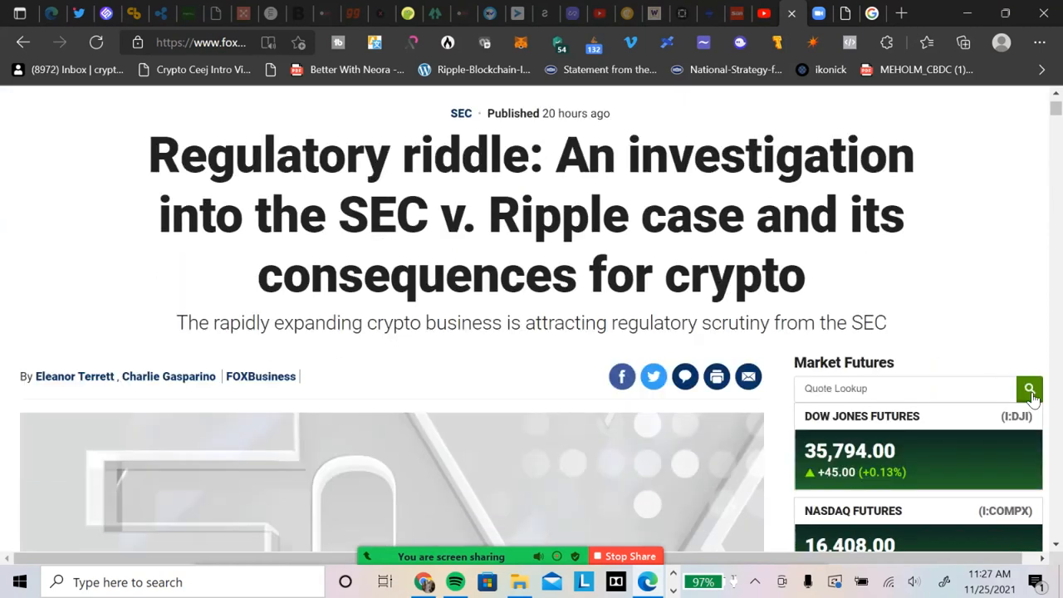
scroll("down", 3)
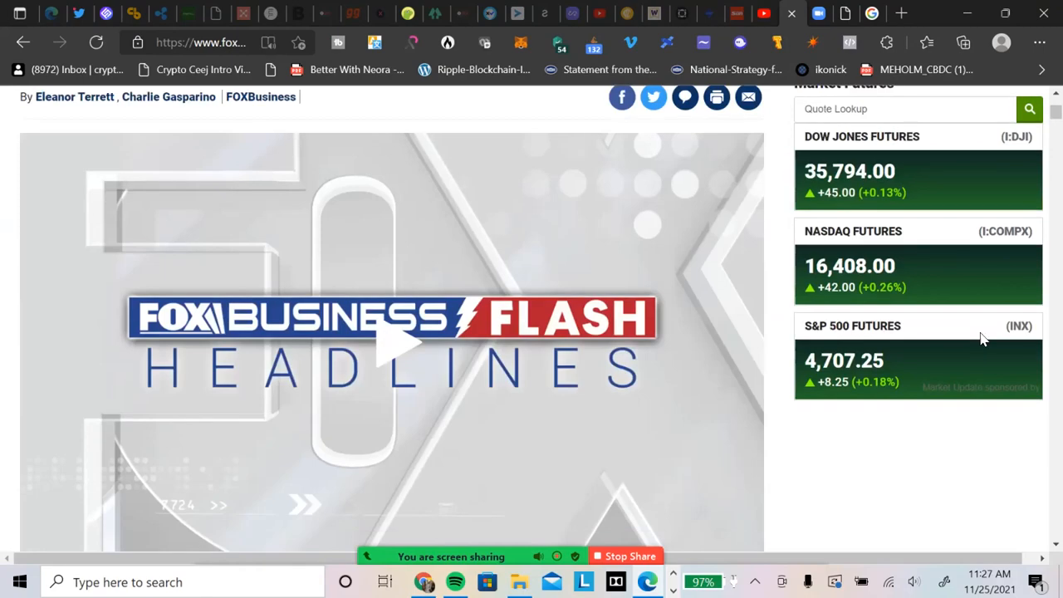
scroll("down", 3)
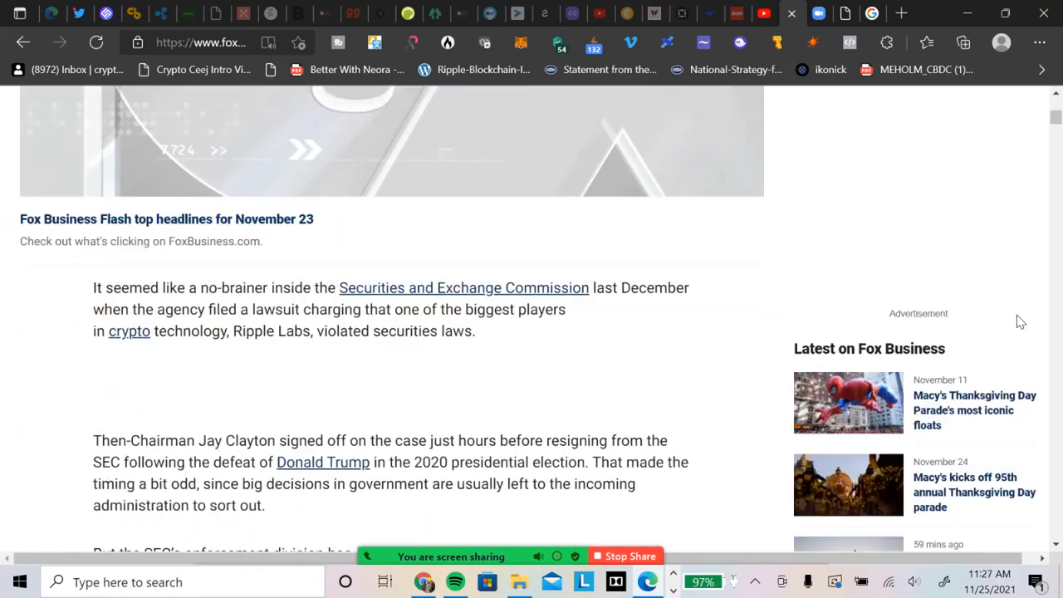
scroll("down", 3)
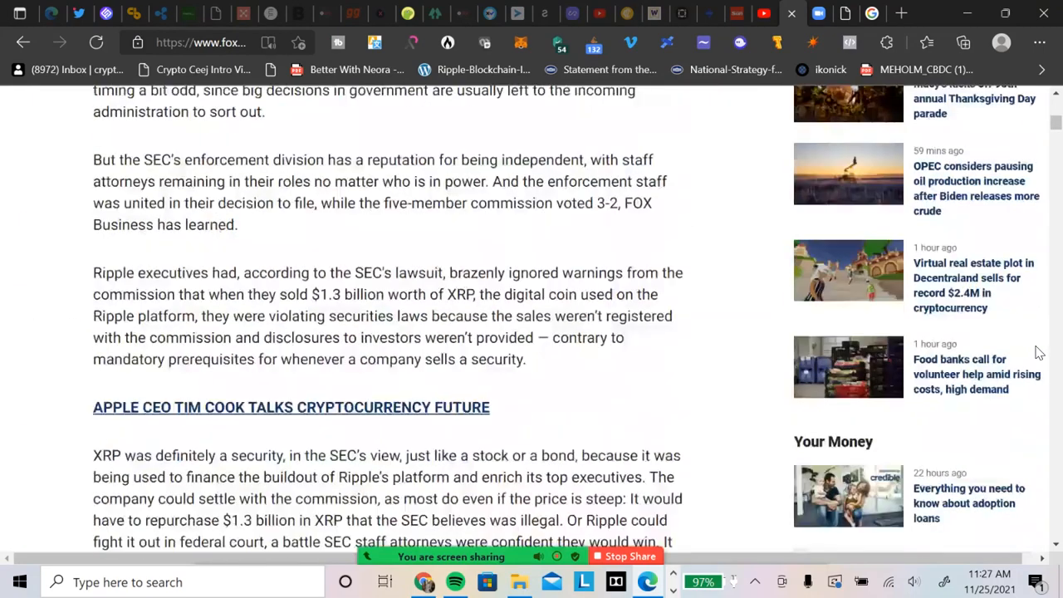
scroll("down", 3)
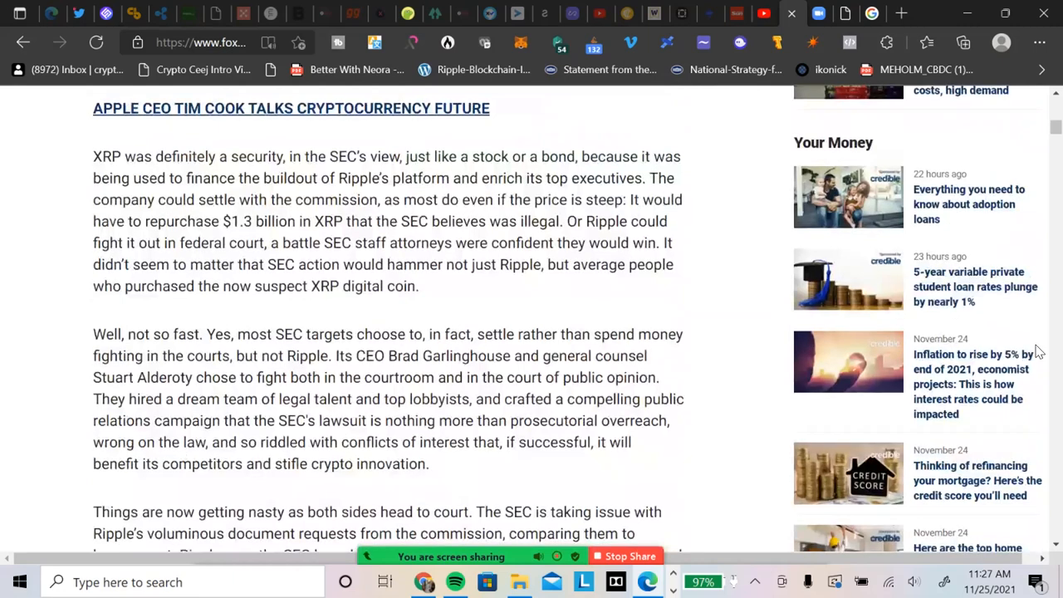
scroll("down", 3)
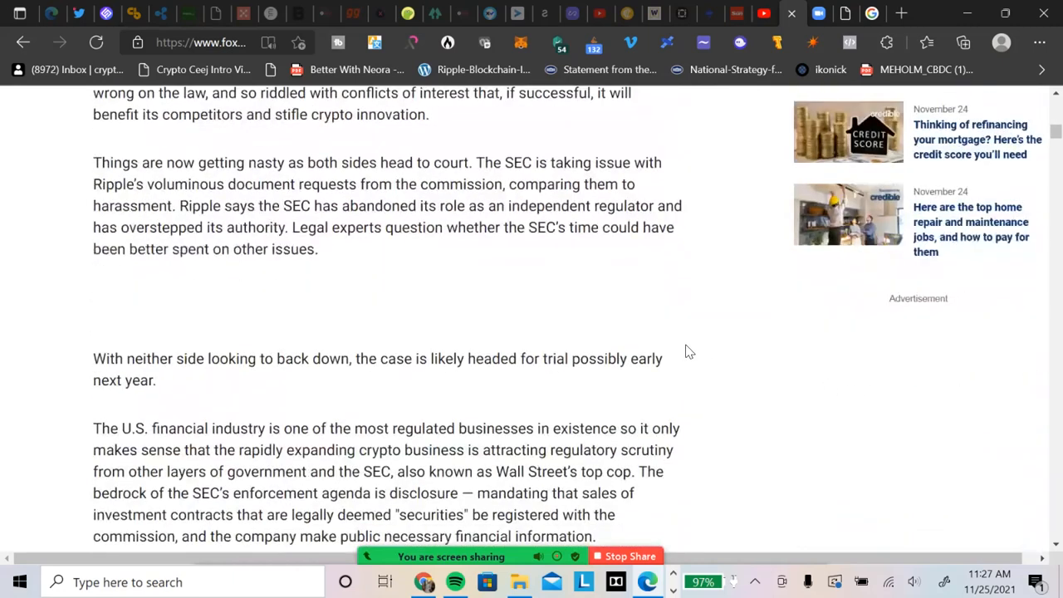
scroll("down", 3)
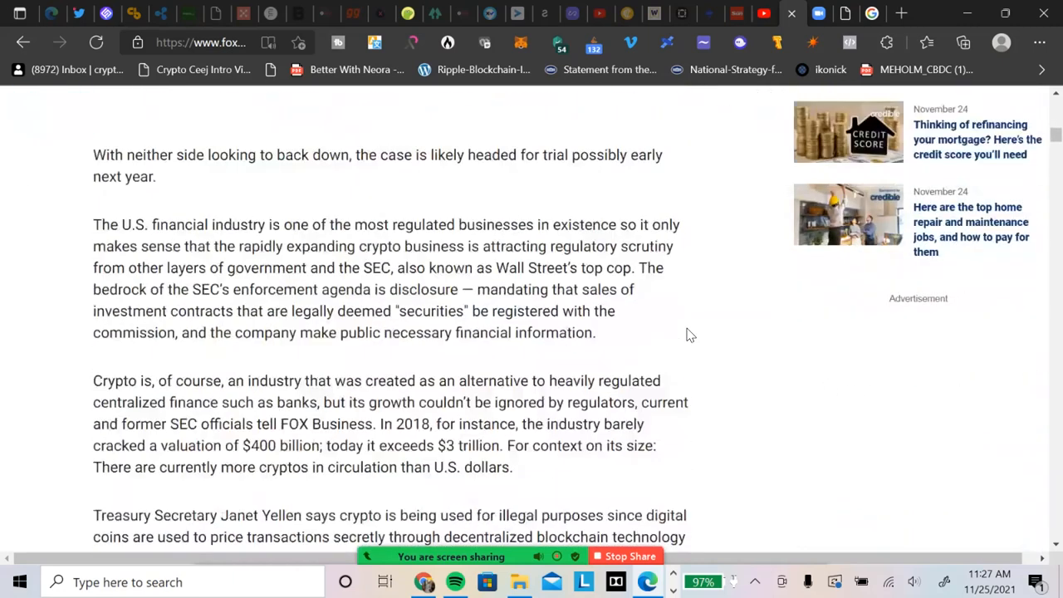
scroll("down", 3)
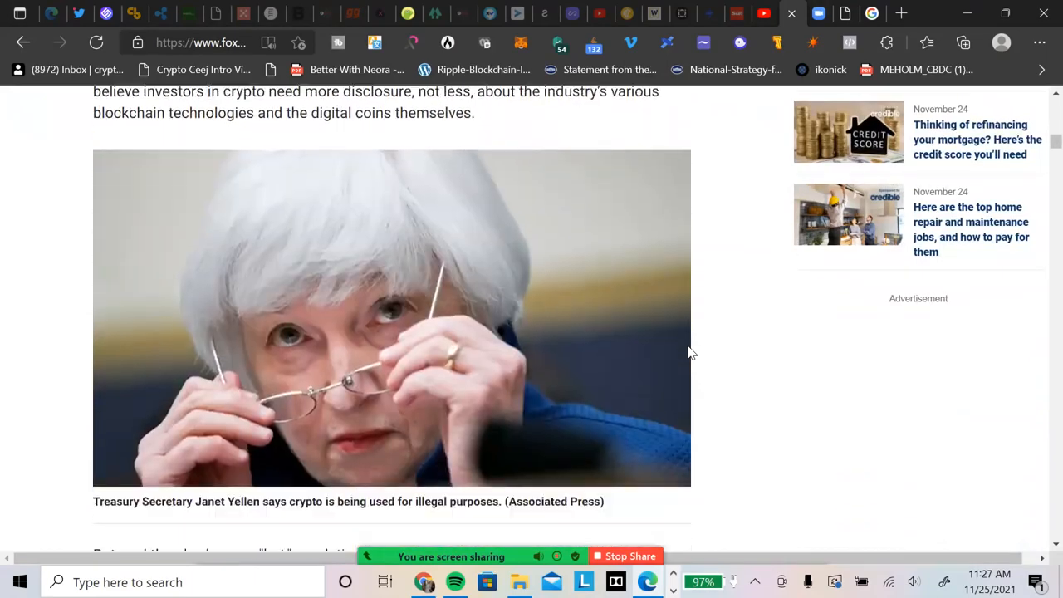
scroll("down", 3)
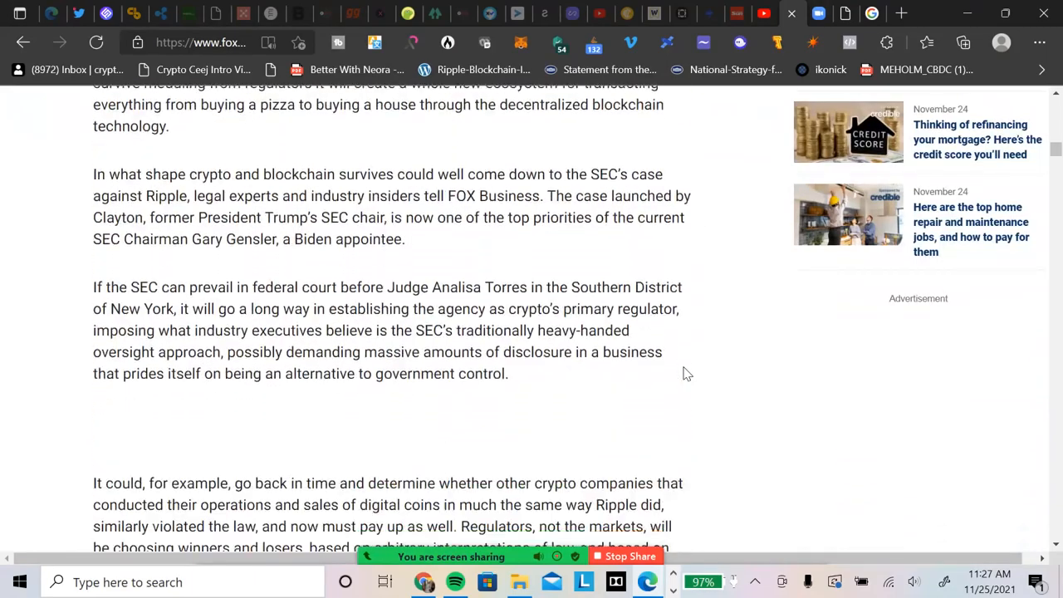
scroll("down", 3)
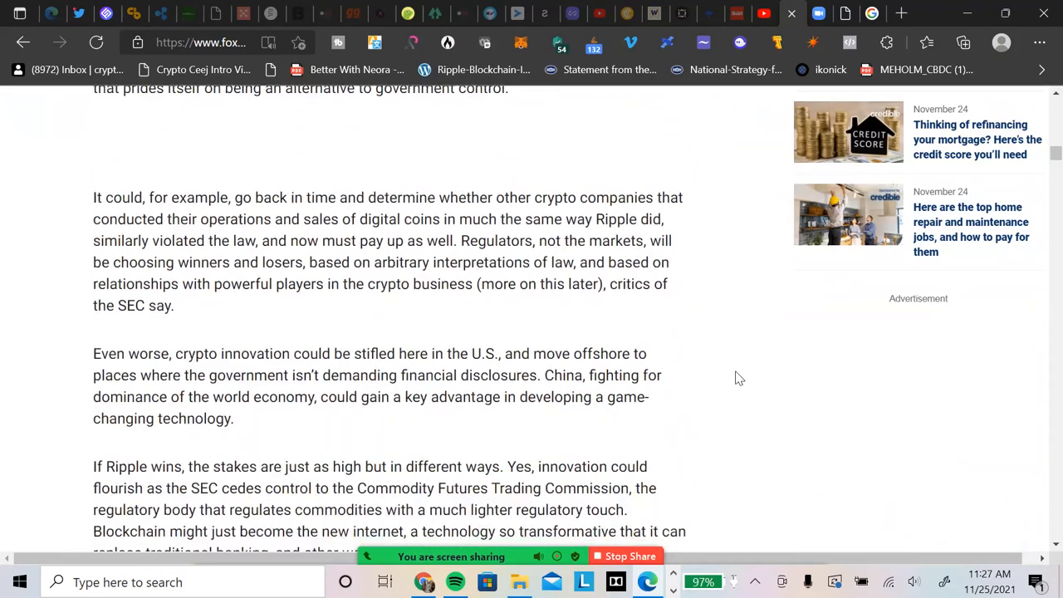
scroll("down", 3)
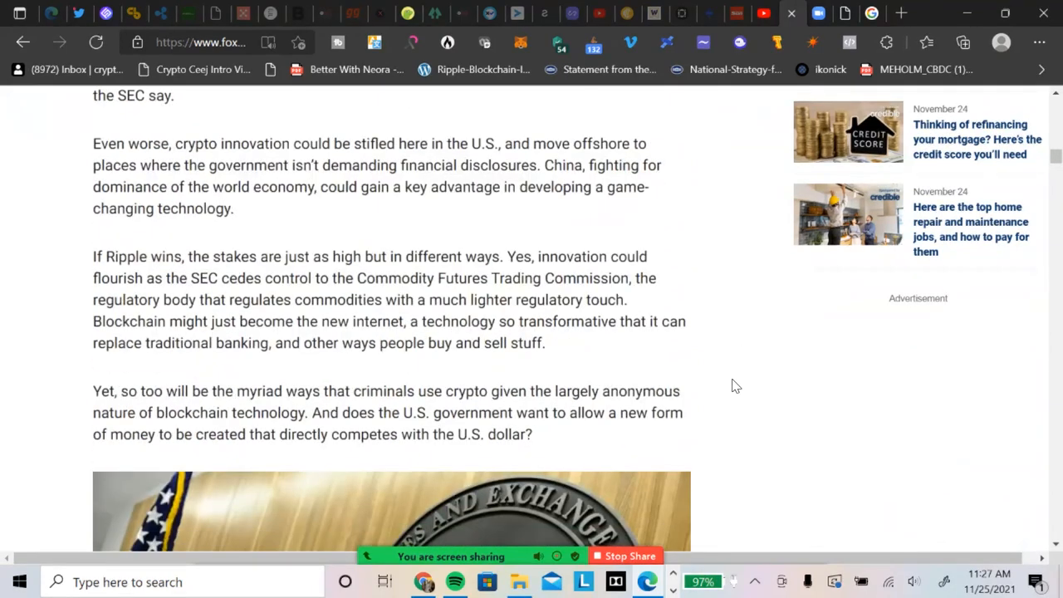
scroll("down", 3)
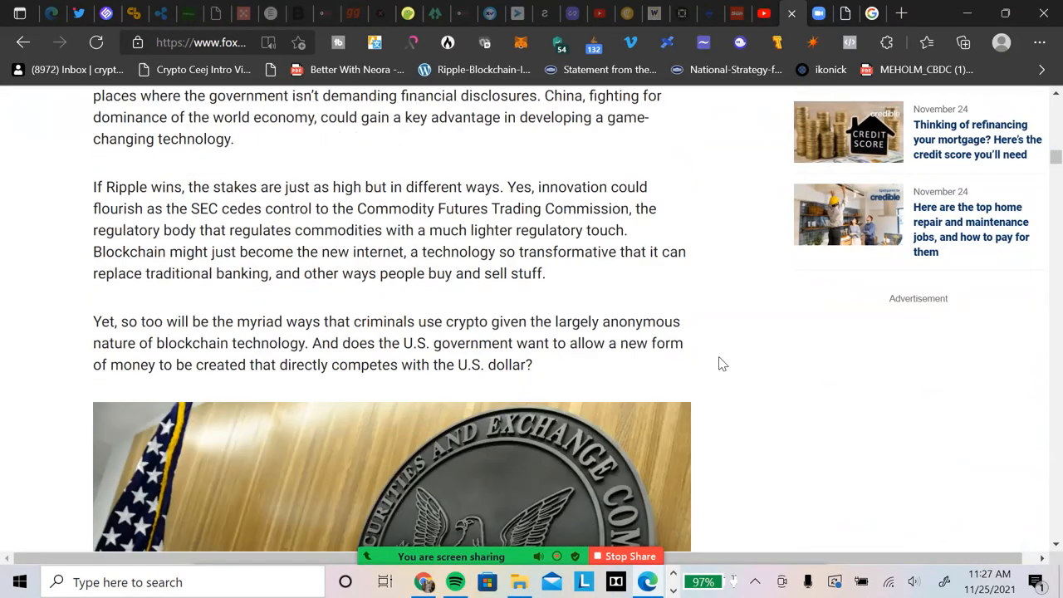
scroll("down", 3)
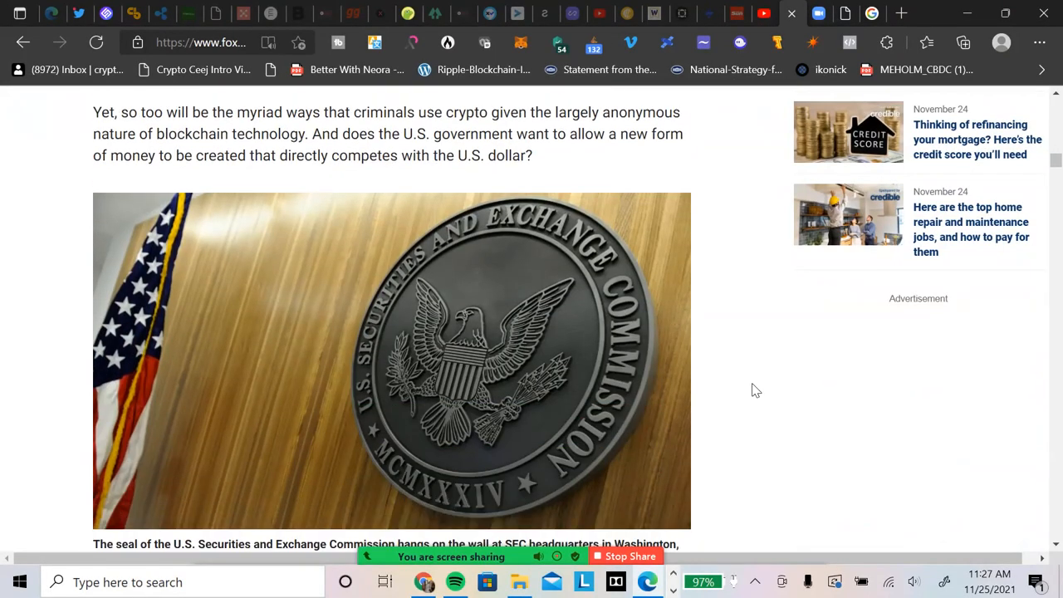
scroll("down", 3)
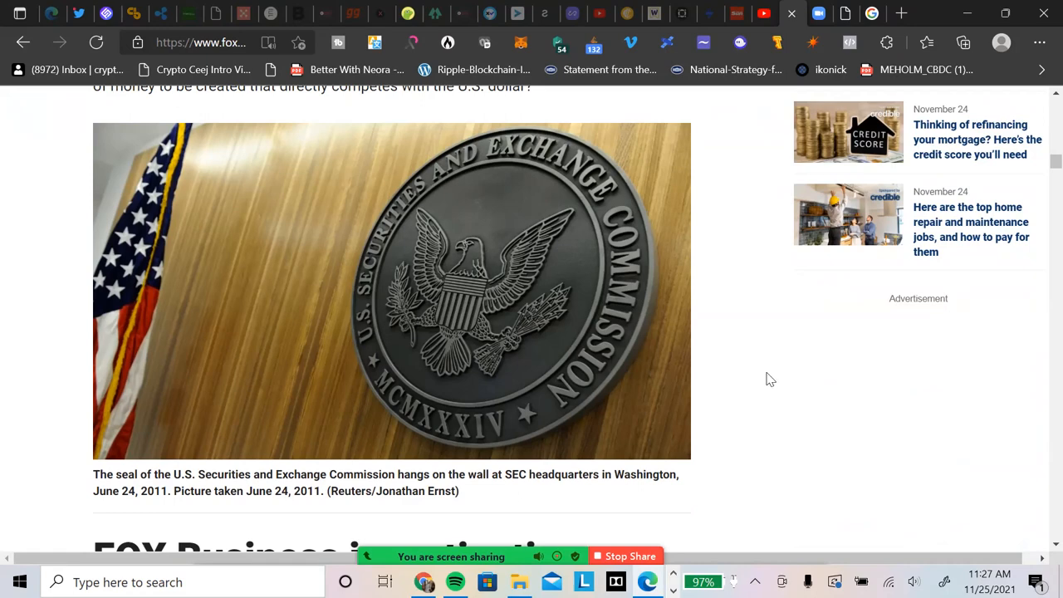
scroll("down", 3)
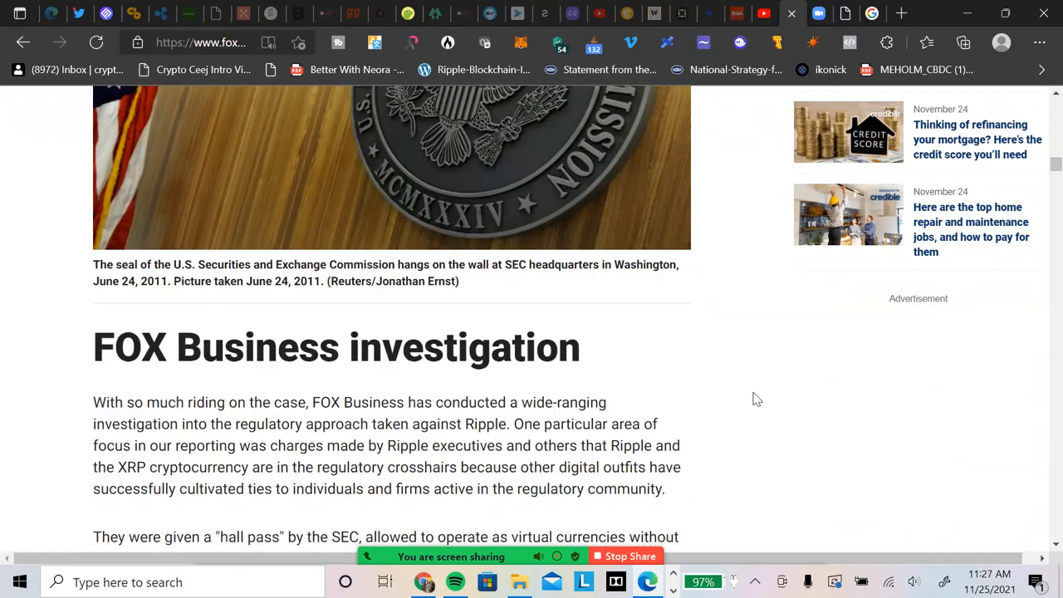
scroll("down", 3)
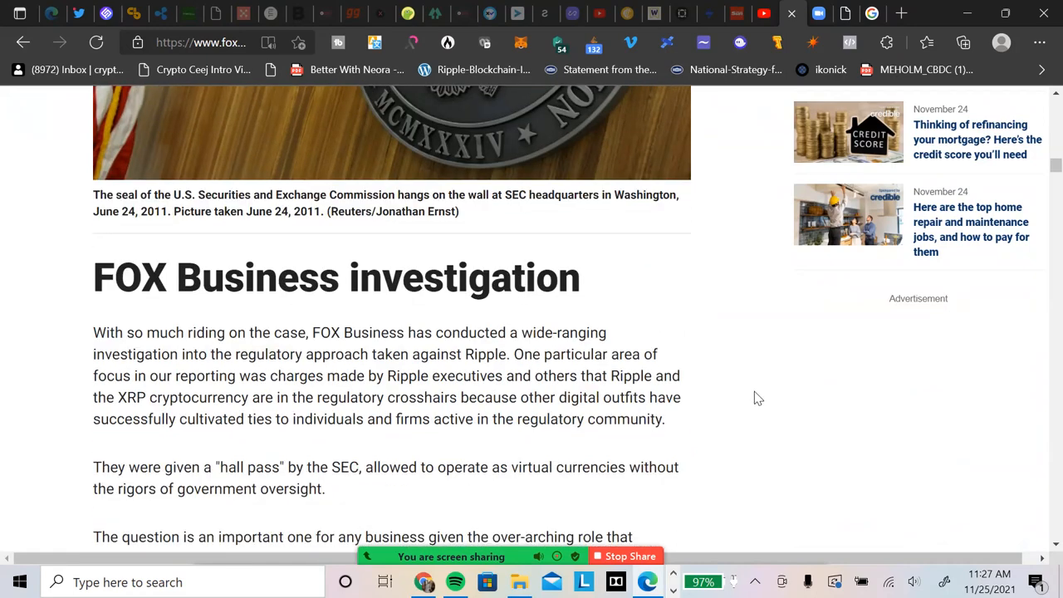
scroll("down", 3)
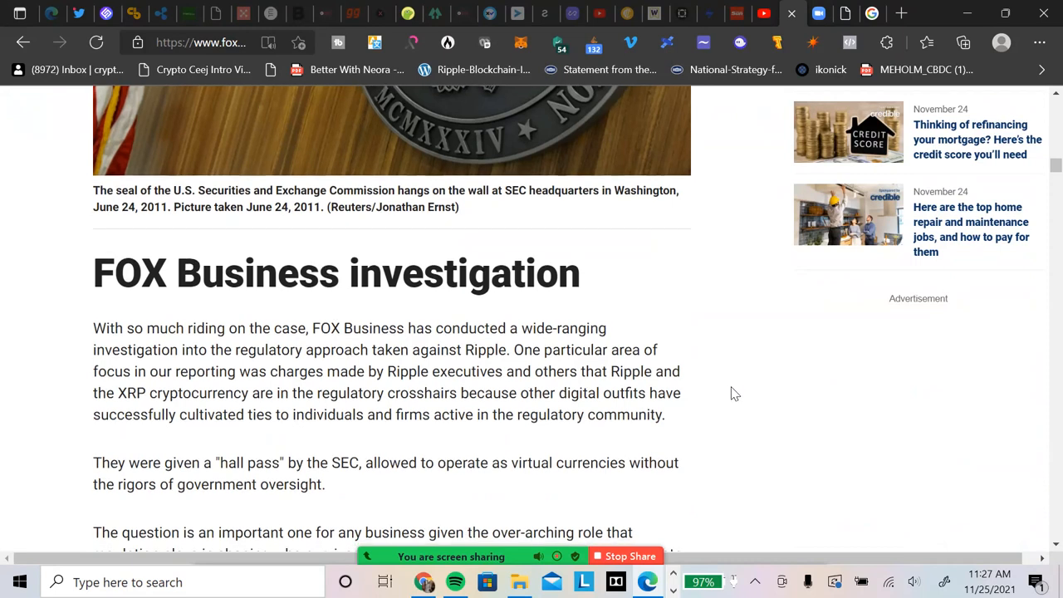
scroll("down", 3)
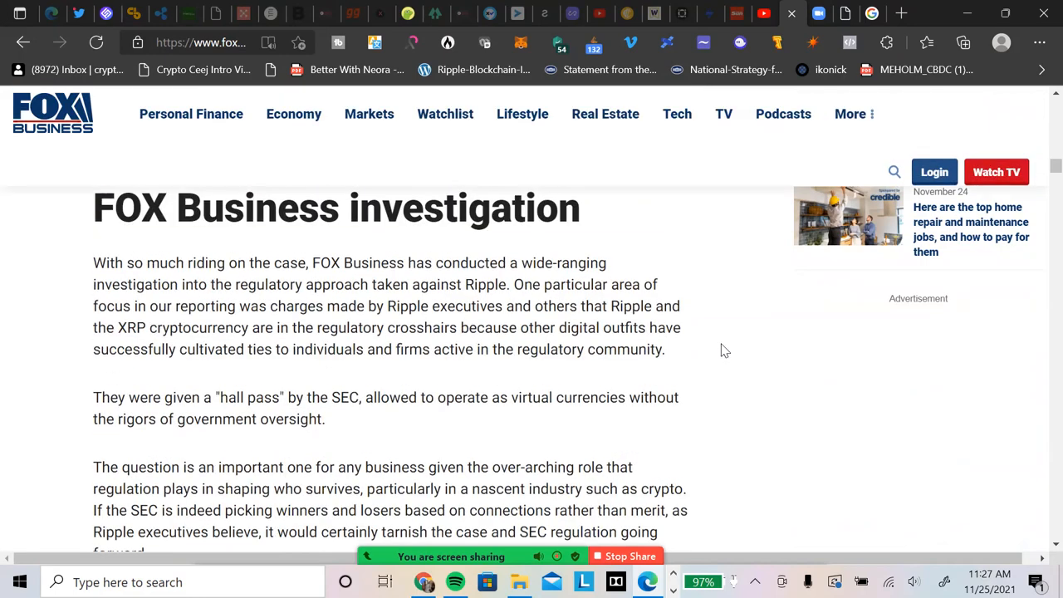
scroll("up", 3)
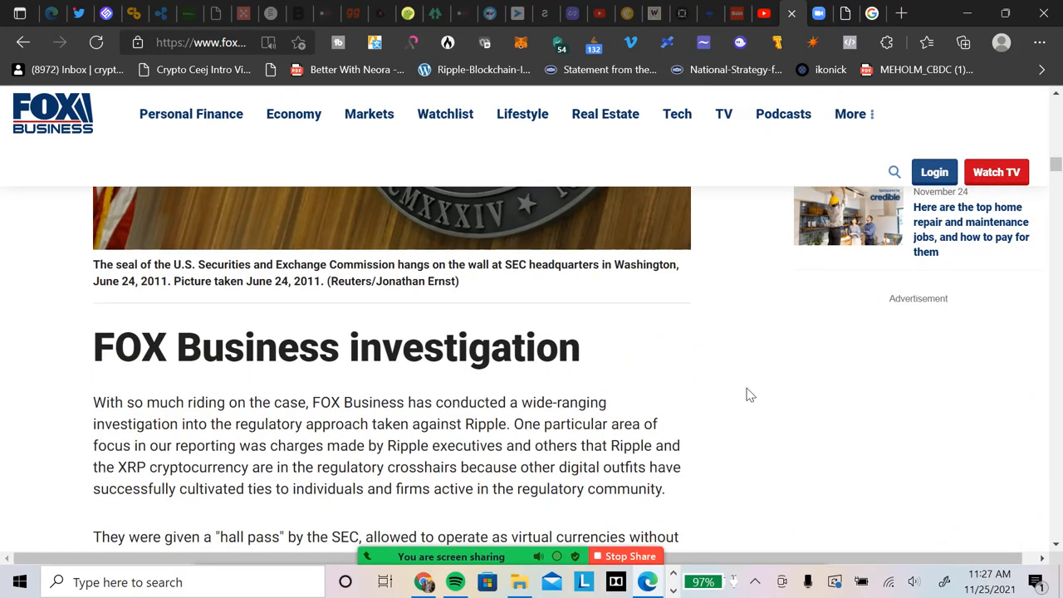
mouse_move(725, 395)
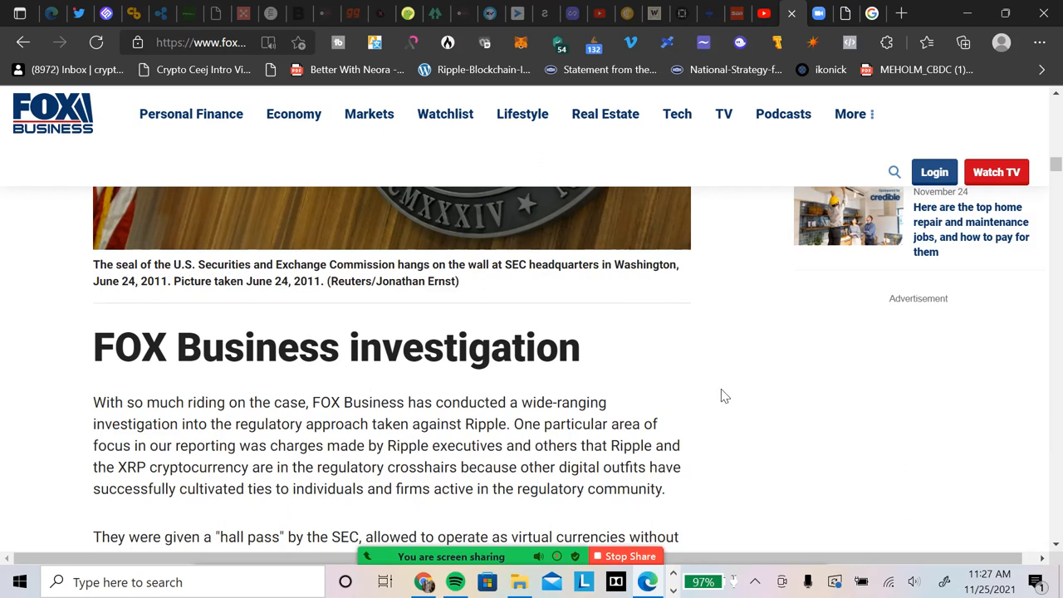
scroll("down", 3)
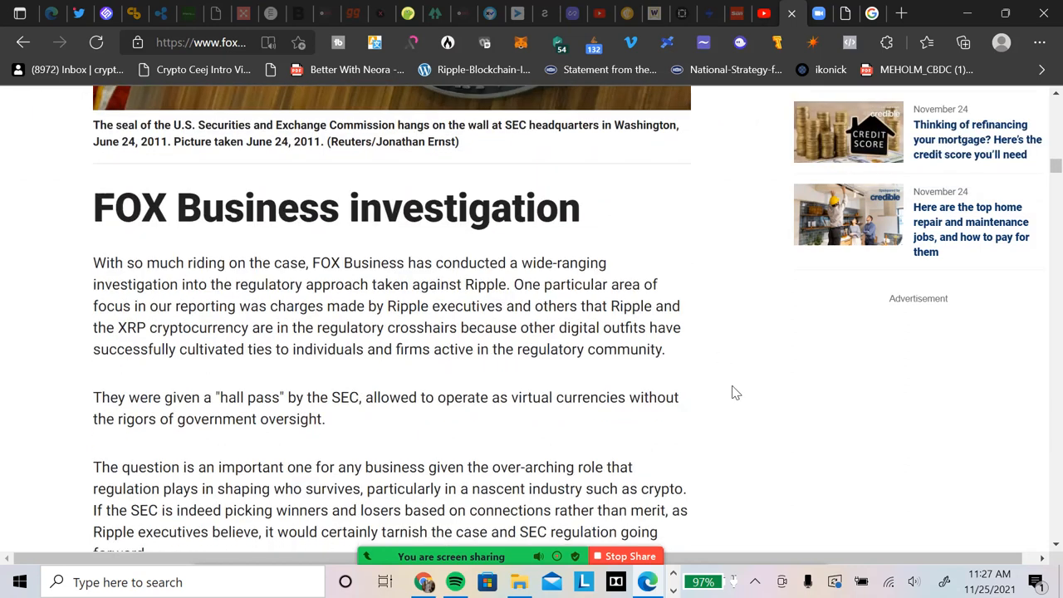
mouse_move(718, 386)
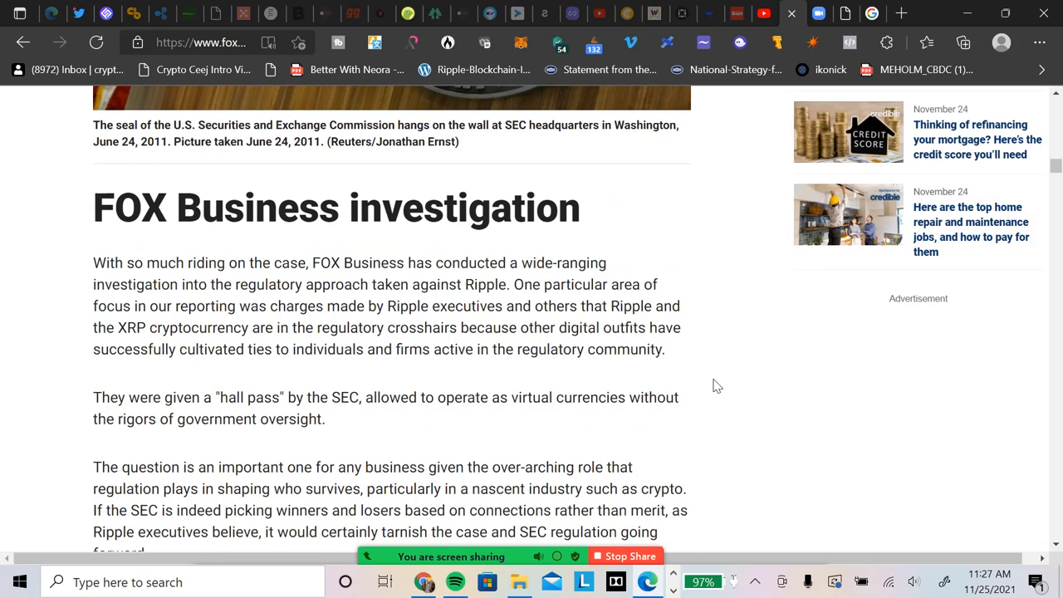
scroll("down", 3)
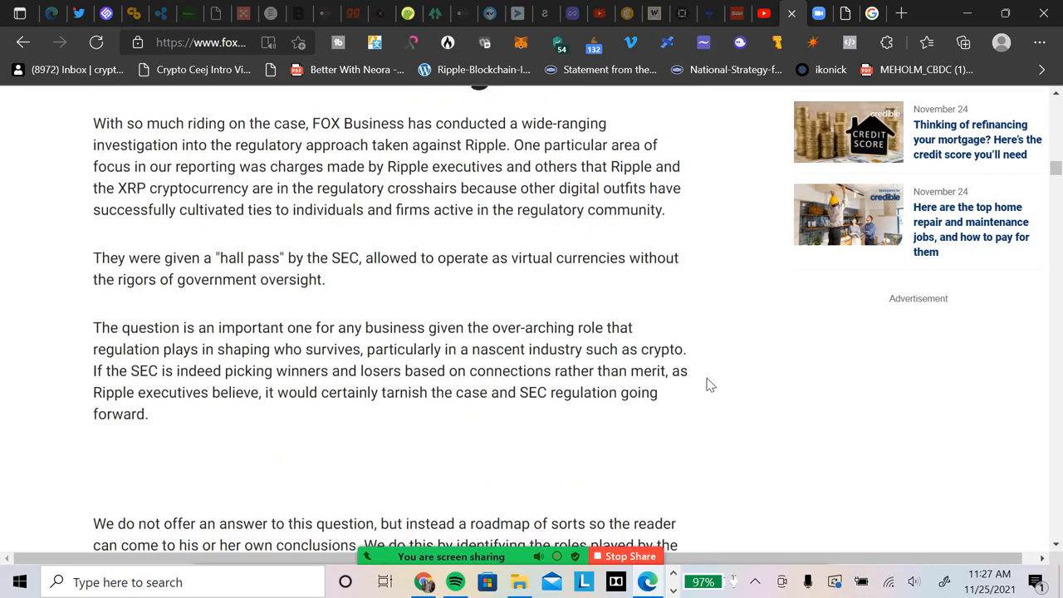
scroll("down", 3)
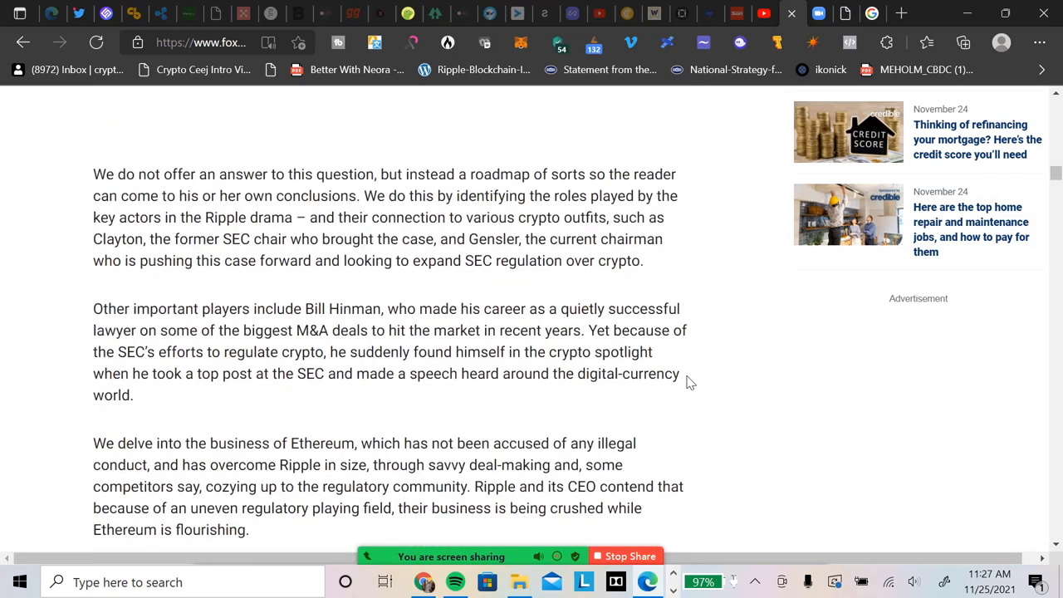
scroll("down", 3)
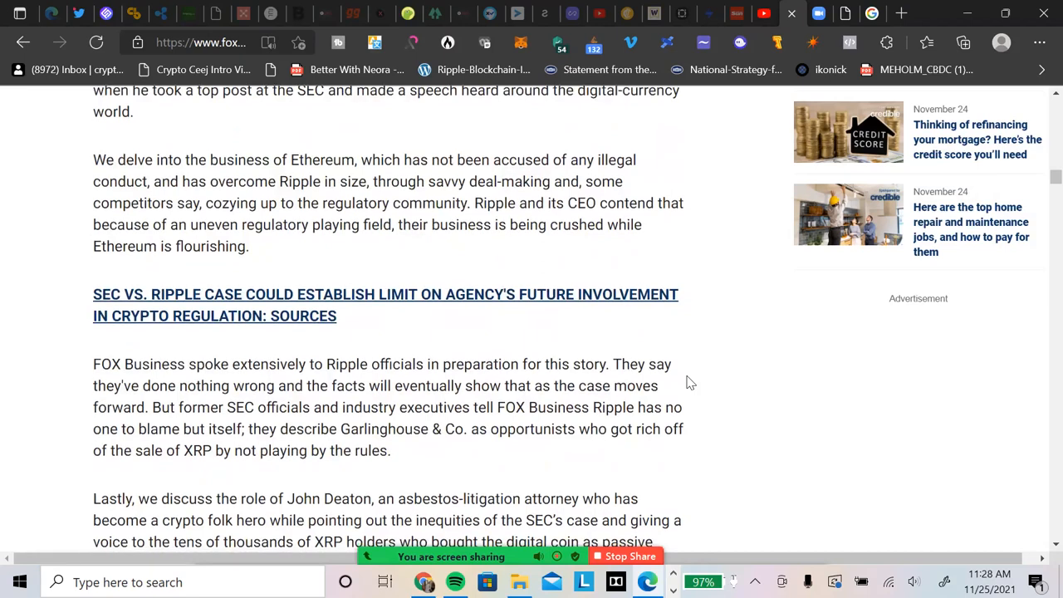
scroll("down", 3)
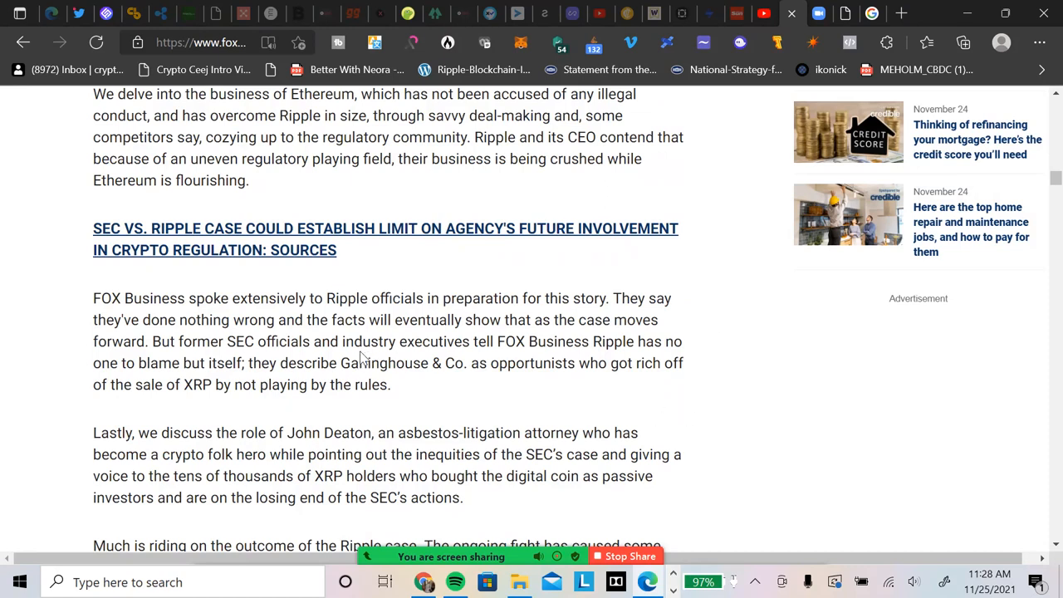
mouse_move(376, 376)
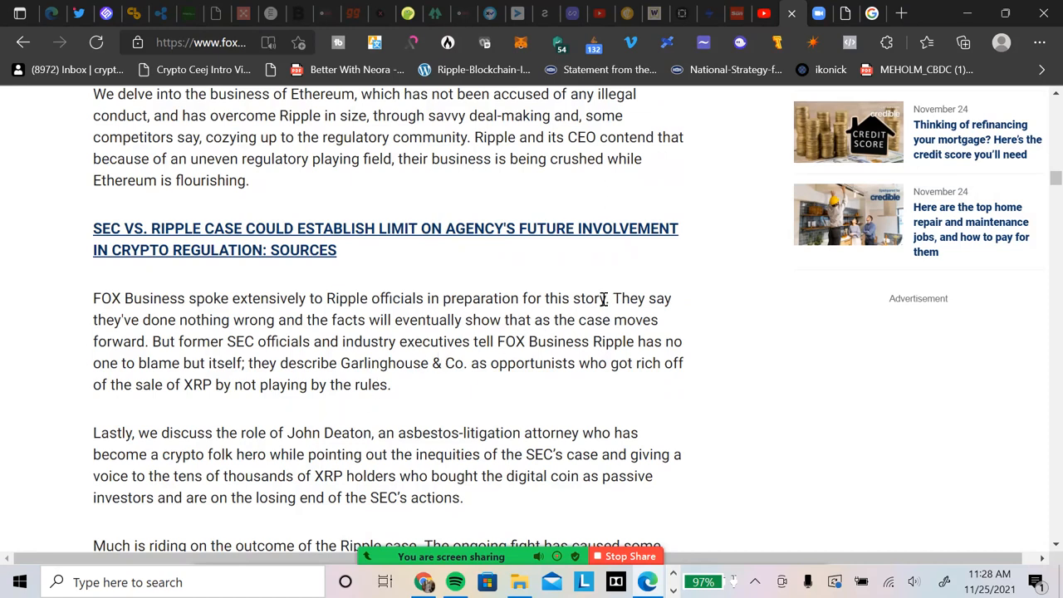
mouse_move(711, 387)
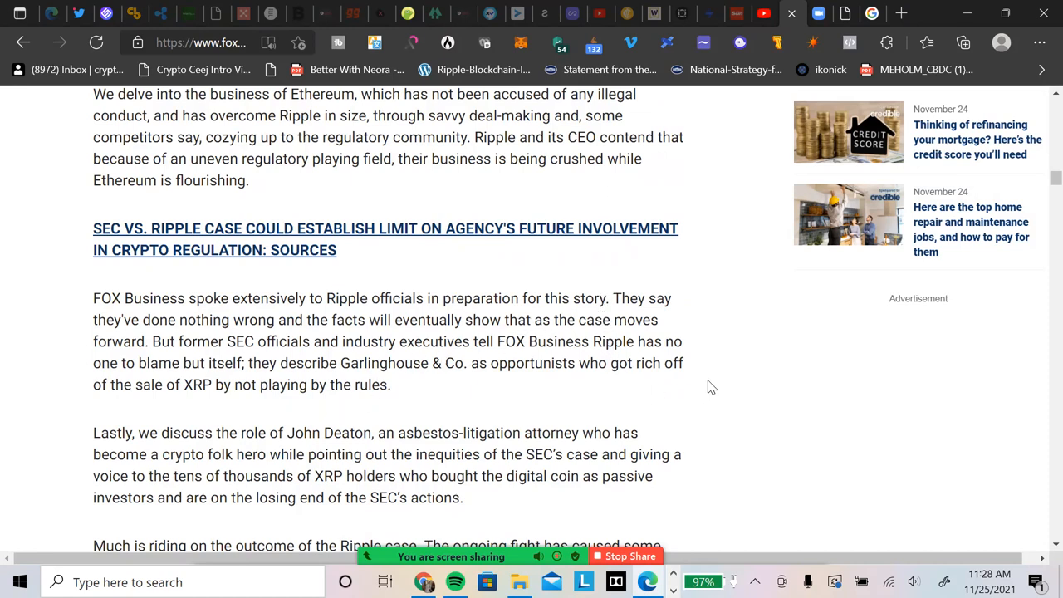
mouse_move(700, 381)
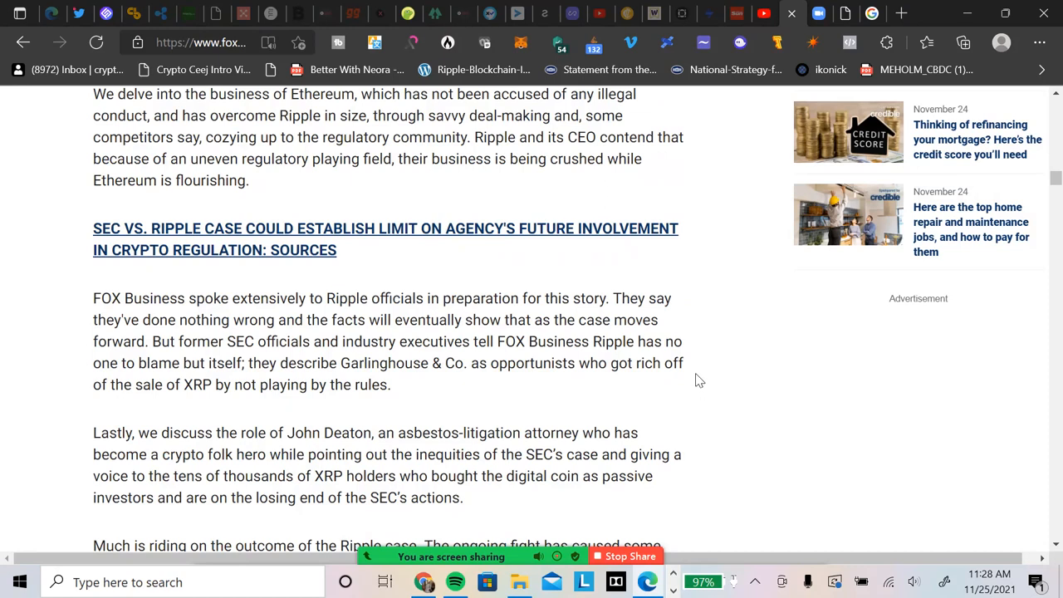
mouse_move(377, 415)
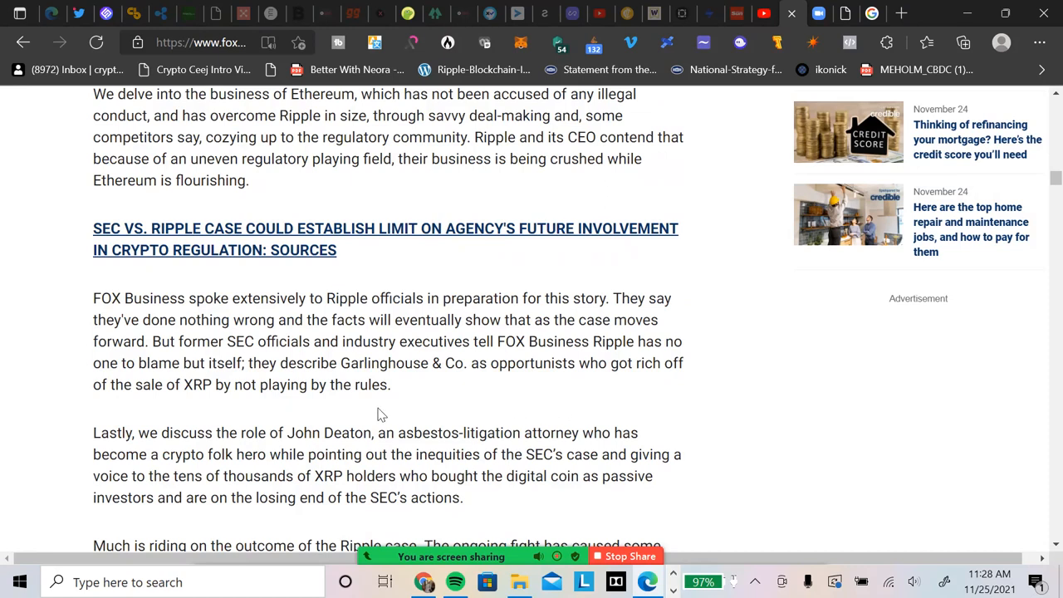
mouse_move(356, 366)
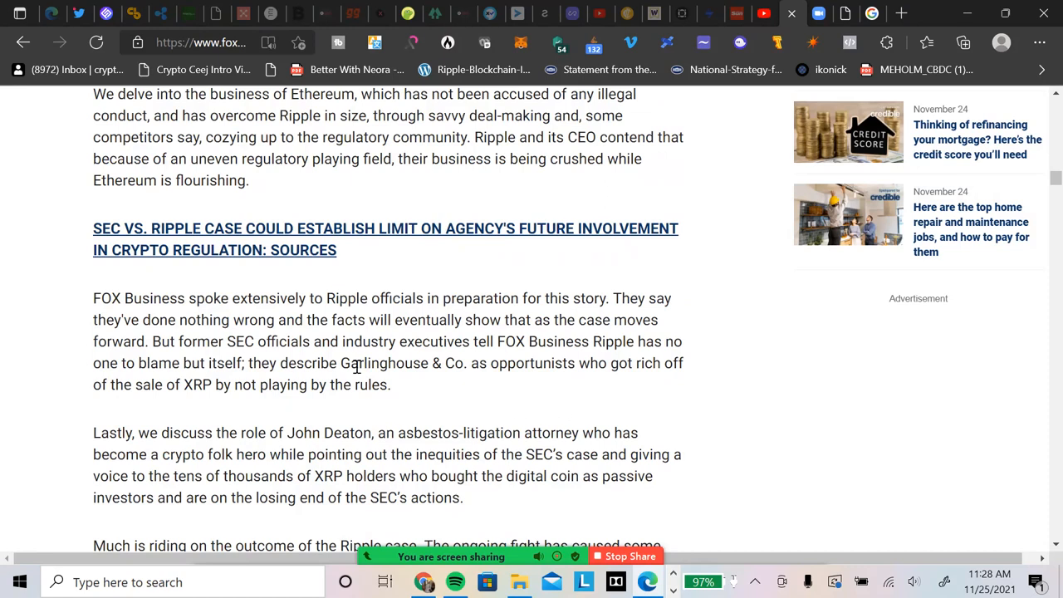
mouse_move(382, 424)
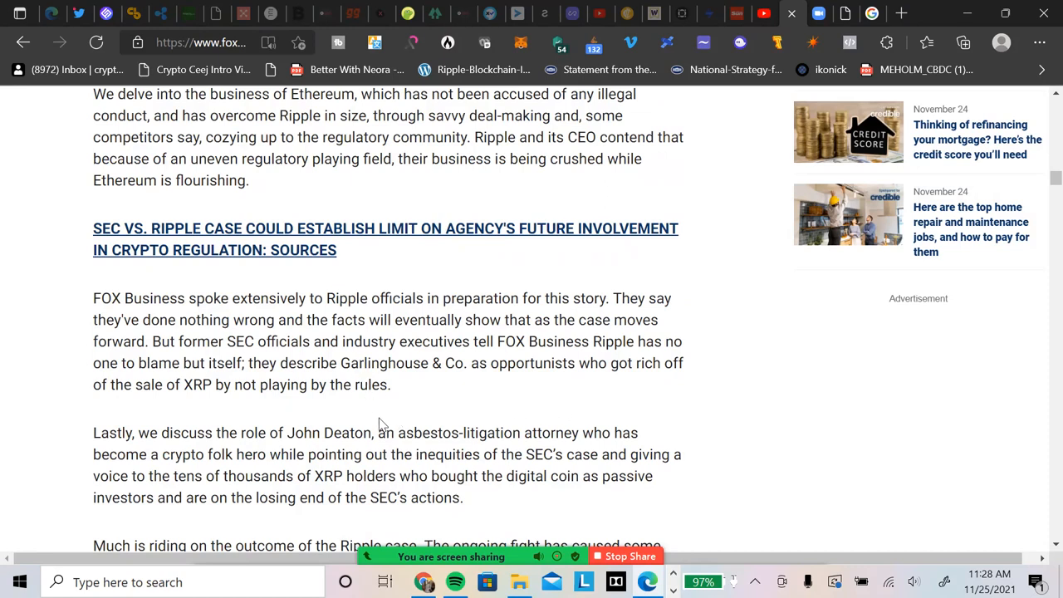
mouse_move(363, 413)
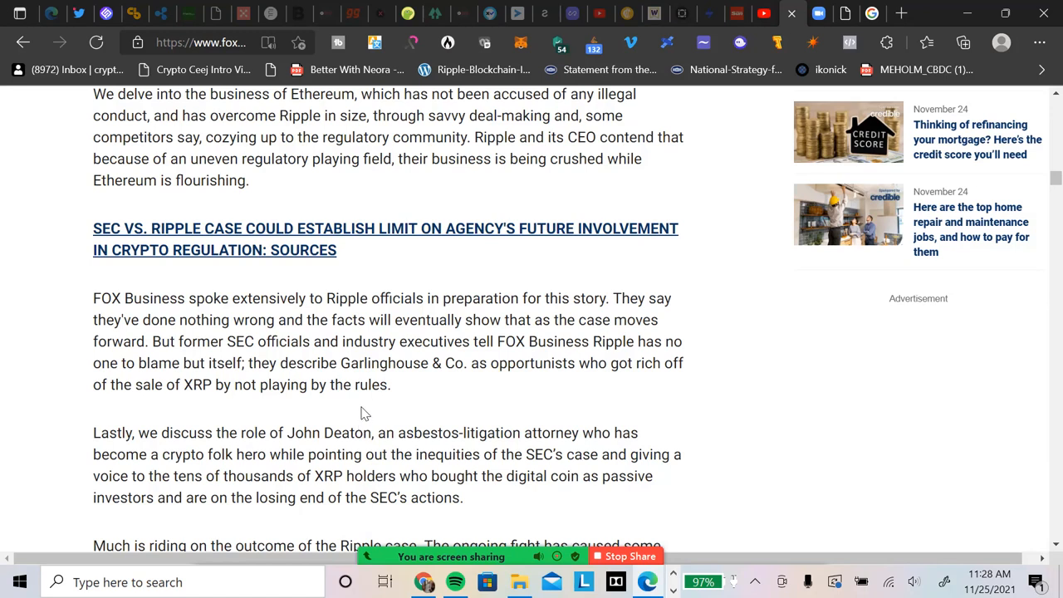
mouse_move(382, 408)
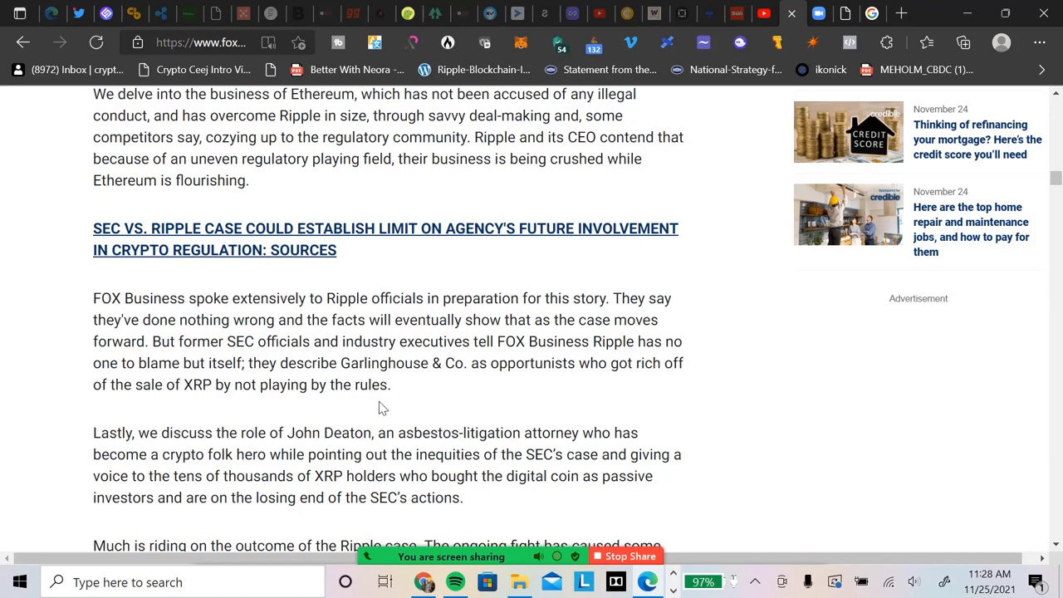
mouse_move(395, 420)
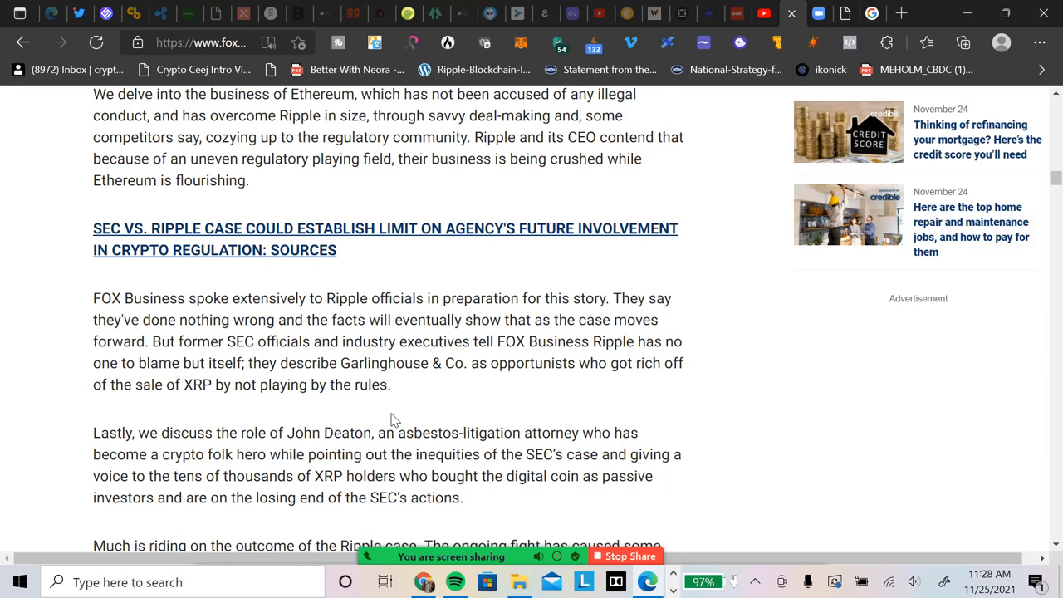
mouse_move(395, 418)
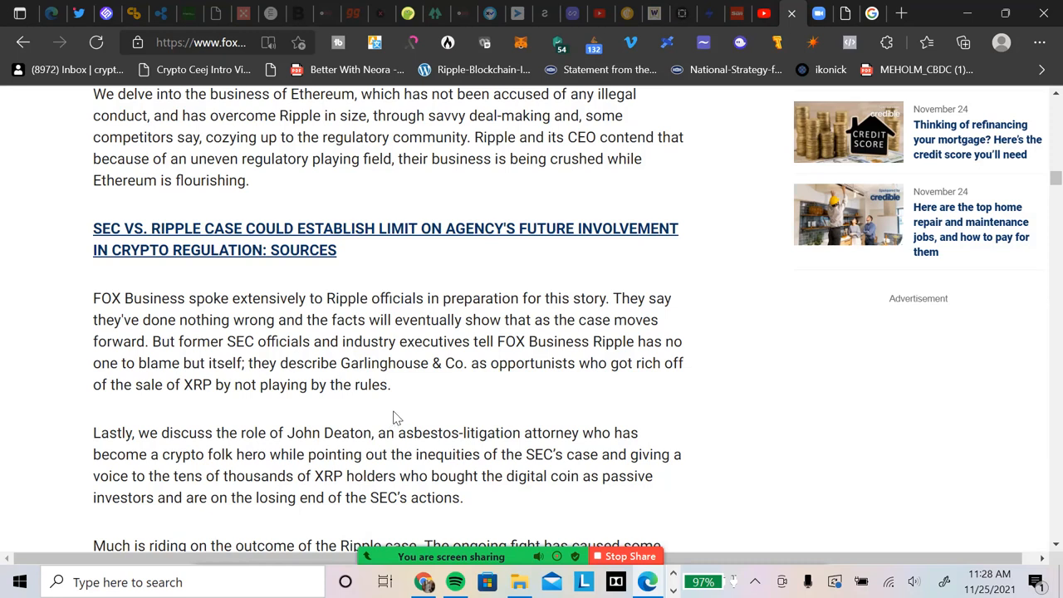
mouse_move(384, 401)
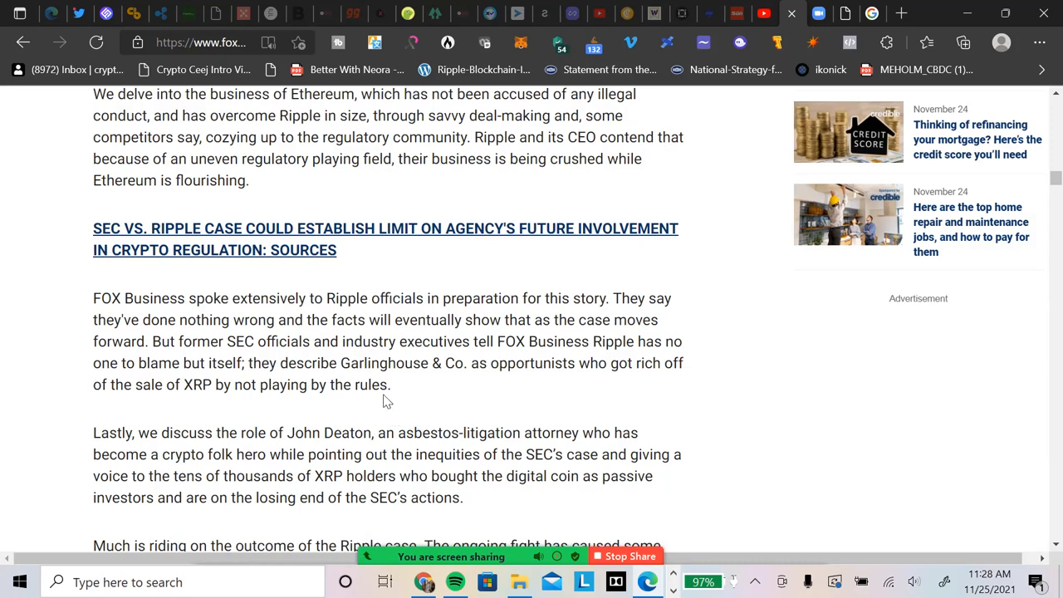
Read down the Fox Business article past Jay Clayton's photo to the open-door policy passage.
scroll("down", 3)
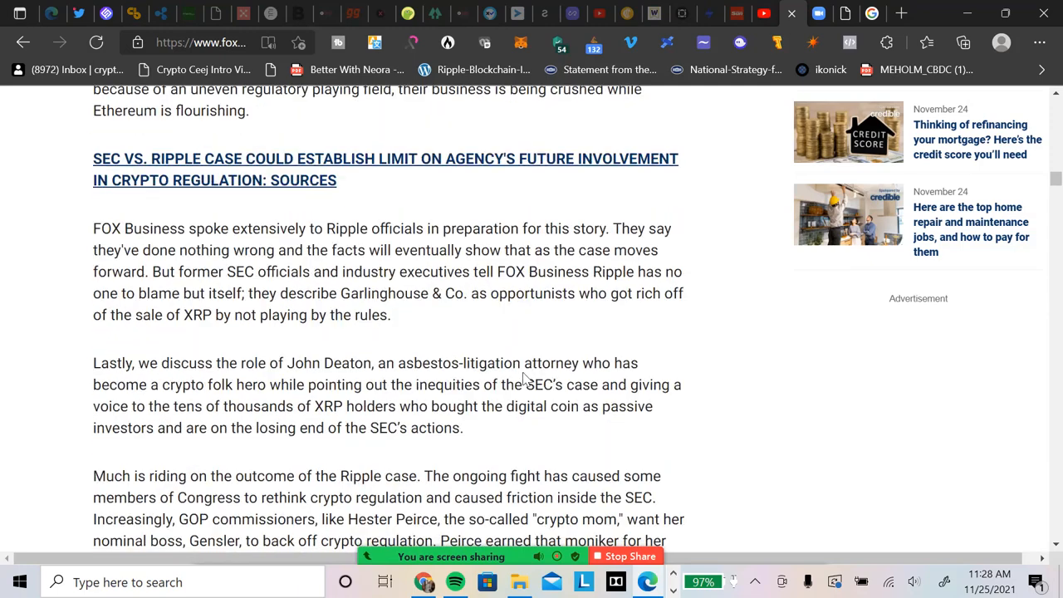
scroll("down", 3)
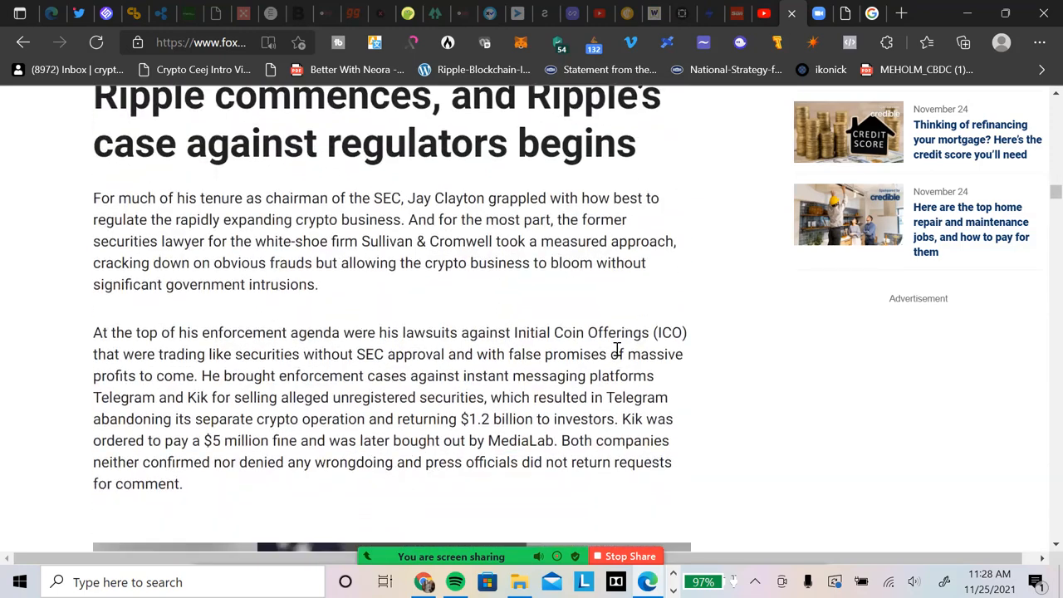
scroll("down", 3)
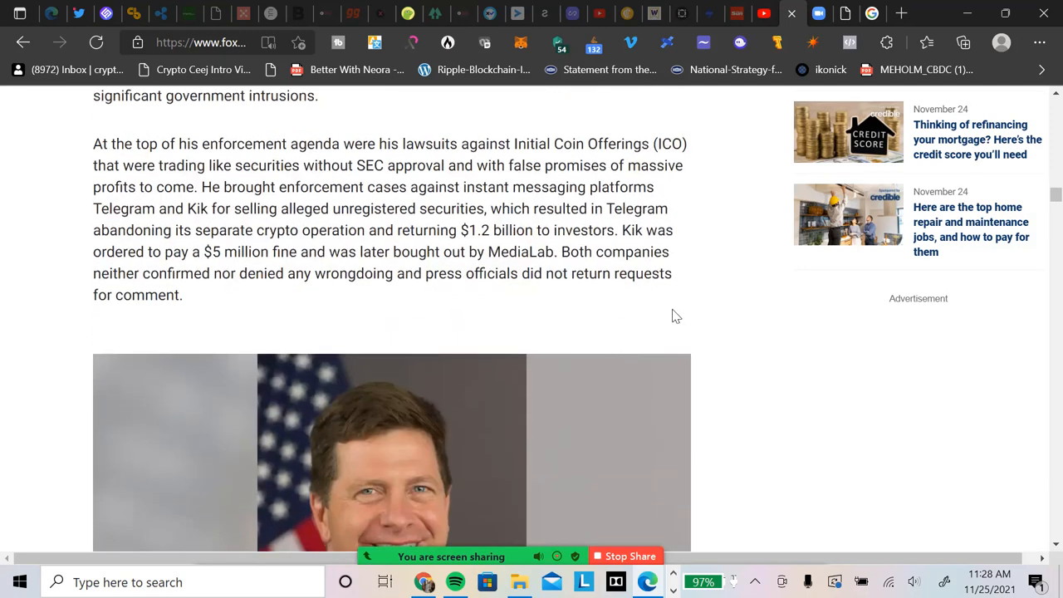
mouse_move(698, 311)
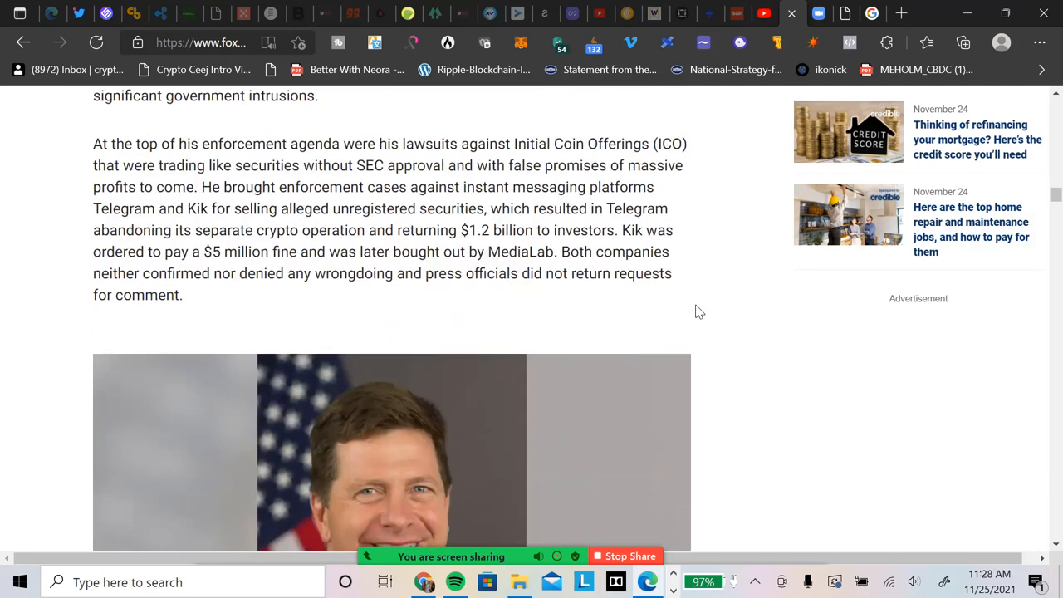
scroll("down", 3)
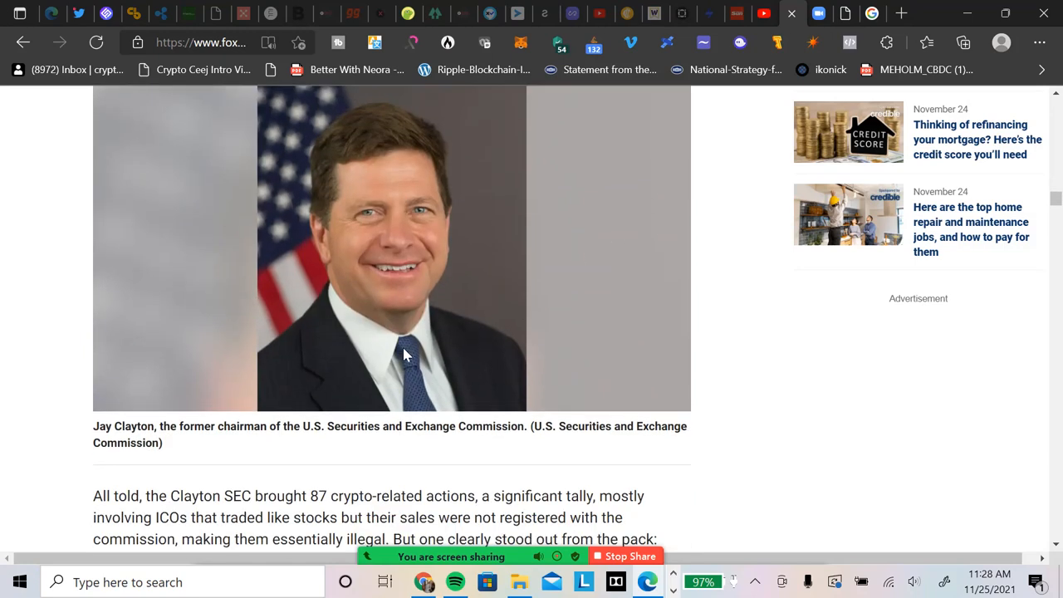
scroll("down", 3)
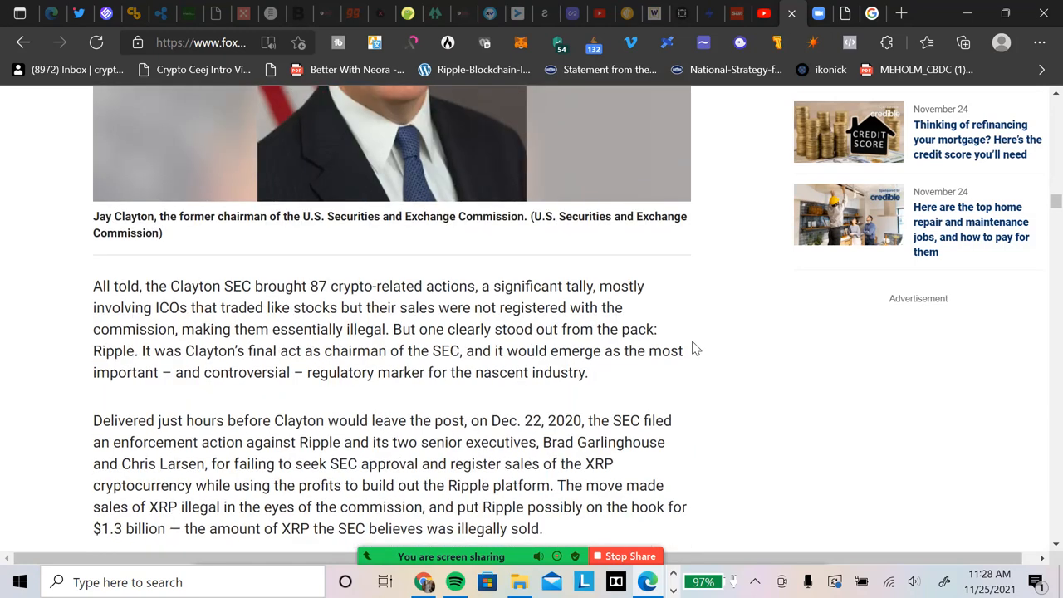
scroll("down", 3)
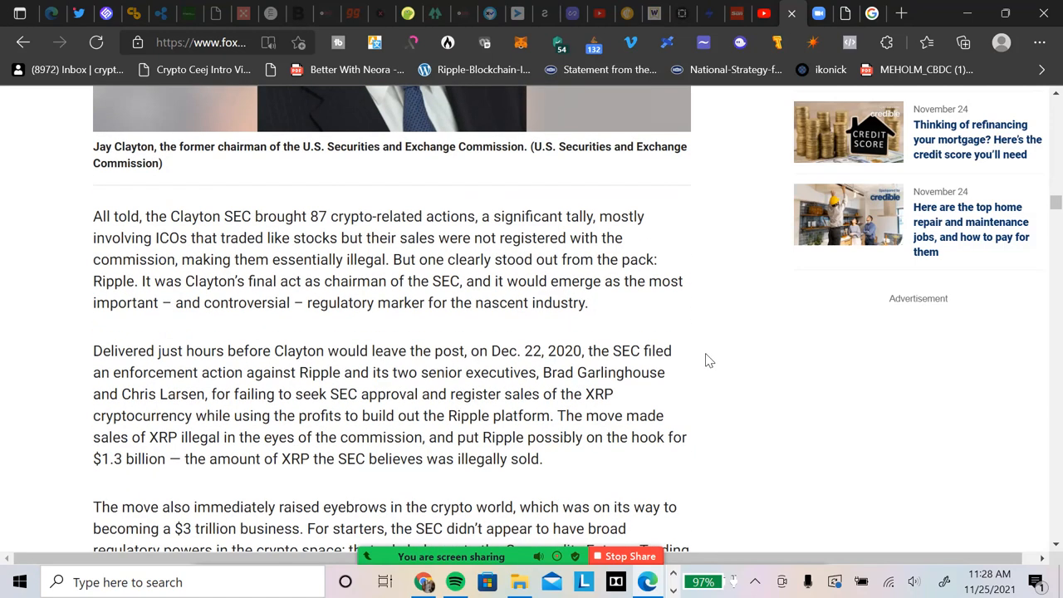
scroll("down", 3)
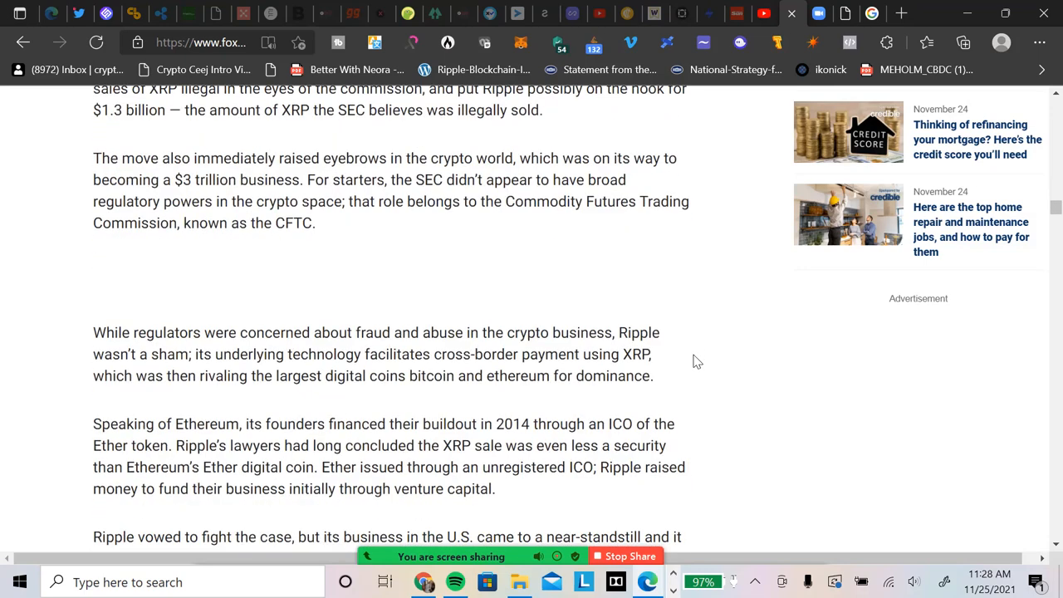
scroll("down", 3)
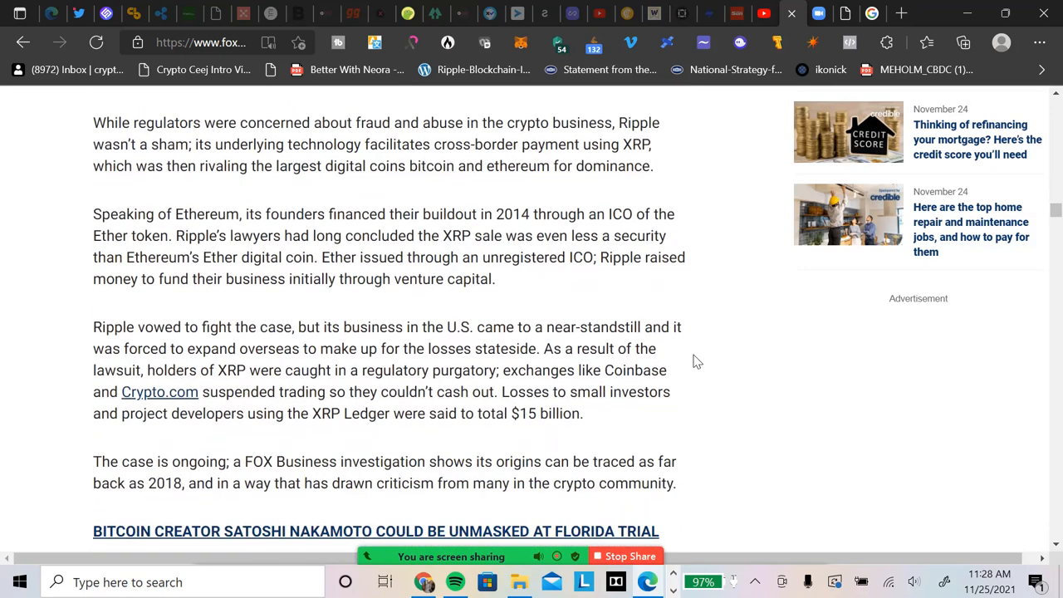
scroll("down", 3)
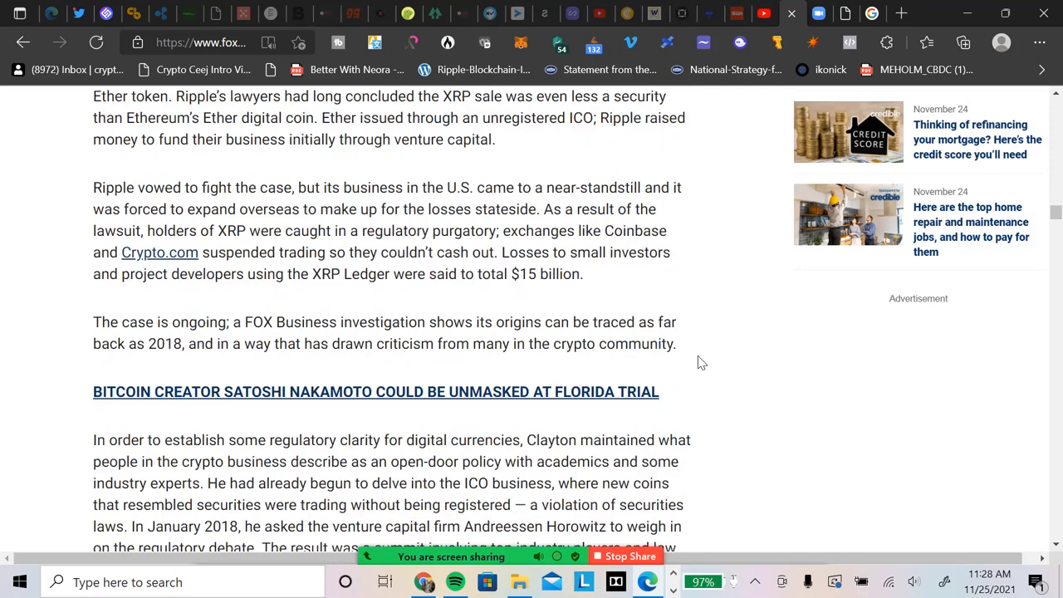
scroll("down", 3)
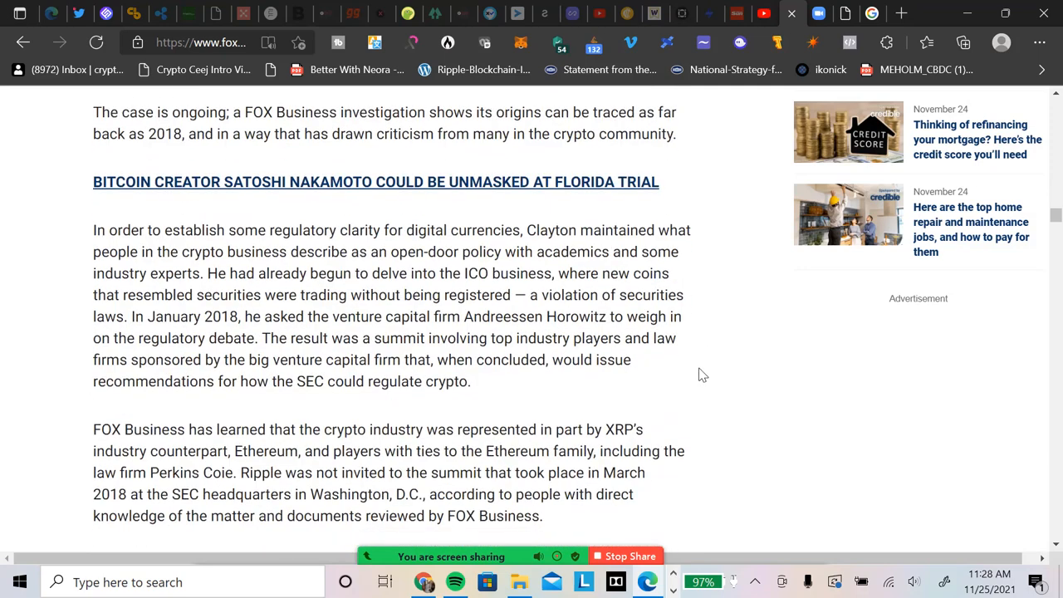
mouse_move(681, 374)
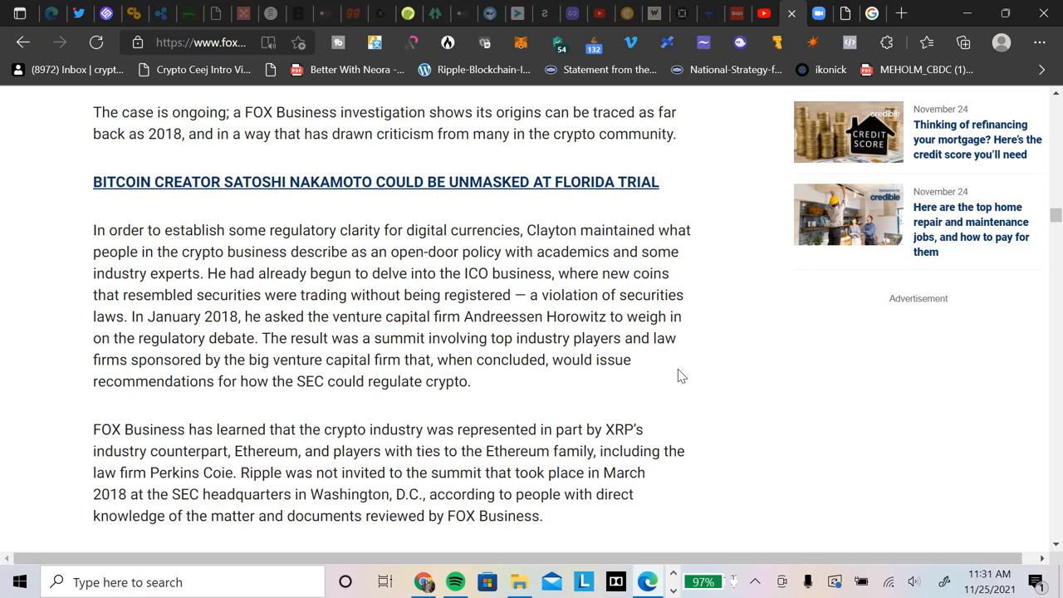
Read through the Fox Business article to Gensler's Howey-test view of Ripple as a security.
scroll("down", 3)
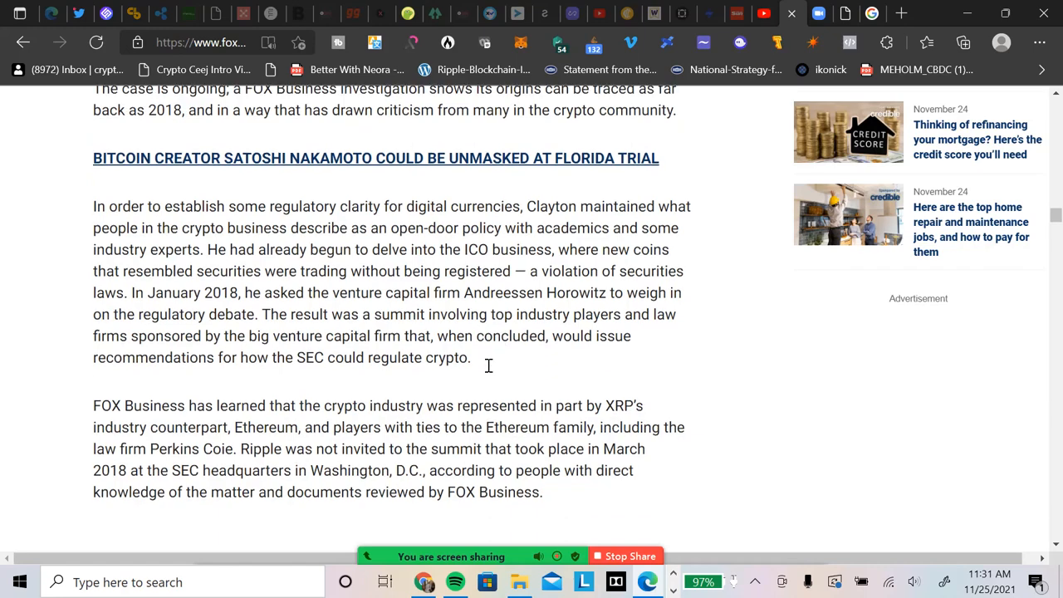
scroll("down", 3)
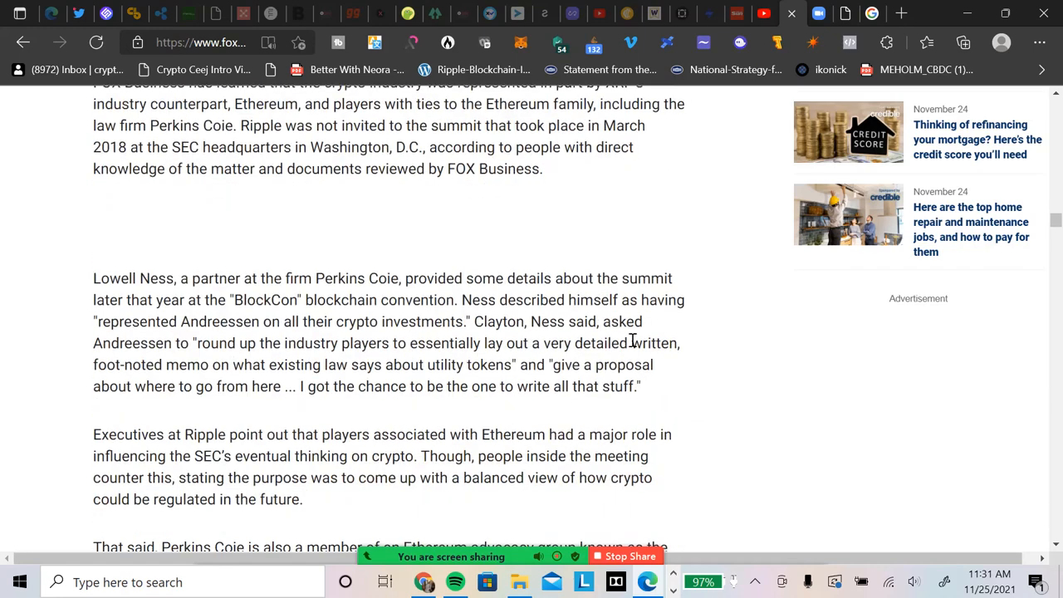
scroll("down", 3)
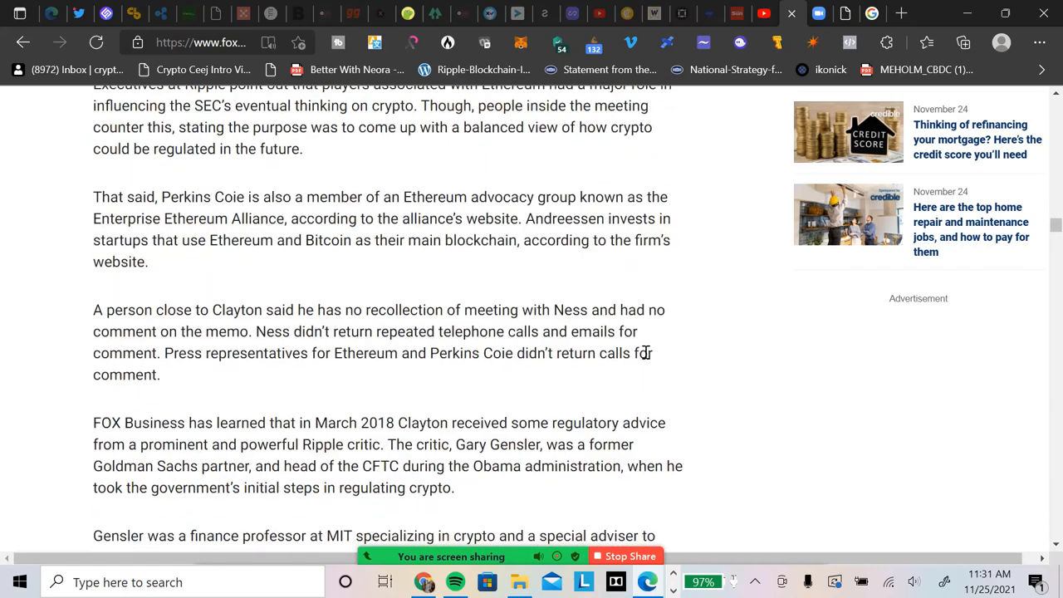
scroll("down", 3)
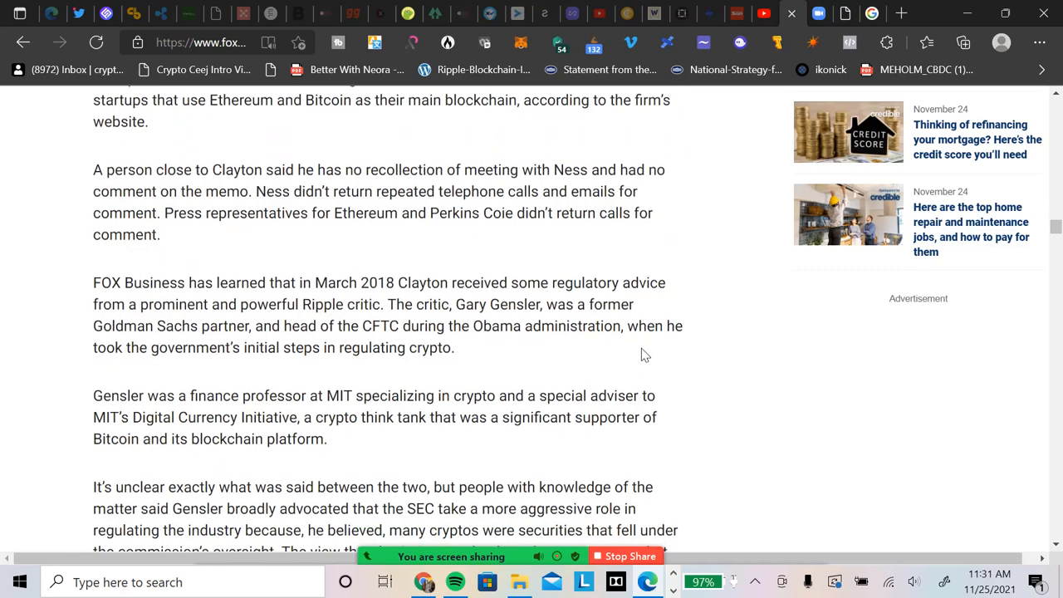
scroll("down", 3)
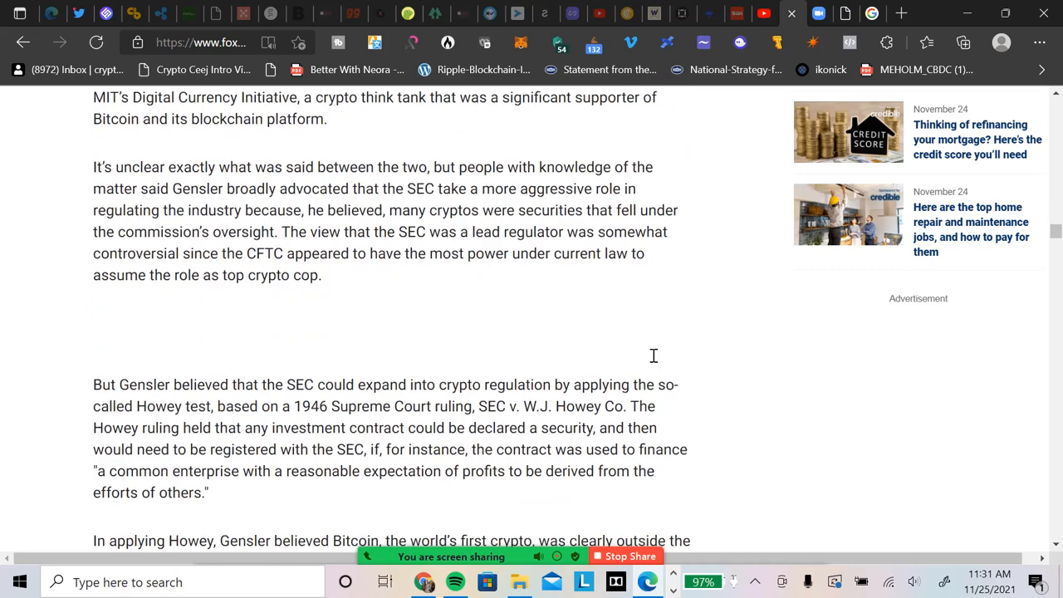
scroll("down", 3)
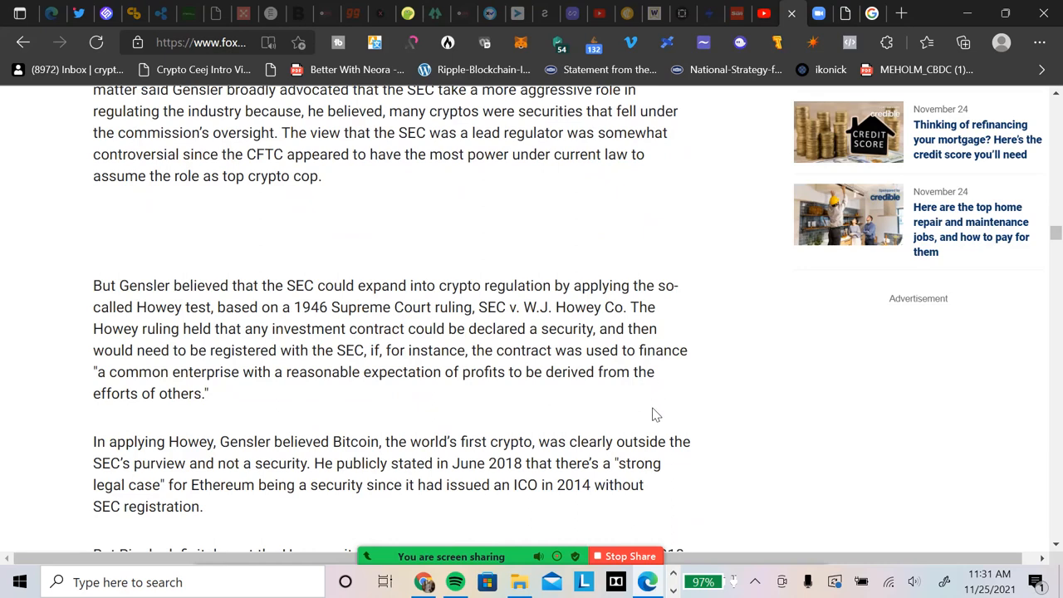
scroll("down", 3)
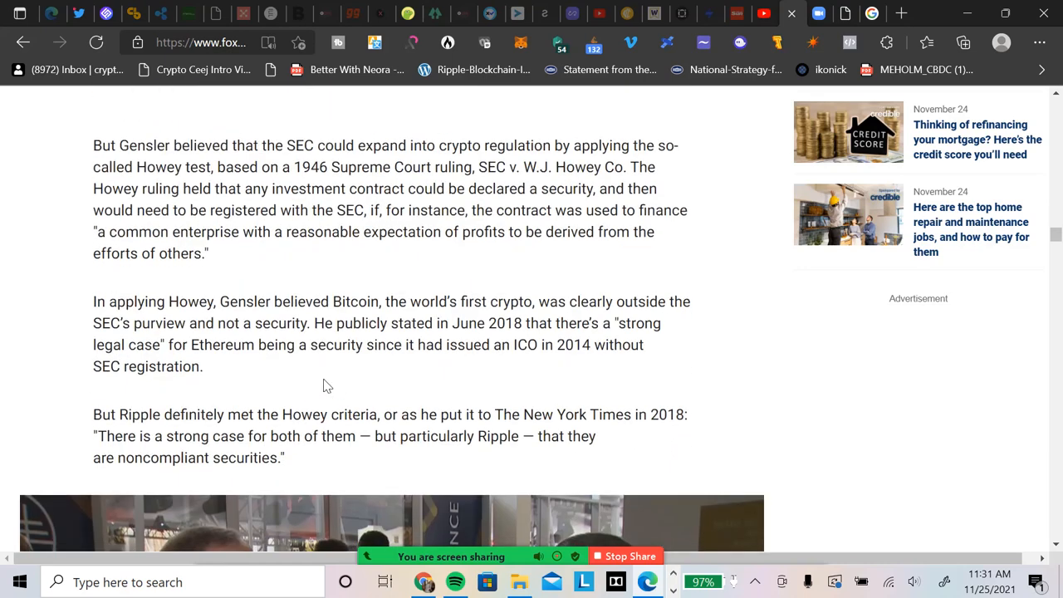
scroll("down", 3)
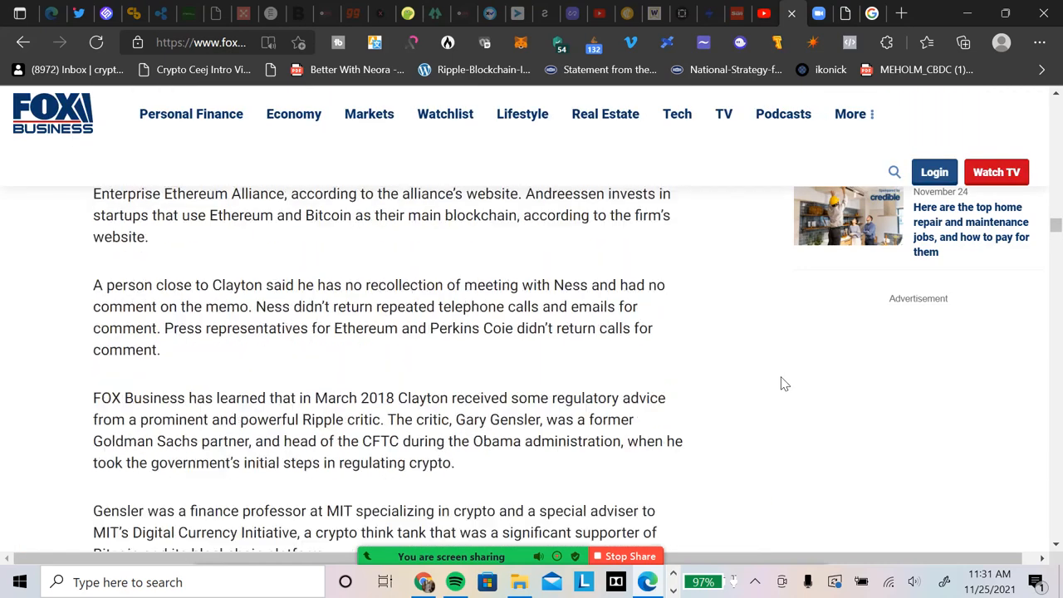
scroll("down", 3)
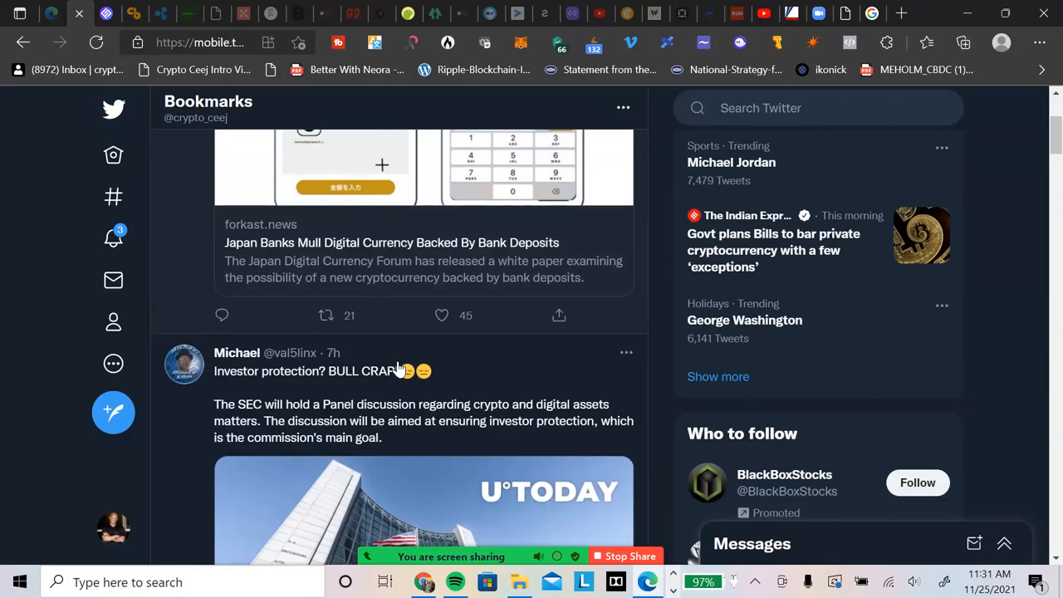
Scroll Bookmarks to John E Deaton's post quoting Eleanor Terrett's Fox Business investigative piece.
scroll("down", 3)
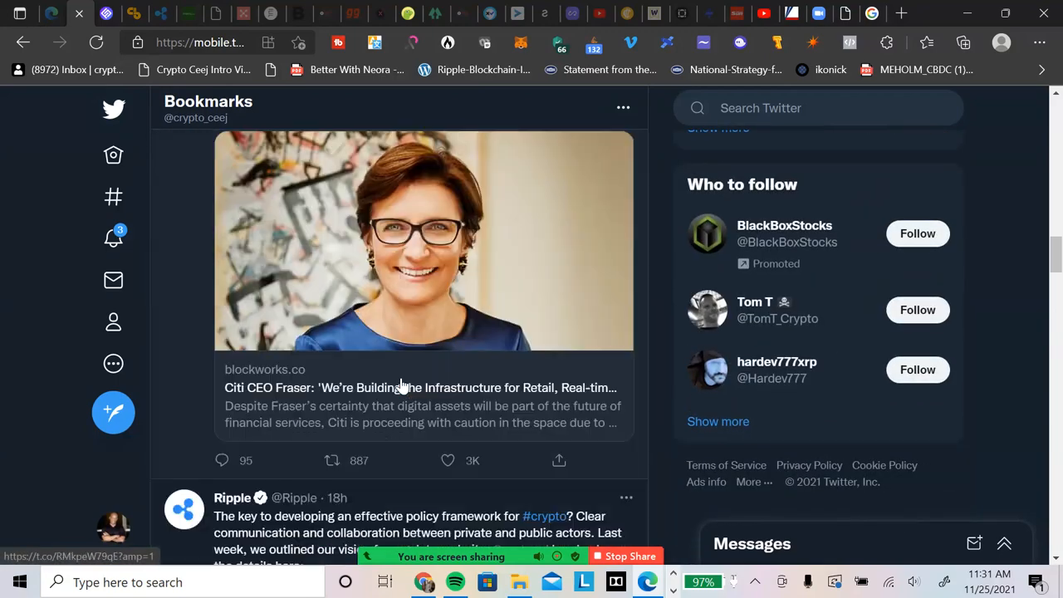
scroll("down", 3)
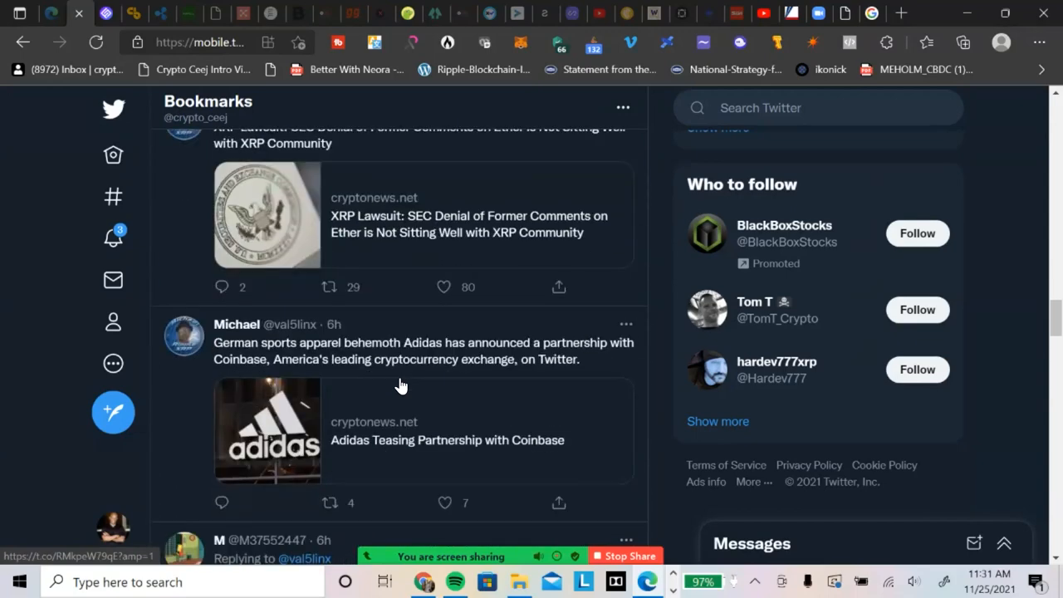
scroll("down", 3)
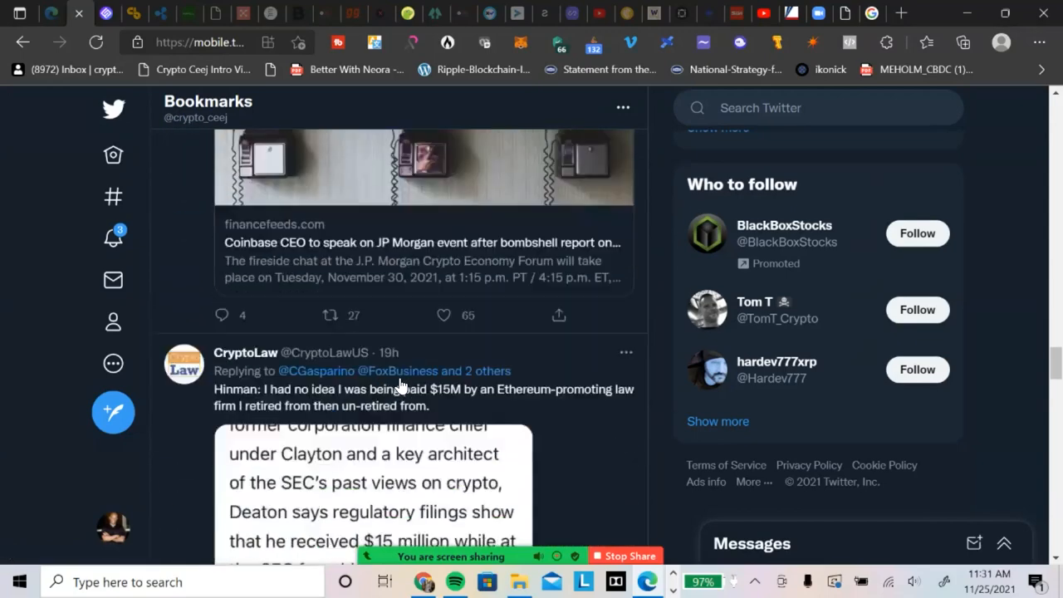
scroll("down", 3)
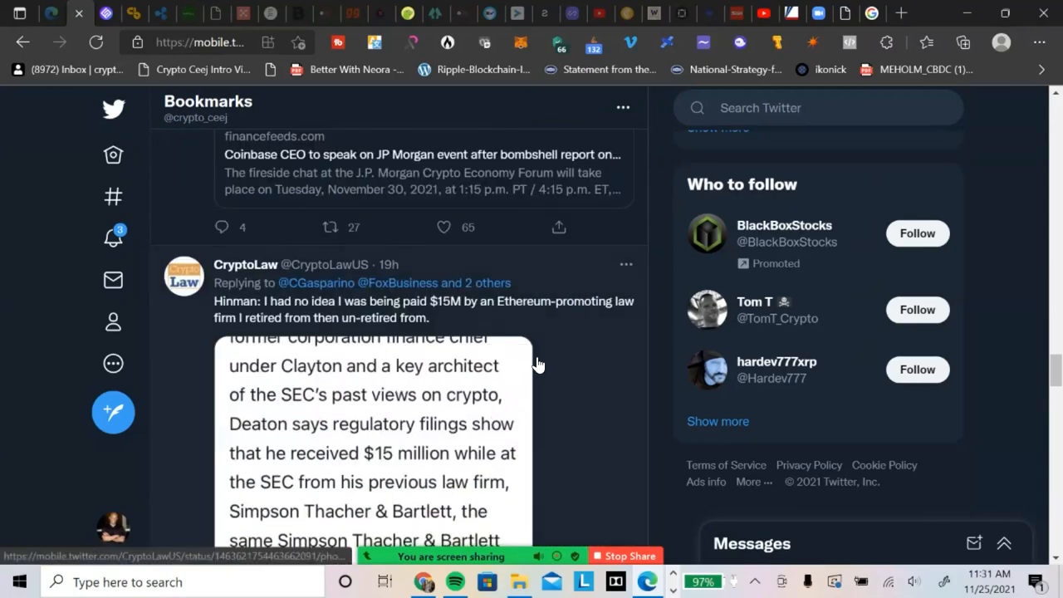
scroll("down", 3)
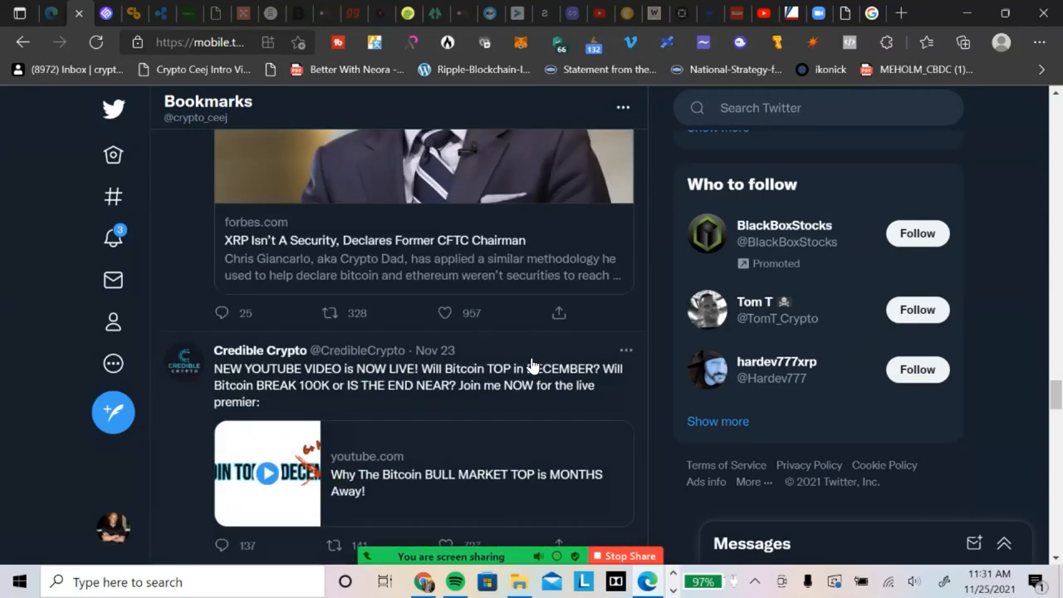
scroll("down", 3)
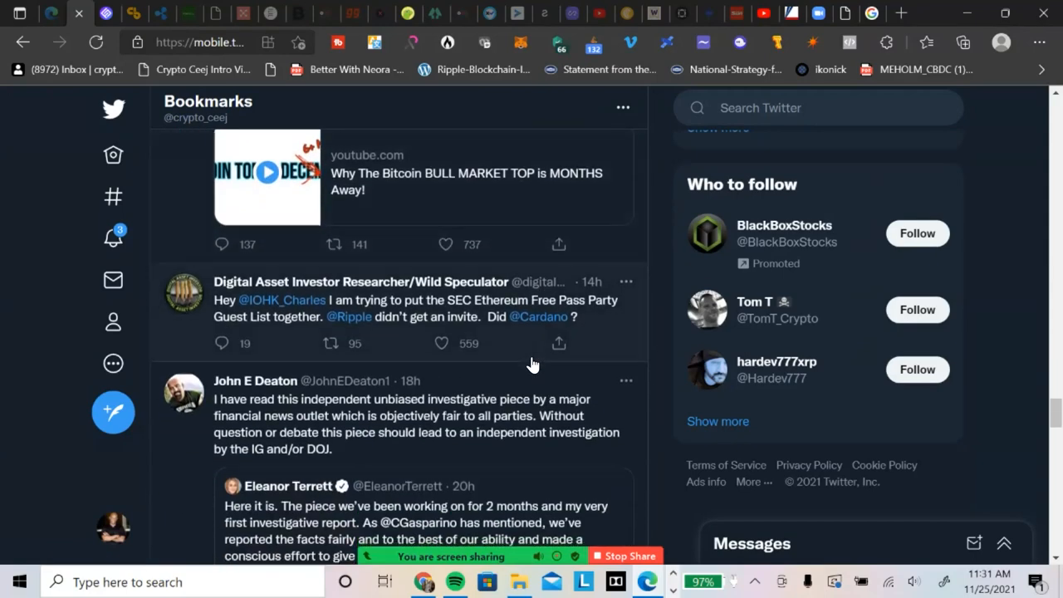
scroll("down", 3)
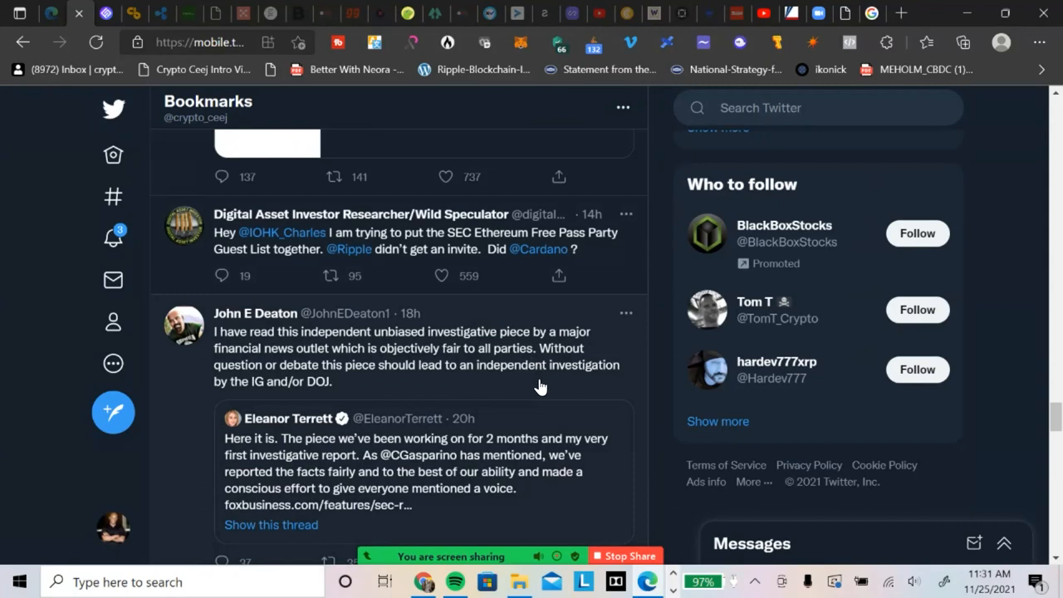
mouse_move(353, 440)
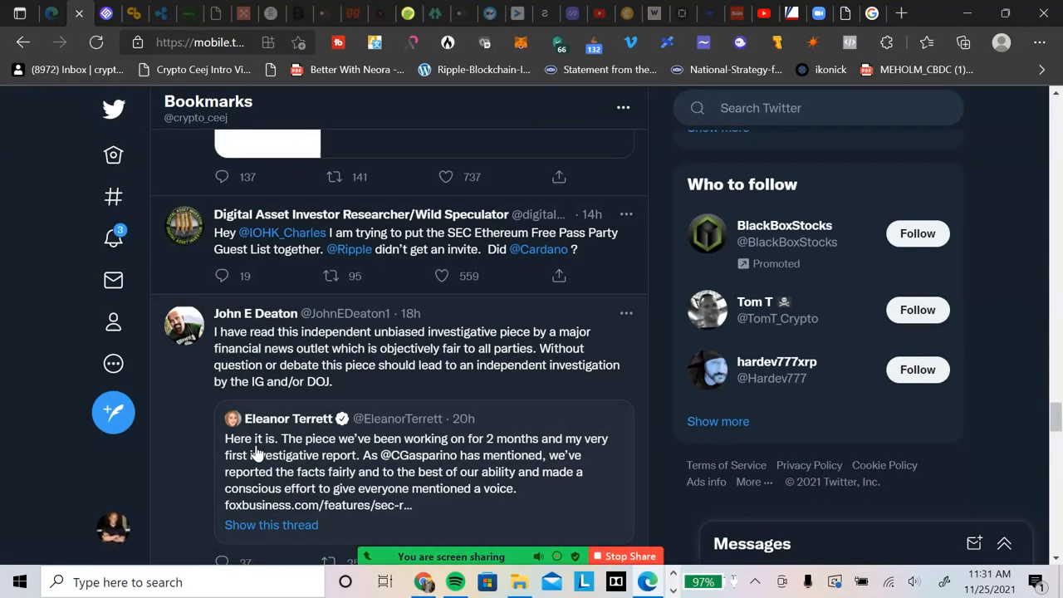
mouse_move(601, 459)
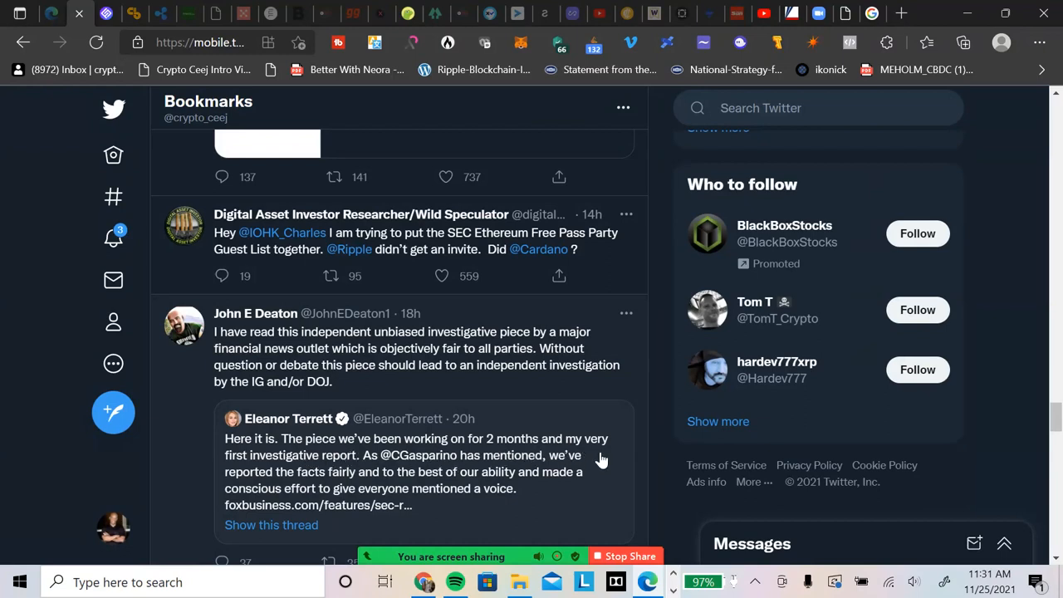
mouse_move(621, 438)
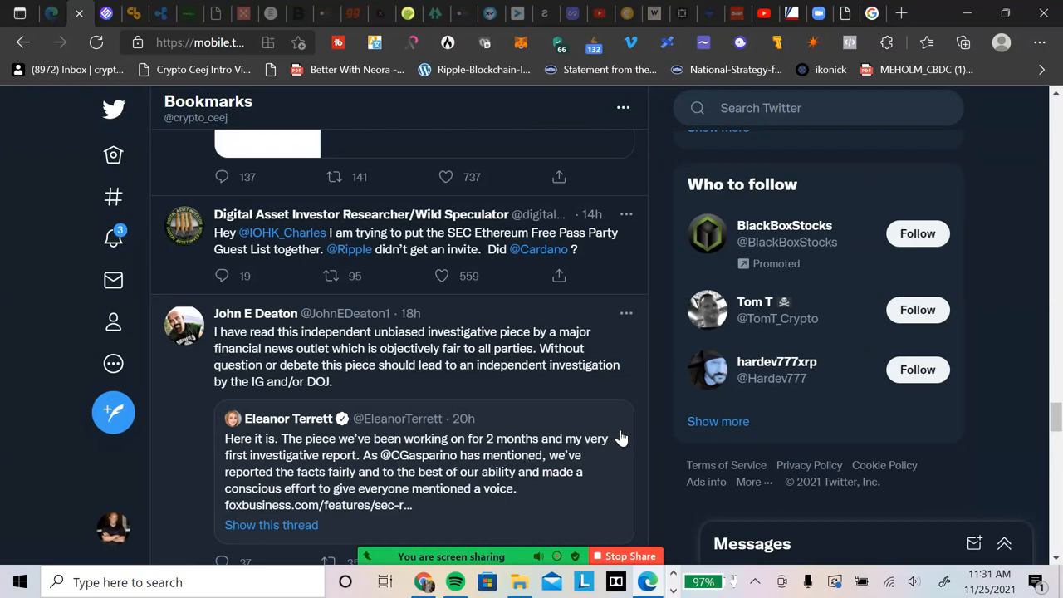
mouse_move(468, 477)
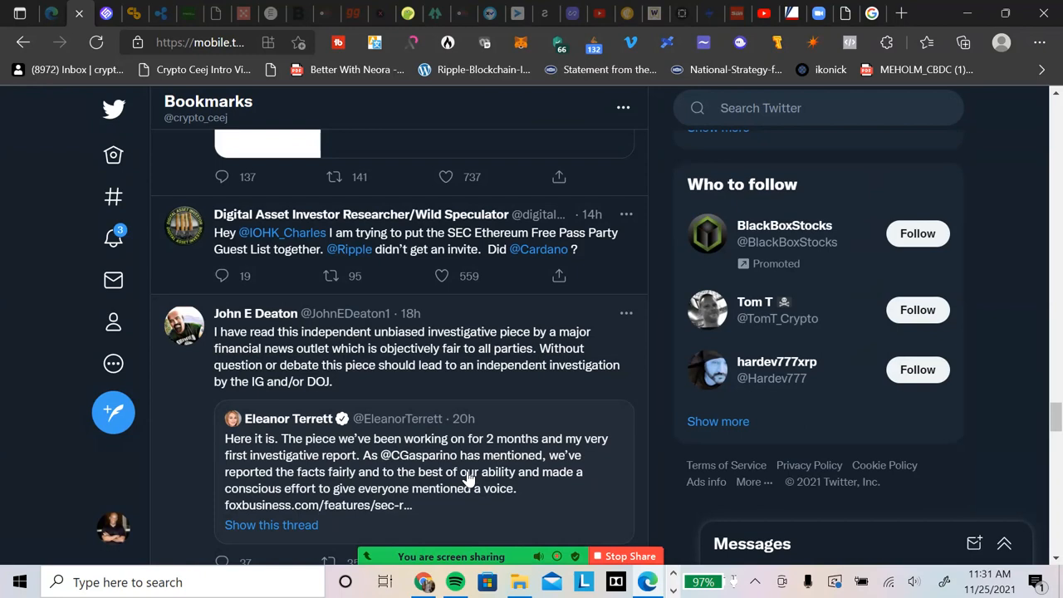
mouse_move(499, 470)
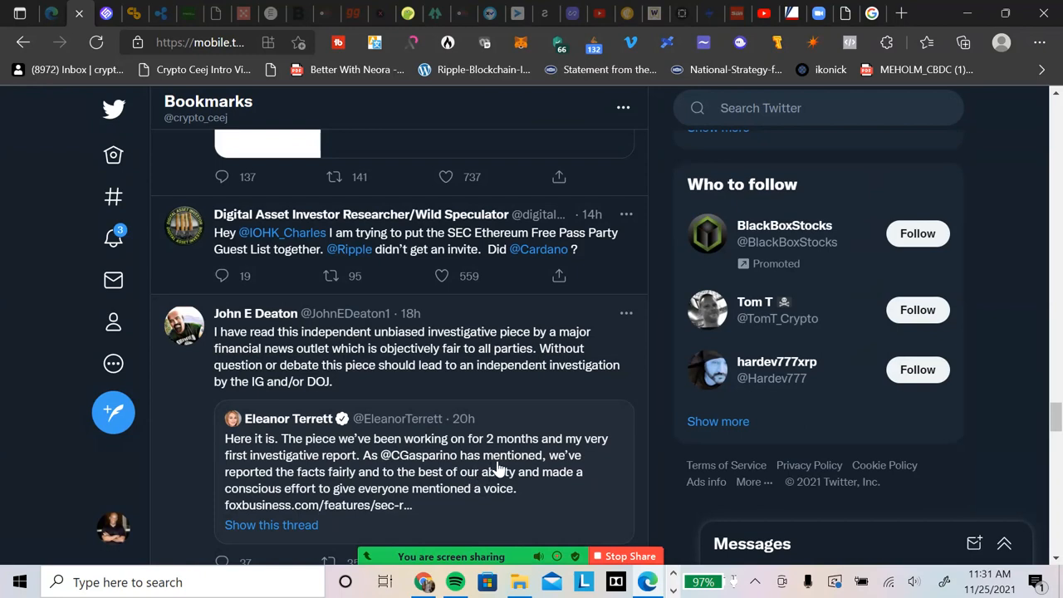
mouse_move(606, 467)
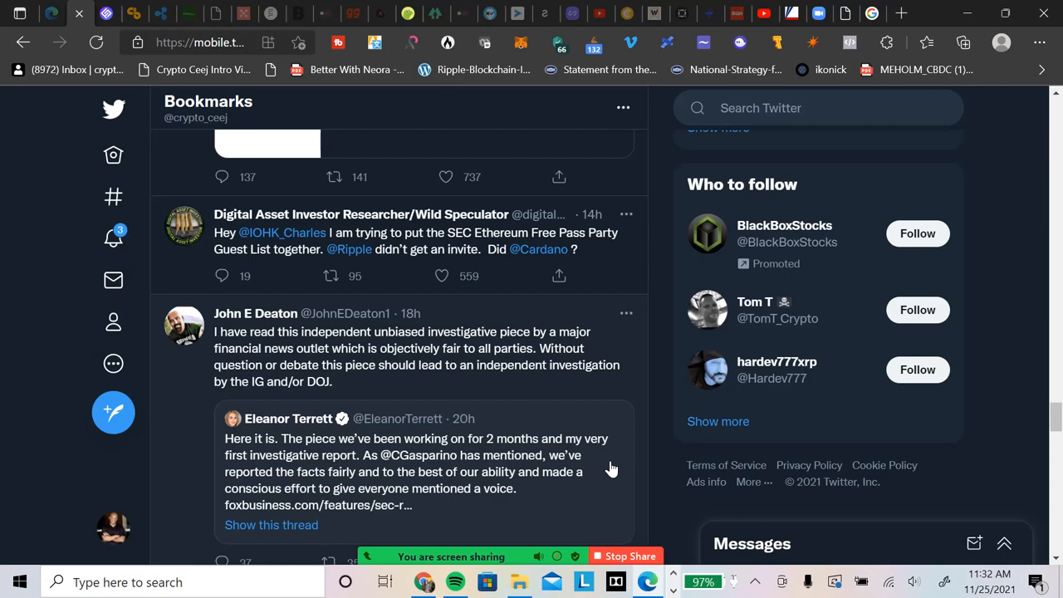
mouse_move(397, 347)
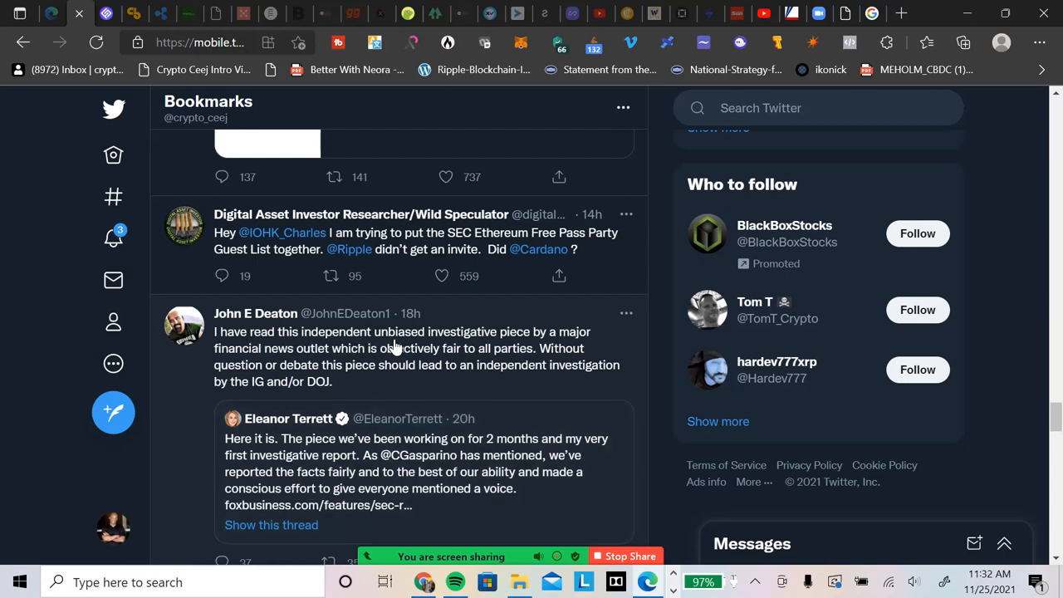
mouse_move(486, 351)
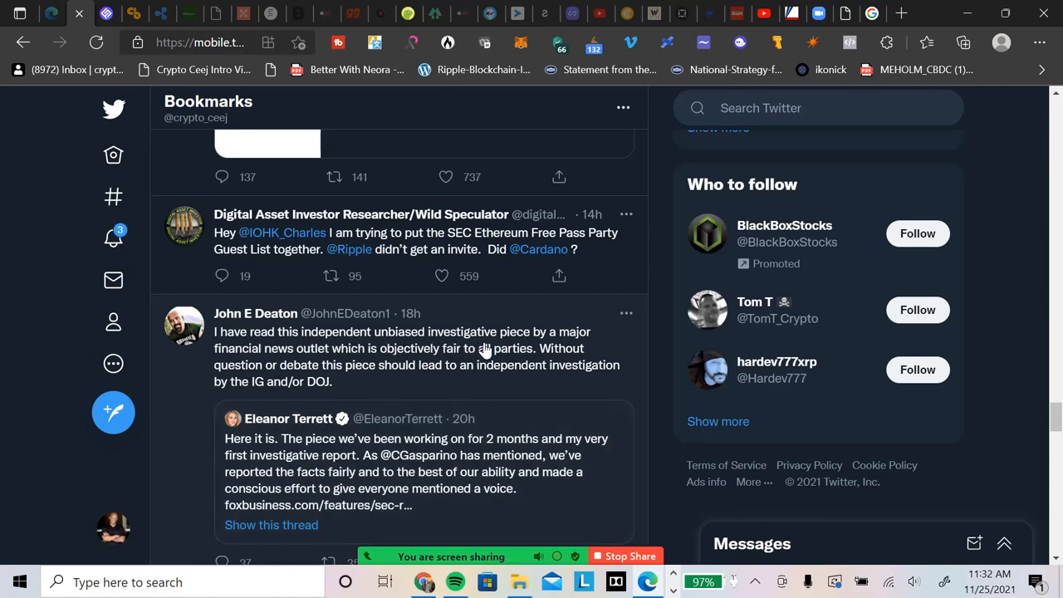
mouse_move(378, 359)
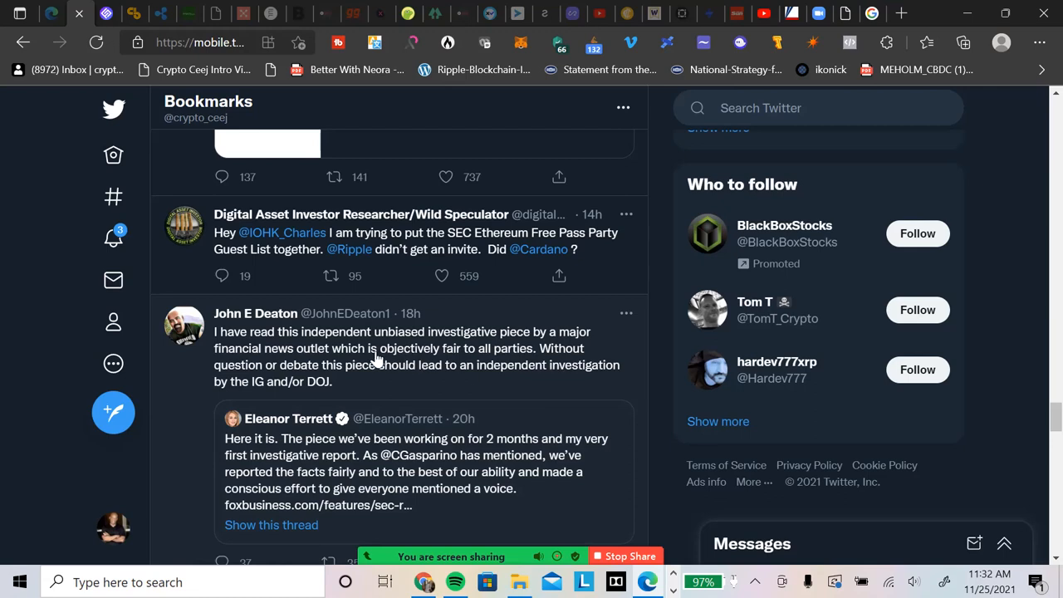
mouse_move(384, 365)
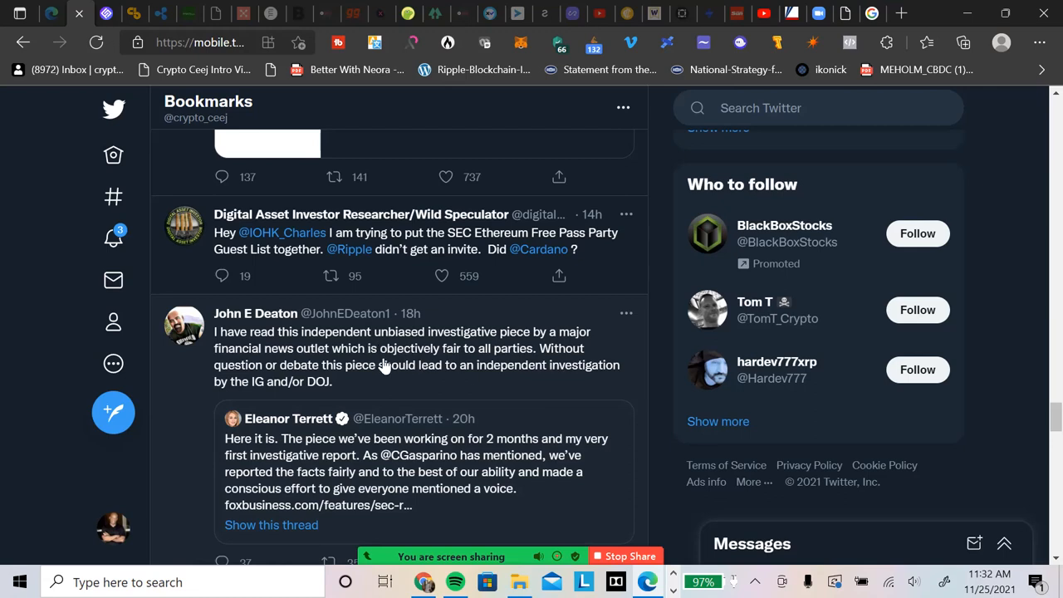
mouse_move(536, 365)
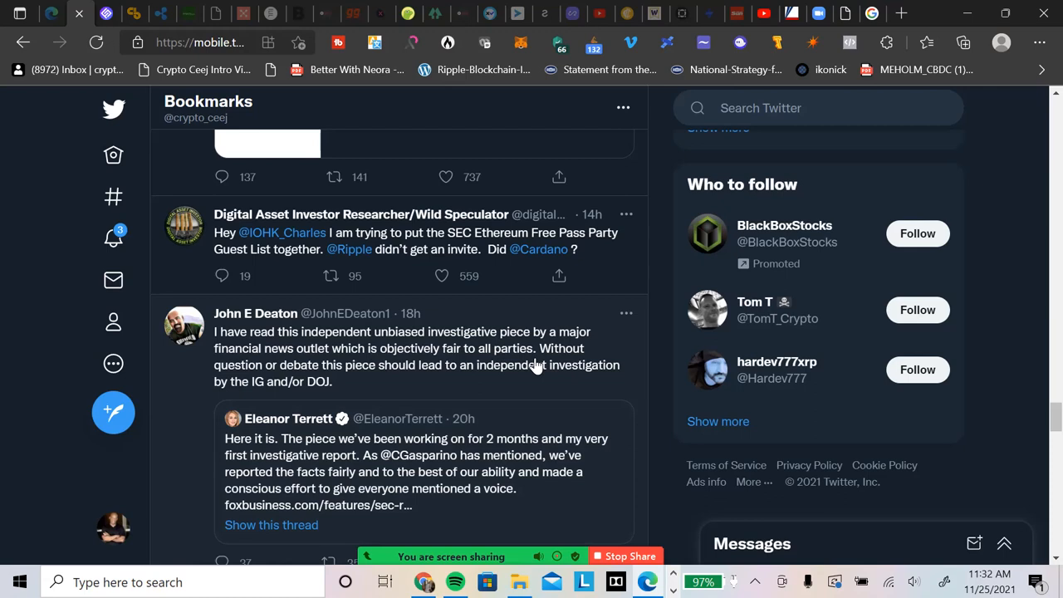
mouse_move(62, 407)
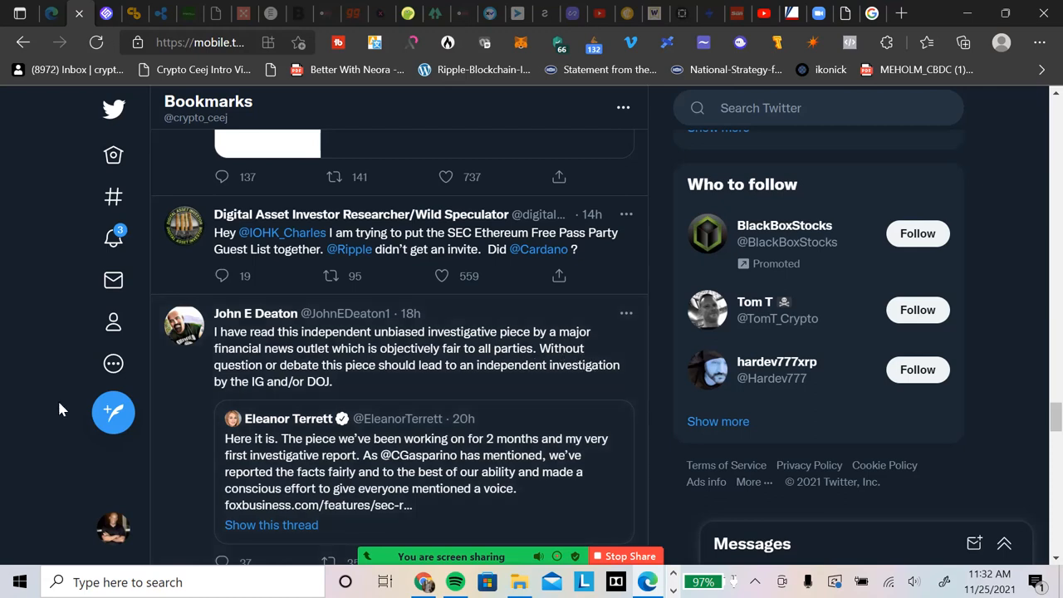
mouse_move(357, 376)
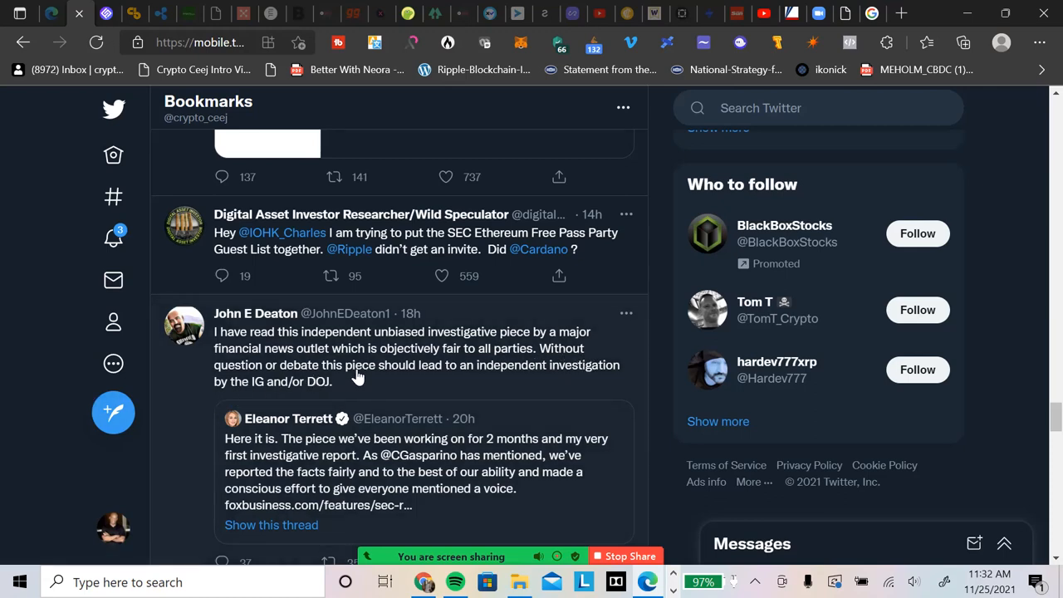
mouse_move(492, 384)
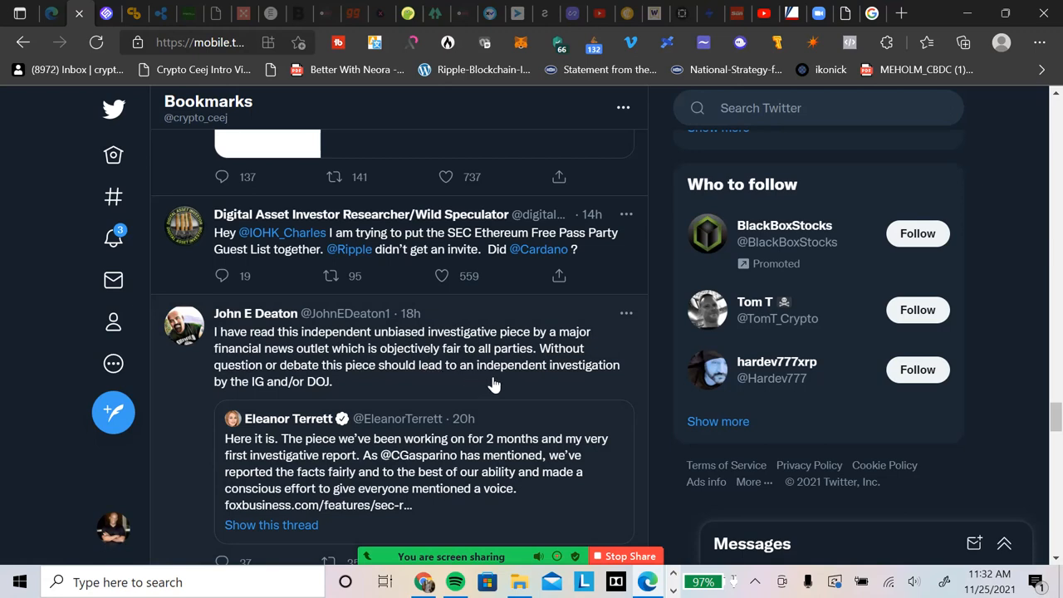
mouse_move(586, 382)
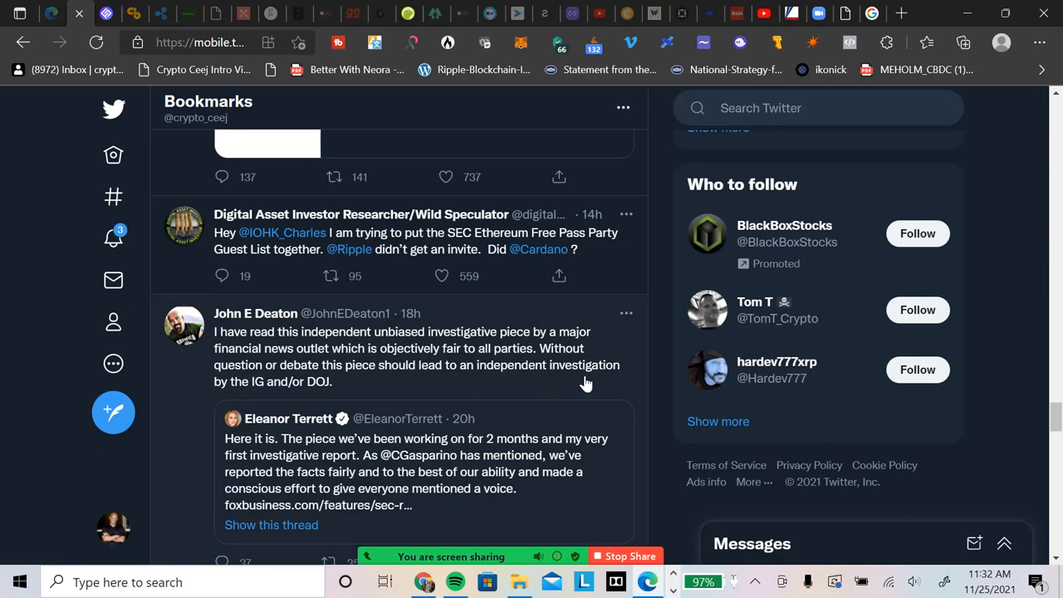
mouse_move(307, 401)
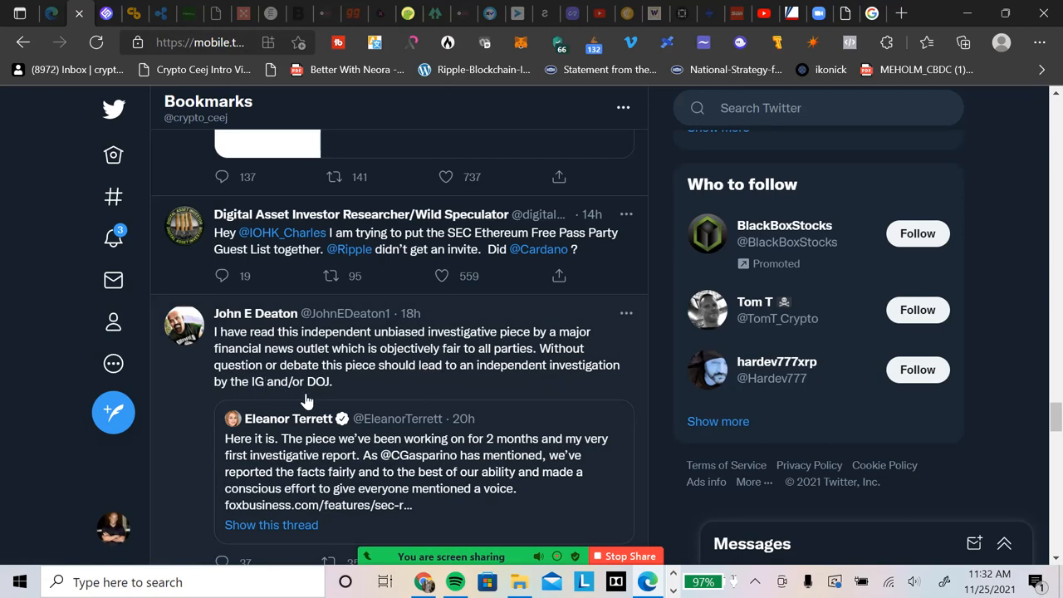
mouse_move(588, 426)
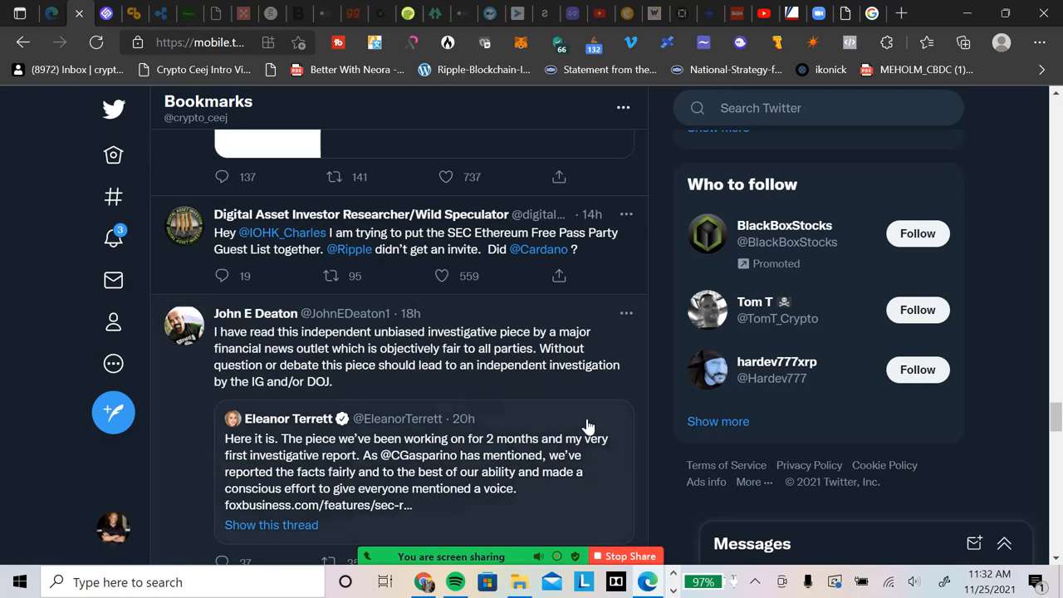
mouse_move(596, 428)
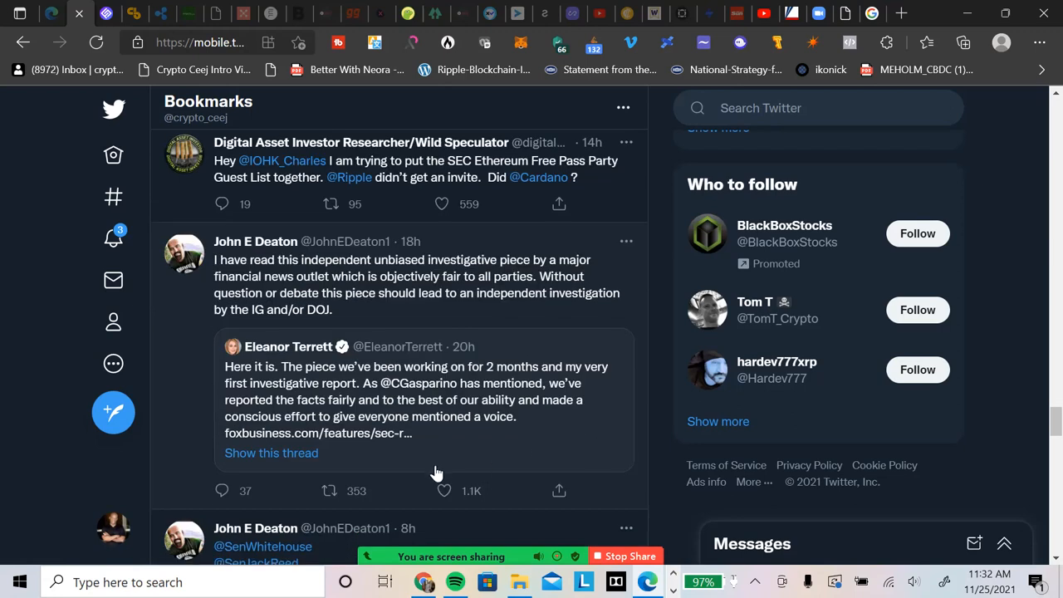
left_click(330, 490)
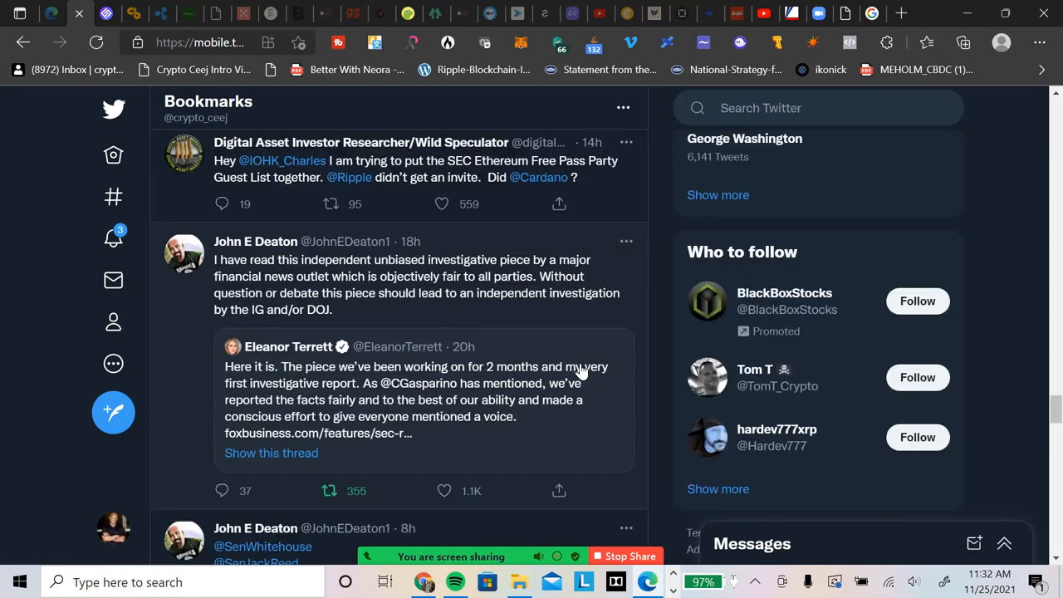
scroll("down", 3)
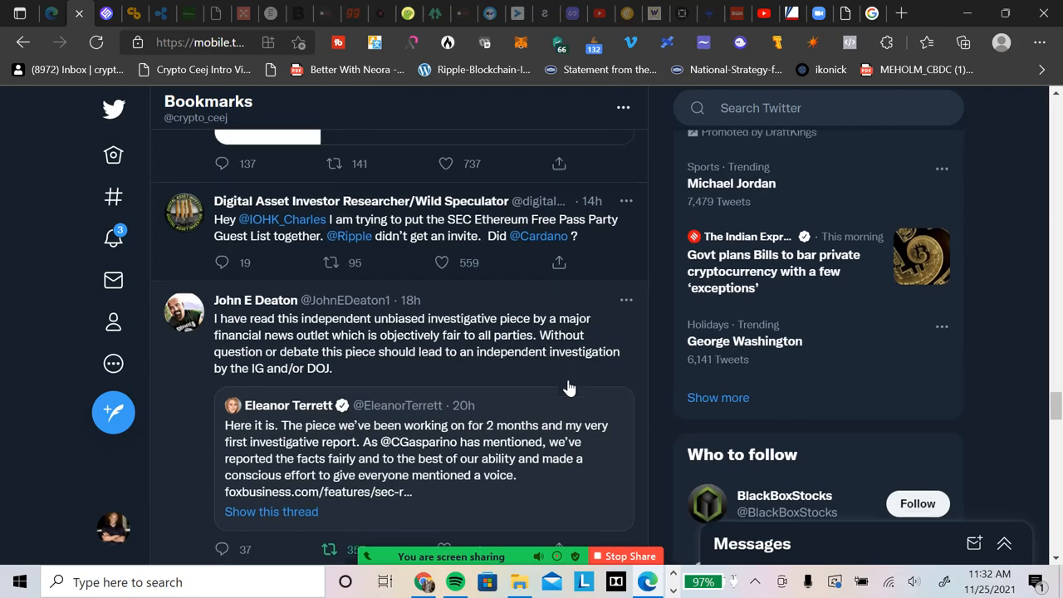
Scroll Bookmarks to CryptoLaw's post on Hinman's $15M from an Ethereum-promoting law firm.
scroll("down", 3)
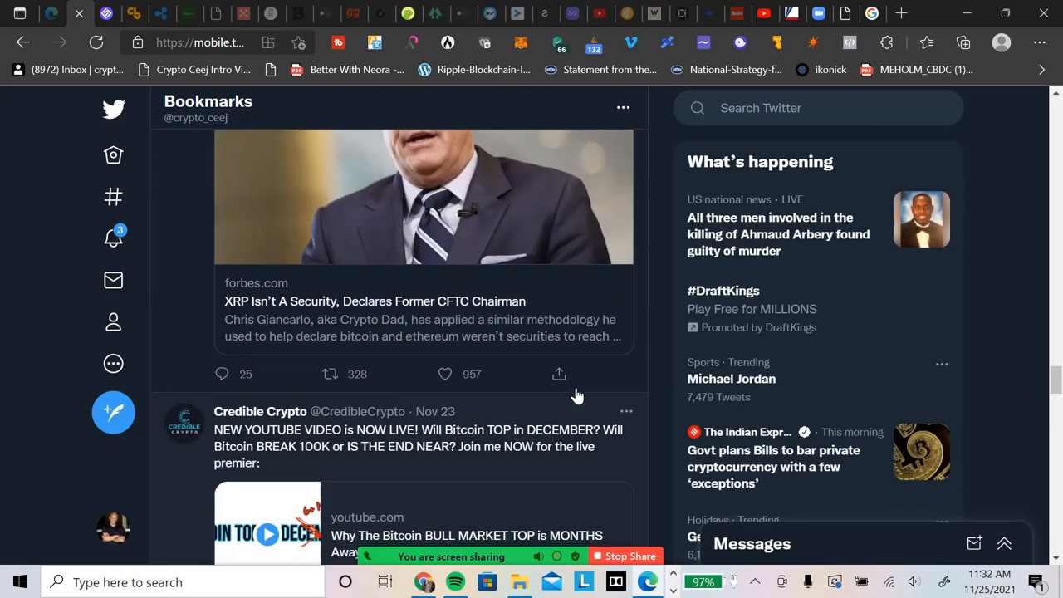
scroll("down", 3)
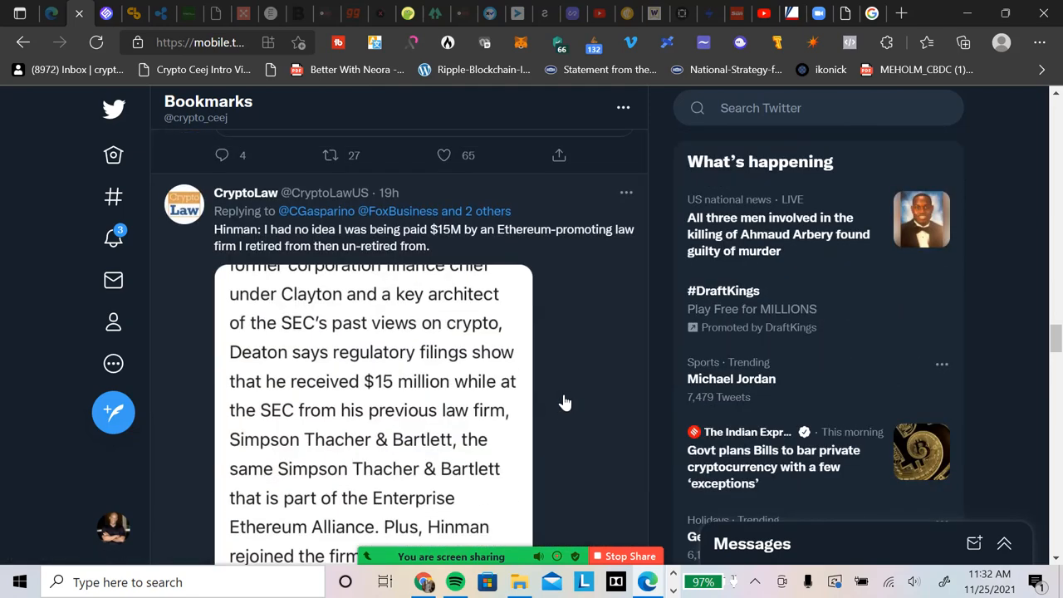
mouse_move(289, 248)
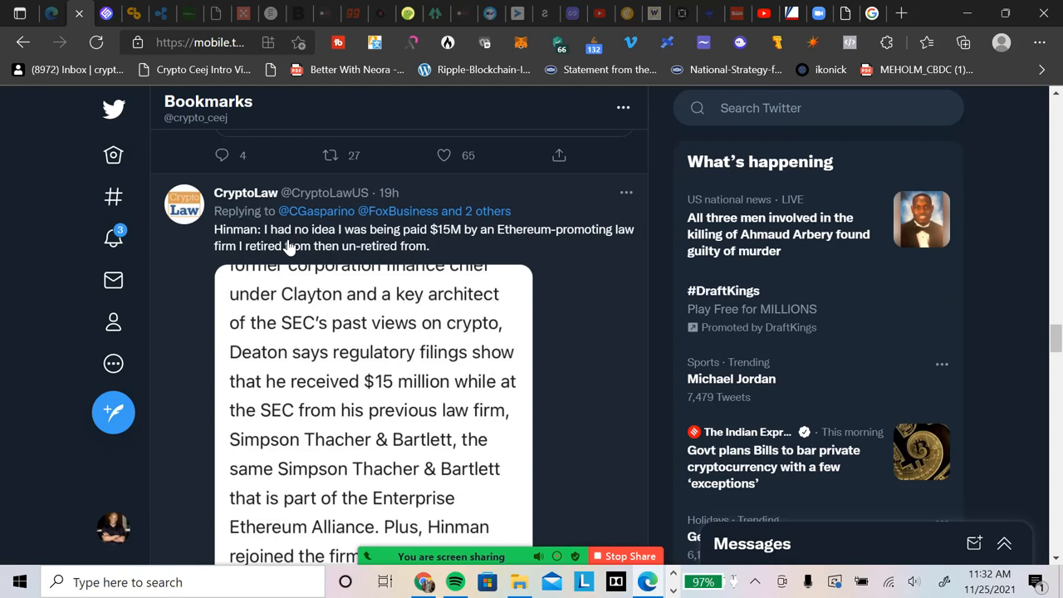
mouse_move(384, 350)
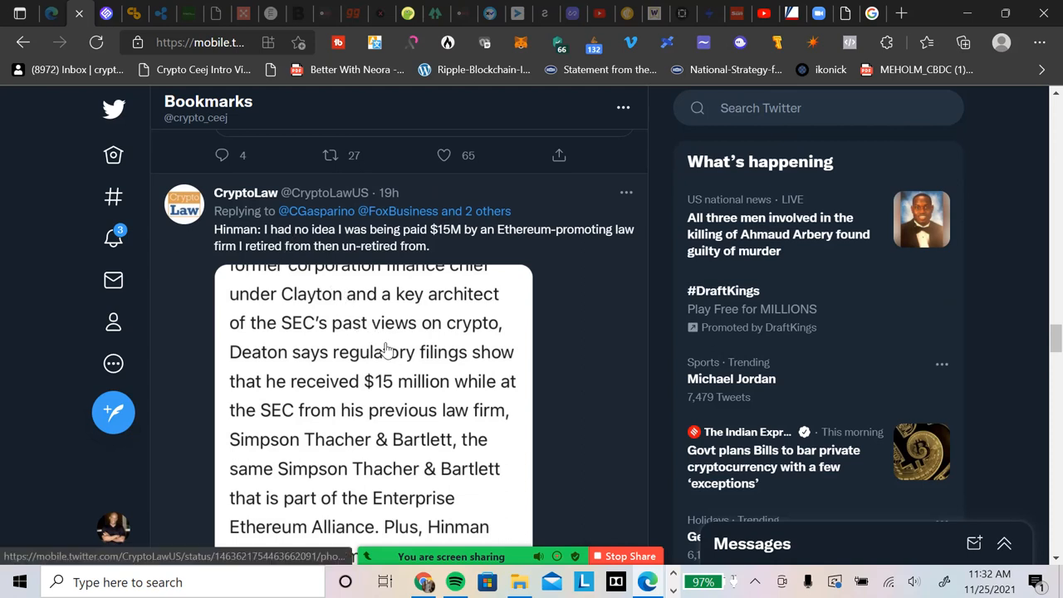
mouse_move(396, 343)
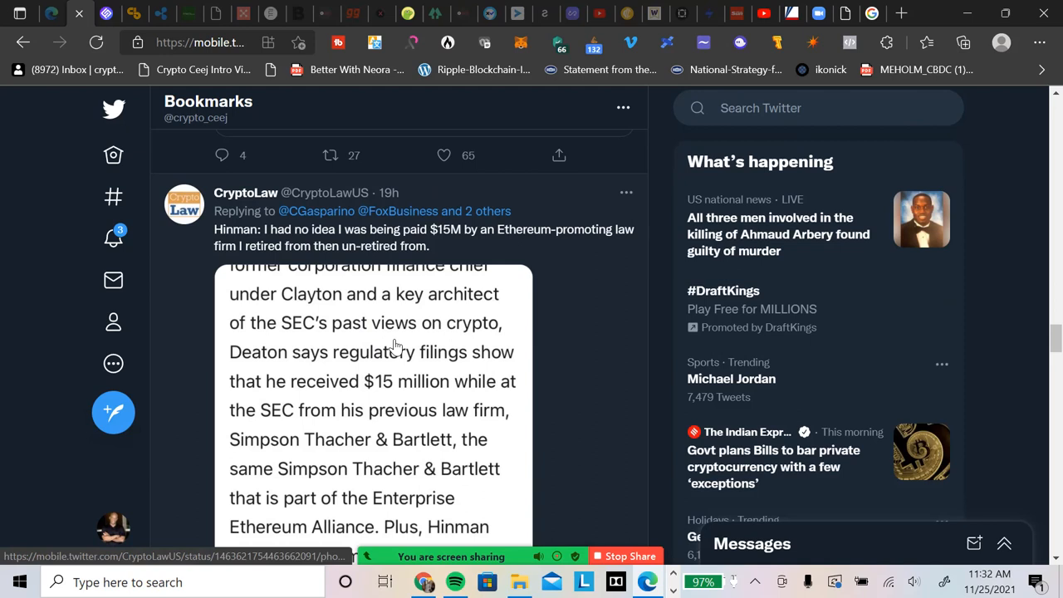
mouse_move(381, 390)
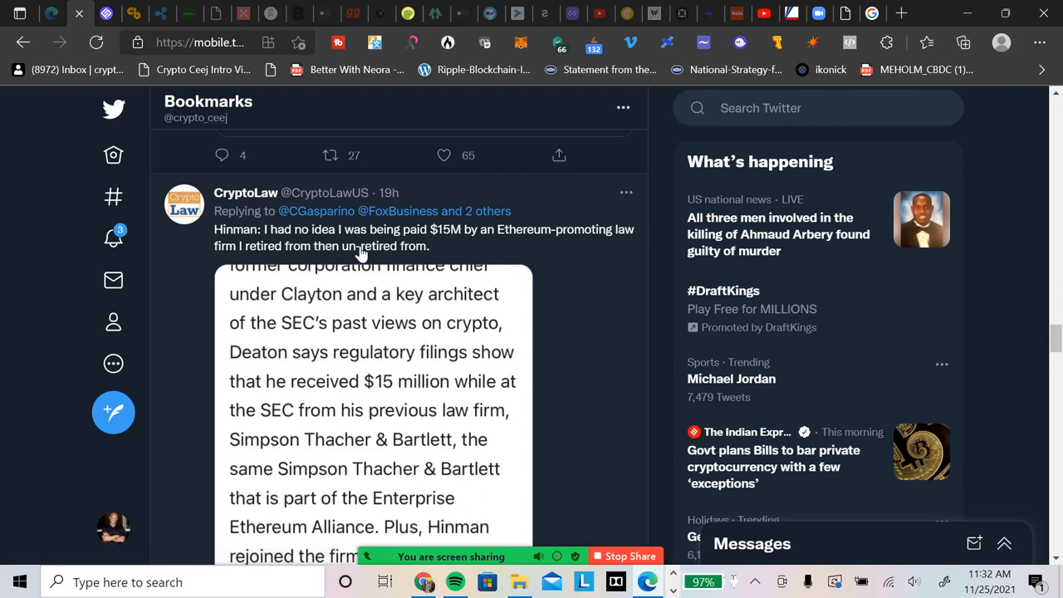
mouse_move(440, 245)
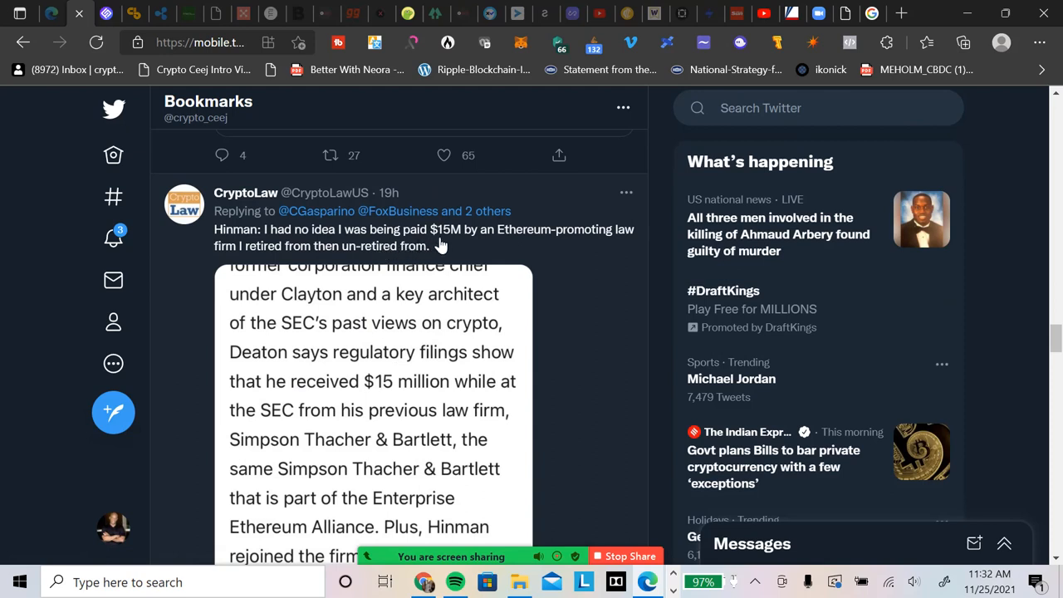
mouse_move(540, 238)
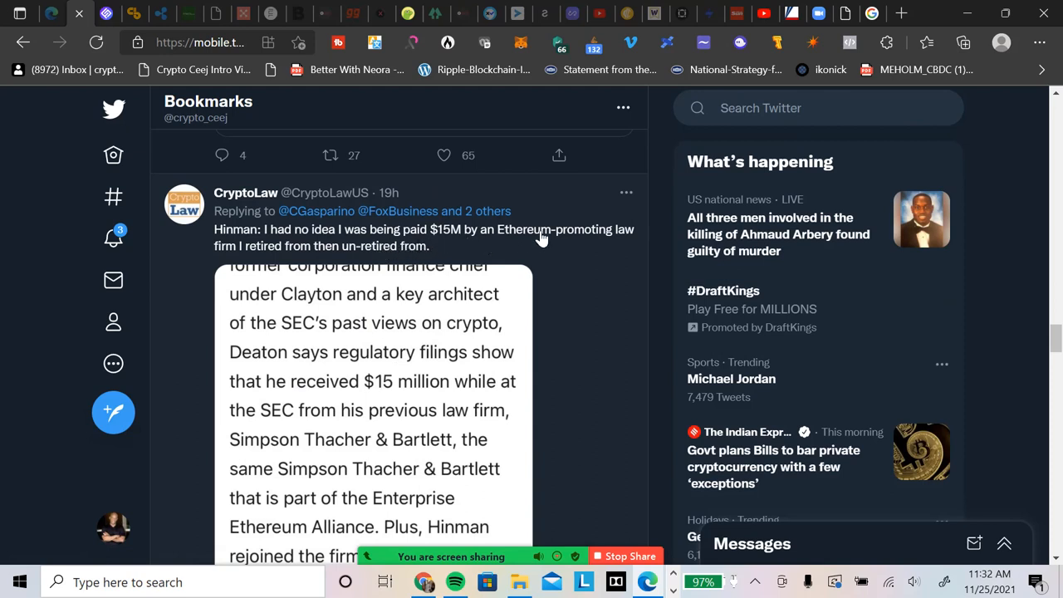
mouse_move(597, 250)
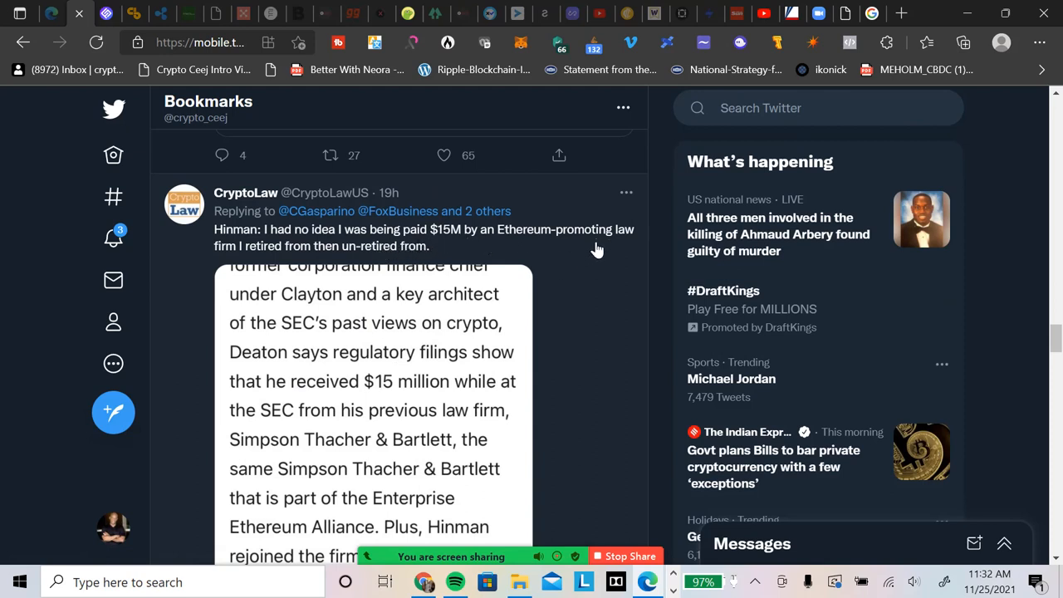
mouse_move(606, 249)
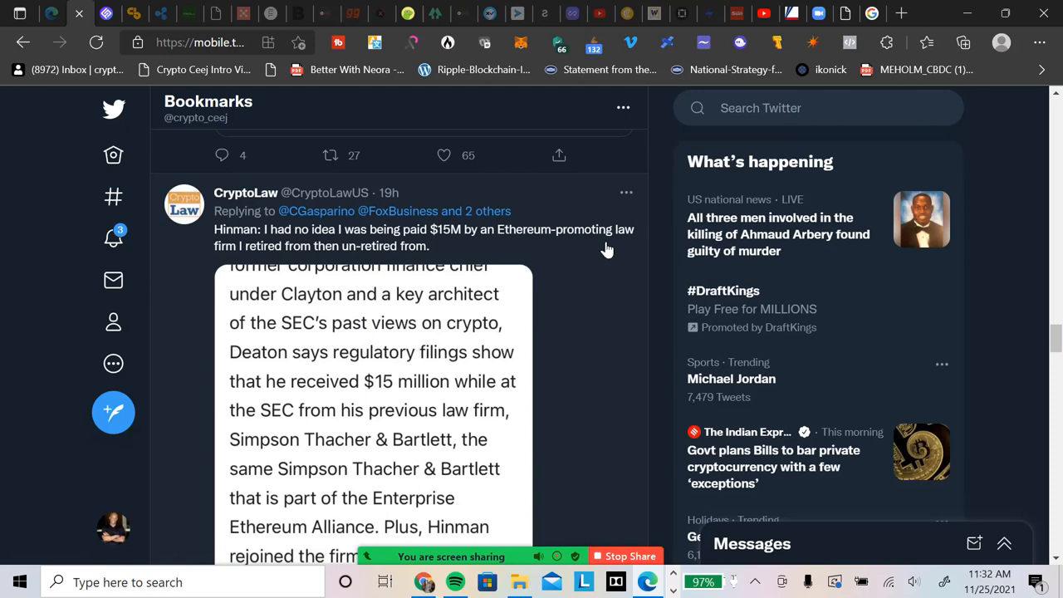
mouse_move(312, 261)
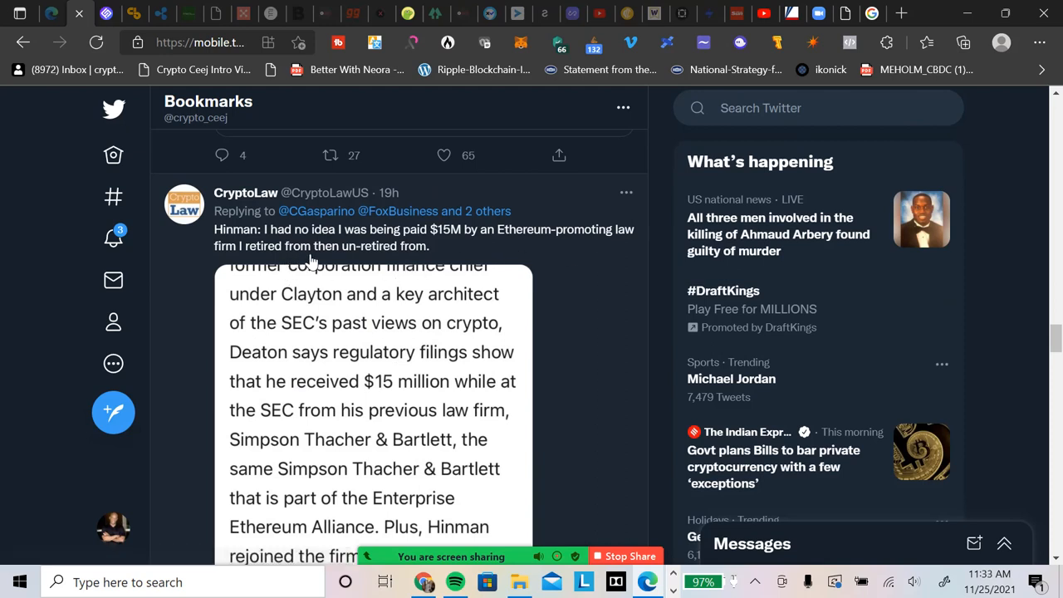
mouse_move(431, 330)
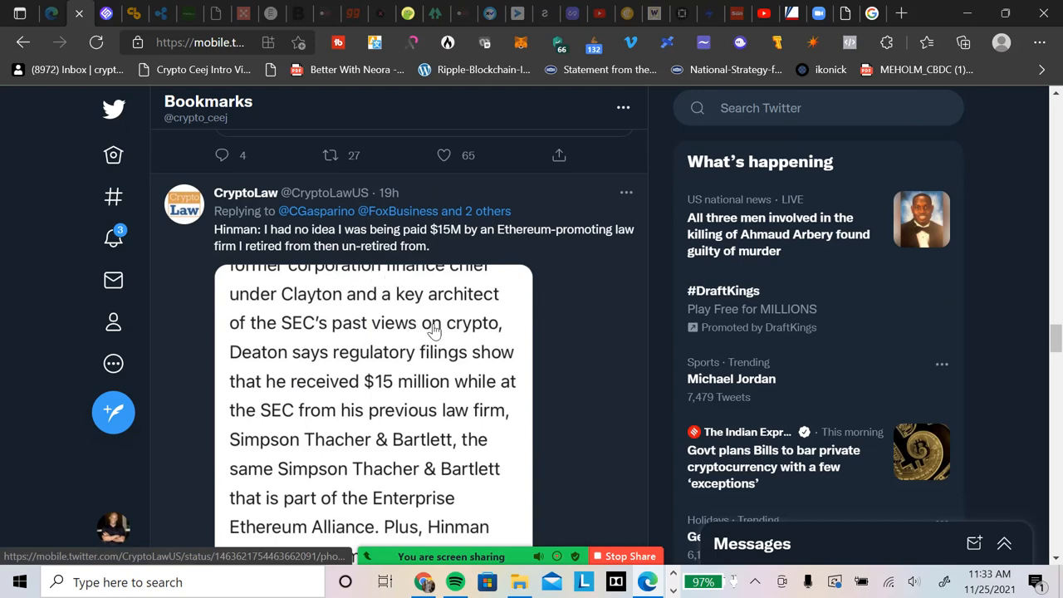
mouse_move(440, 316)
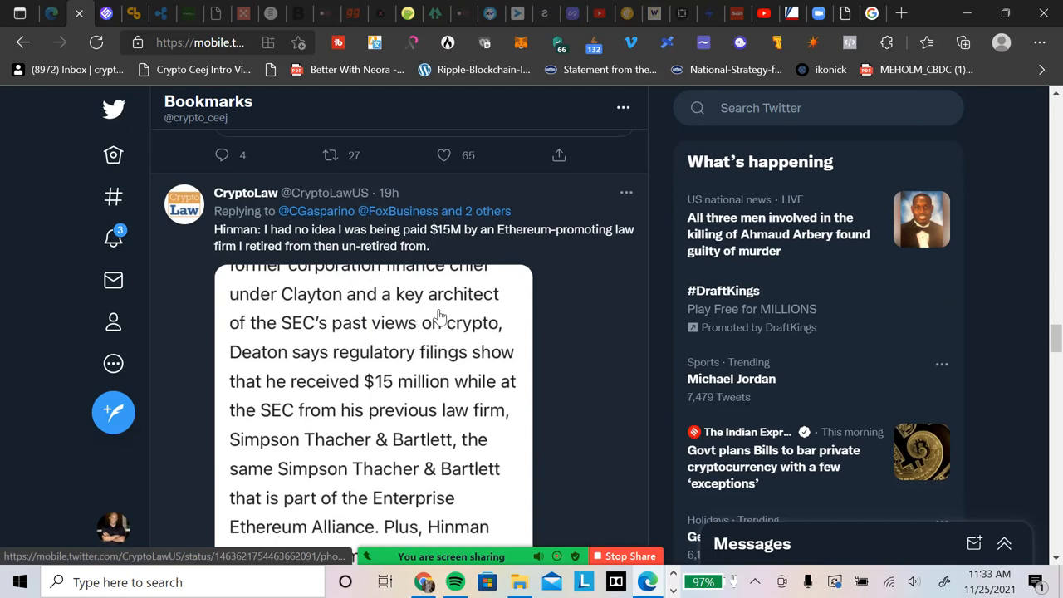
mouse_move(245, 193)
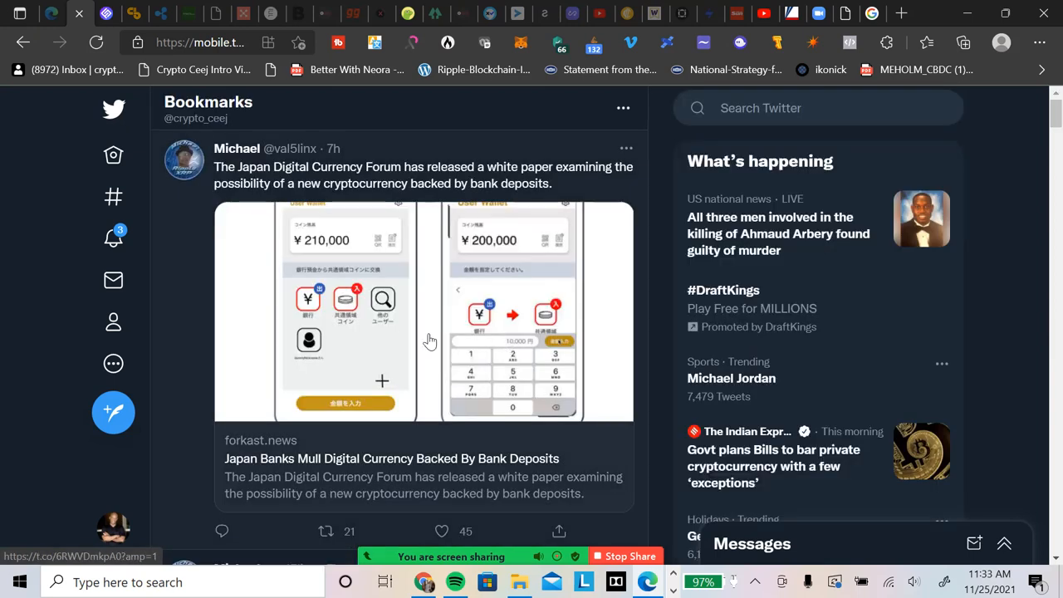
scroll("down", 3)
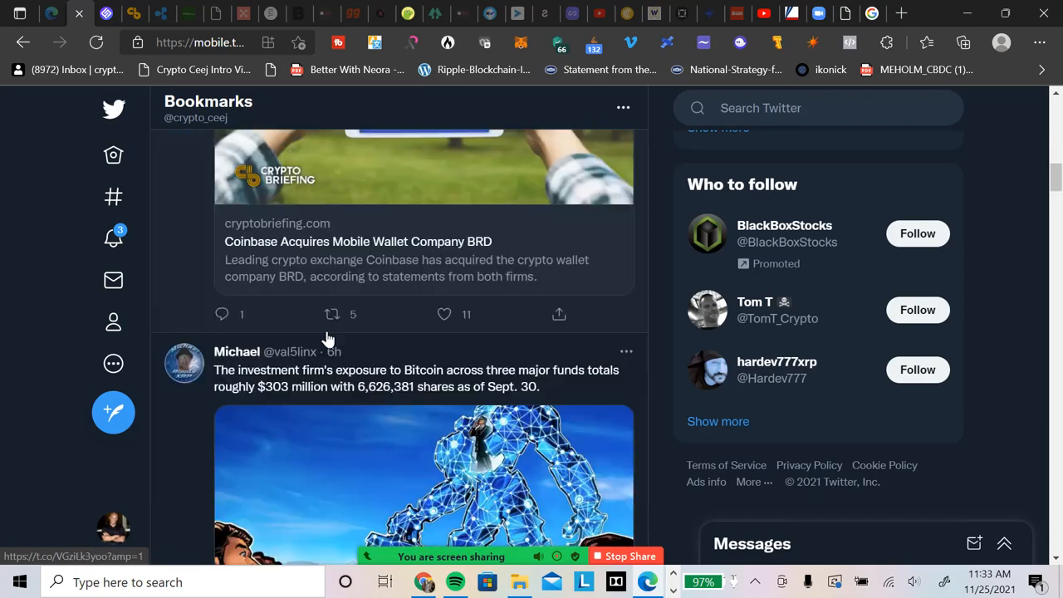
scroll("down", 3)
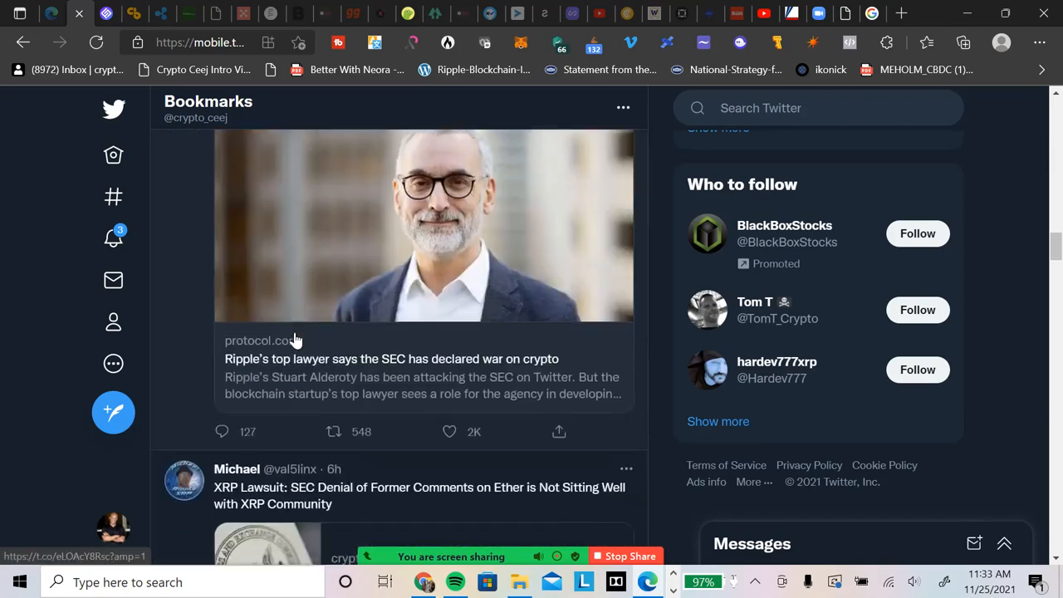
scroll("down", 3)
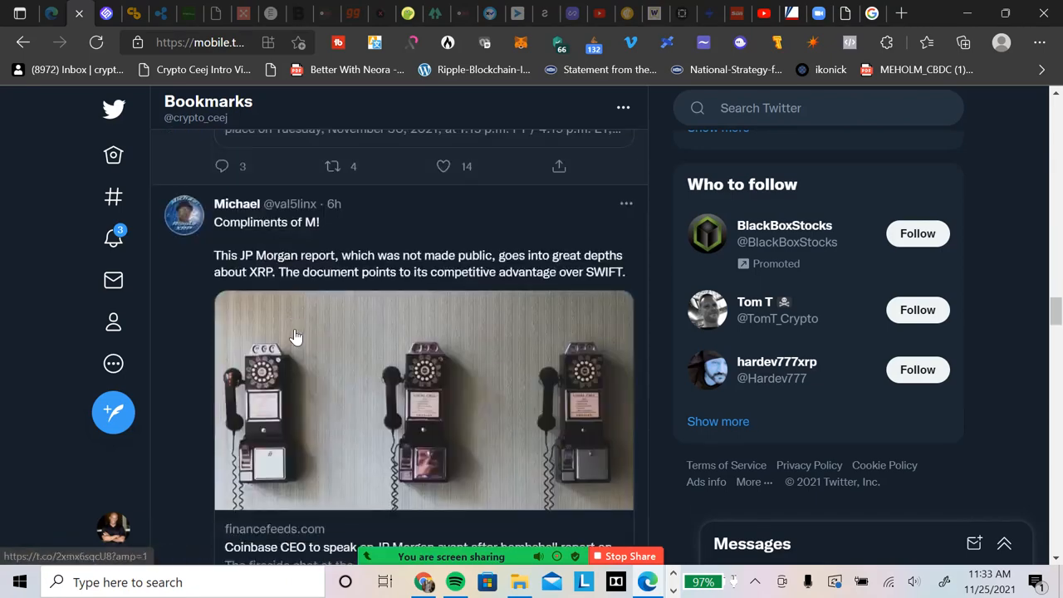
scroll("down", 3)
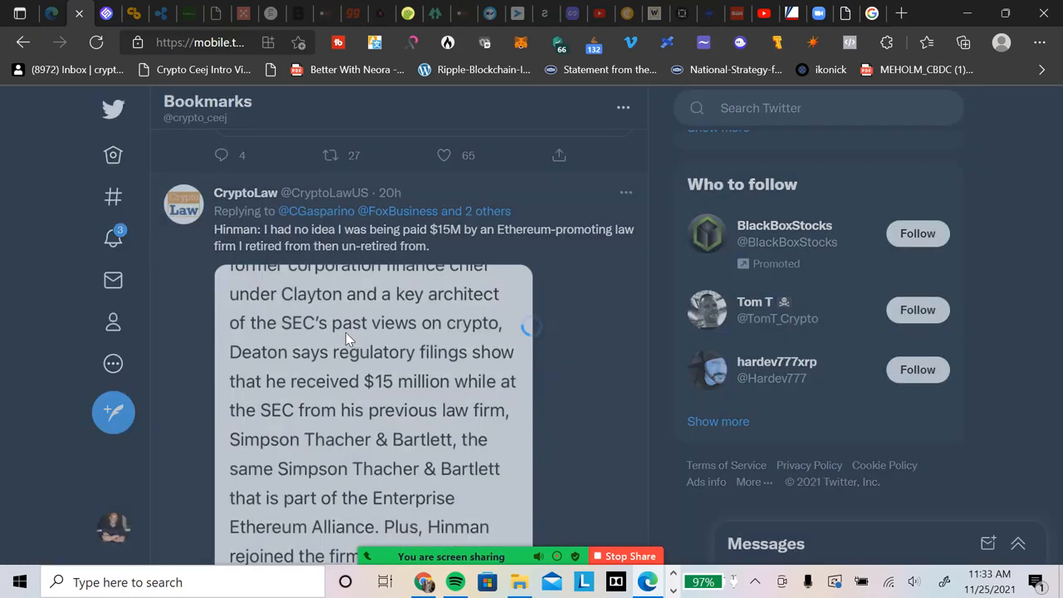
View CryptoLaw's screenshot of Hinman receiving $15 million from Simpson Thacher full-size.
left_click(365, 333)
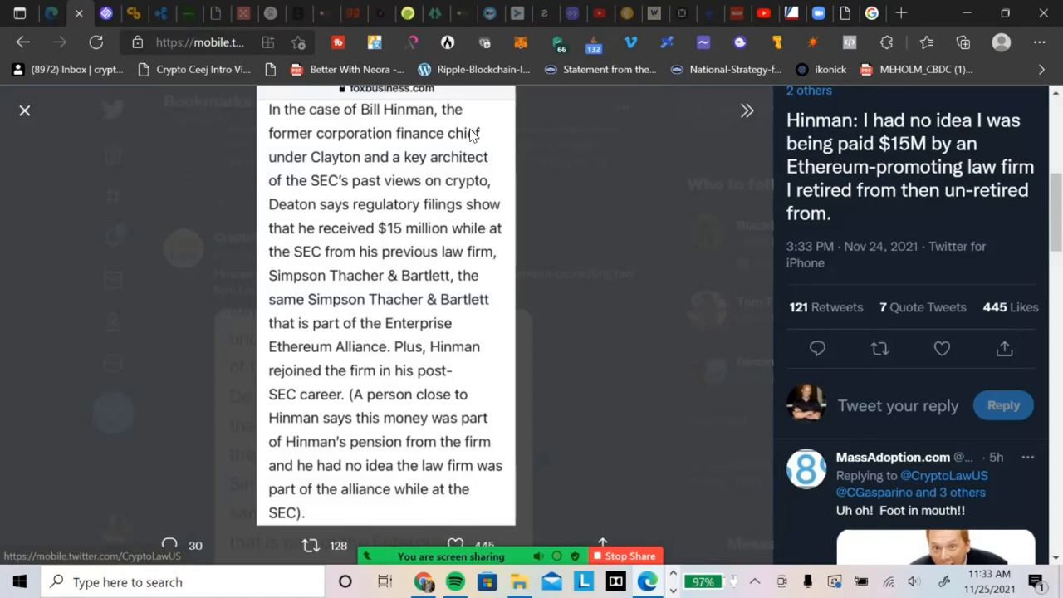
mouse_move(333, 146)
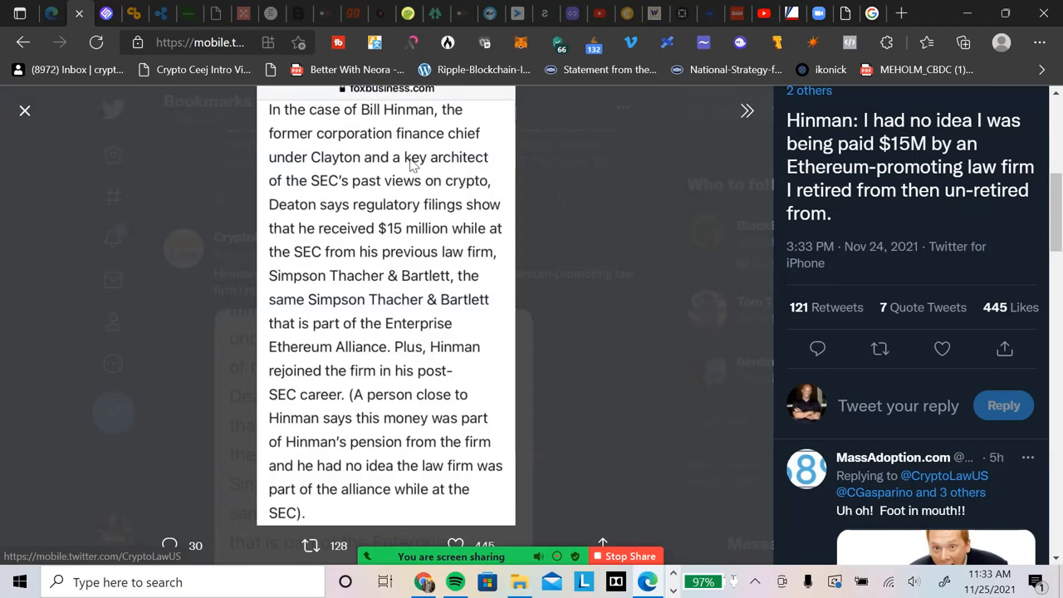
mouse_move(467, 220)
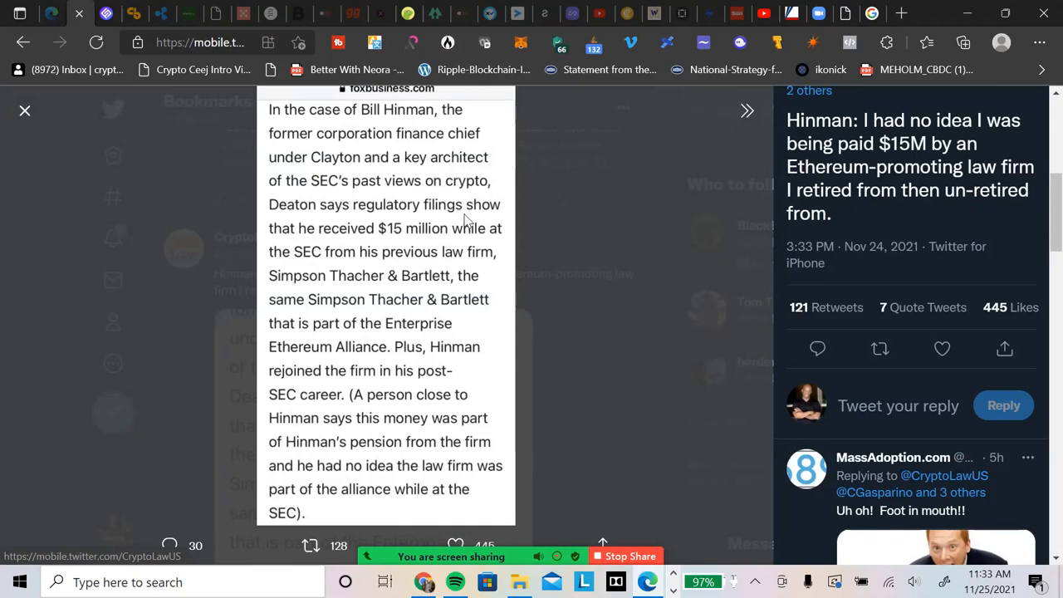
mouse_move(332, 205)
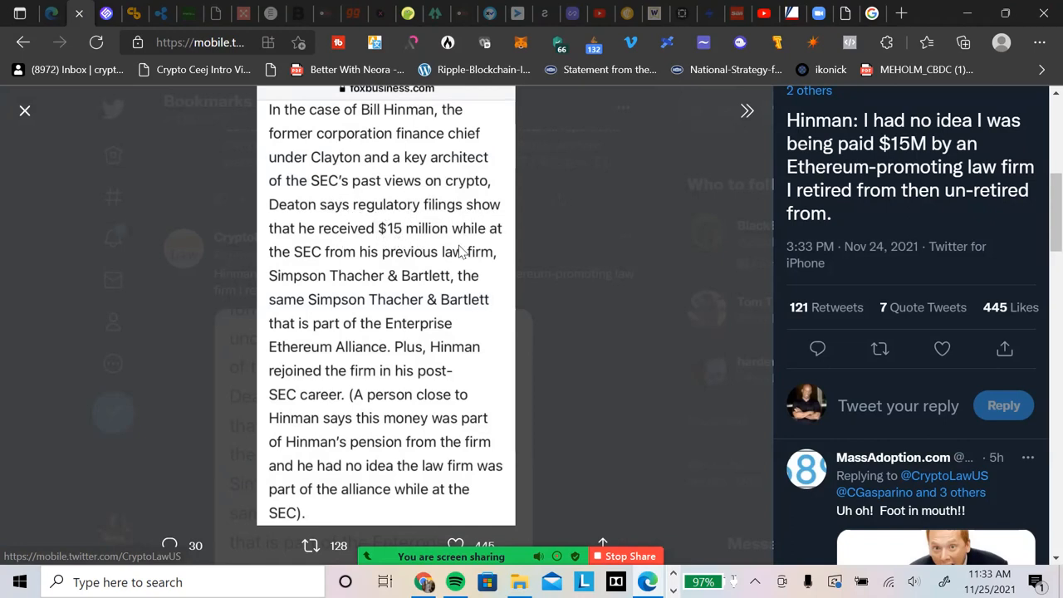
mouse_move(345, 256)
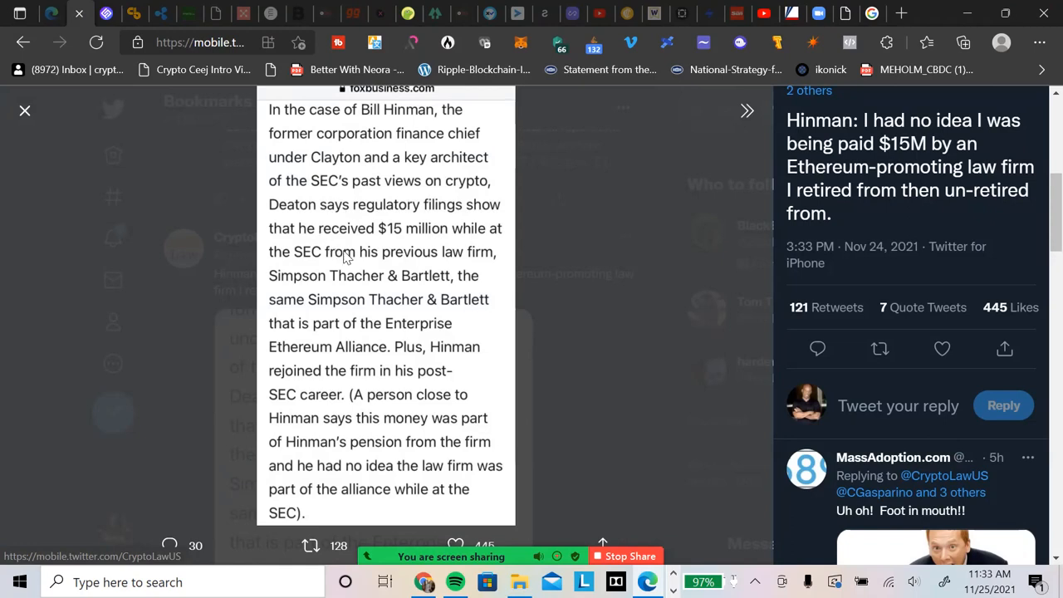
mouse_move(465, 267)
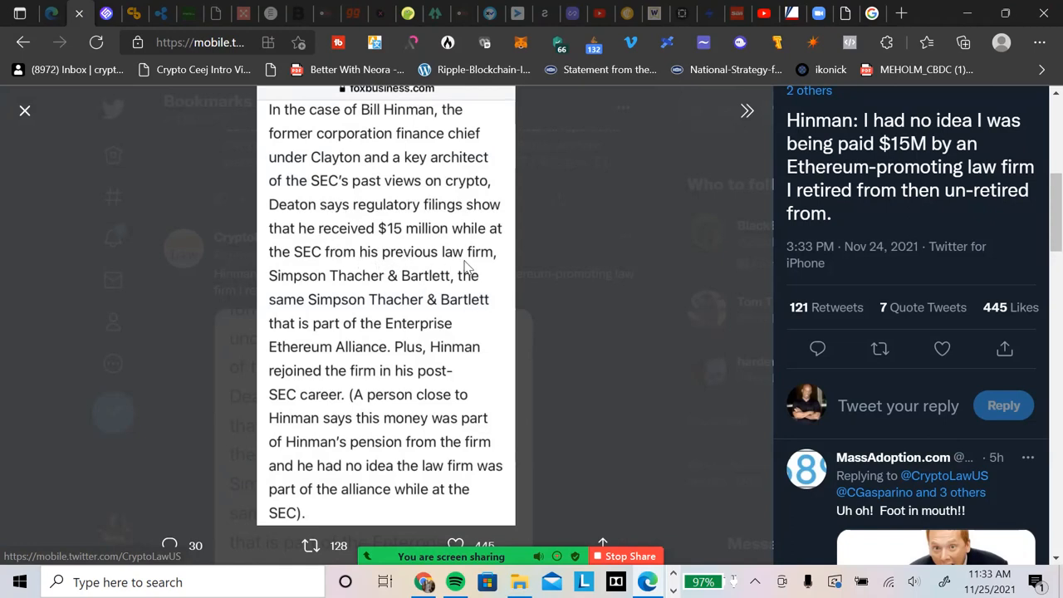
mouse_move(422, 304)
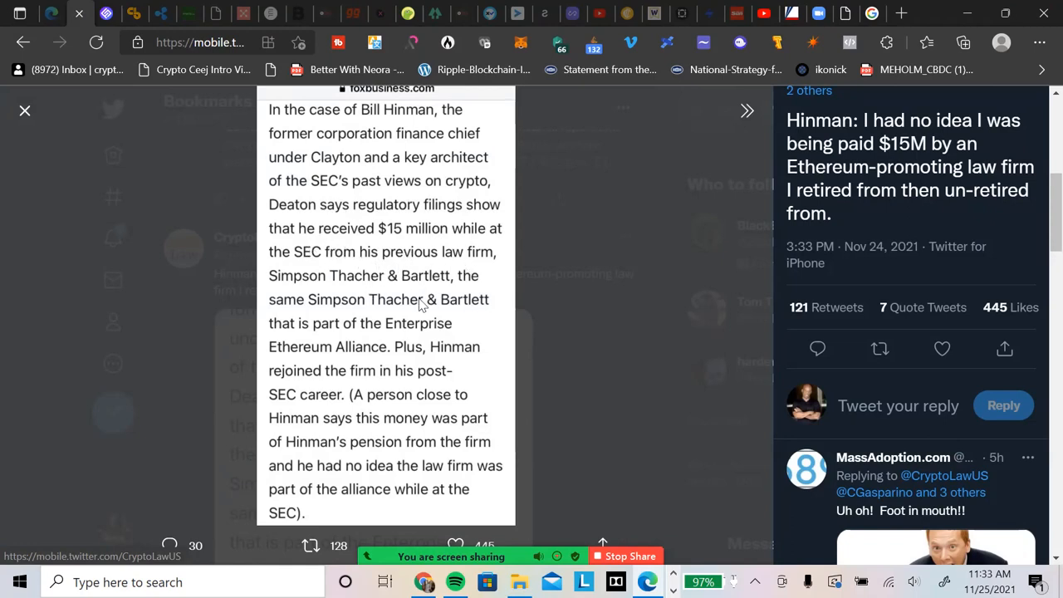
mouse_move(372, 282)
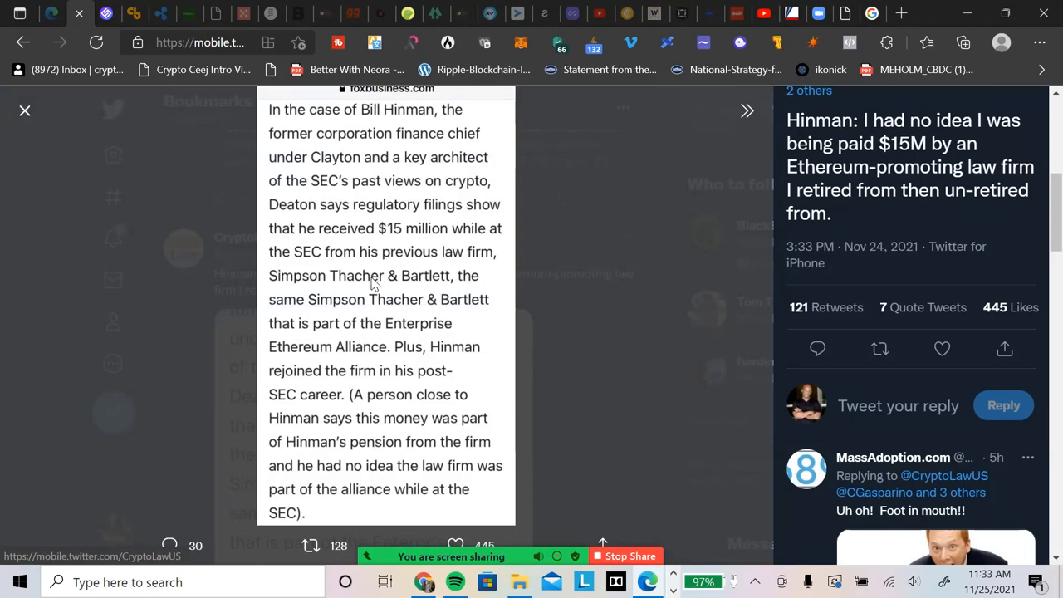
mouse_move(353, 283)
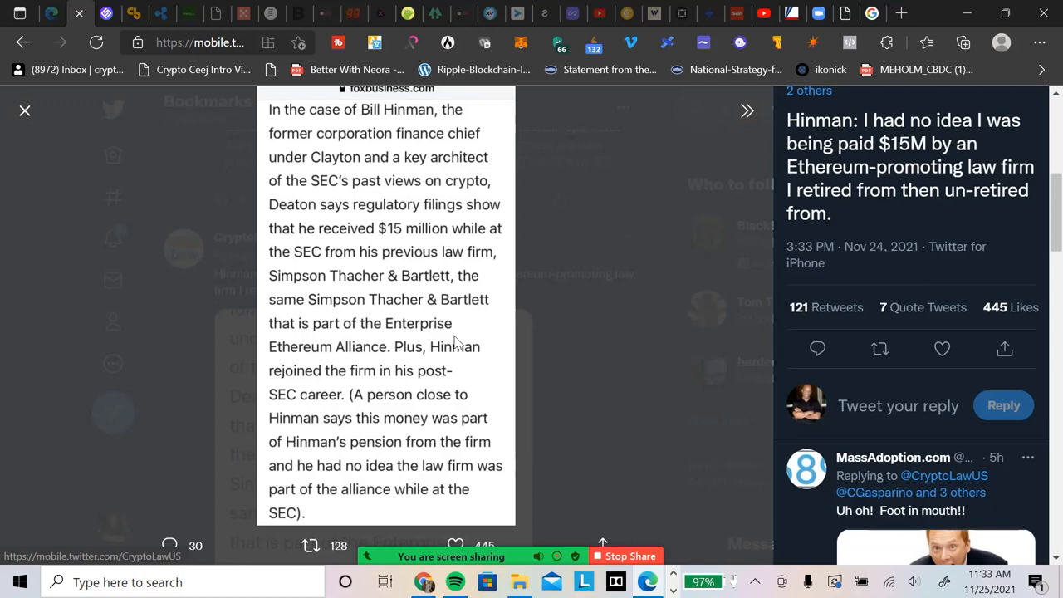
mouse_move(391, 350)
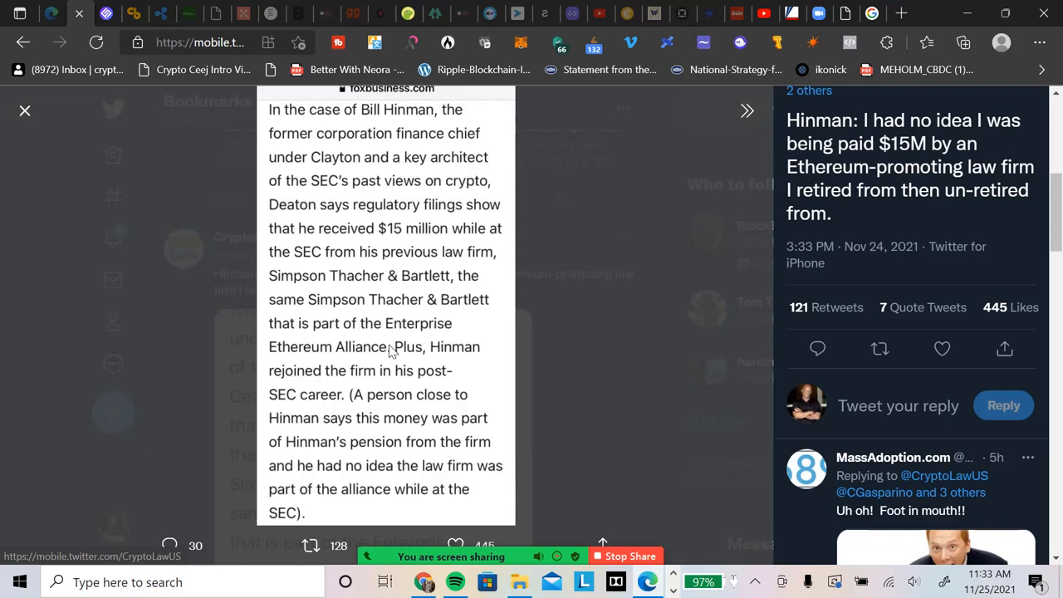
mouse_move(415, 372)
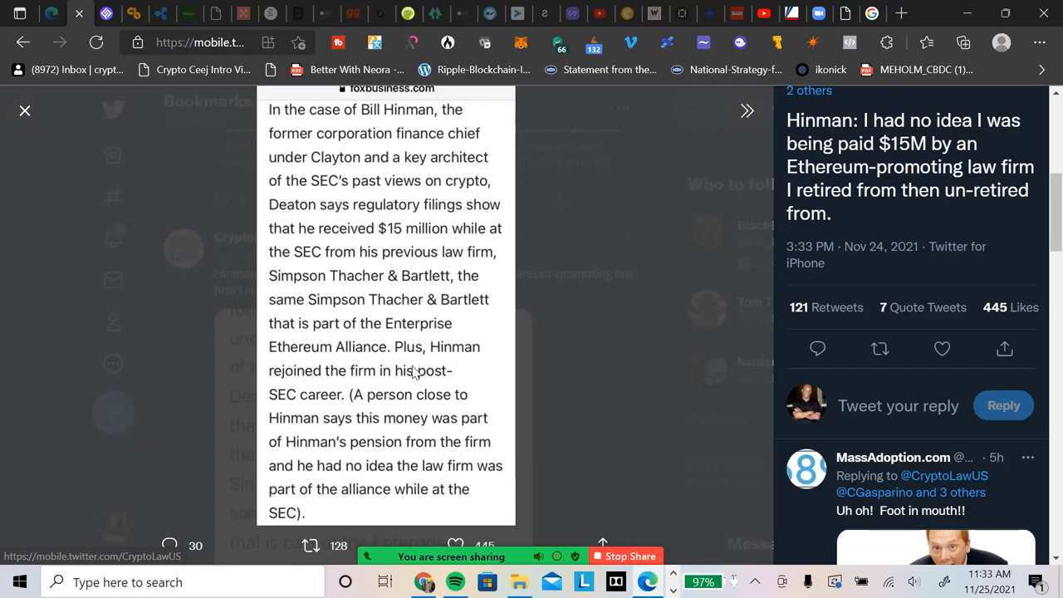
mouse_move(378, 384)
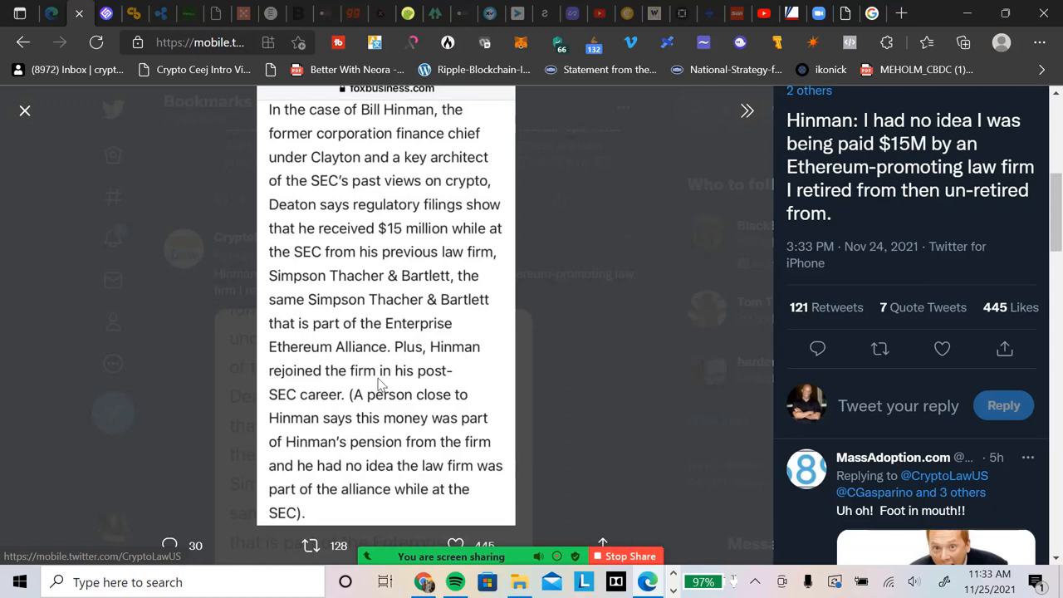
mouse_move(345, 363)
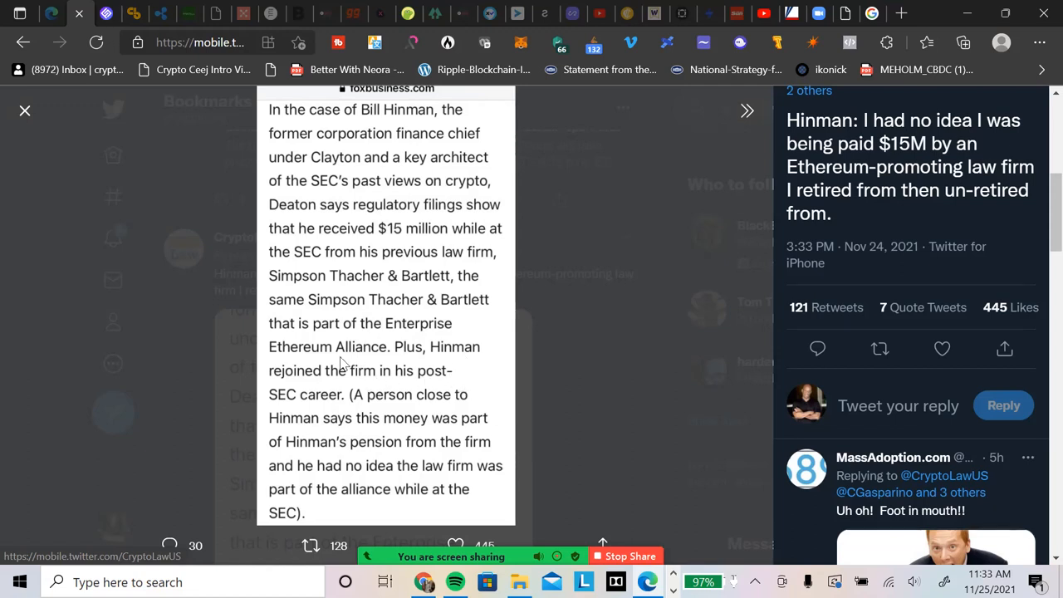
mouse_move(333, 407)
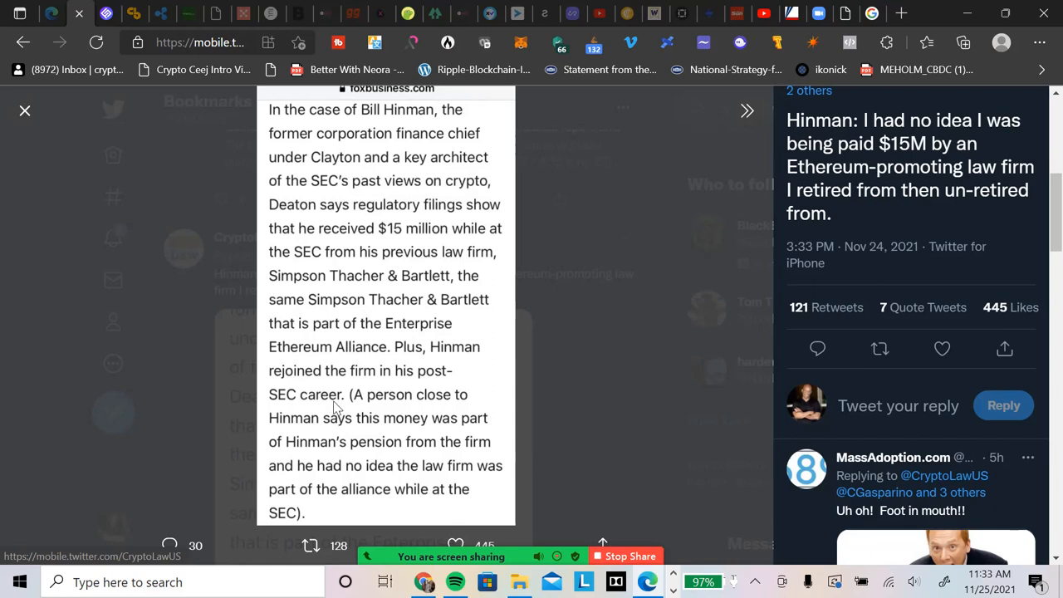
mouse_move(350, 446)
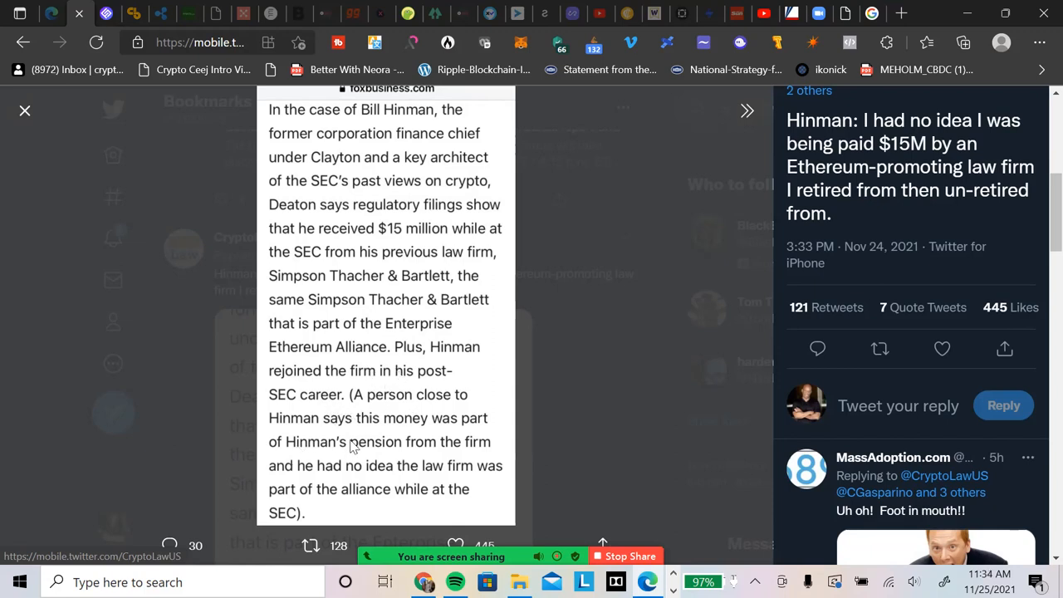
mouse_move(407, 437)
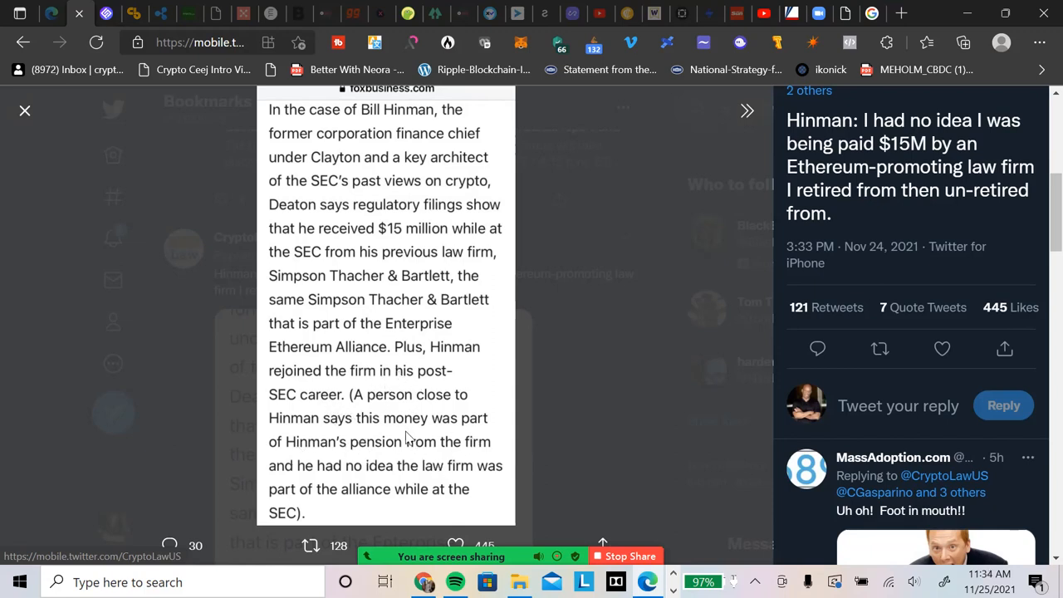
mouse_move(470, 461)
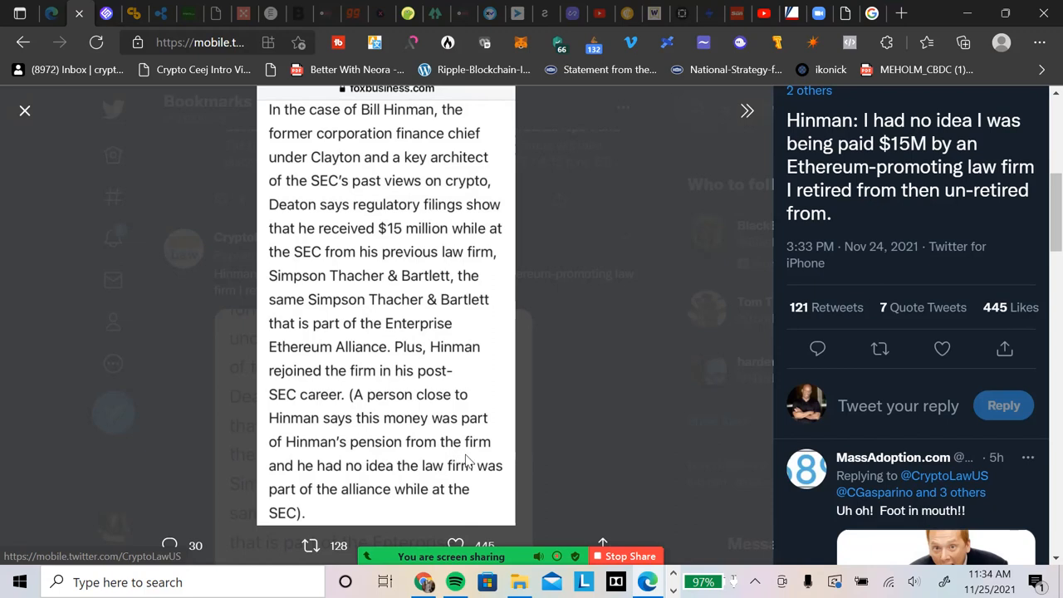
mouse_move(324, 448)
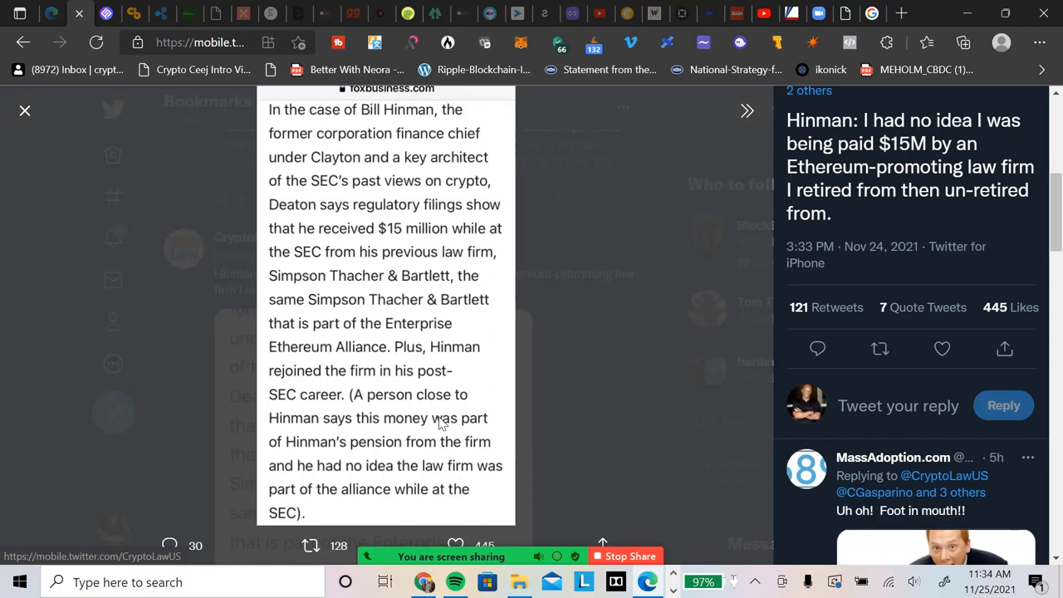
mouse_move(430, 427)
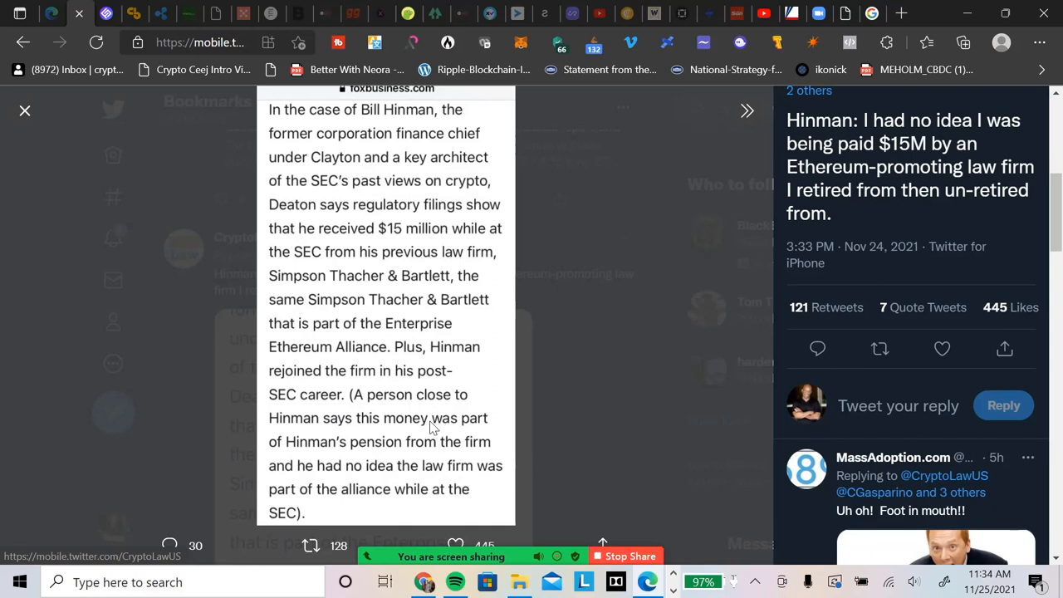
mouse_move(372, 391)
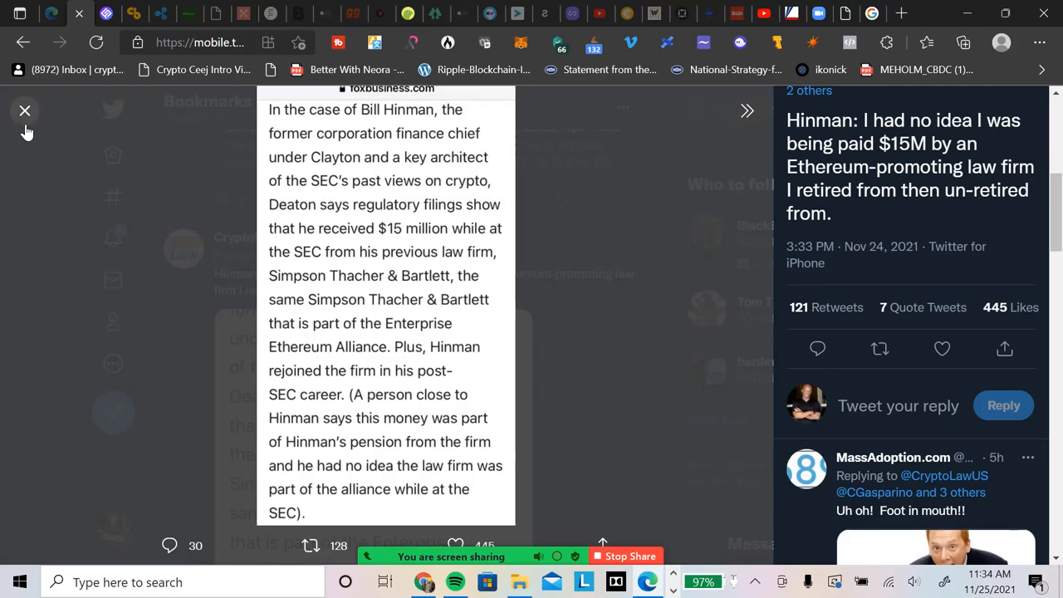
Close the full-size screenshot and scroll Bookmarks to John E Deaton's post questioning the Hinman claim.
left_click(25, 110)
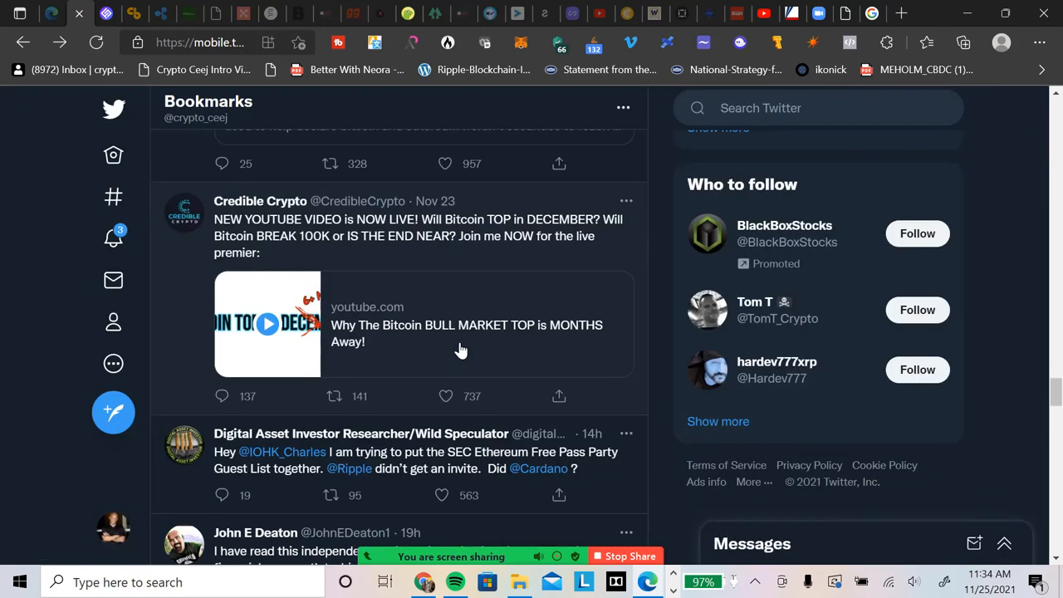
scroll("down", 3)
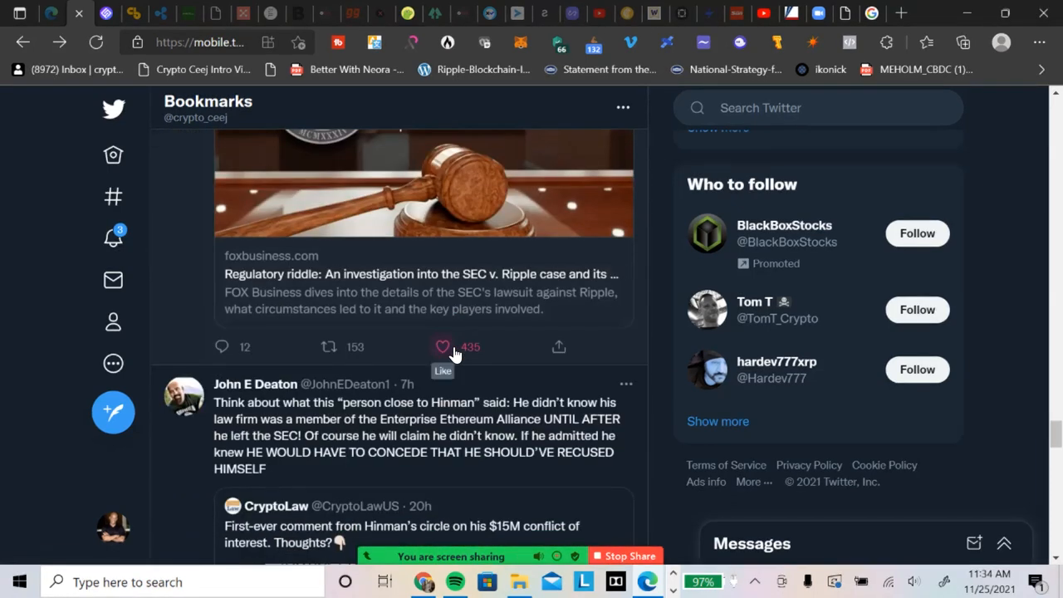
scroll("down", 3)
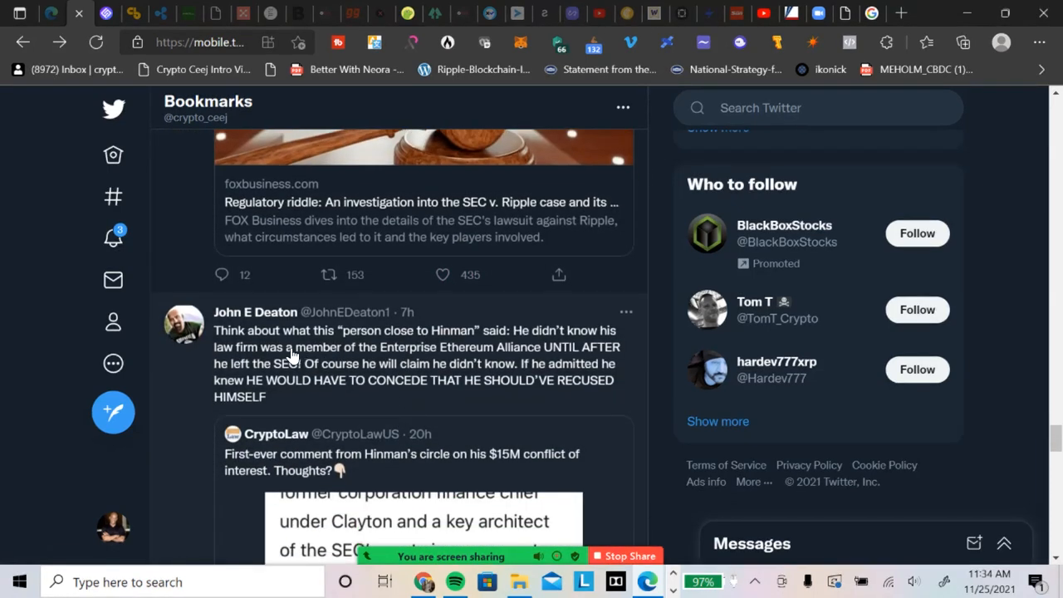
mouse_move(457, 349)
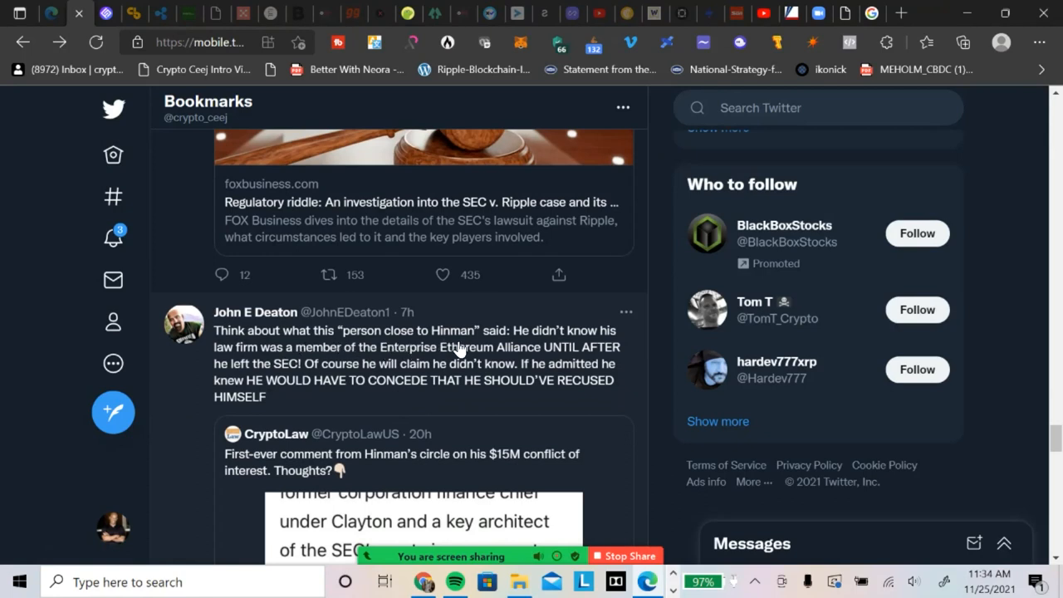
mouse_move(339, 322)
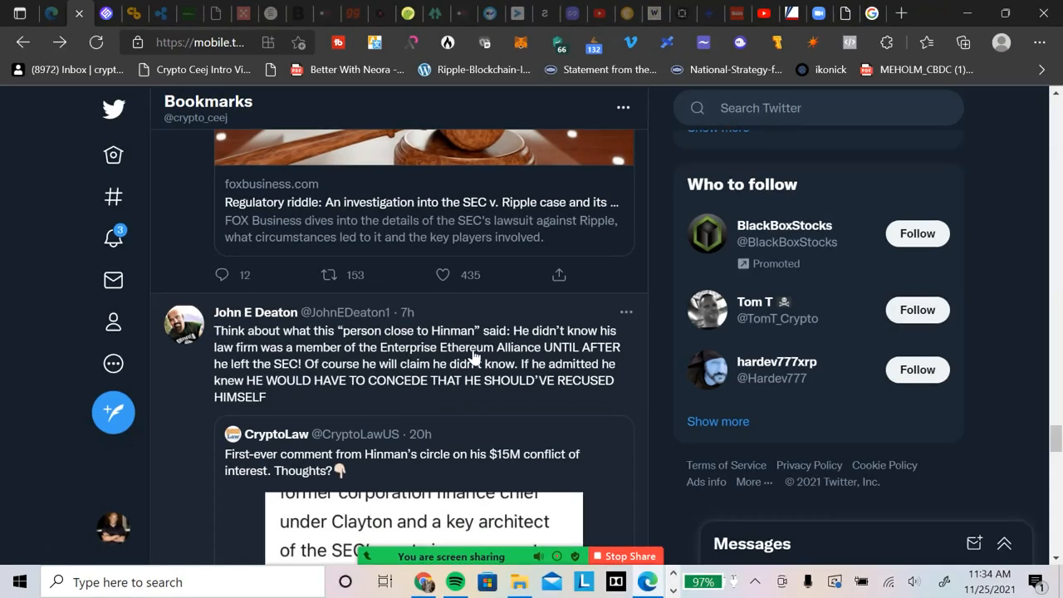
mouse_move(561, 370)
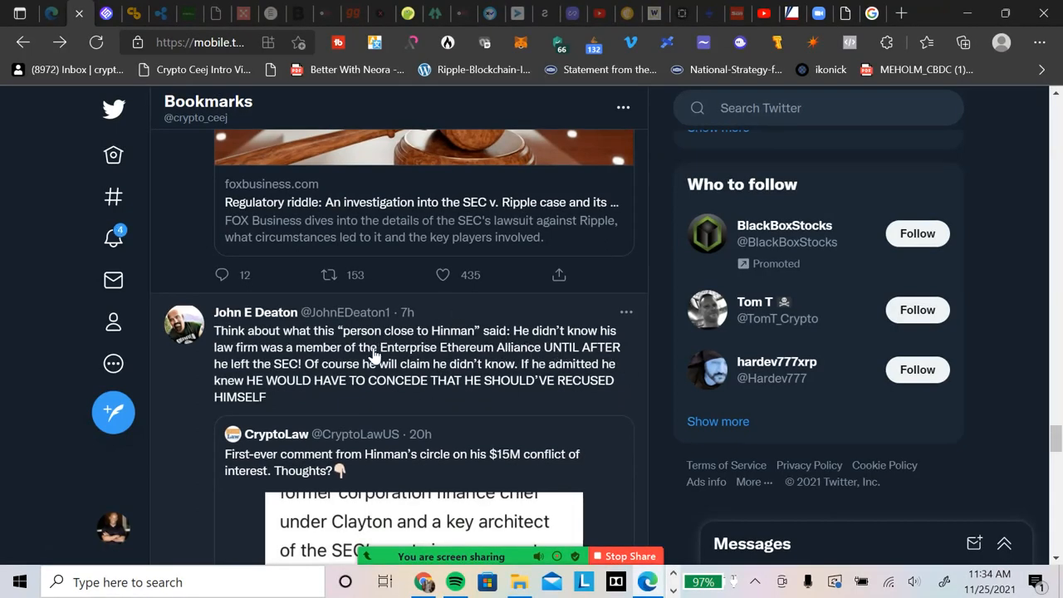
mouse_move(367, 368)
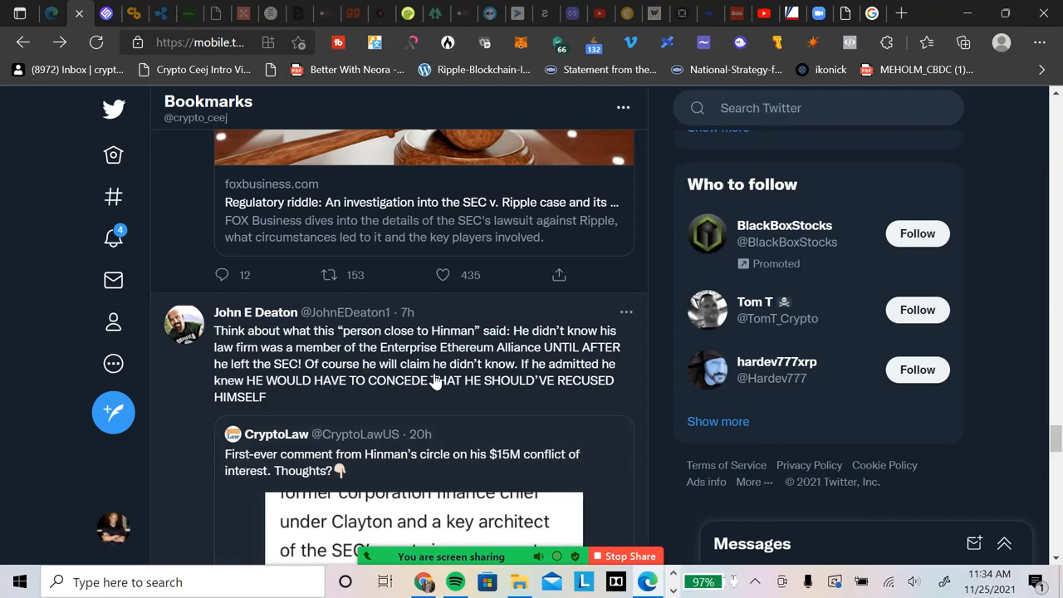
mouse_move(567, 391)
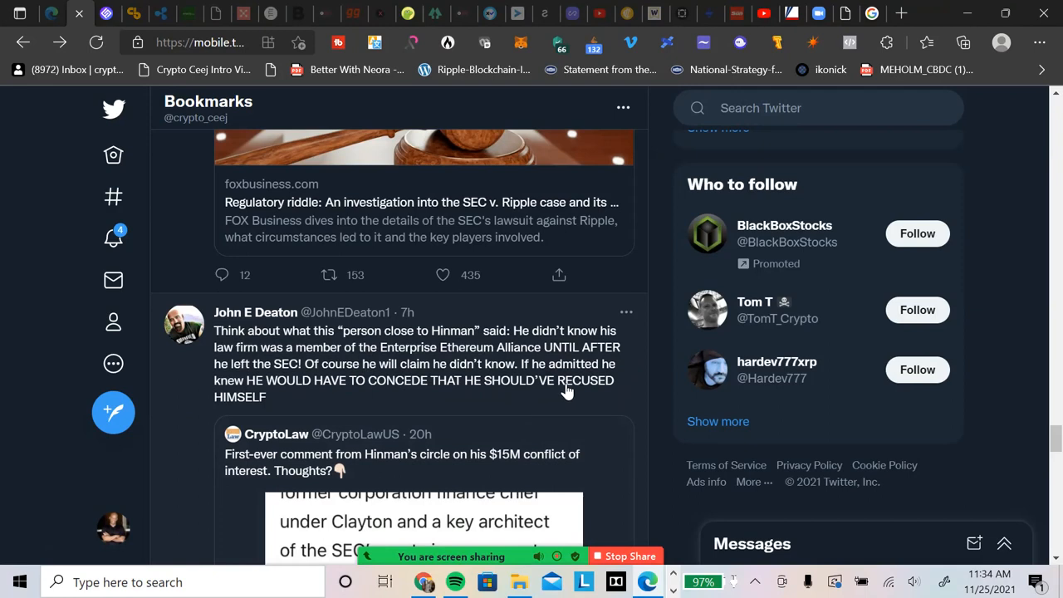
mouse_move(403, 399)
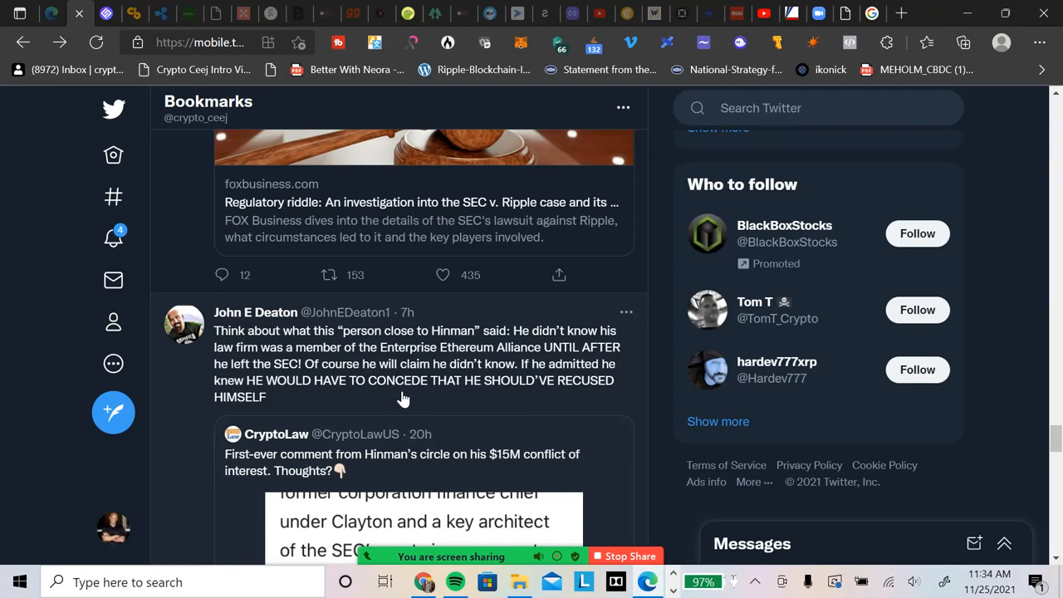
mouse_move(459, 395)
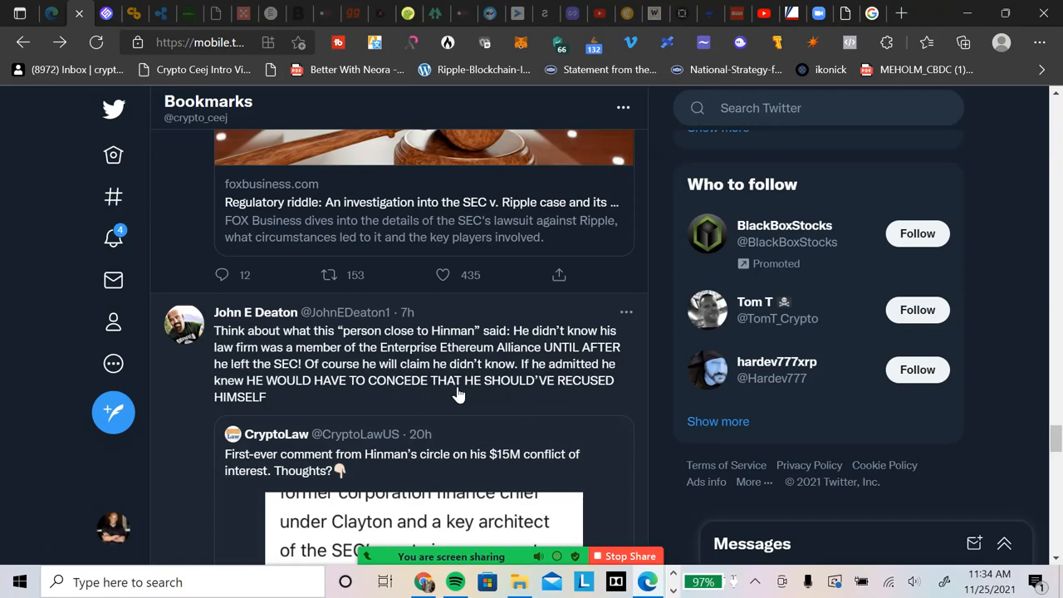
mouse_move(582, 405)
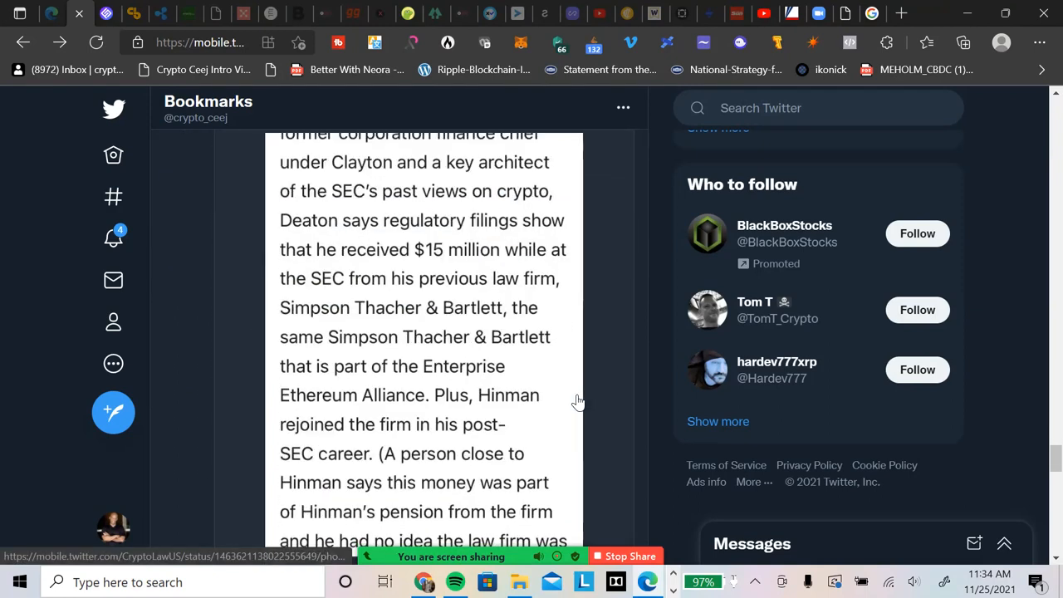
Move past Deaton's Hinman screenshot to BankXRP's post on Mercury FX's XRP payment test.
scroll("down", 3)
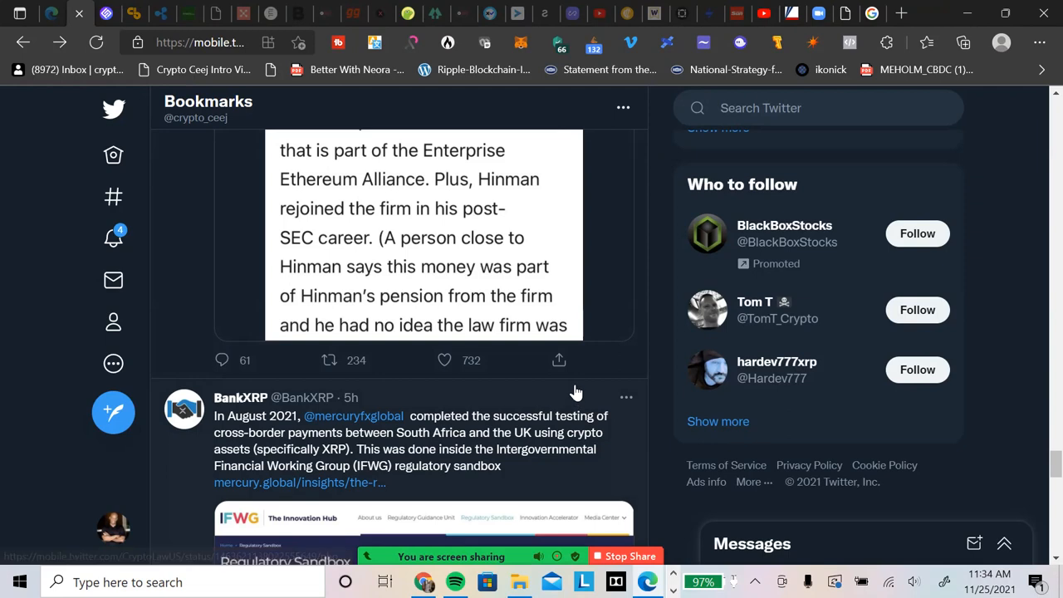
mouse_move(594, 397)
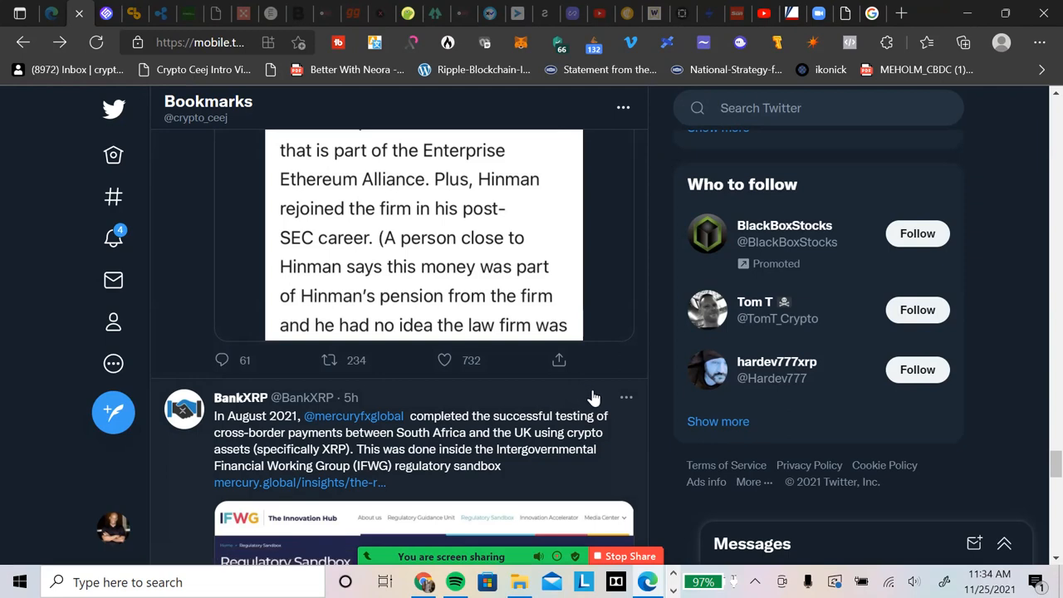
mouse_move(604, 407)
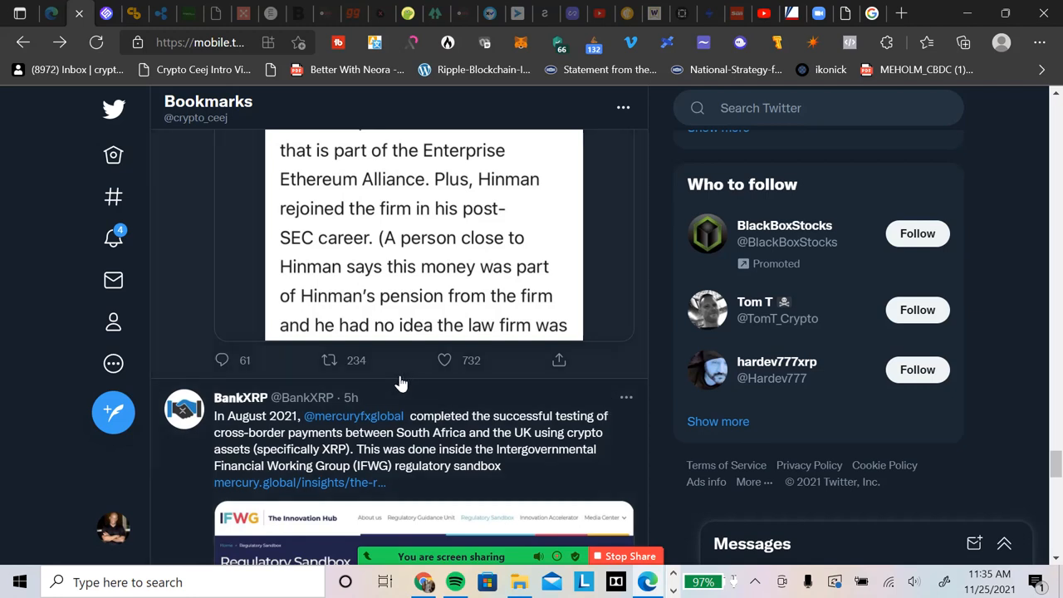
mouse_move(390, 376)
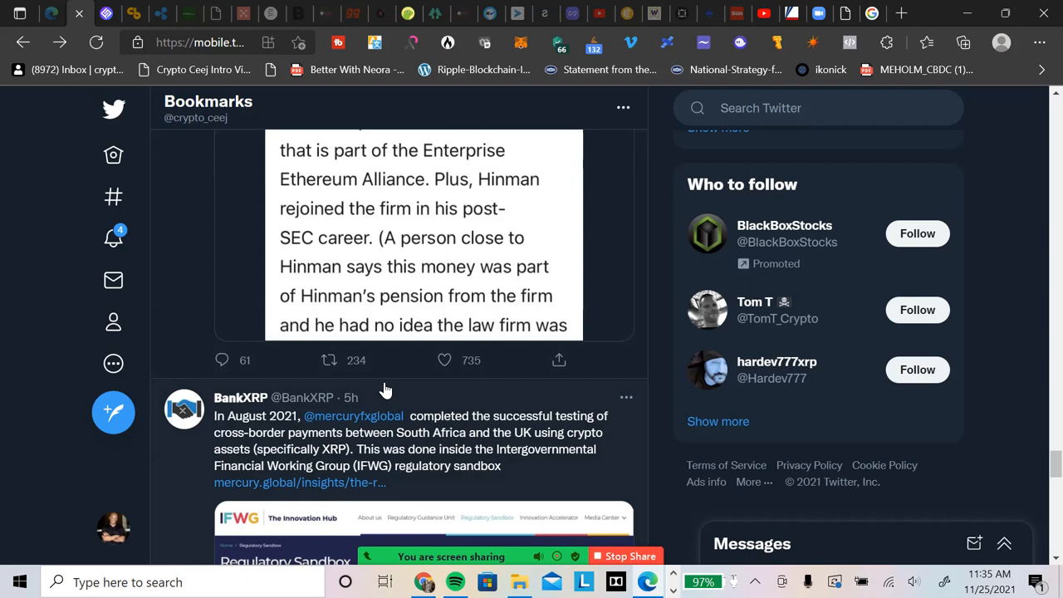
left_click(329, 360)
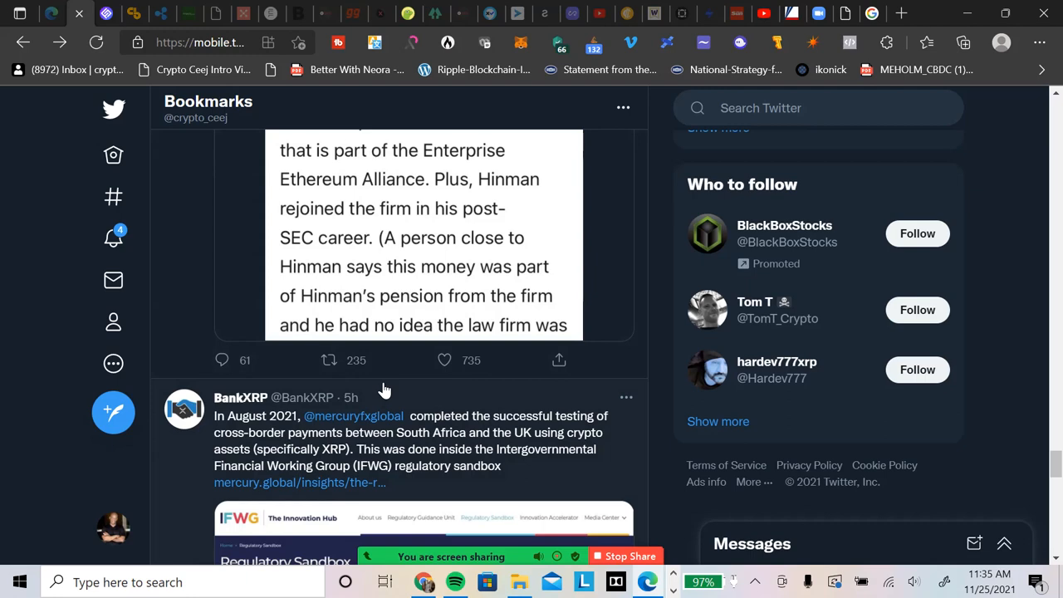
mouse_move(392, 388)
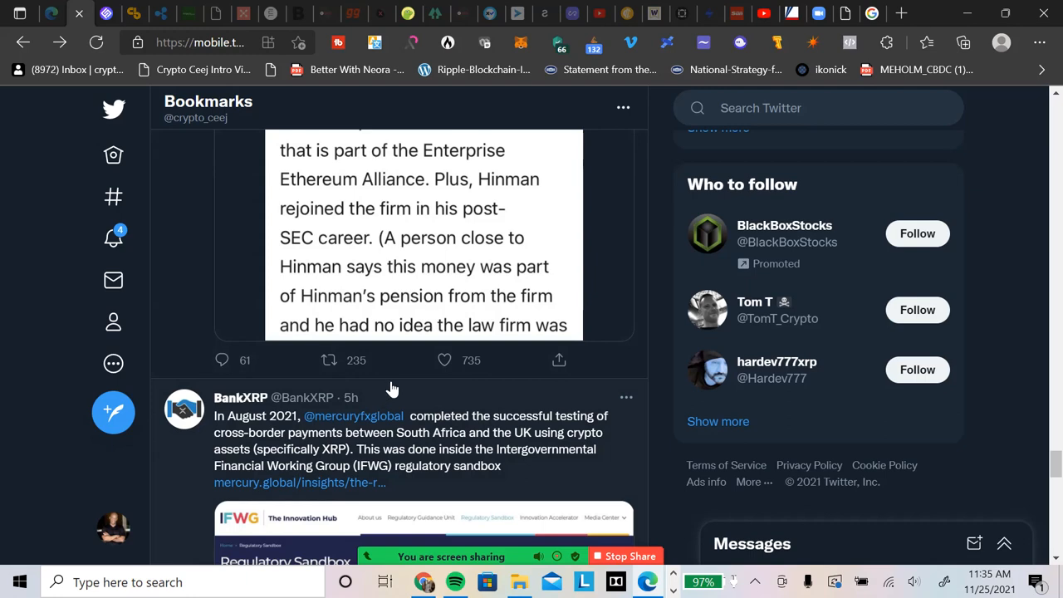
Scroll until BankXRP's full IFWG Regulatory Sandbox screenshot on Mercury FX's XRP testing shows.
scroll("down", 3)
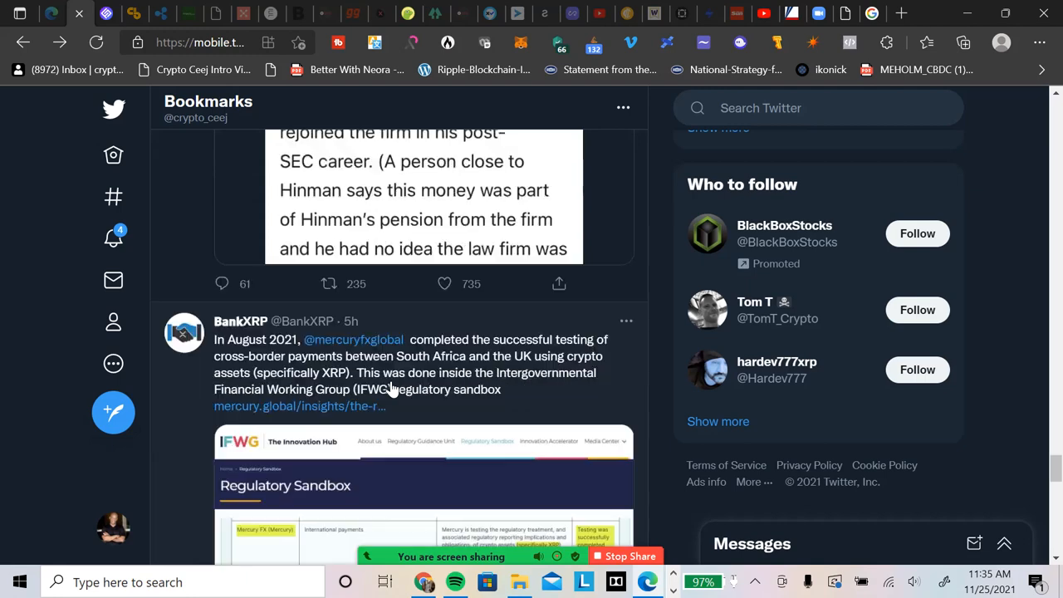
scroll("down", 3)
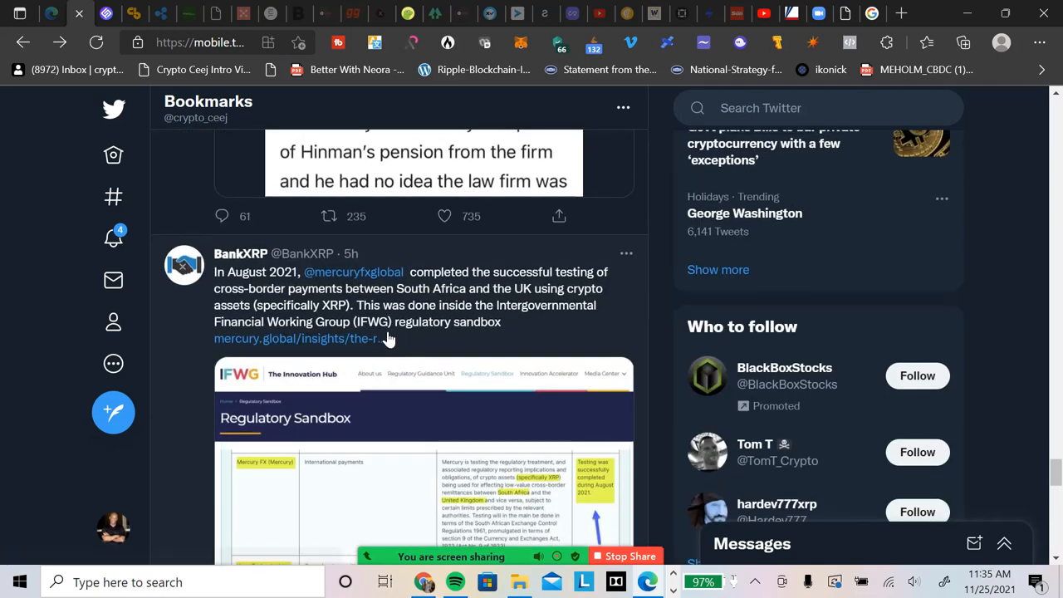
mouse_move(518, 350)
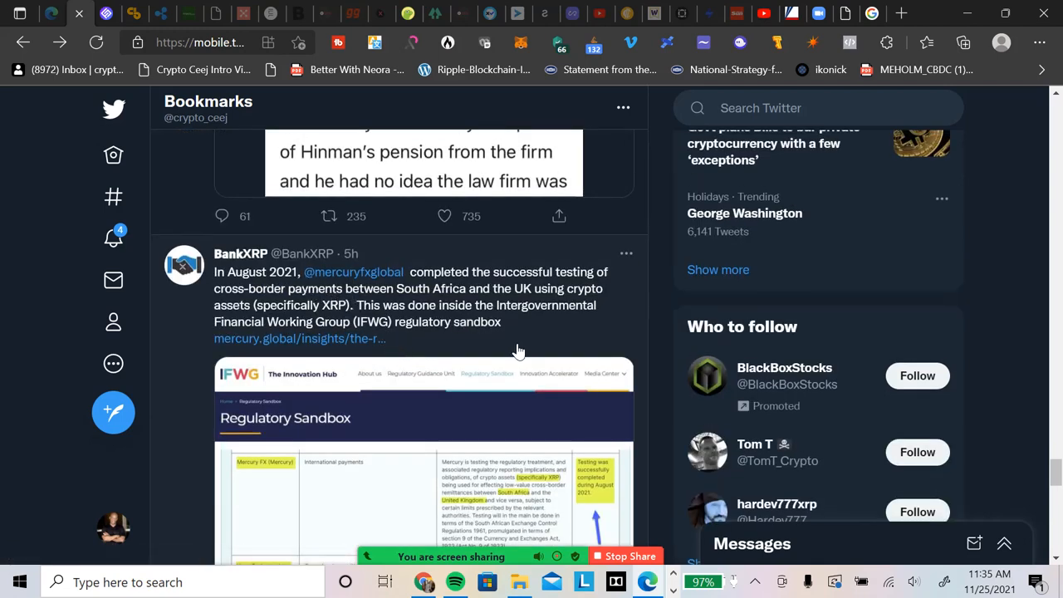
mouse_move(261, 287)
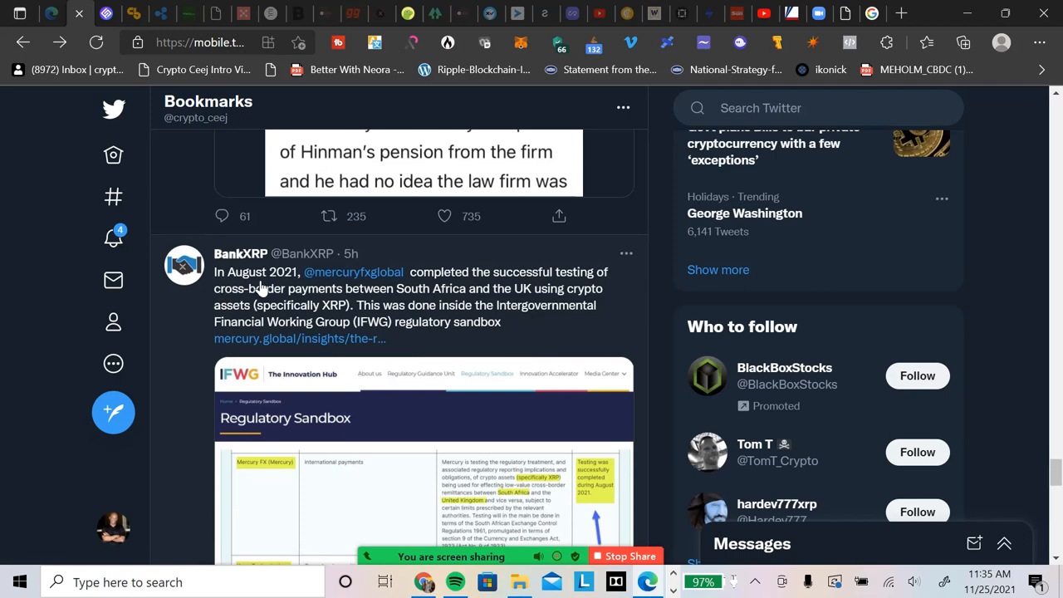
mouse_move(353, 271)
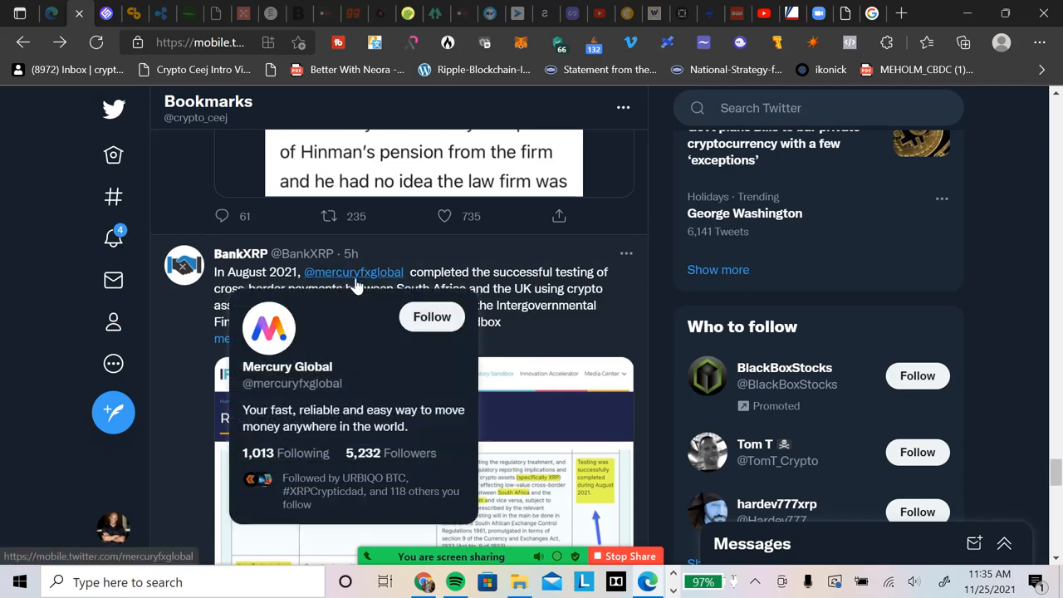
mouse_move(233, 322)
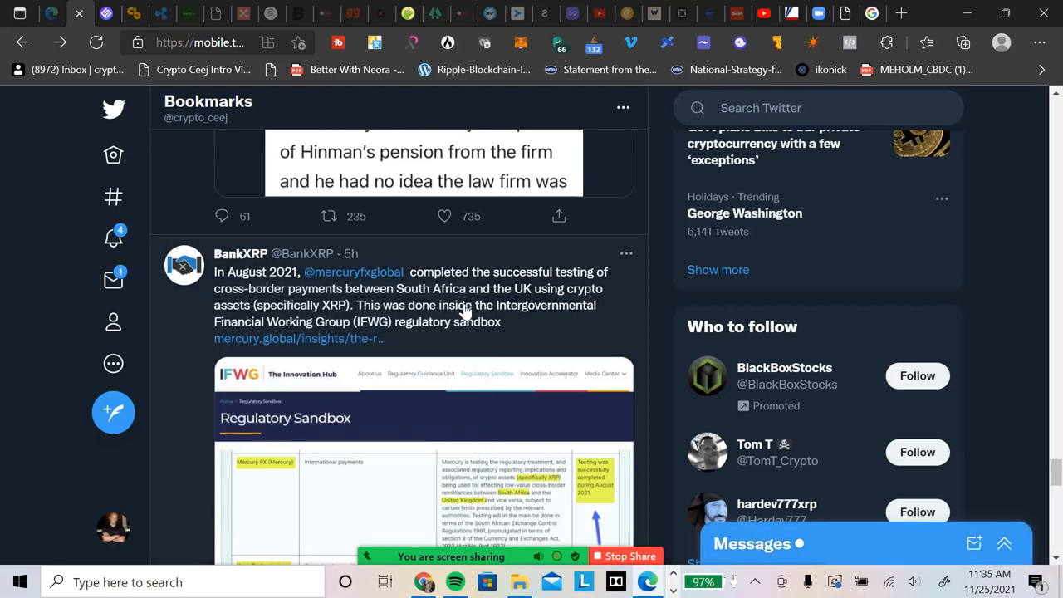
mouse_move(607, 303)
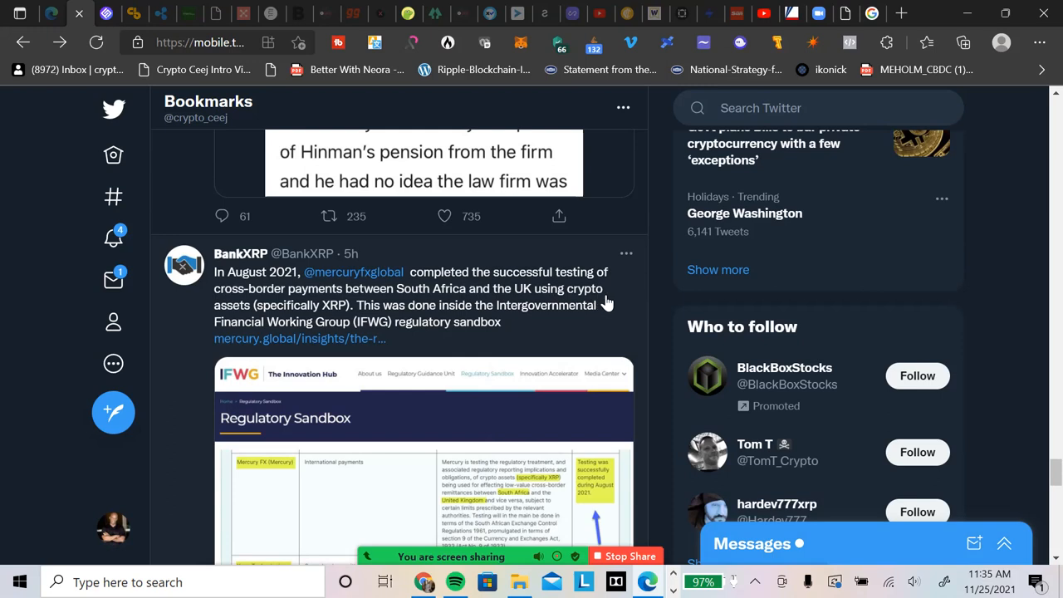
mouse_move(339, 309)
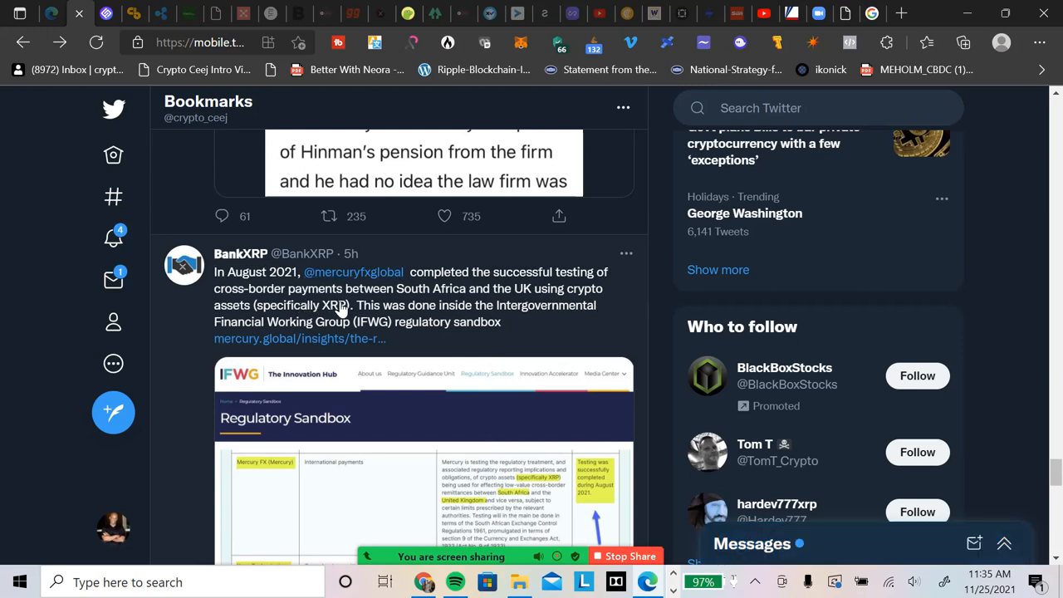
mouse_move(383, 312)
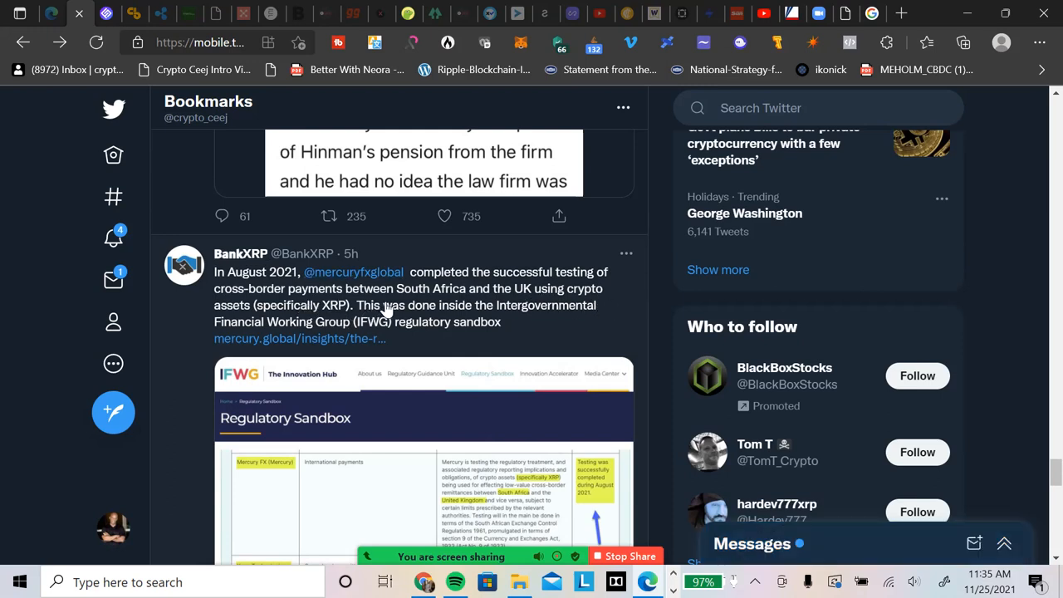
mouse_move(407, 314)
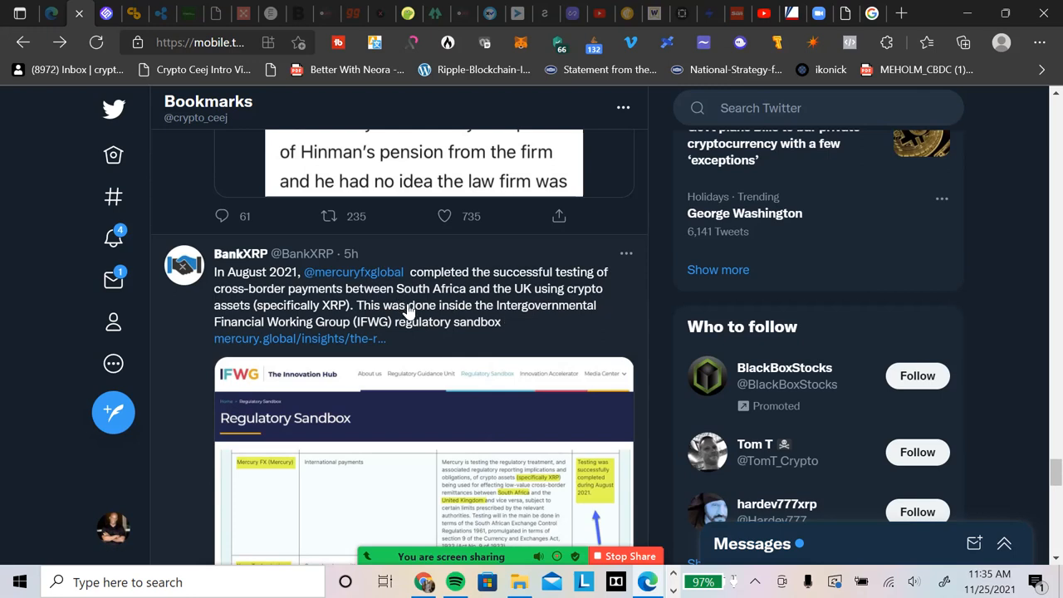
mouse_move(530, 323)
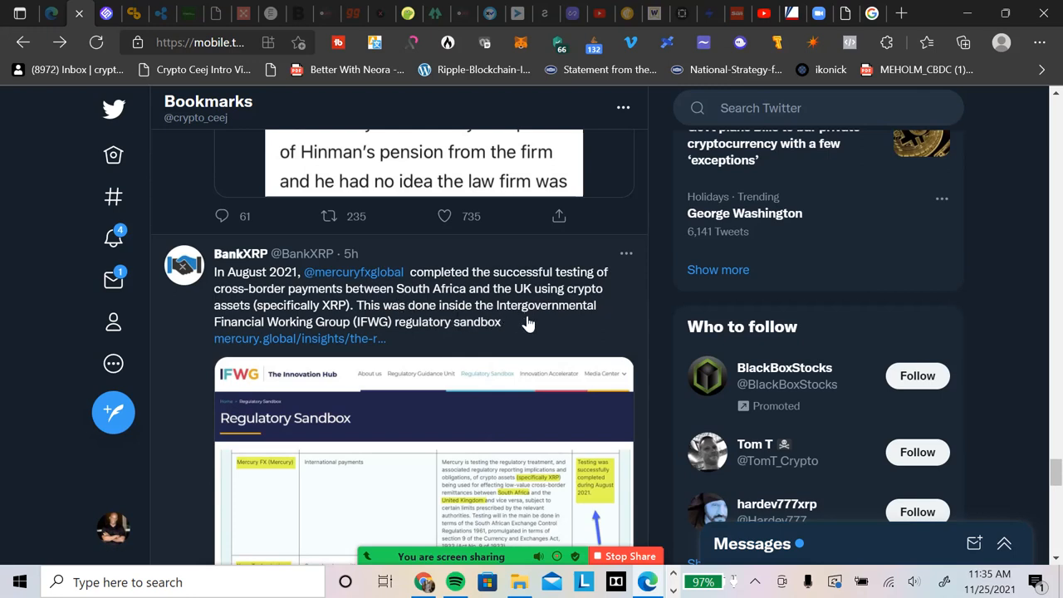
mouse_move(352, 337)
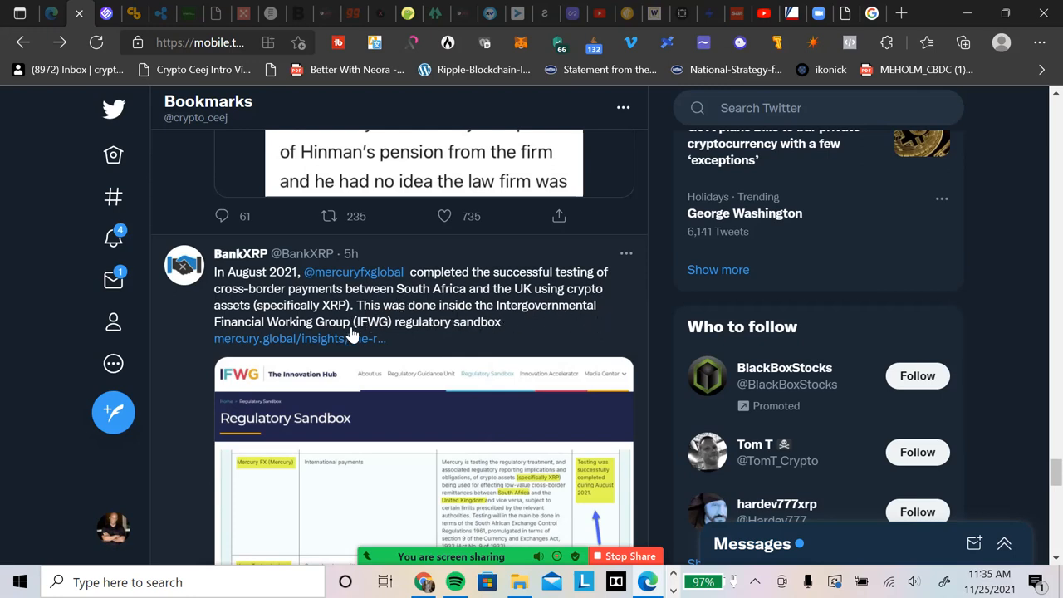
scroll("down", 3)
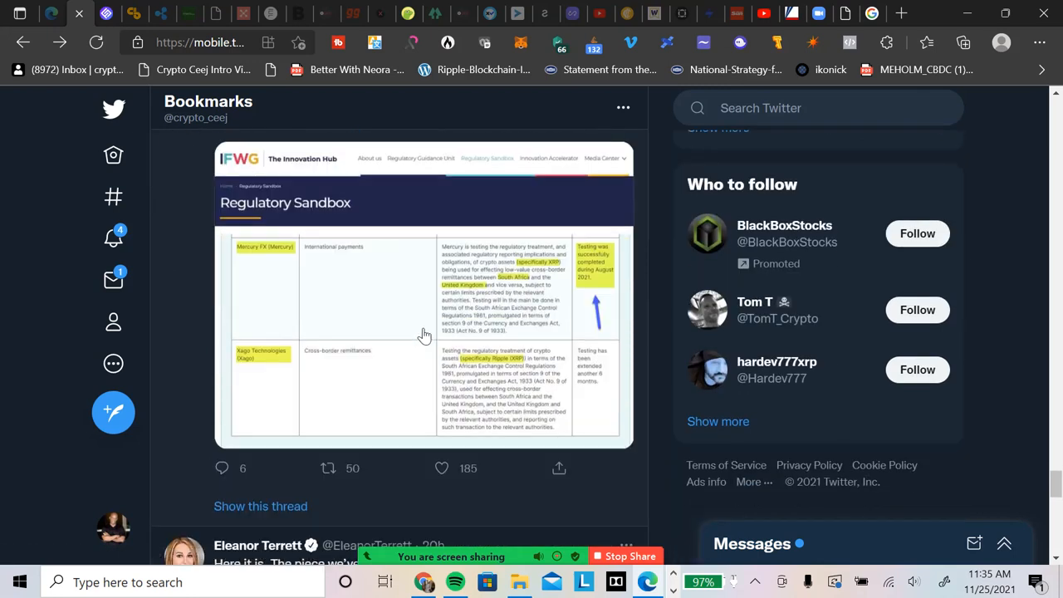
left_click(424, 335)
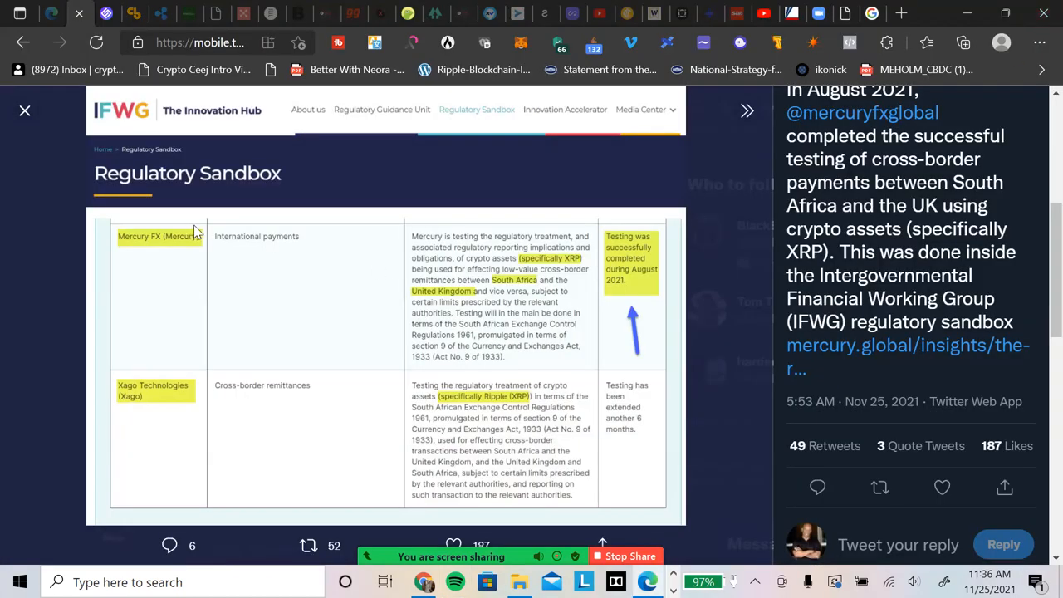
mouse_move(256, 254)
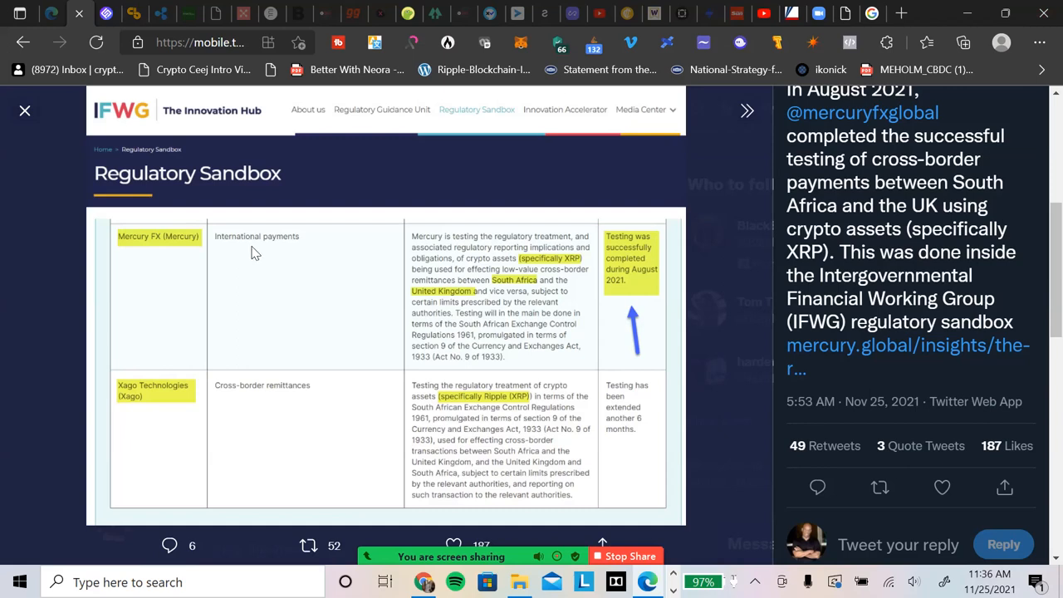
mouse_move(561, 249)
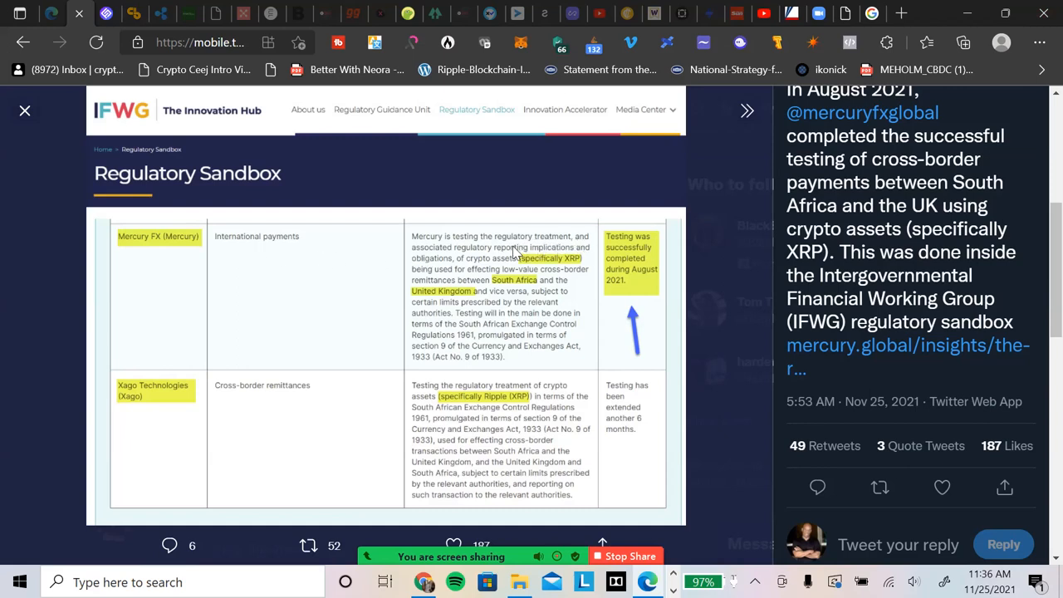
mouse_move(540, 286)
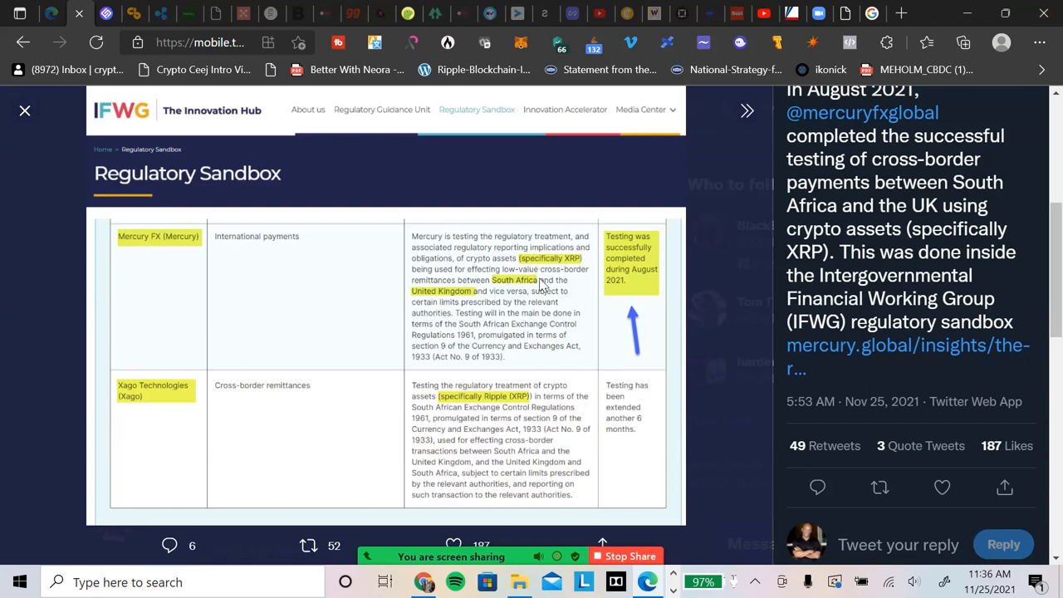
mouse_move(490, 271)
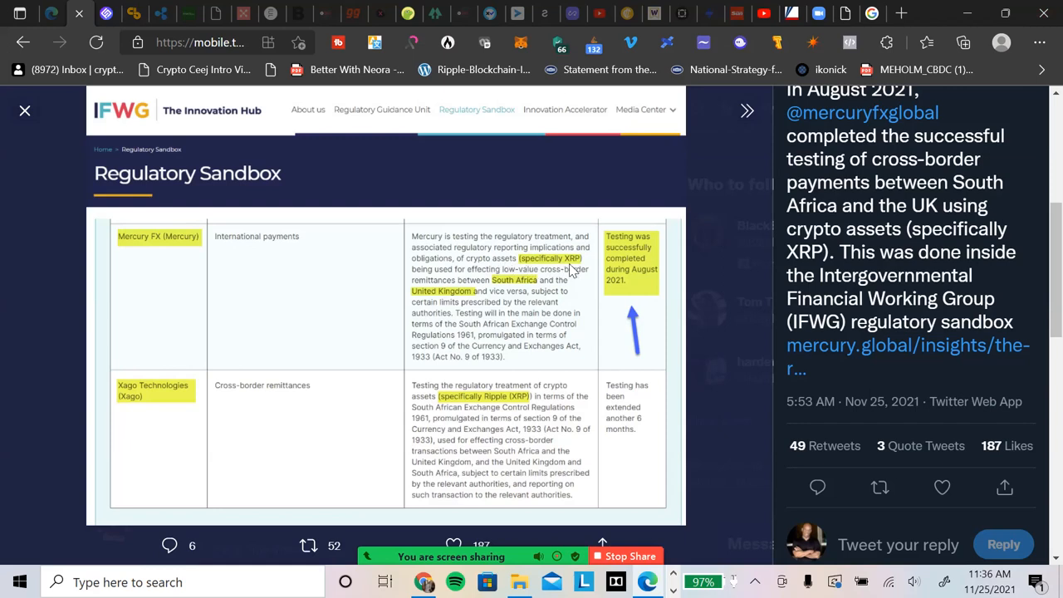
mouse_move(476, 255)
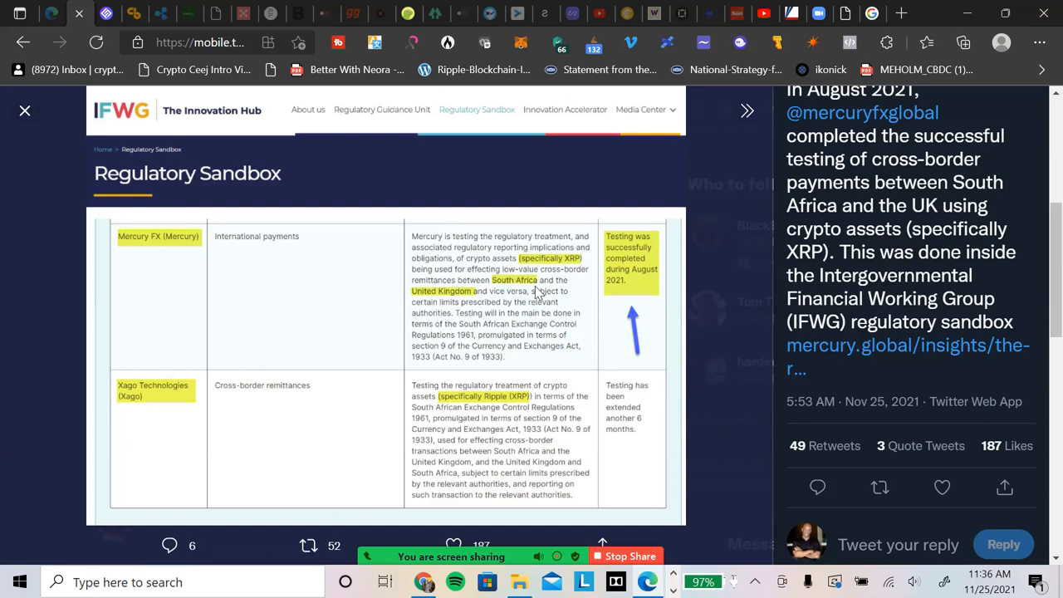
mouse_move(515, 293)
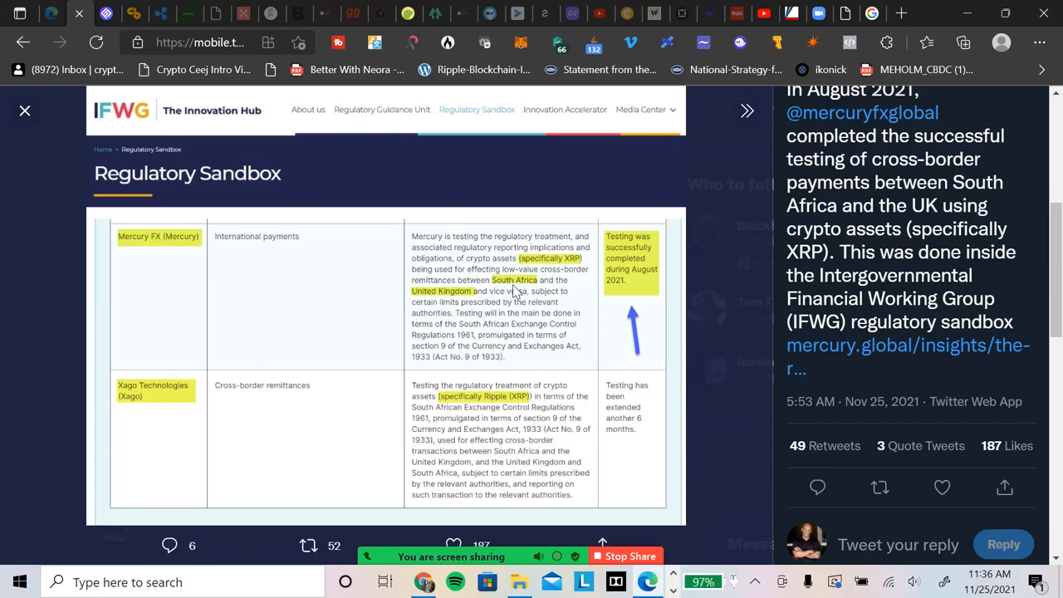
mouse_move(576, 292)
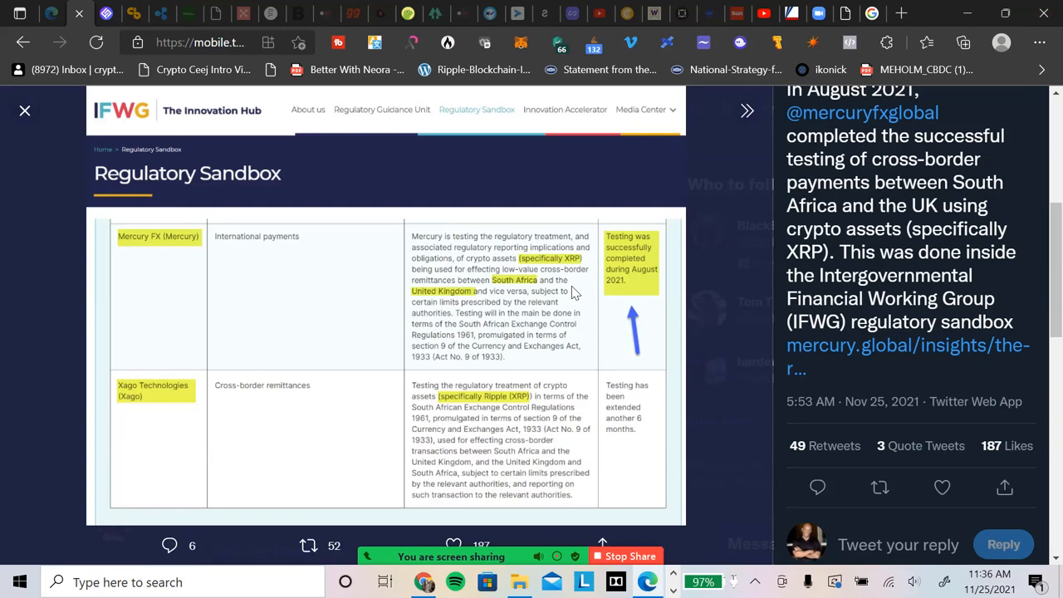
mouse_move(638, 258)
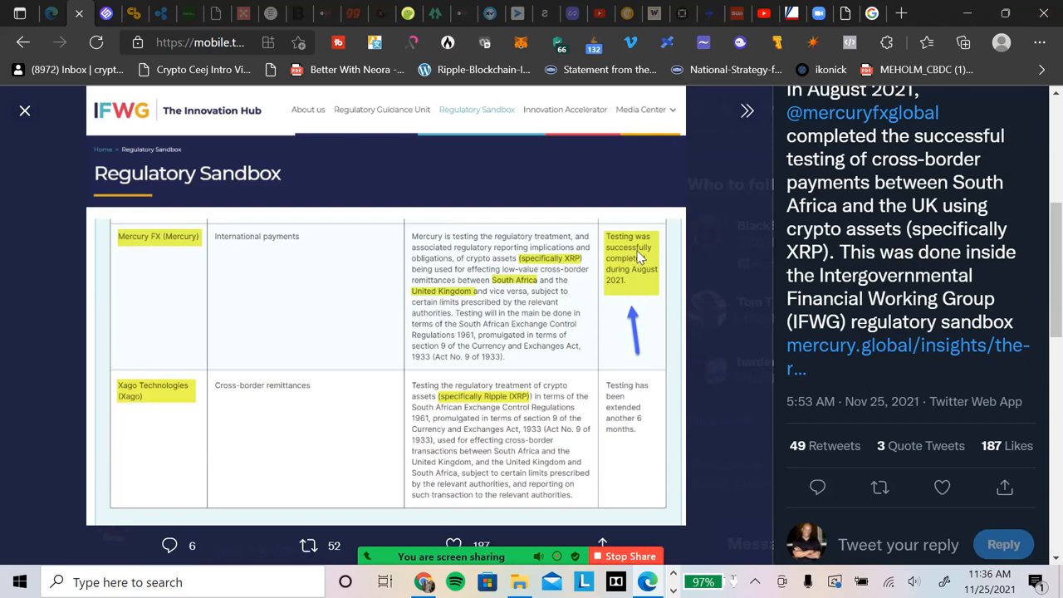
mouse_move(631, 284)
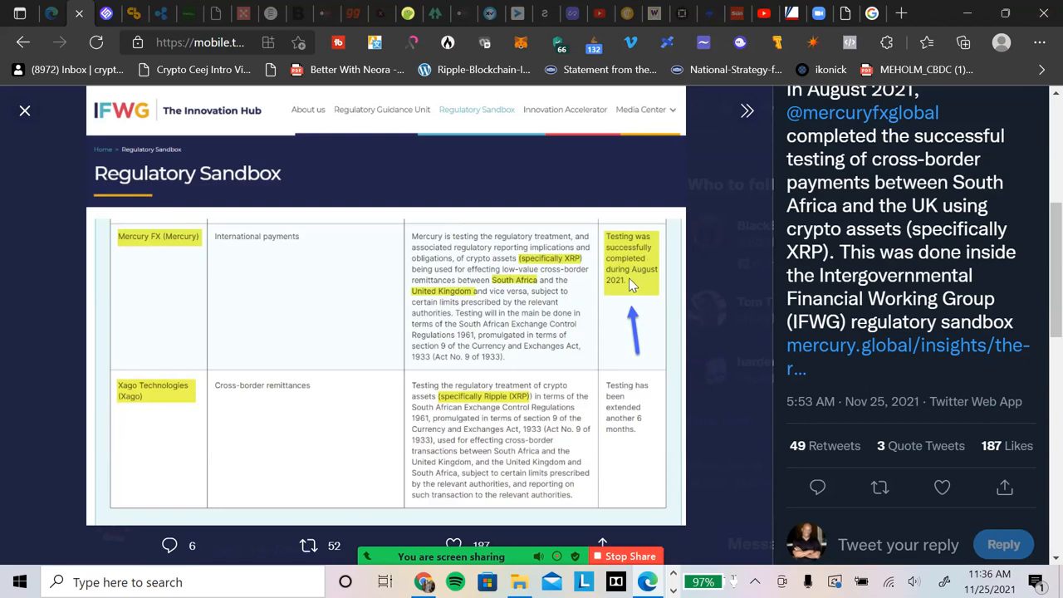
mouse_move(623, 298)
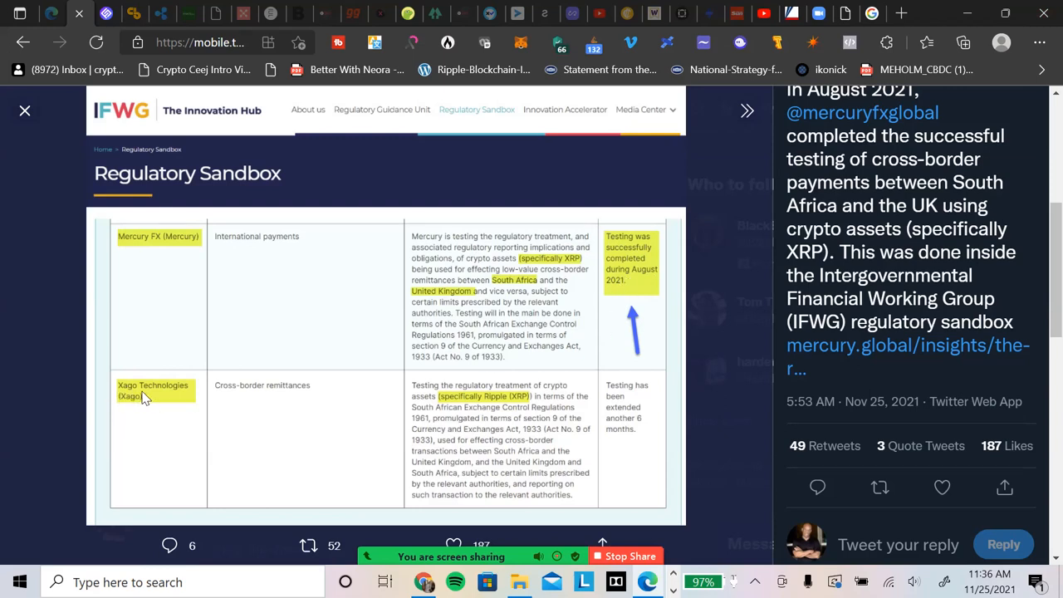
mouse_move(130, 435)
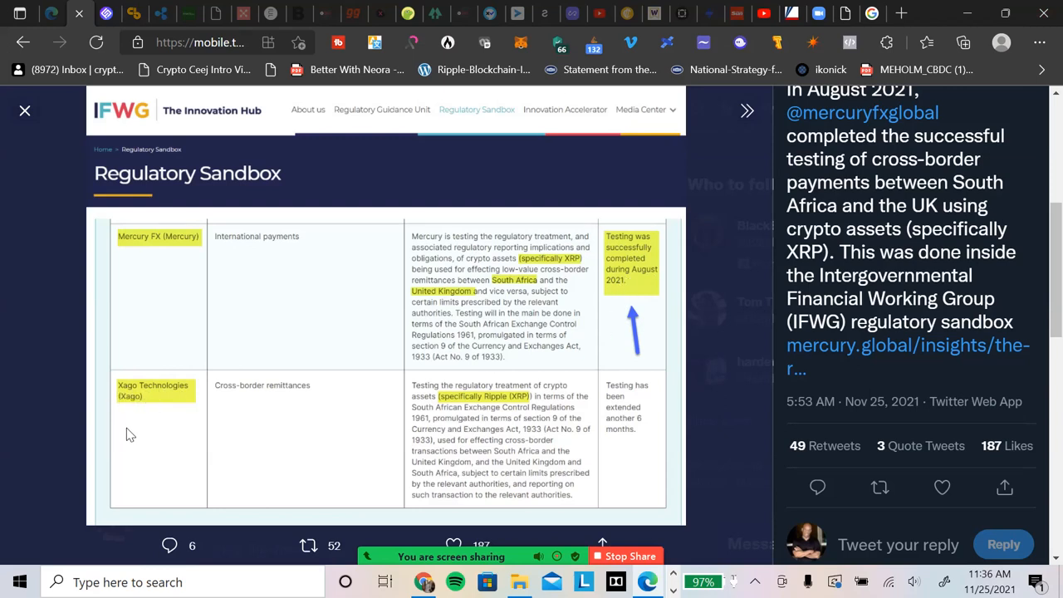
mouse_move(233, 401)
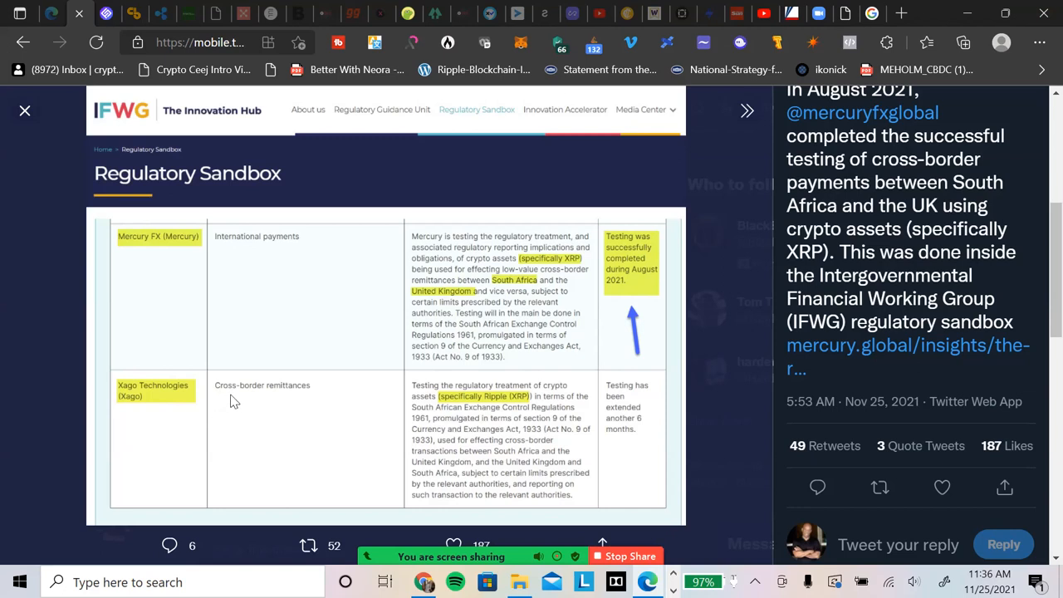
mouse_move(468, 398)
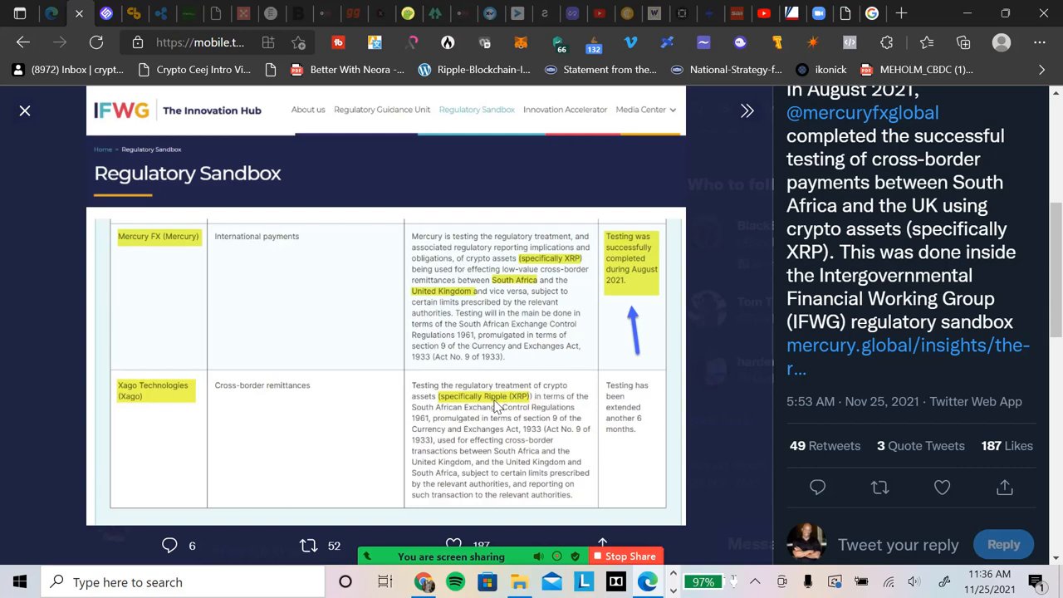
mouse_move(521, 406)
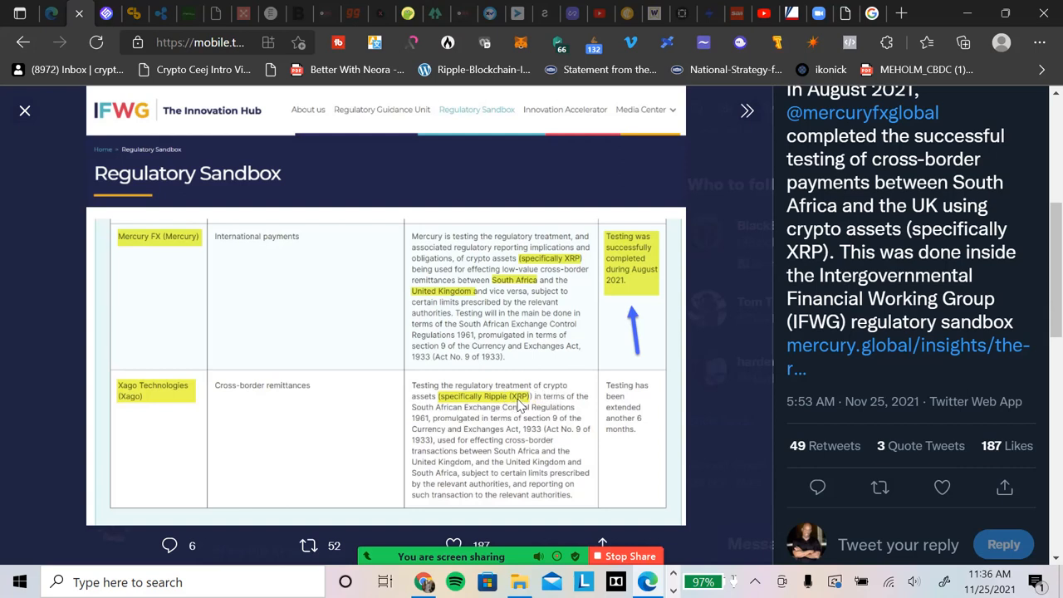
mouse_move(531, 435)
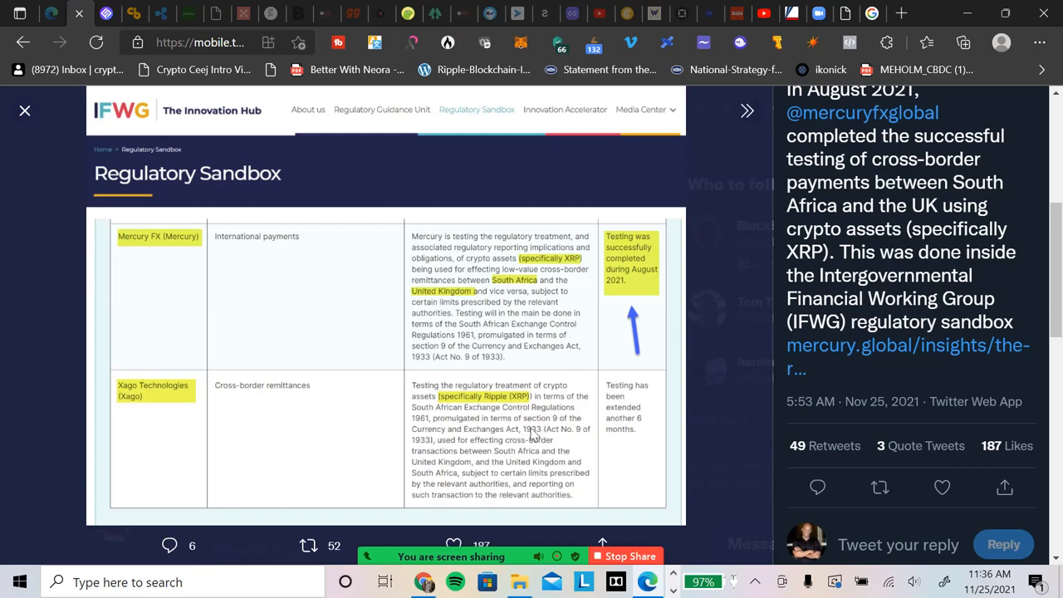
mouse_move(563, 419)
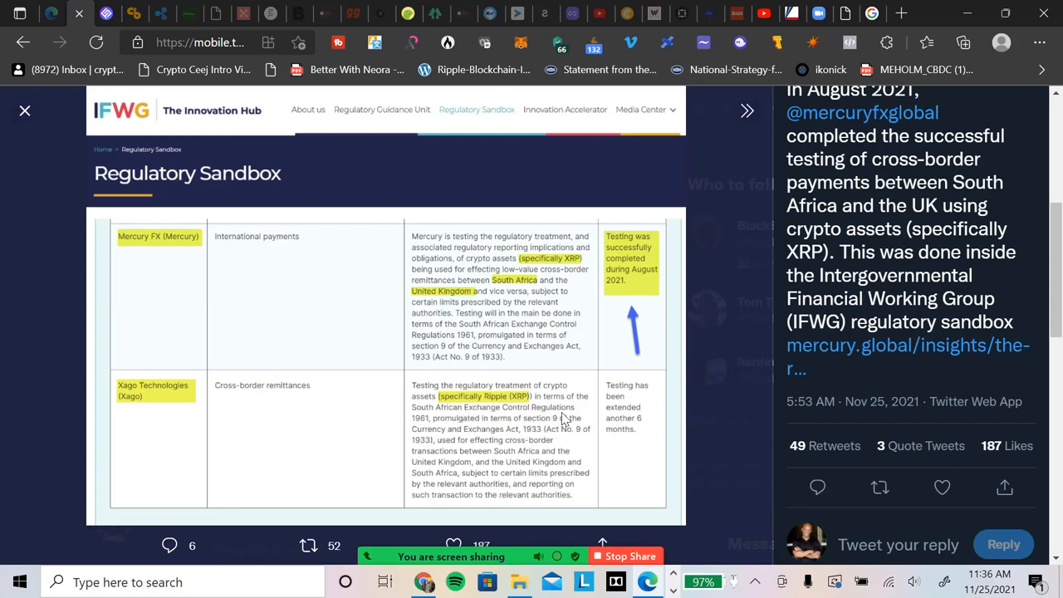
mouse_move(670, 391)
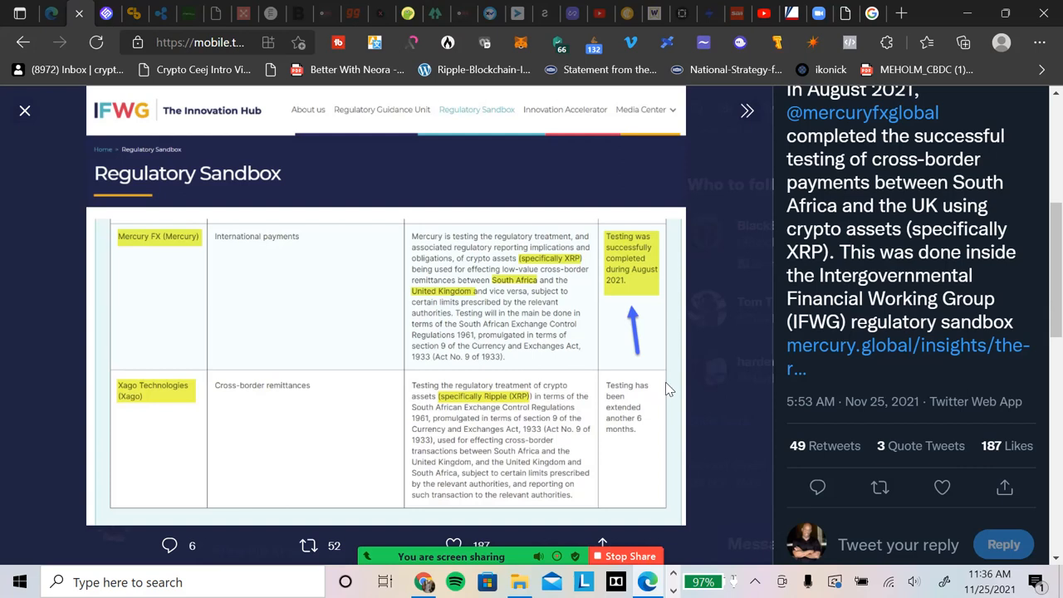
mouse_move(625, 443)
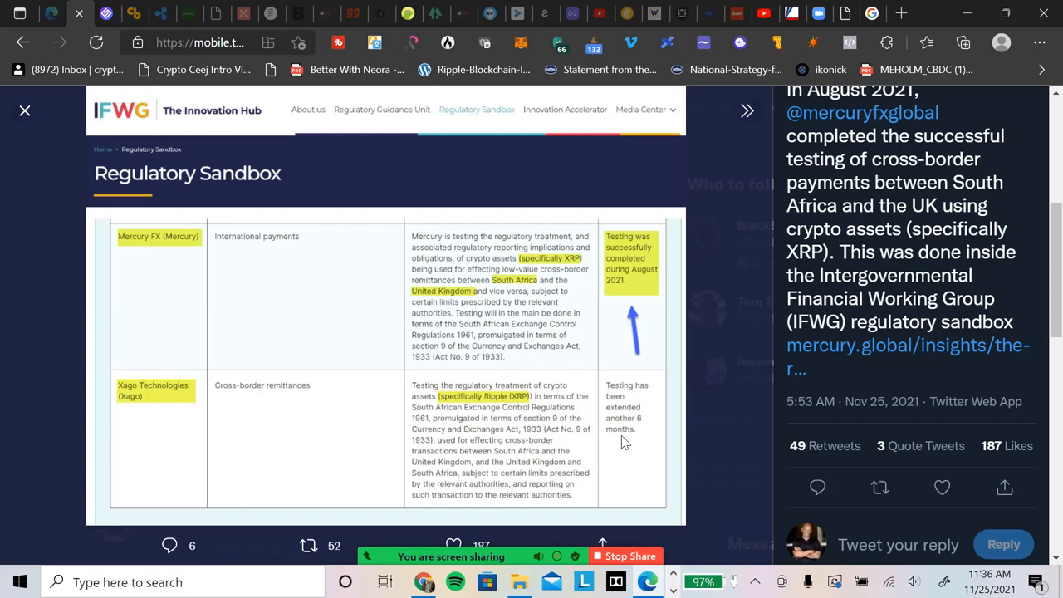
mouse_move(621, 454)
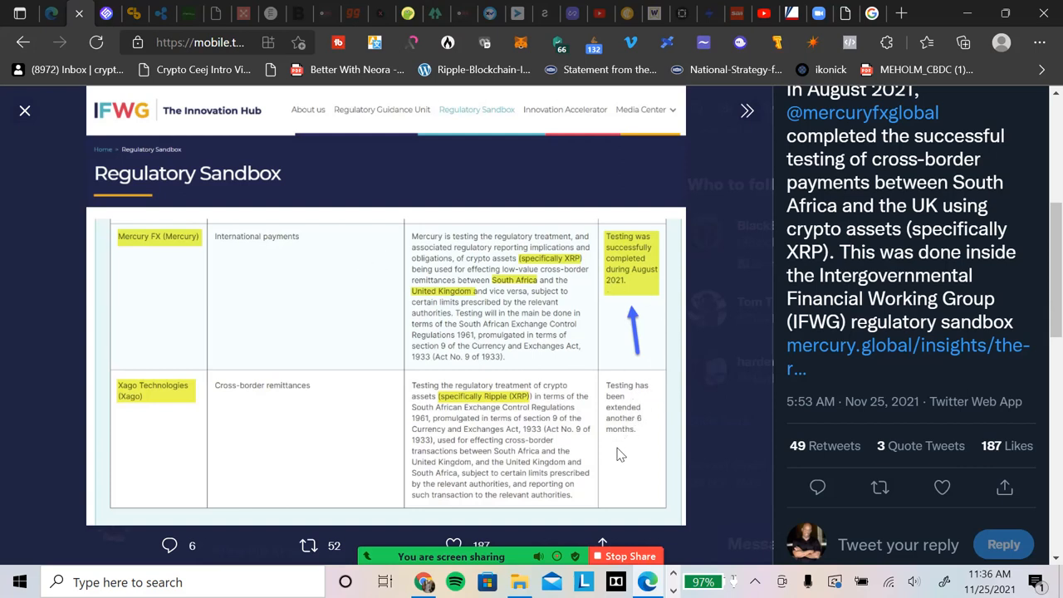
mouse_move(617, 462)
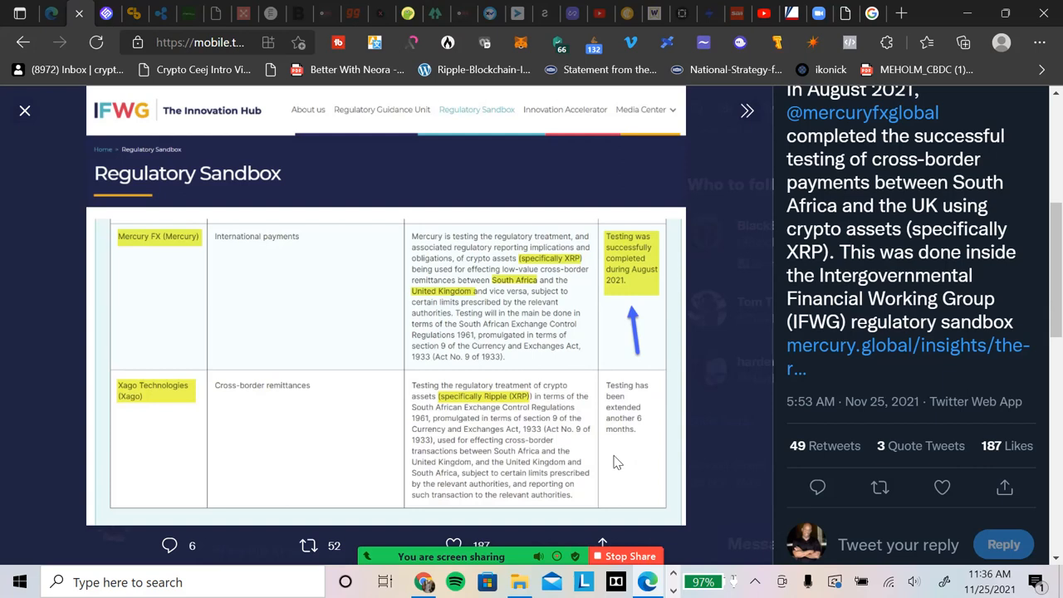
mouse_move(614, 454)
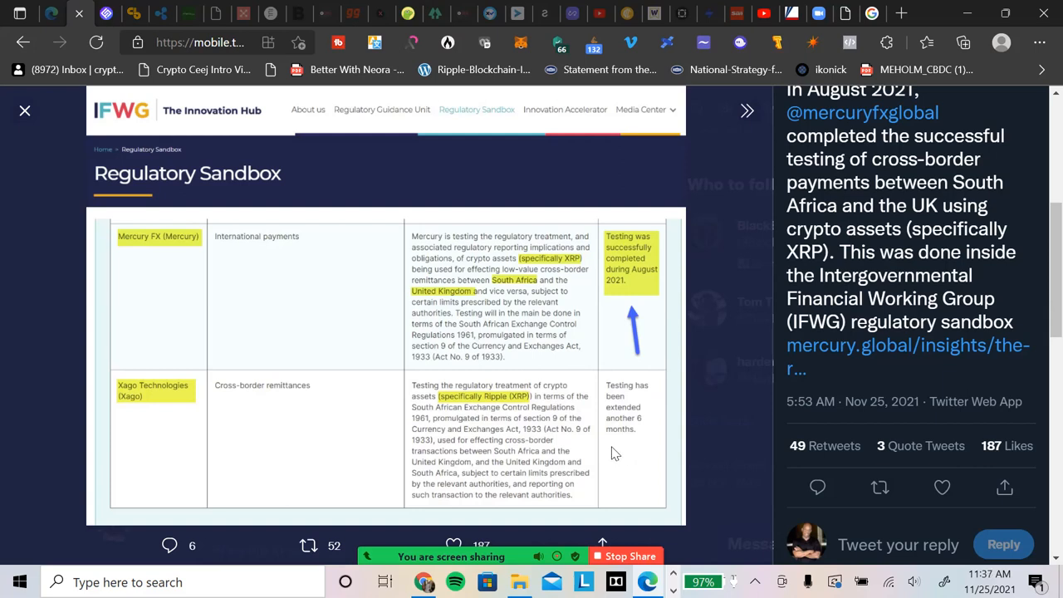
mouse_move(604, 440)
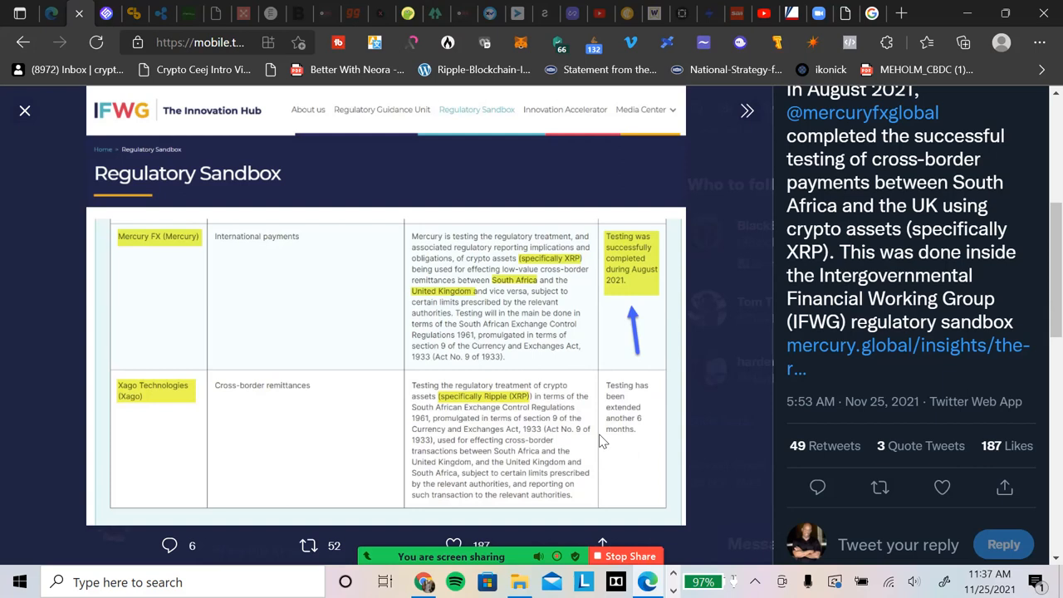
mouse_move(540, 434)
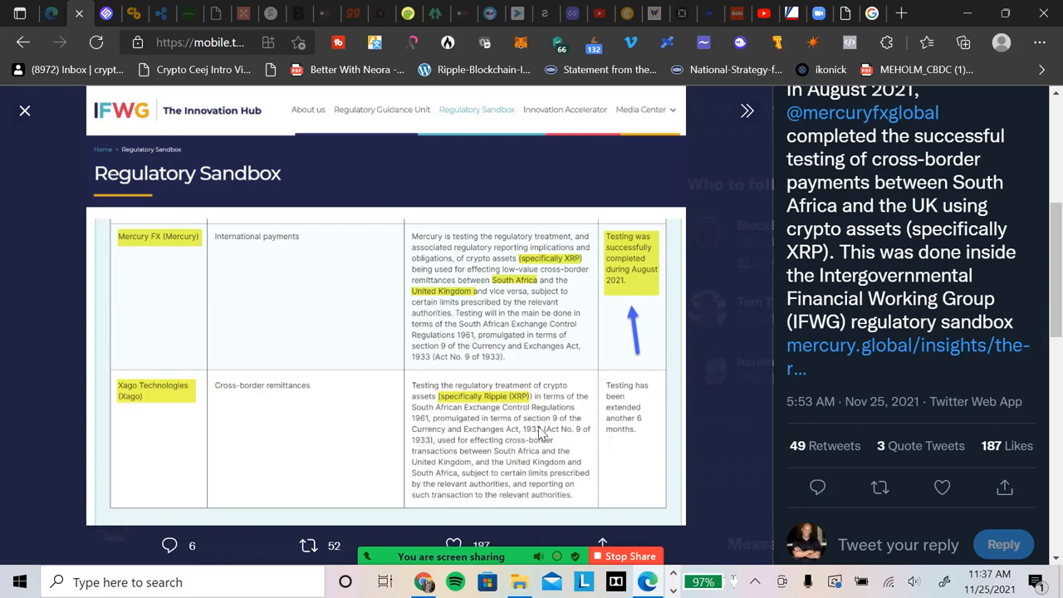
mouse_move(625, 435)
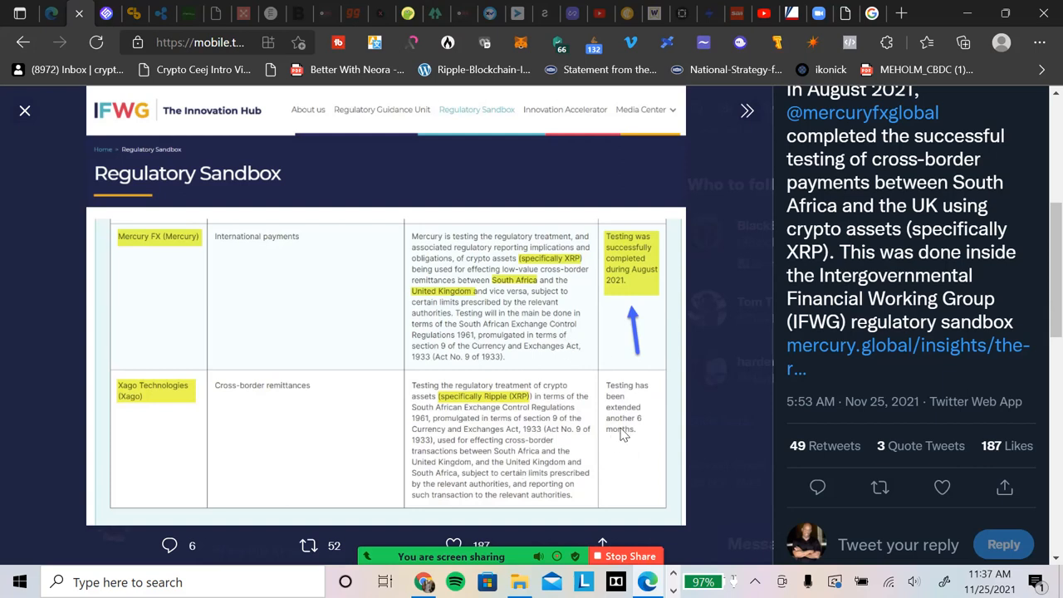
mouse_move(673, 495)
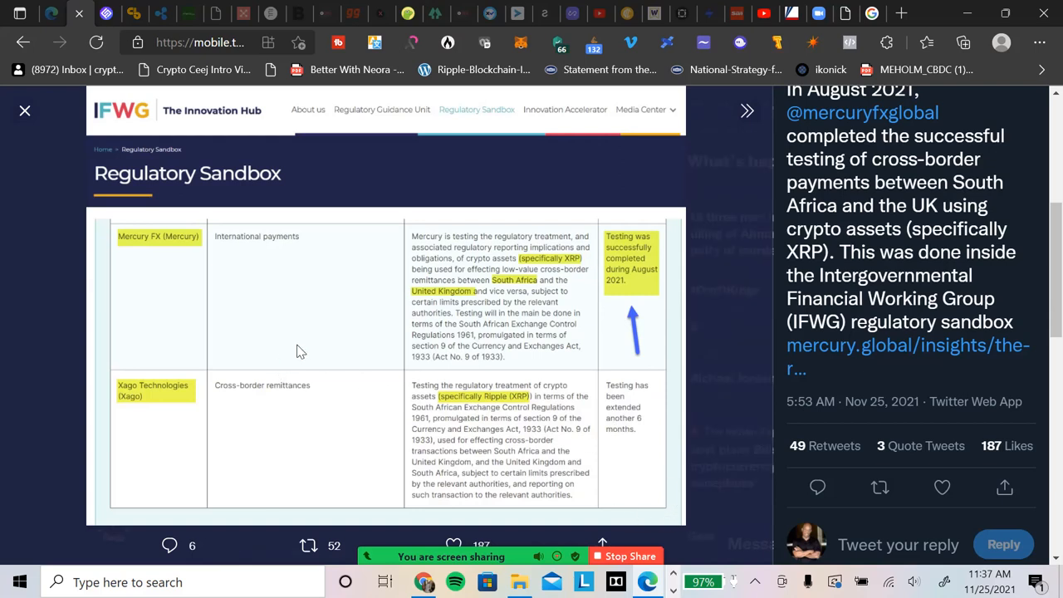
mouse_move(4, 162)
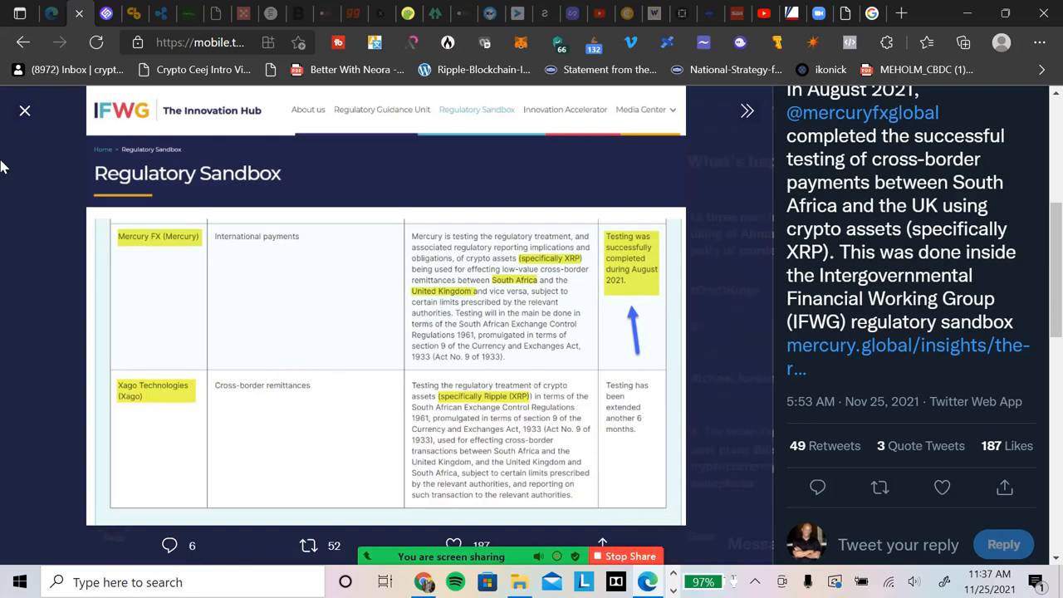
mouse_move(161, 372)
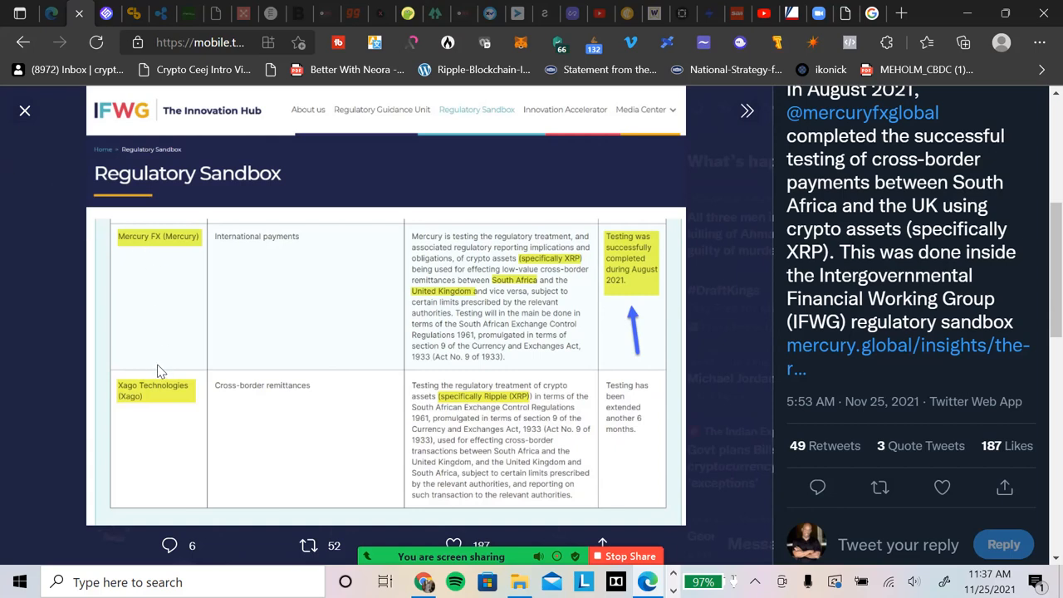
mouse_move(694, 412)
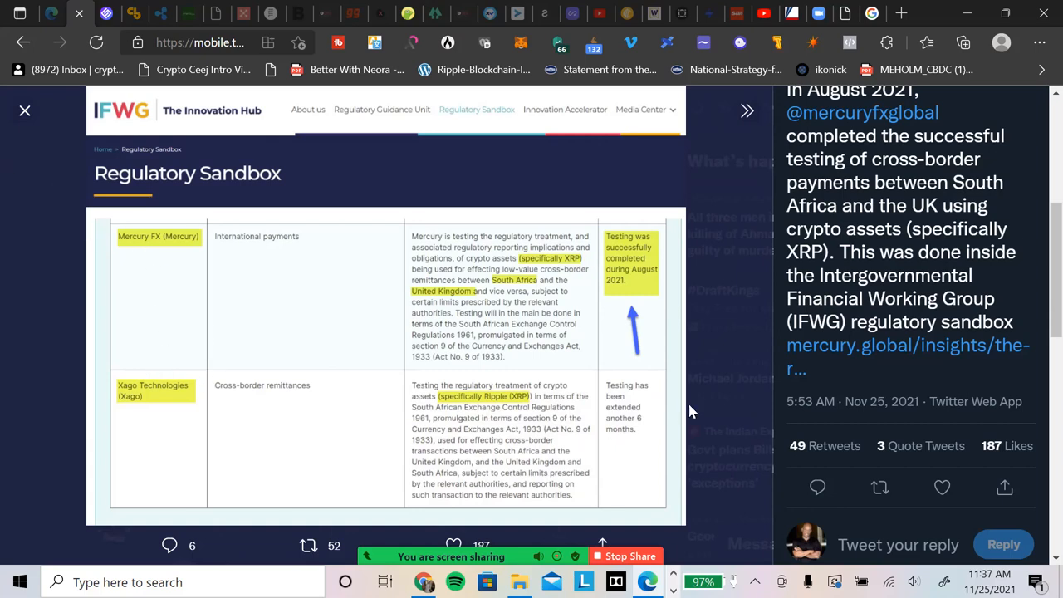
mouse_move(693, 382)
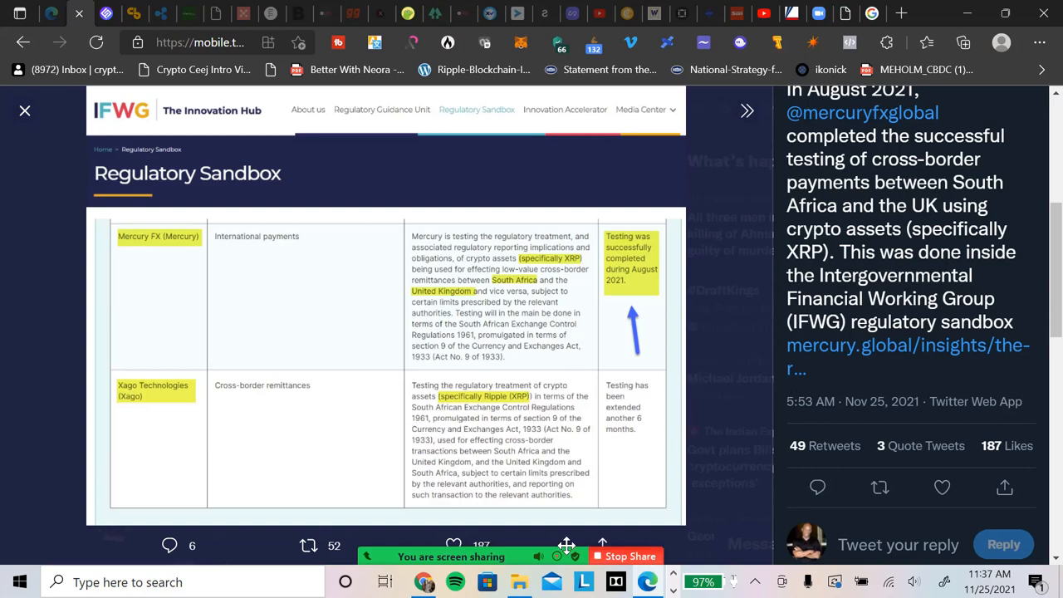
mouse_move(727, 486)
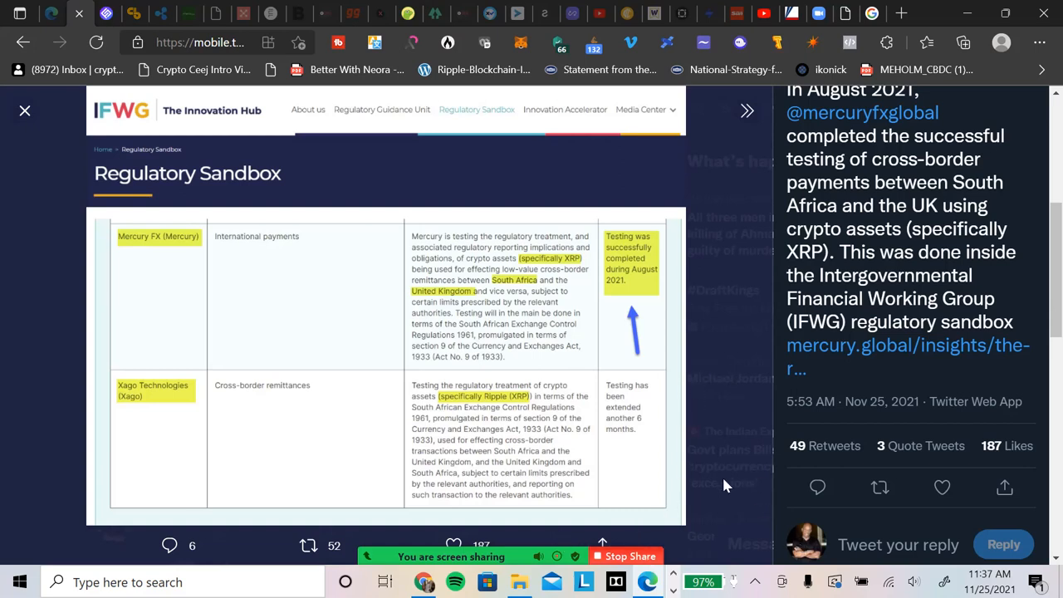
mouse_move(689, 494)
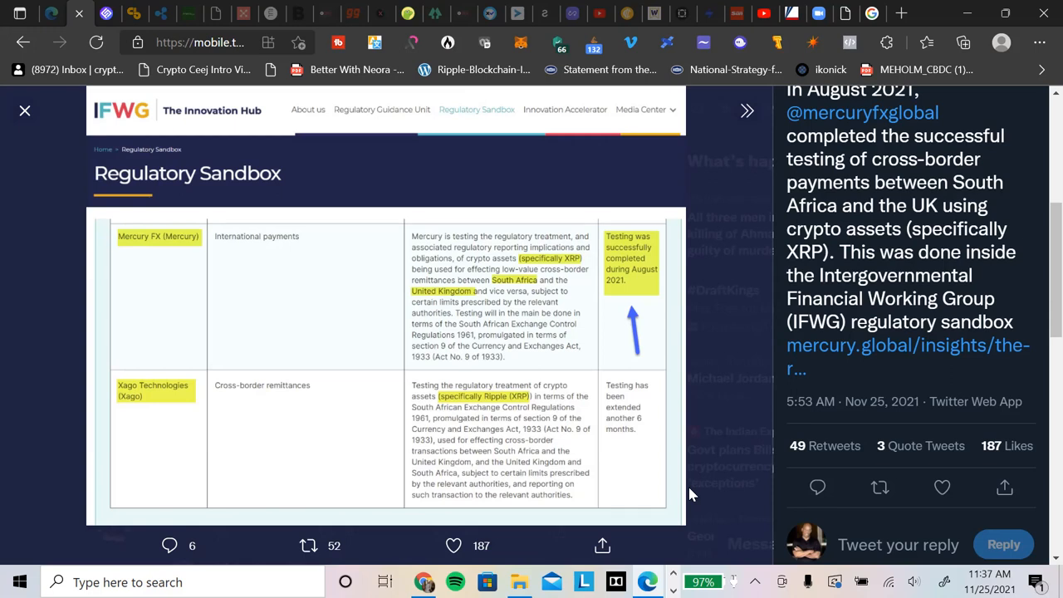
mouse_move(579, 547)
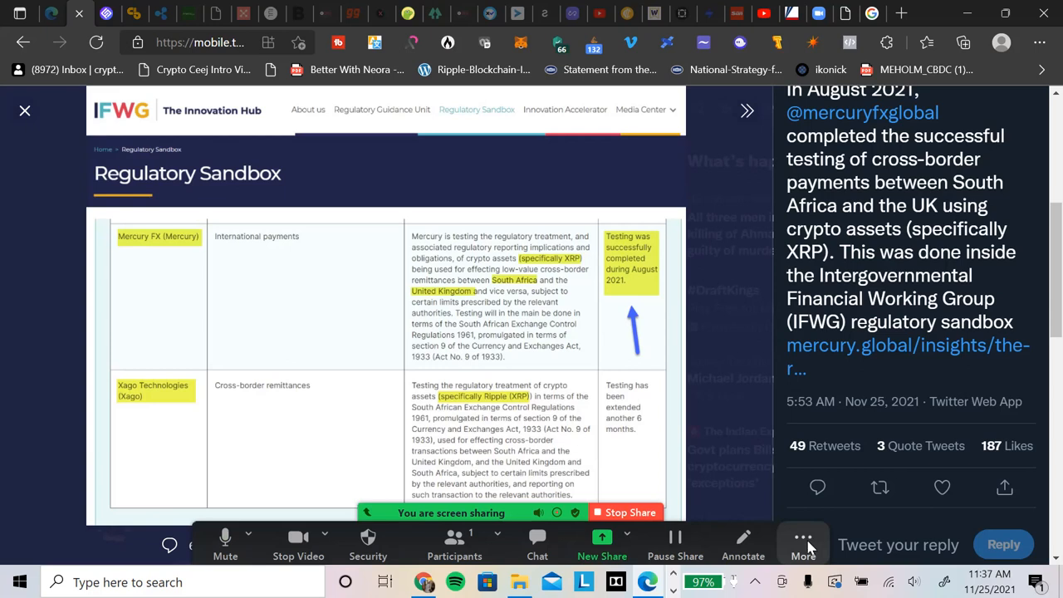
mouse_move(803, 544)
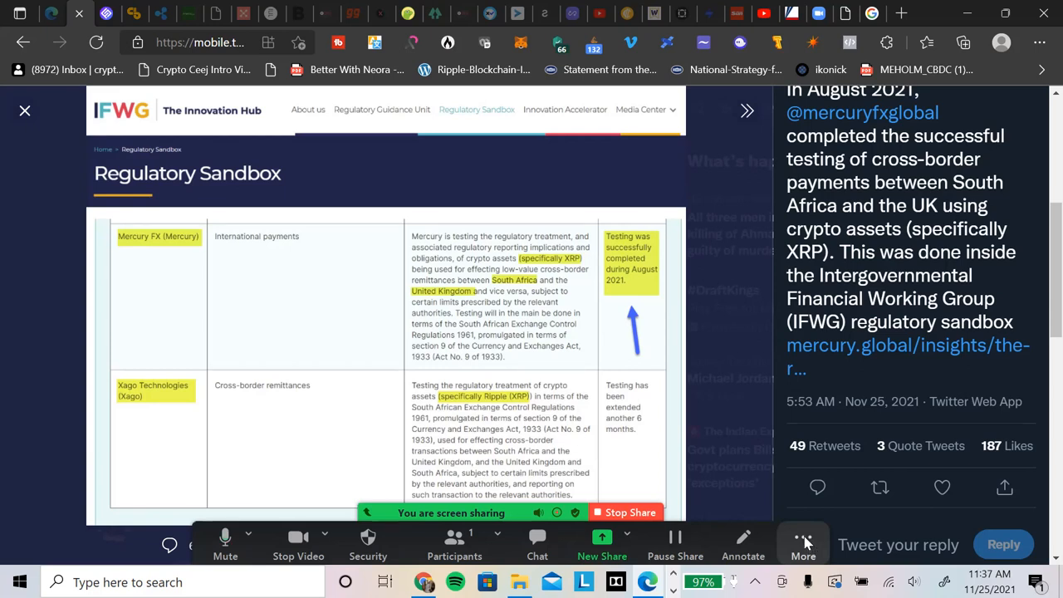